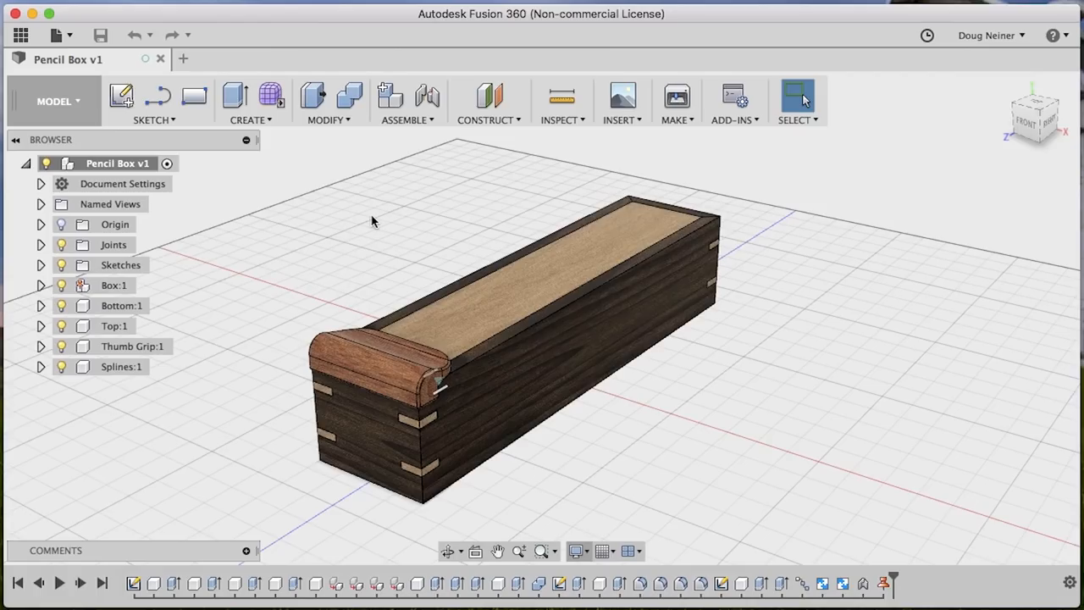
# - Switch the pencil box design from the Model workspace to the Render workspace
pyautogui.click(55, 102)
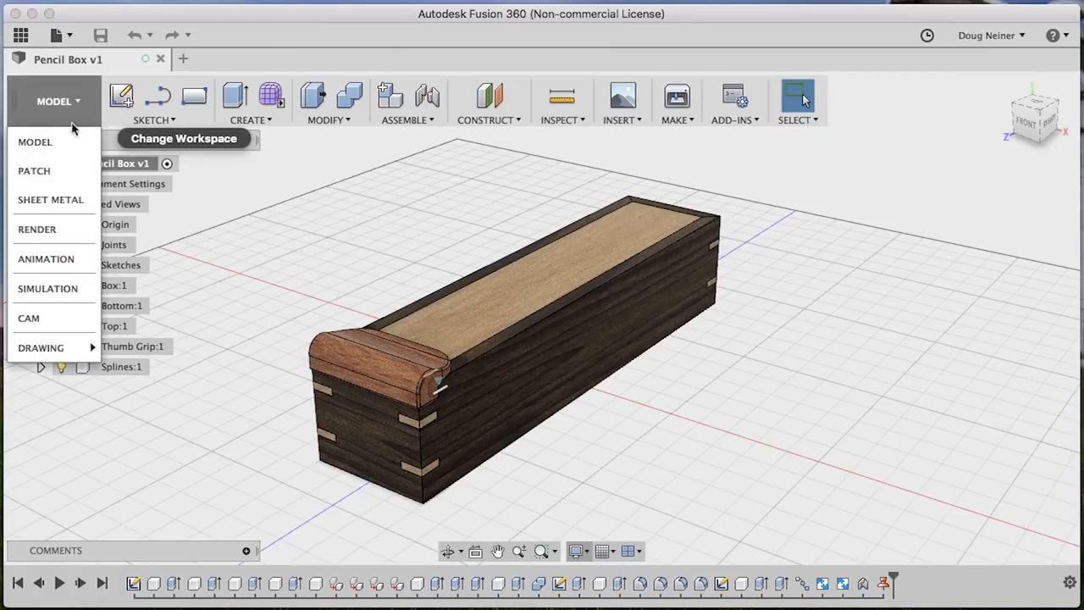
pyautogui.click(37, 229)
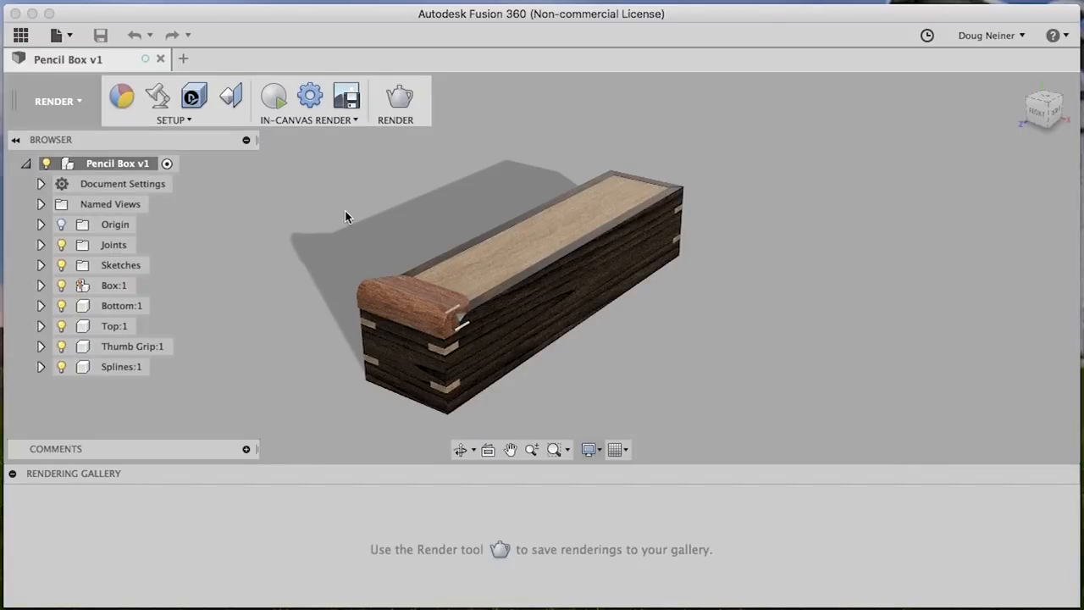
pyautogui.moveTo(235, 312)
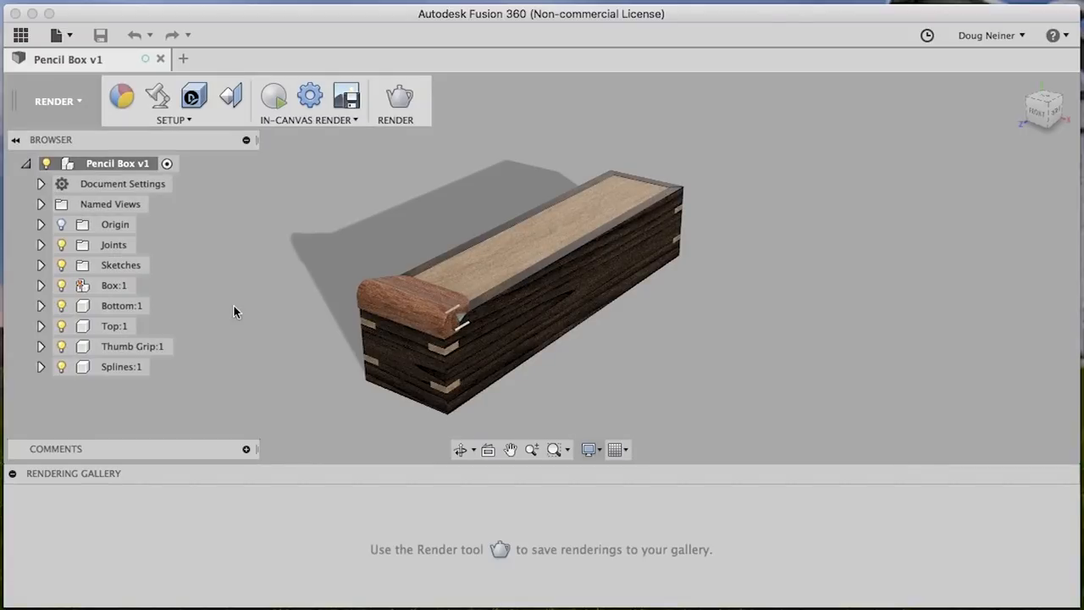
pyautogui.moveTo(748, 340)
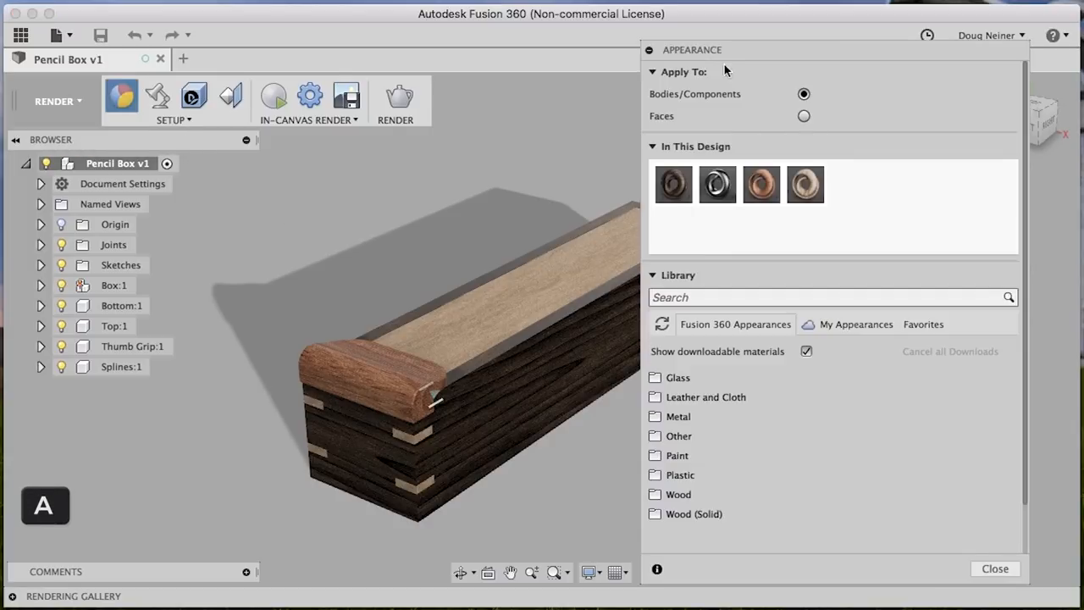
pyautogui.moveTo(805, 185)
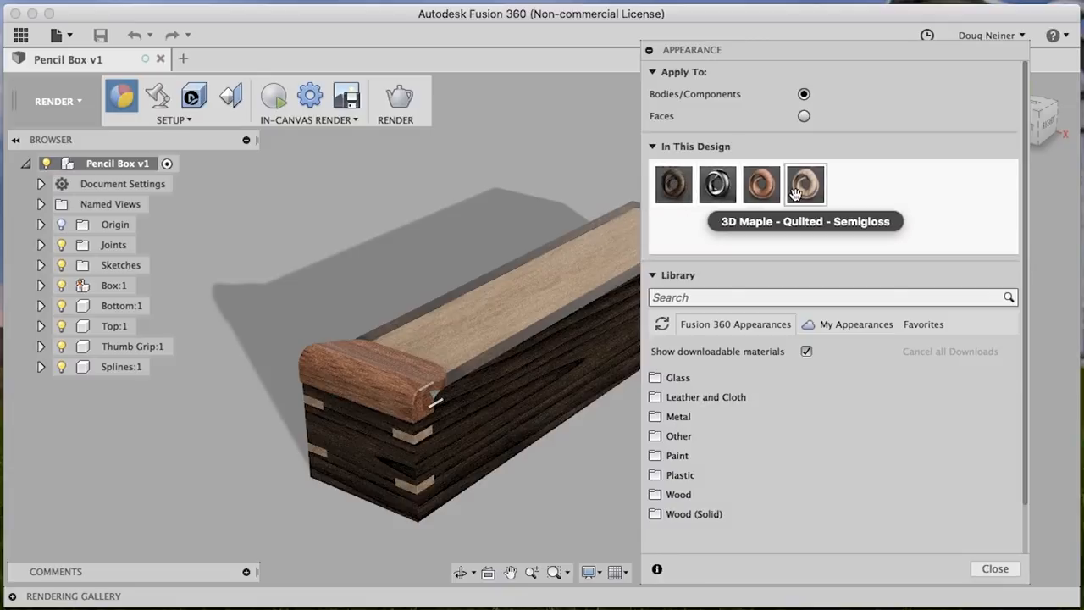
pyautogui.moveTo(771, 244)
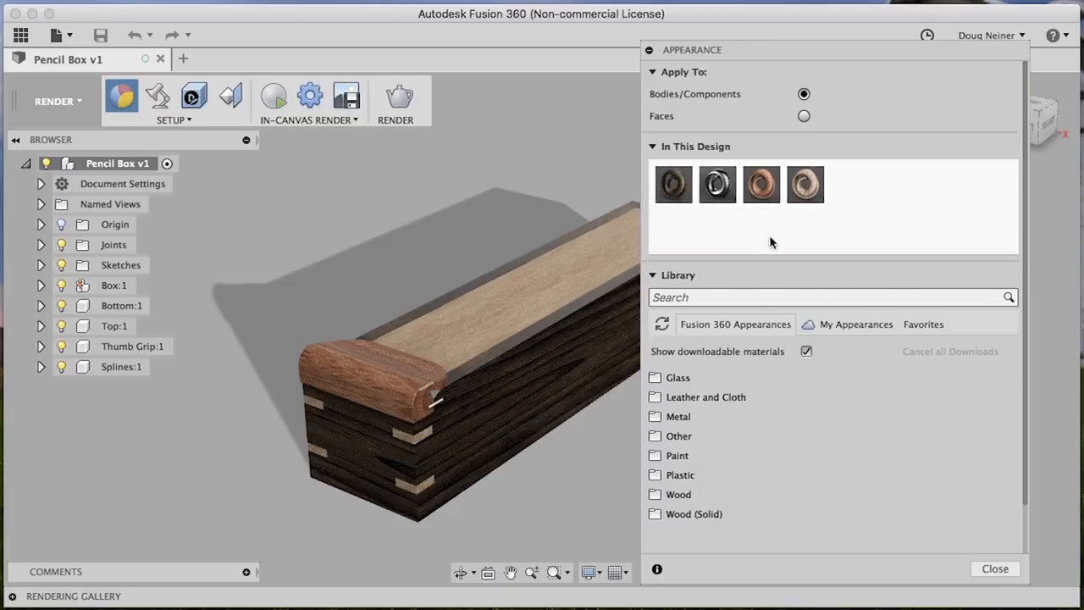
# - Search the appearance library for '3d', scan the results, then clear the search
pyautogui.click(830, 298)
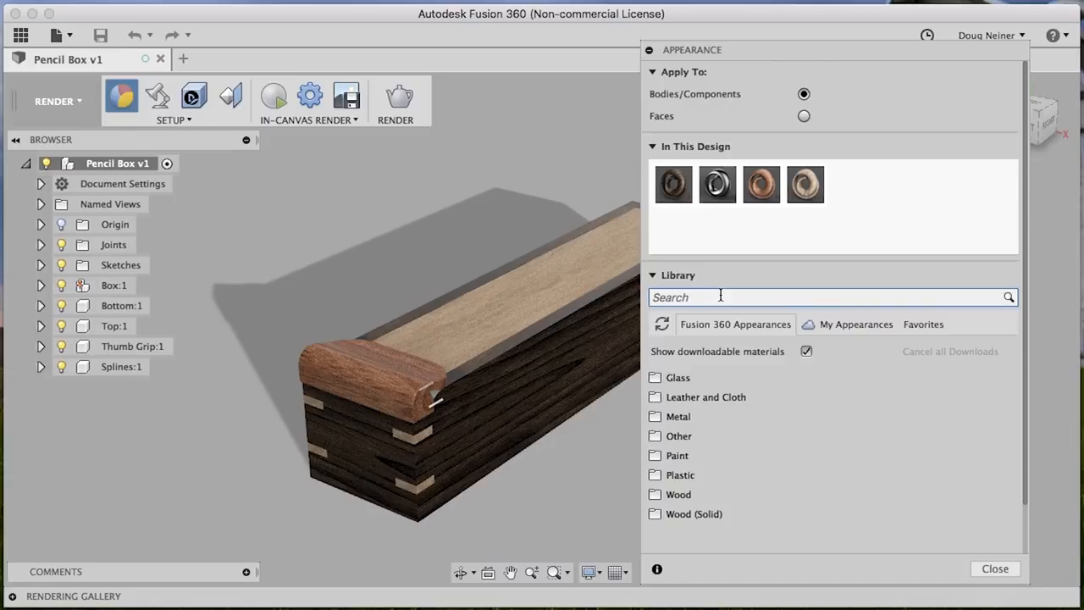
pyautogui.write('3d')
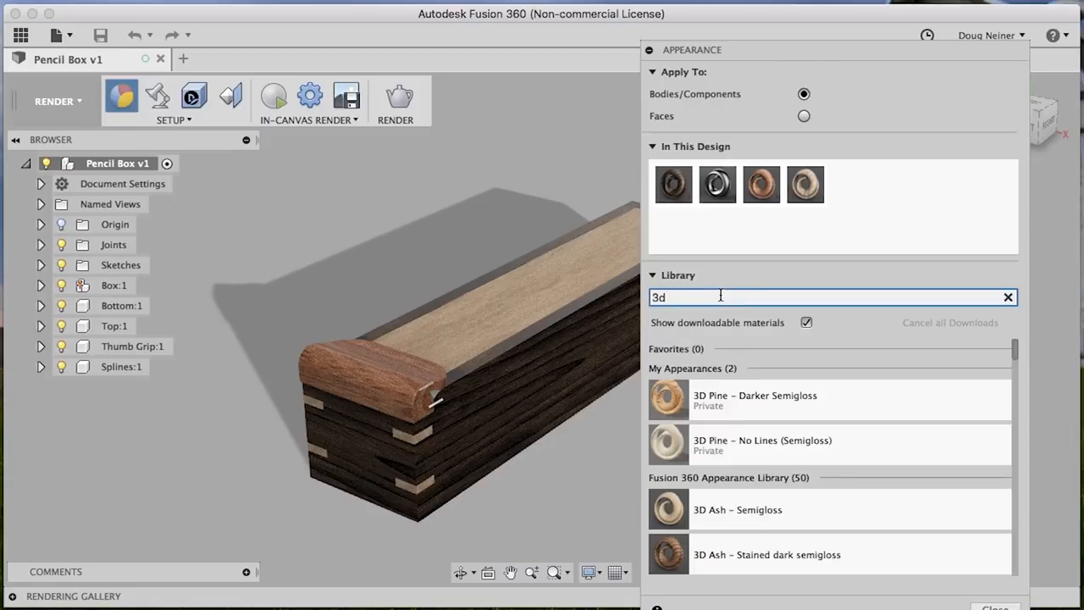
pyautogui.scroll(-3)
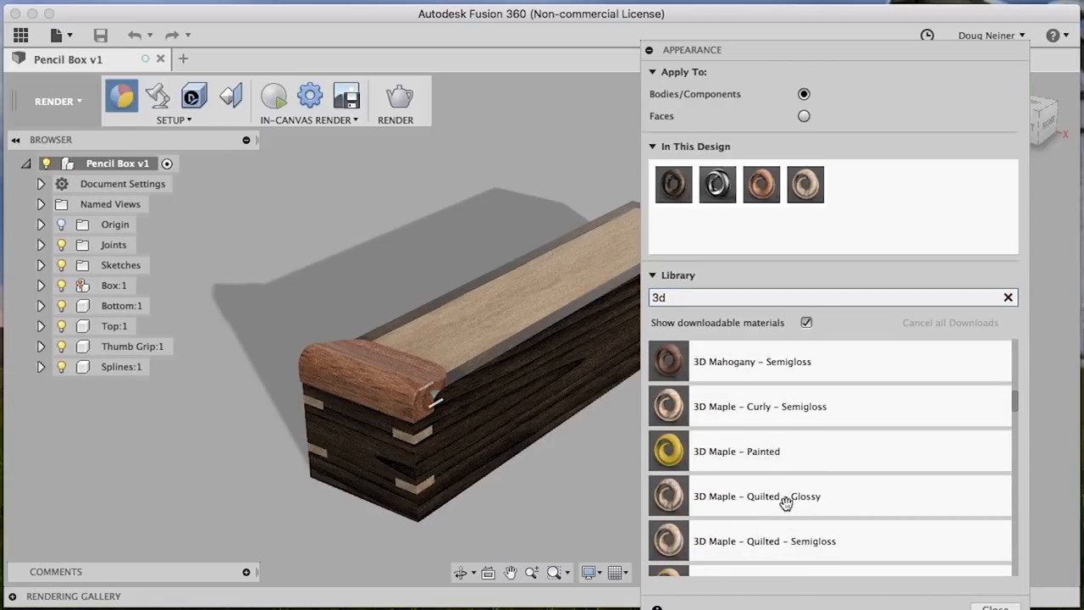
pyautogui.scroll(3)
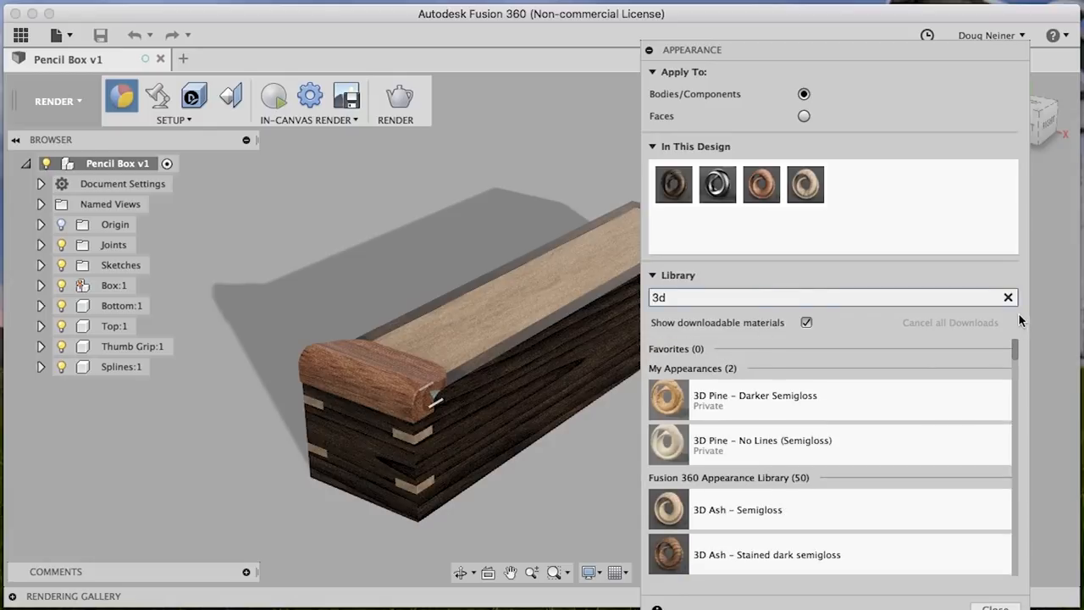
pyautogui.click(1007, 298)
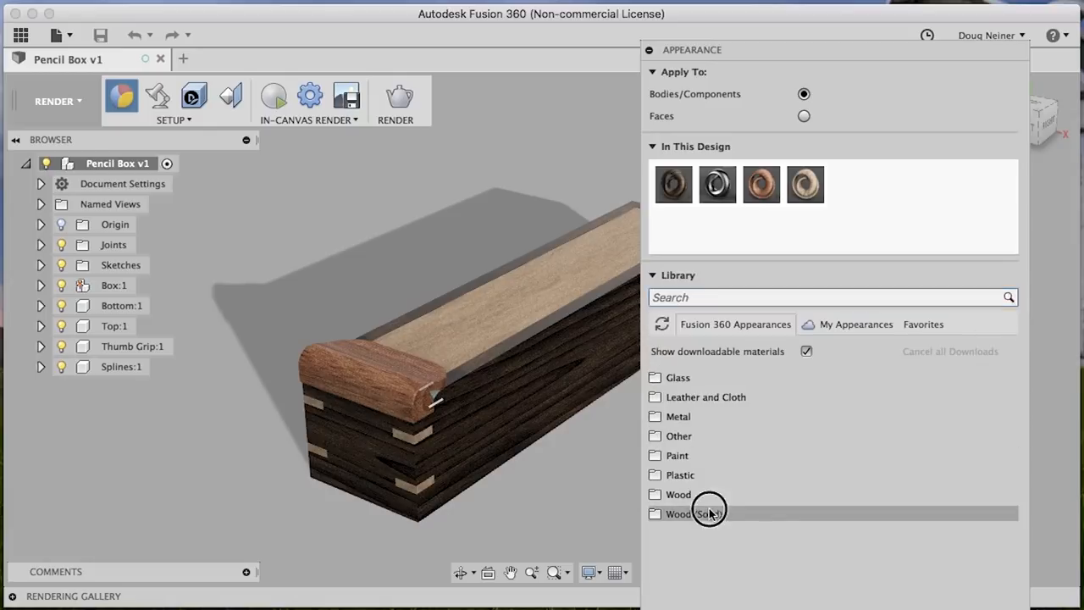
# - Browse the Wood (Solid) > Finished materials in the appearance library
pyautogui.click(678, 513)
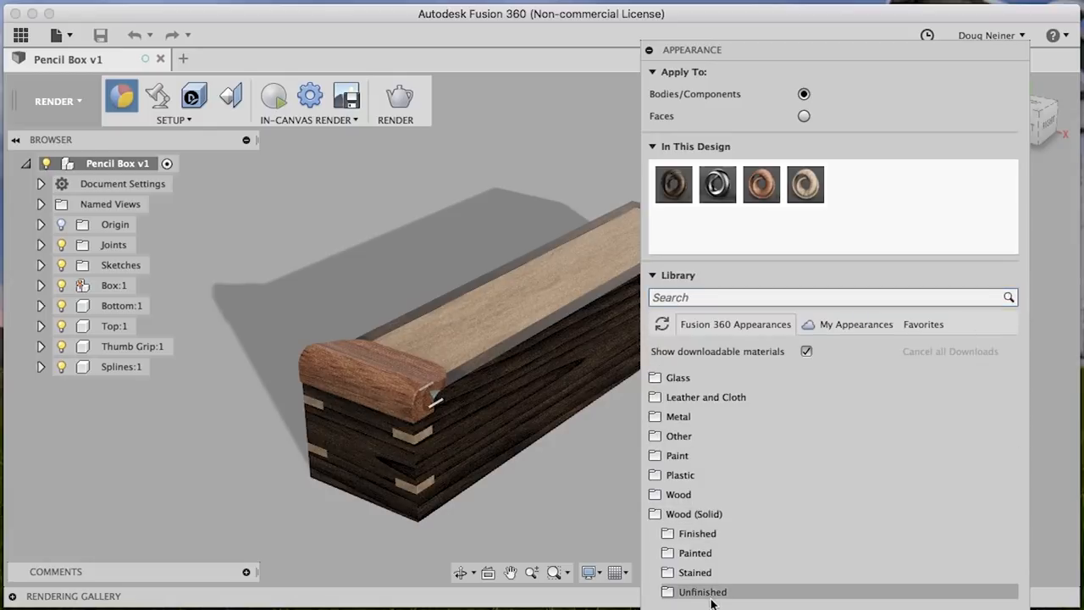
pyautogui.click(698, 532)
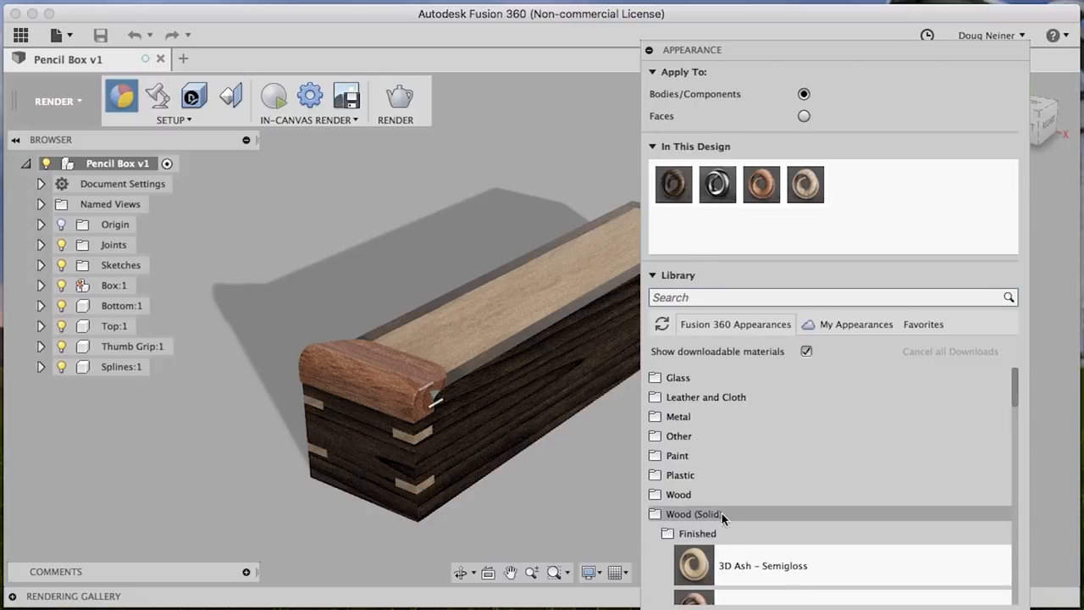
pyautogui.scroll(-3)
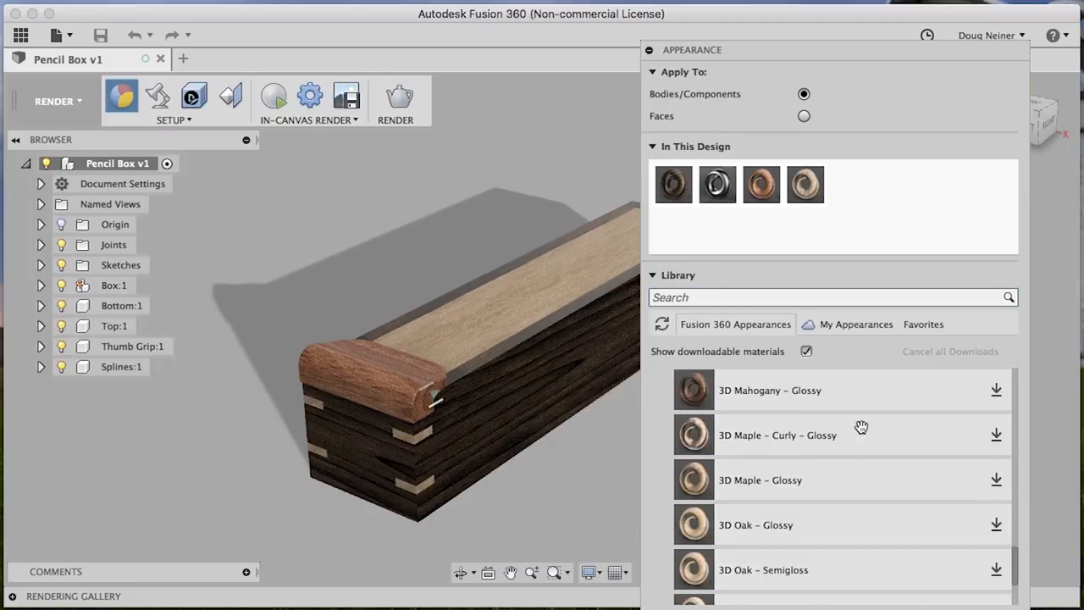
pyautogui.moveTo(996, 389)
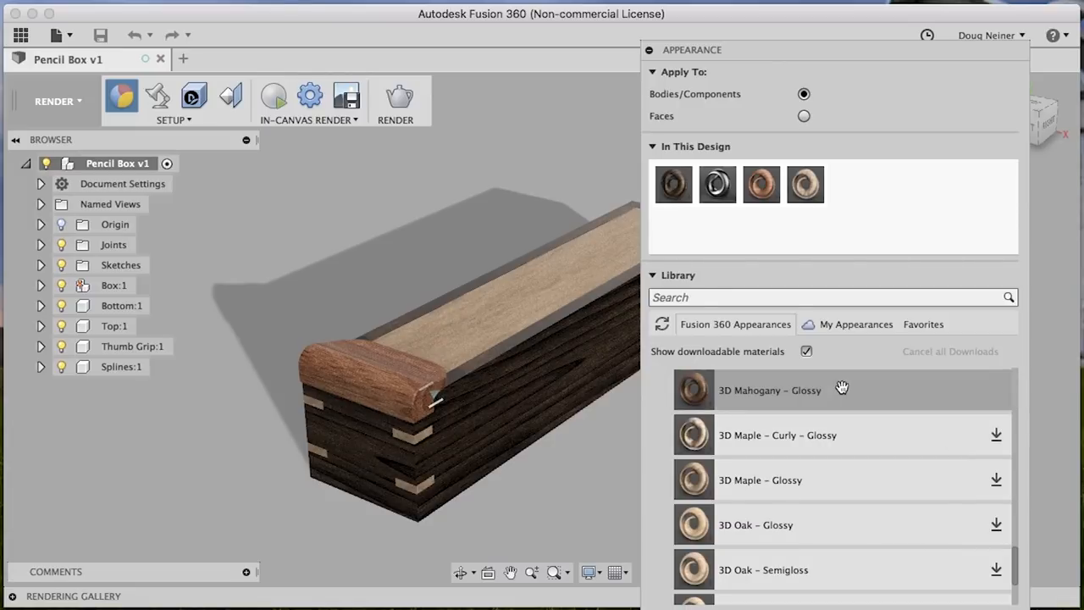
pyautogui.moveTo(491, 140)
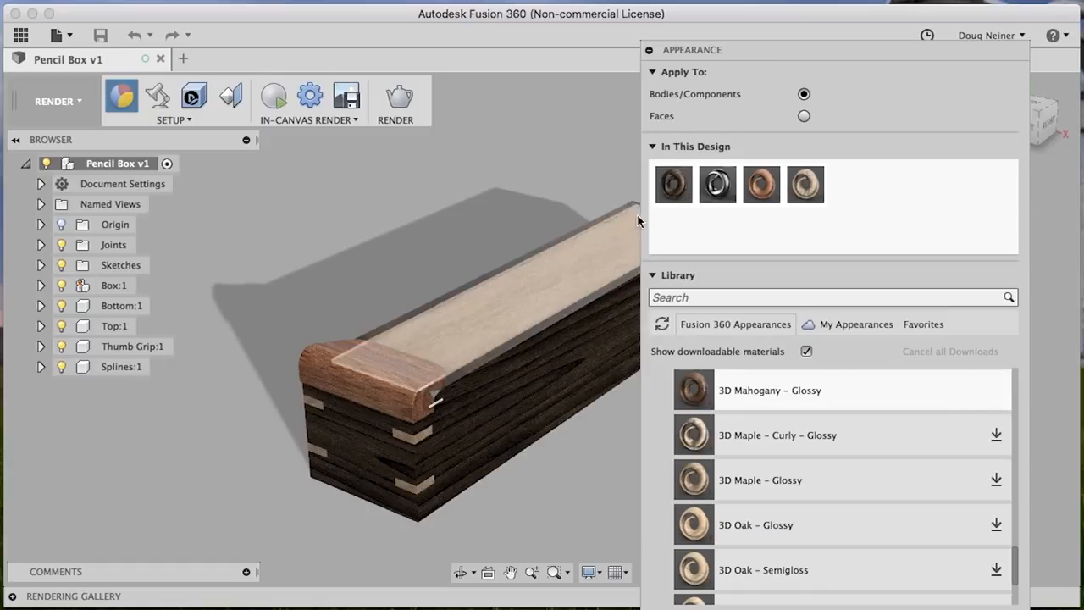
# - Unassign and delete the old body wood, then search the library for 'walnut'
pyautogui.rightClick(672, 183)
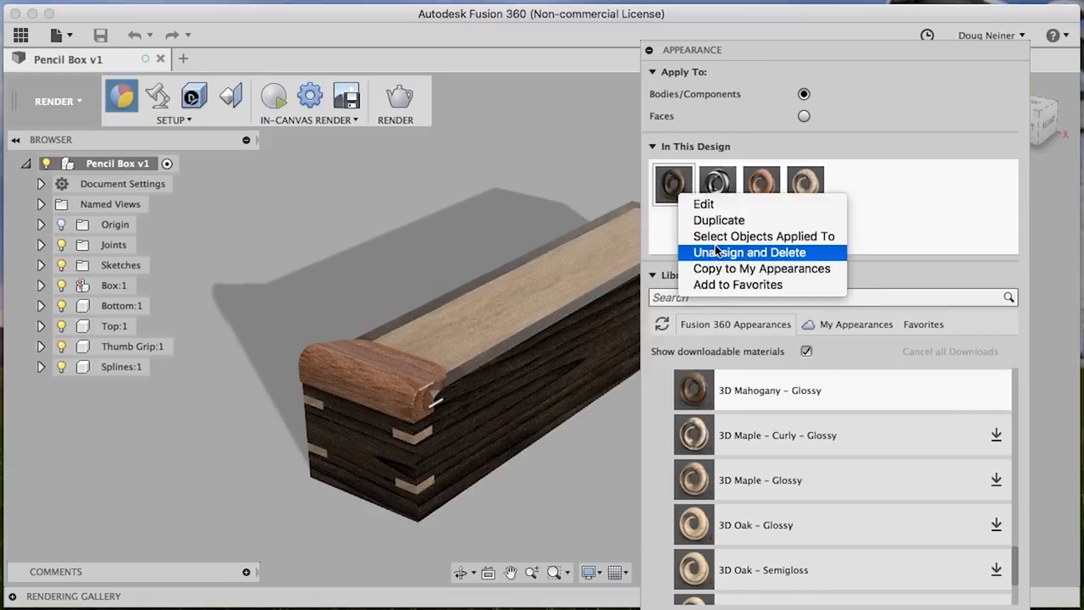
pyautogui.click(749, 253)
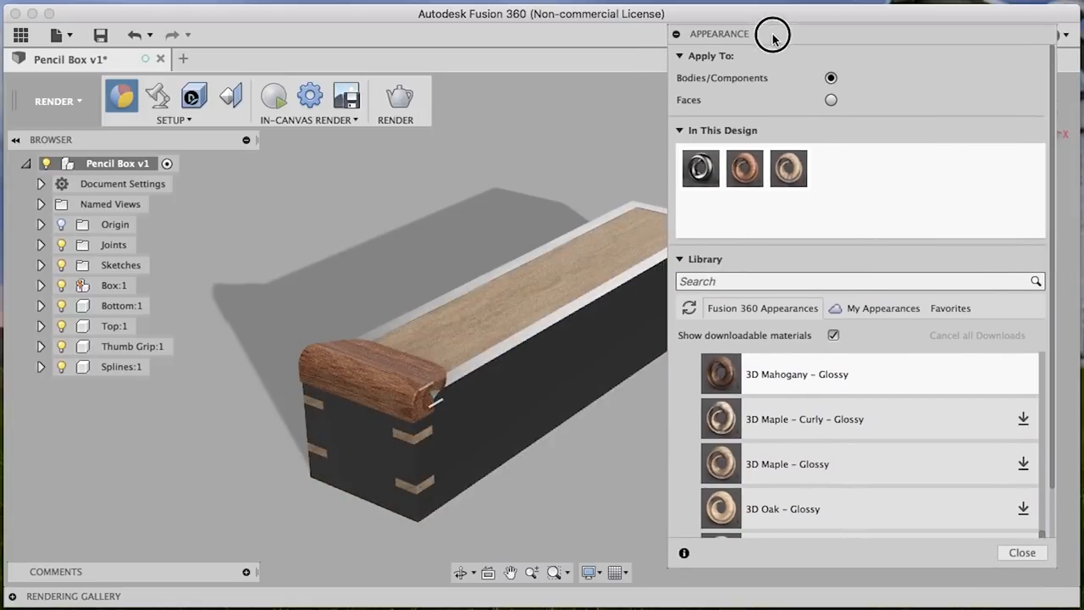
pyautogui.click(855, 281)
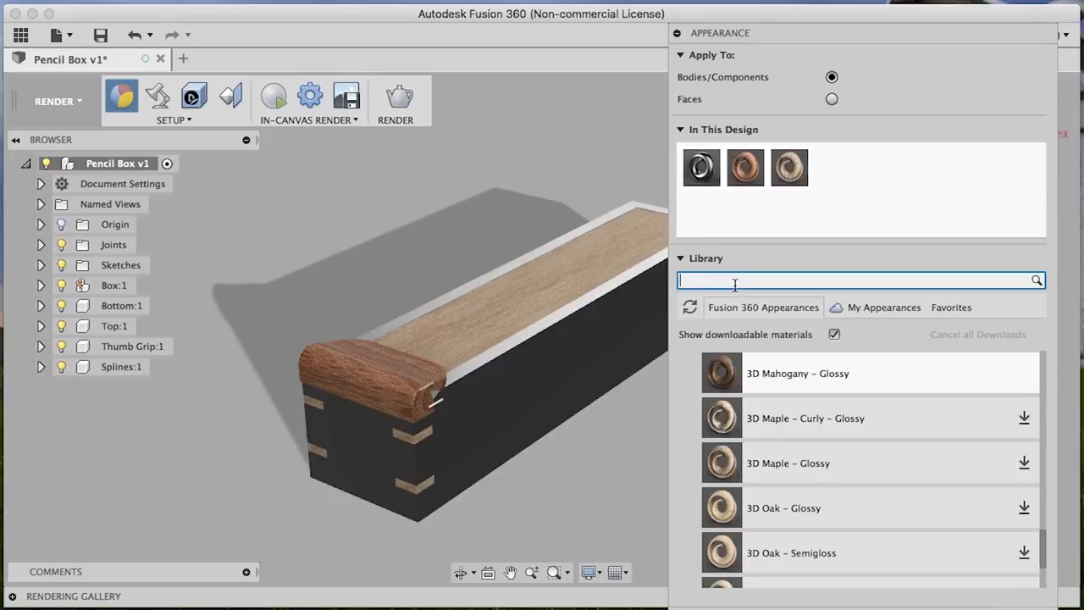
pyautogui.write('walnut')
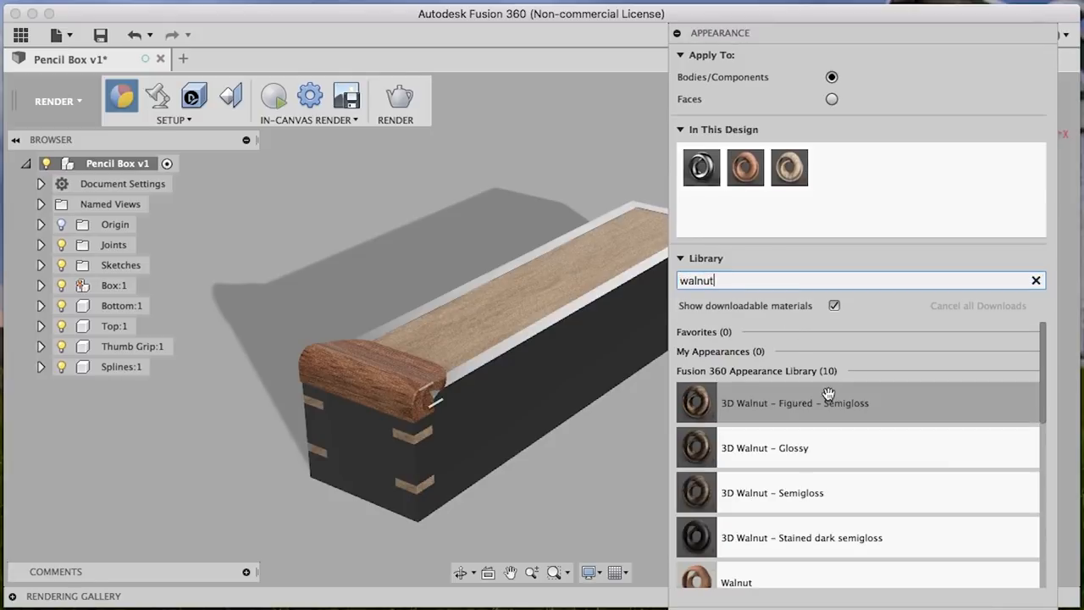
pyautogui.moveTo(782, 492)
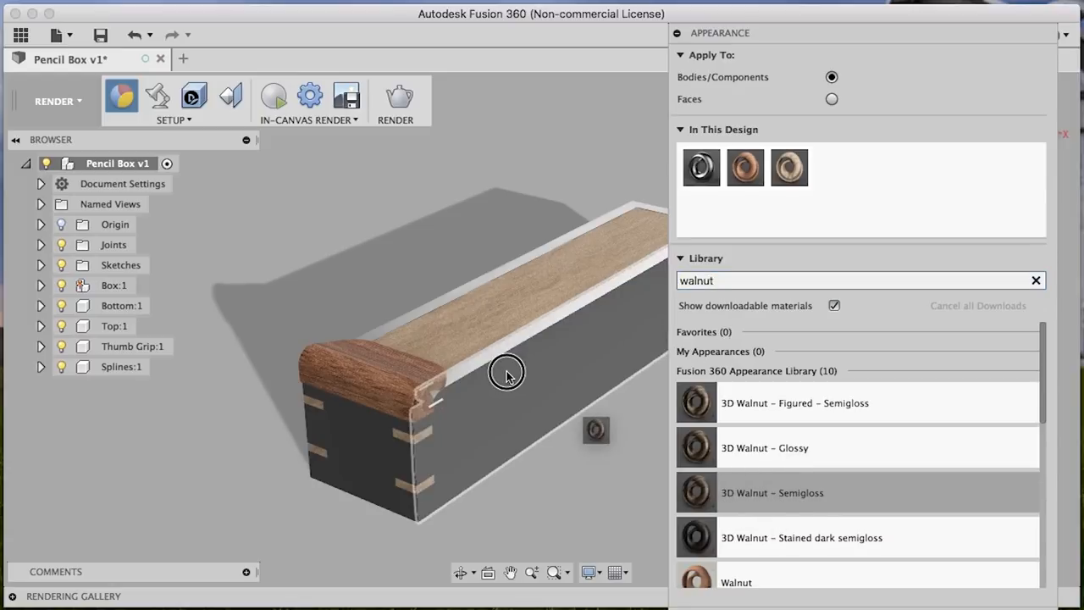
# - Apply 3D Walnut - Semigloss to the box body and close the appearance panel
pyautogui.click(119, 366)
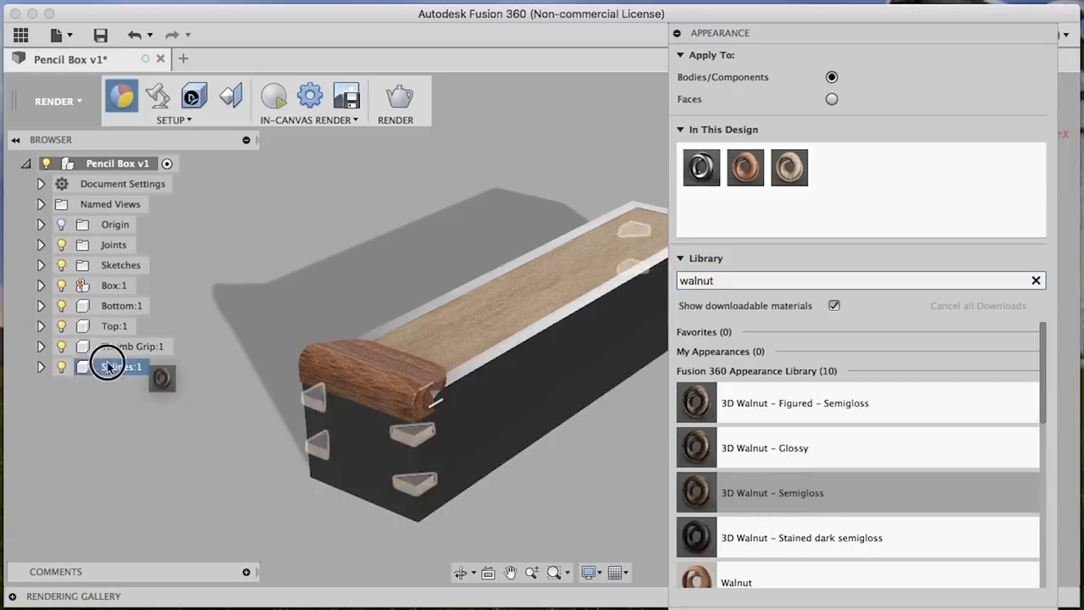
pyautogui.click(110, 284)
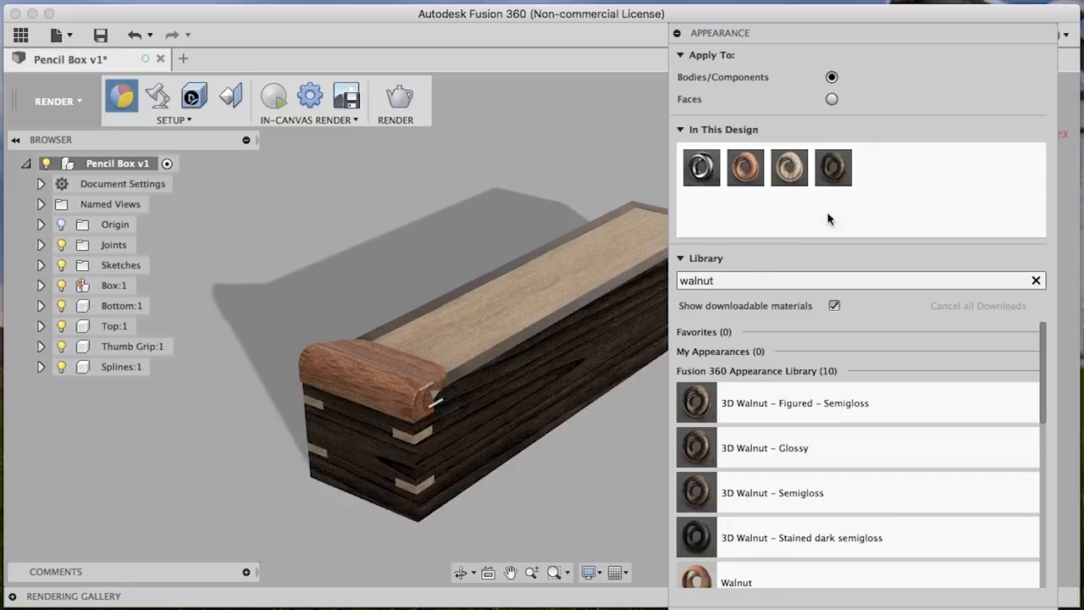
pyautogui.press('Escape')
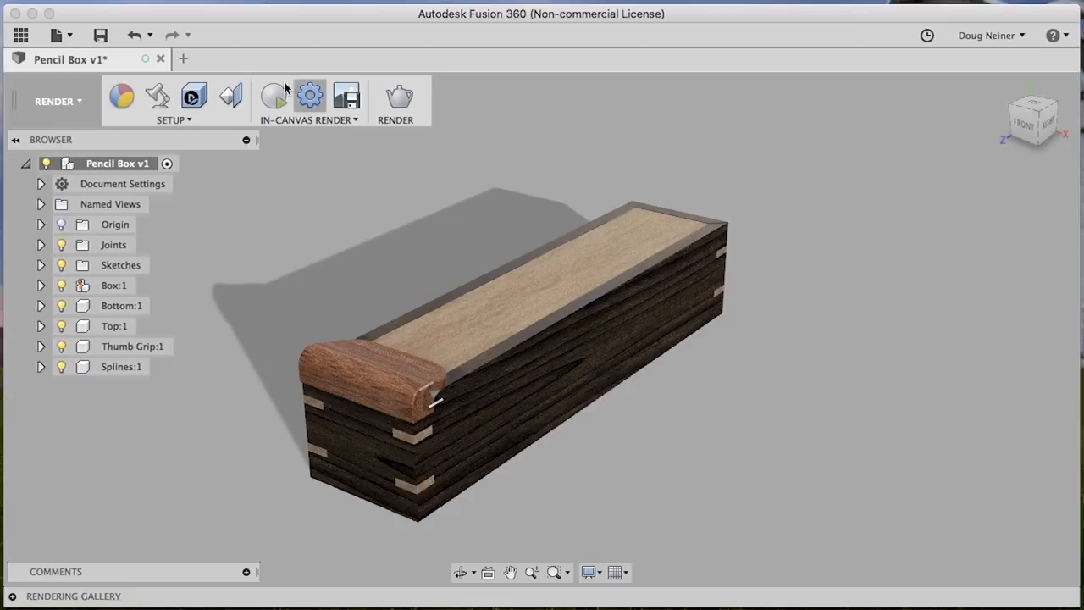
# - Use Texture Map Controls to rotate and shift the body's walnut grain, leaving Y Distance 2.00 in
pyautogui.click(231, 95)
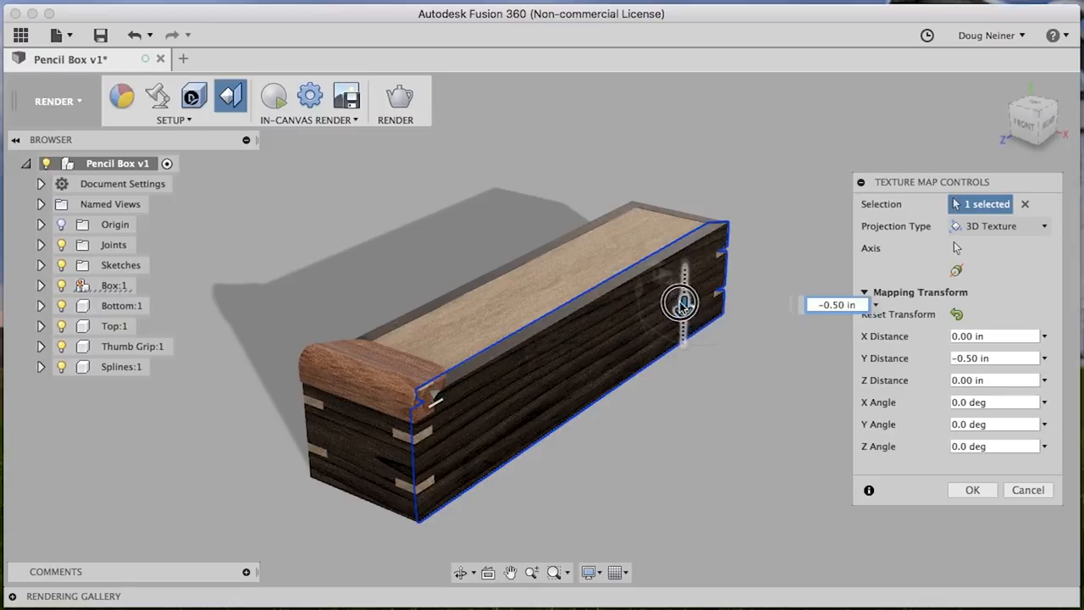
pyautogui.moveTo(681, 304); pyautogui.dragTo(647, 307)
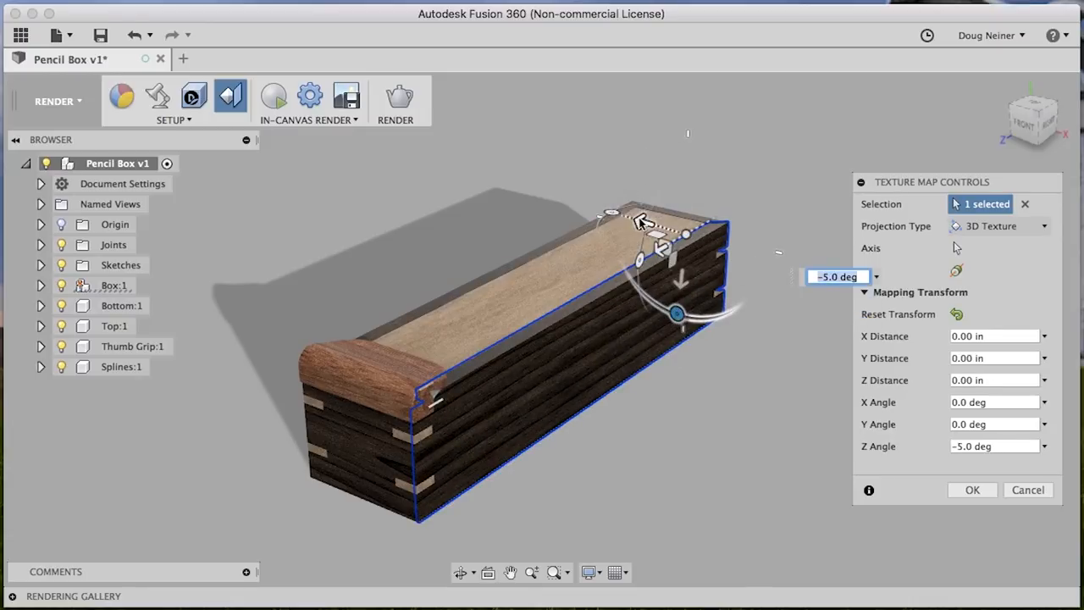
pyautogui.moveTo(678, 313); pyautogui.dragTo(720, 245)
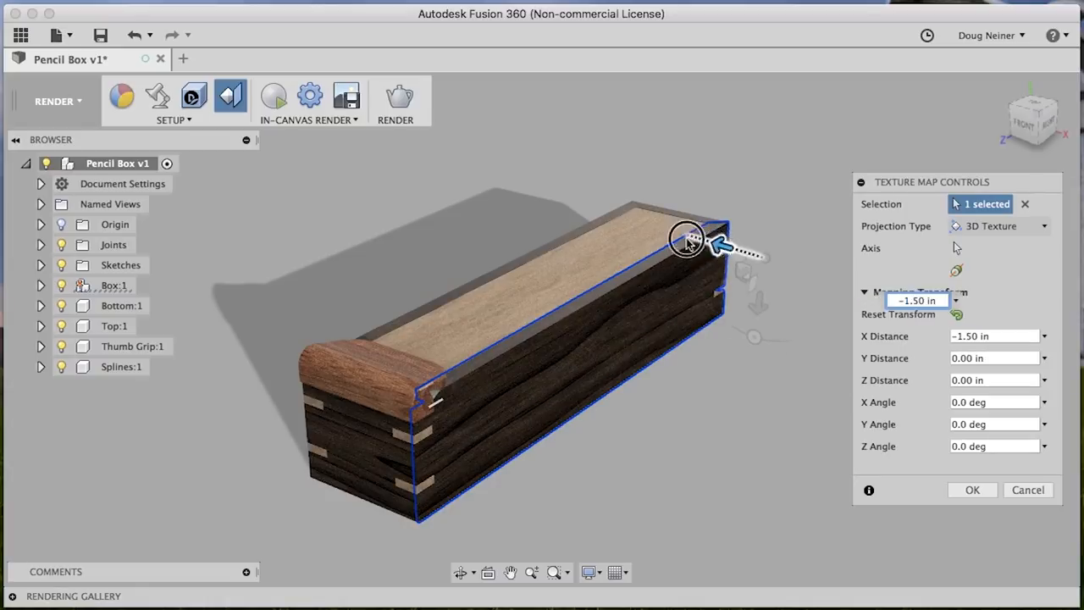
pyautogui.moveTo(686, 240); pyautogui.dragTo(567, 220)
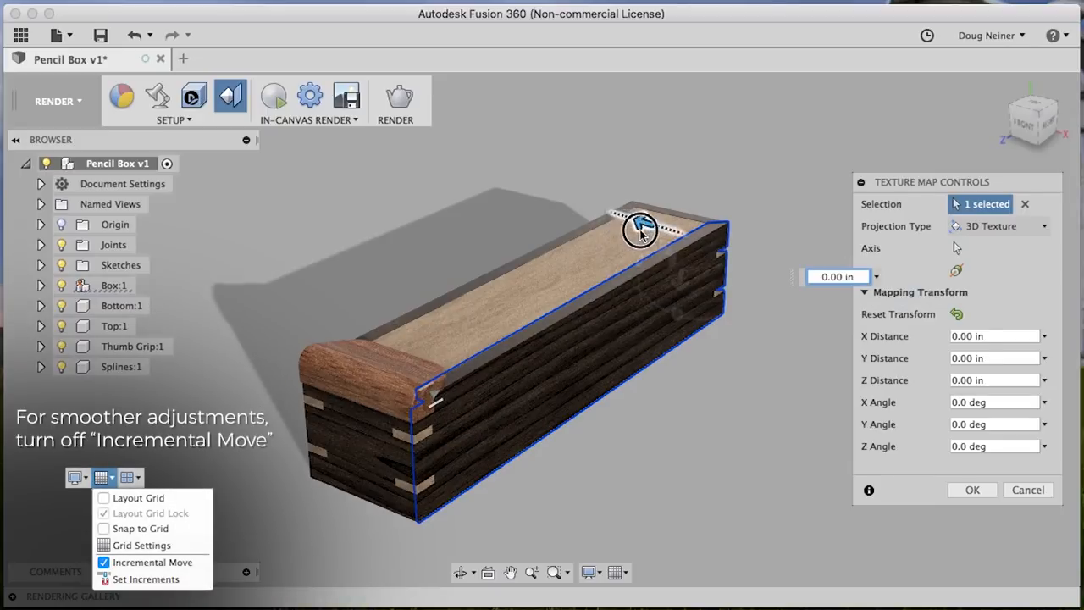
pyautogui.moveTo(640, 228); pyautogui.dragTo(709, 296)
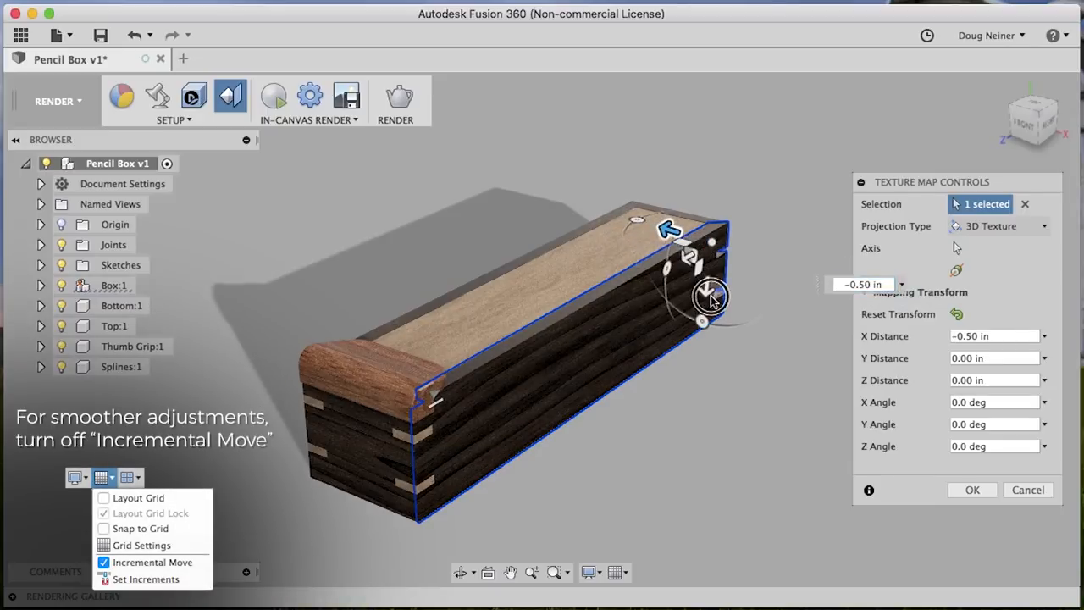
pyautogui.moveTo(712, 296); pyautogui.dragTo(708, 376)
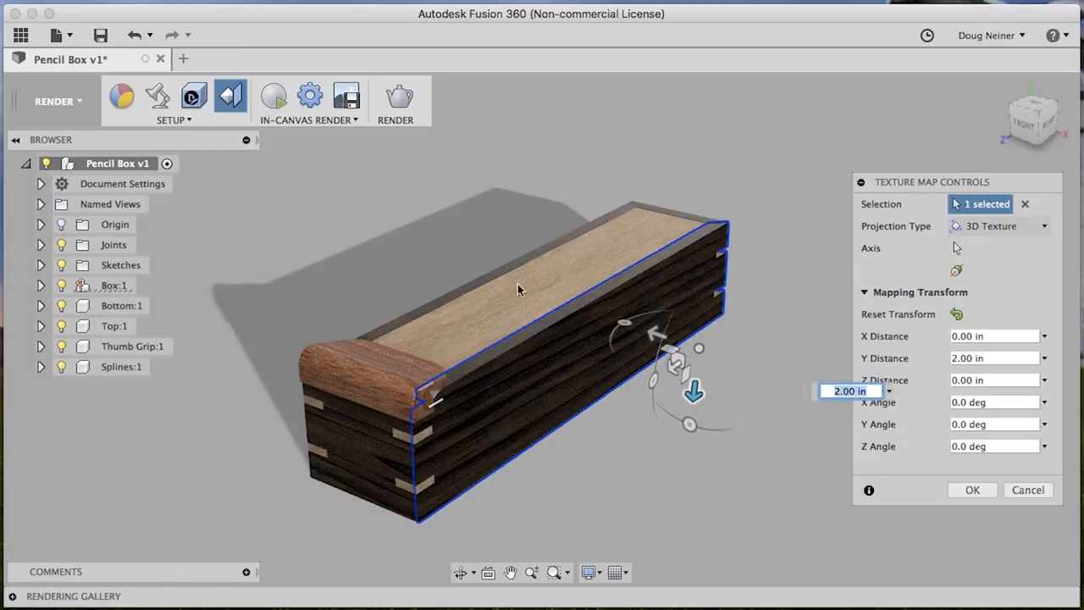
pyautogui.click(972, 489)
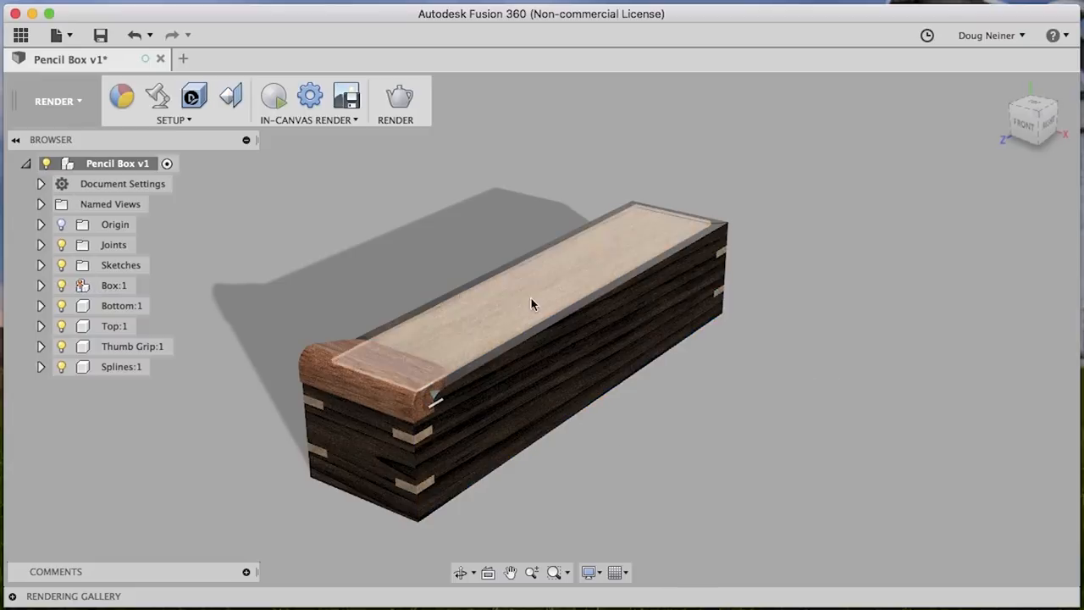
# - Texture-map the end piece with Y distance 0.00 in and Z distance -1.50 in
pyautogui.click(356, 430)
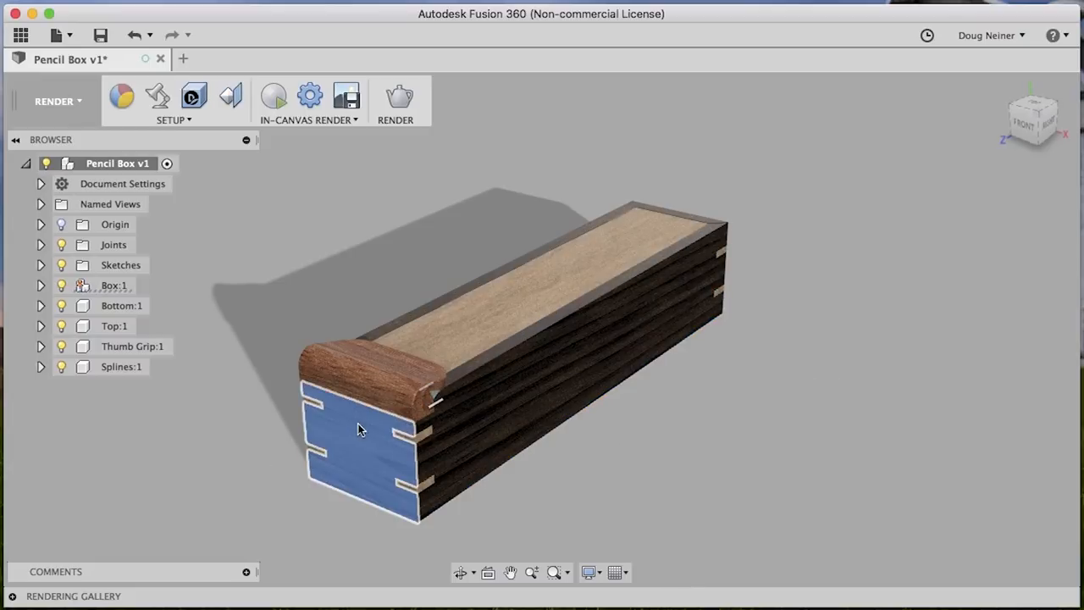
pyautogui.click(230, 95)
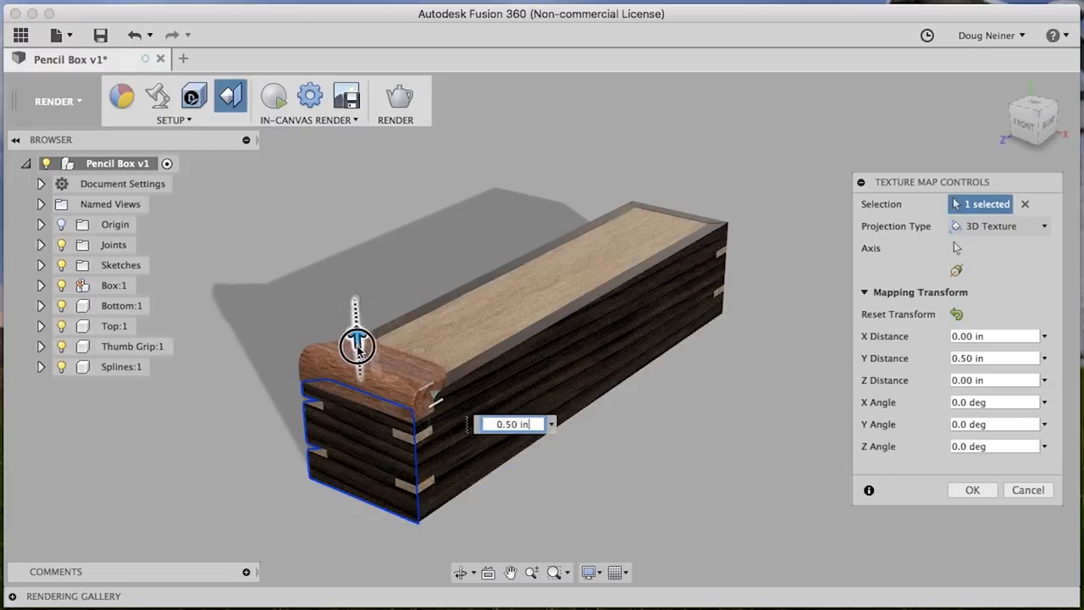
pyautogui.moveTo(356, 342); pyautogui.dragTo(366, 405)
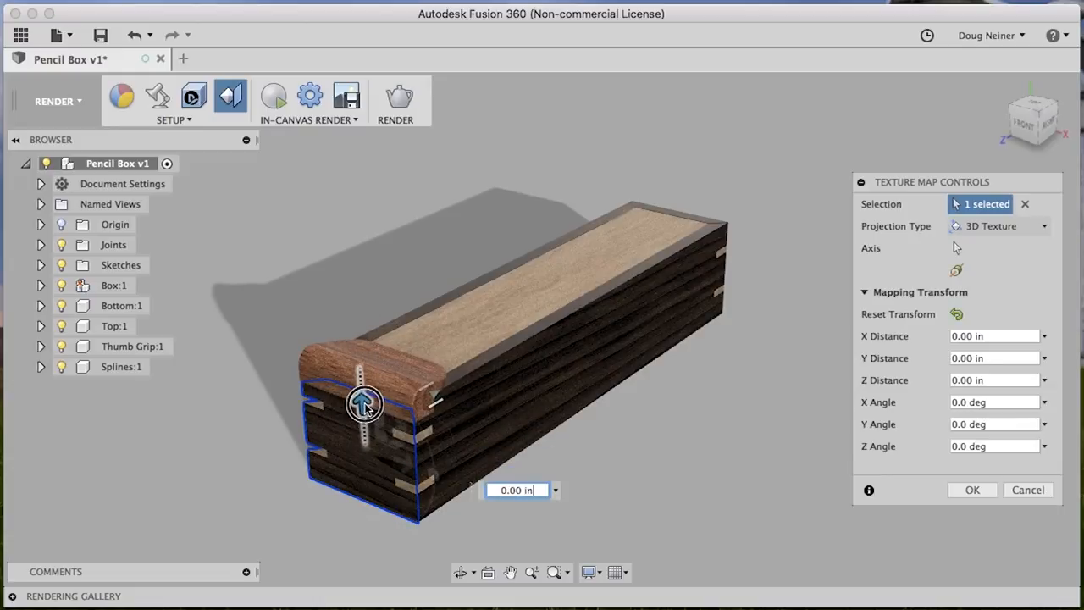
pyautogui.moveTo(364, 404); pyautogui.dragTo(305, 433)
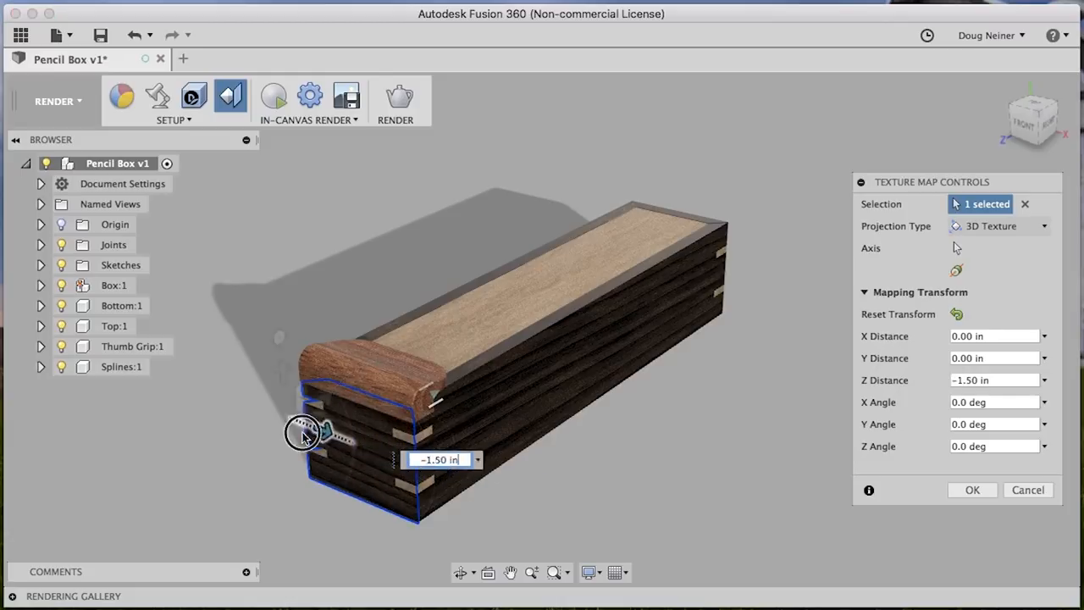
pyautogui.moveTo(305, 432); pyautogui.dragTo(183, 376)
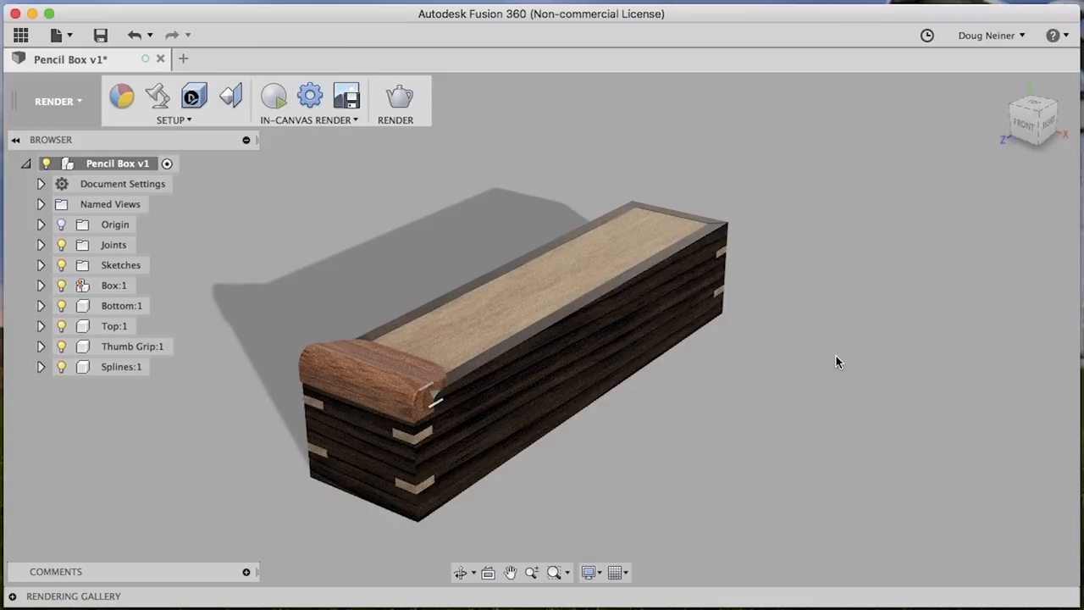
pyautogui.moveTo(249, 196)
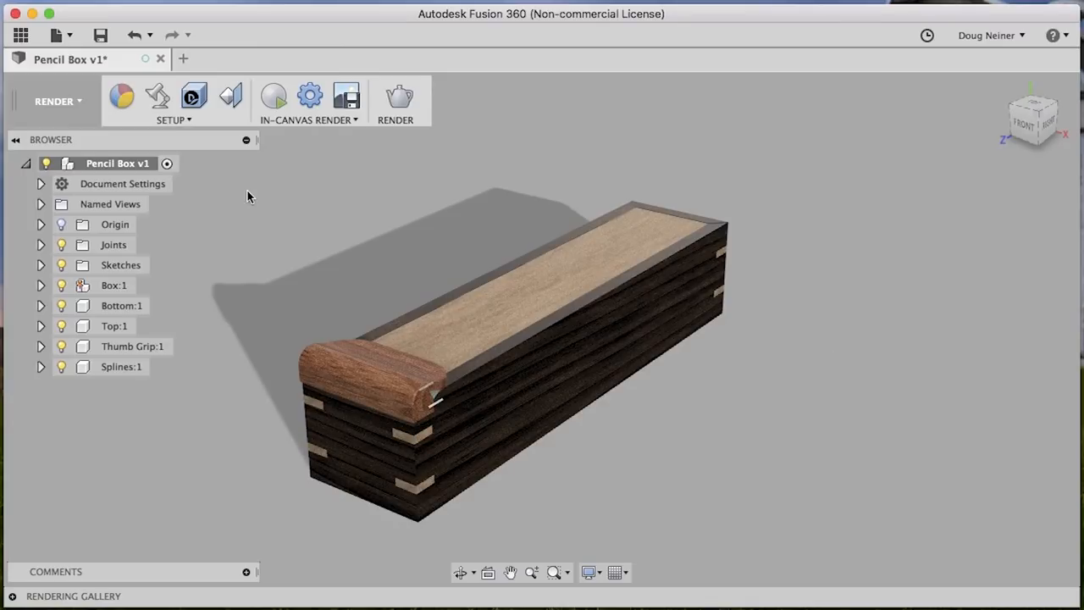
pyautogui.moveTo(158, 95)
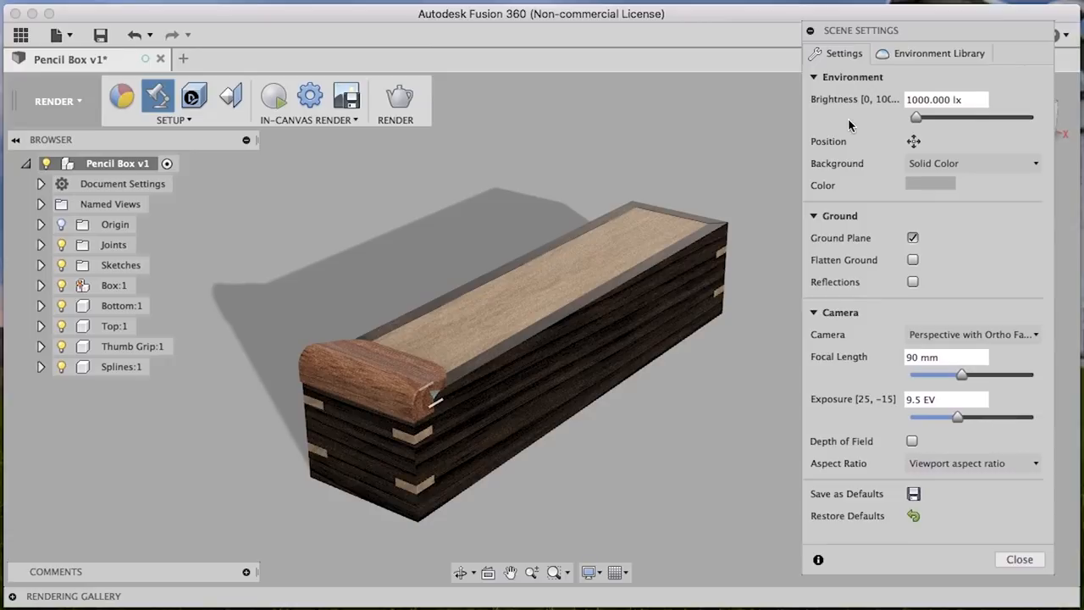
pyautogui.moveTo(896, 81)
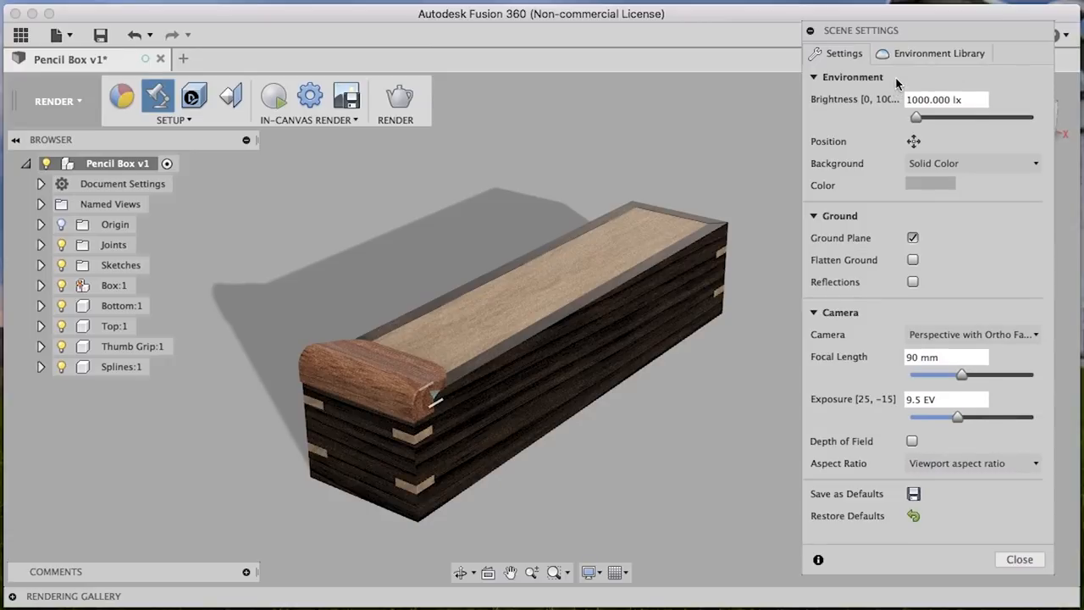
# - Choose the Photobooth environment from the library, return to settings and collapse Ground
pyautogui.click(938, 52)
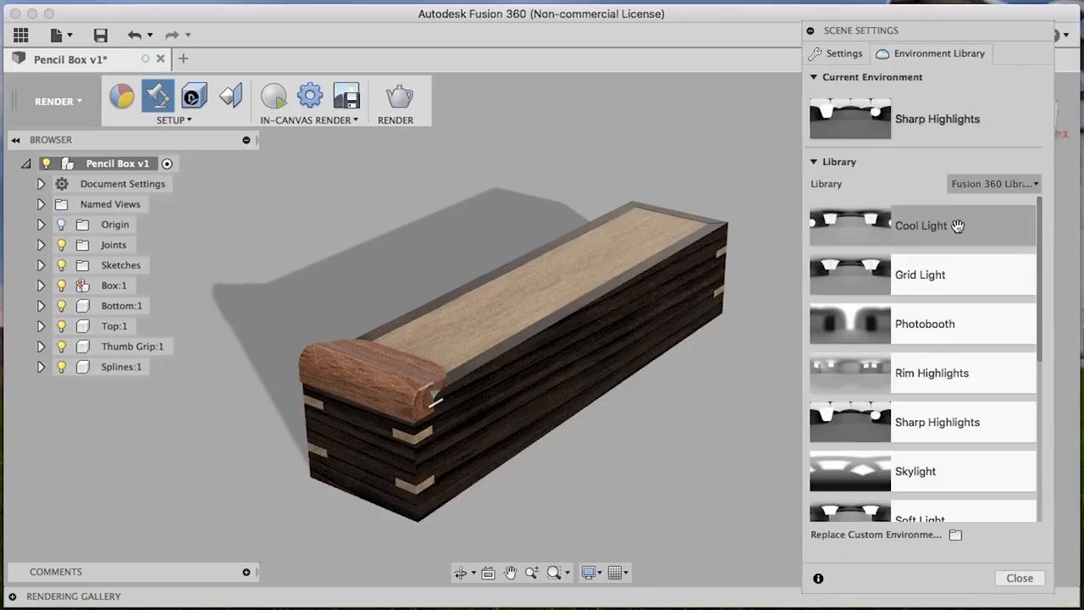
pyautogui.scroll(-3)
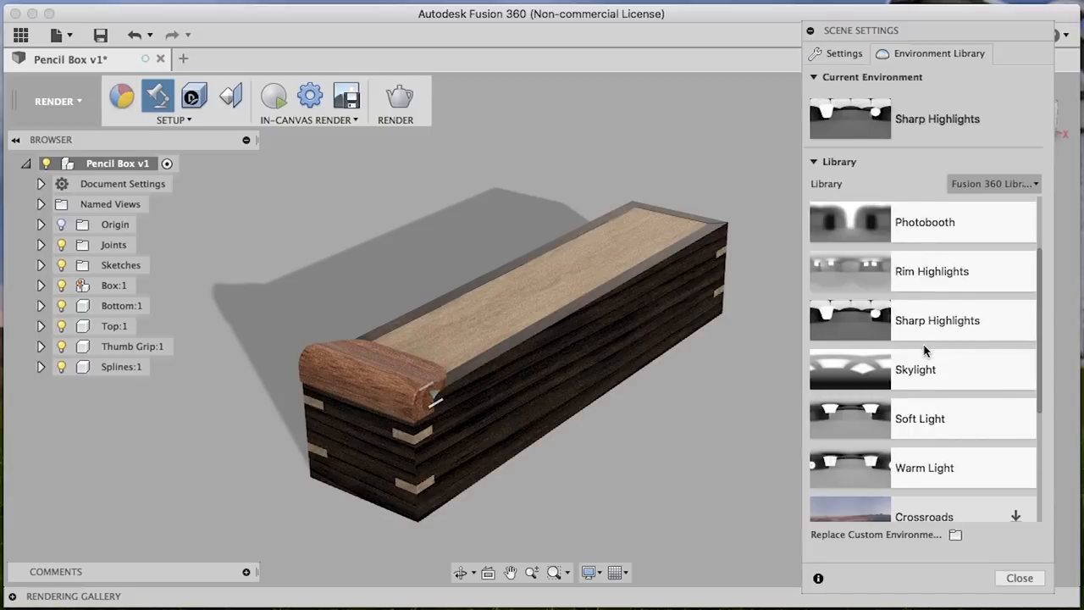
pyautogui.scroll(3)
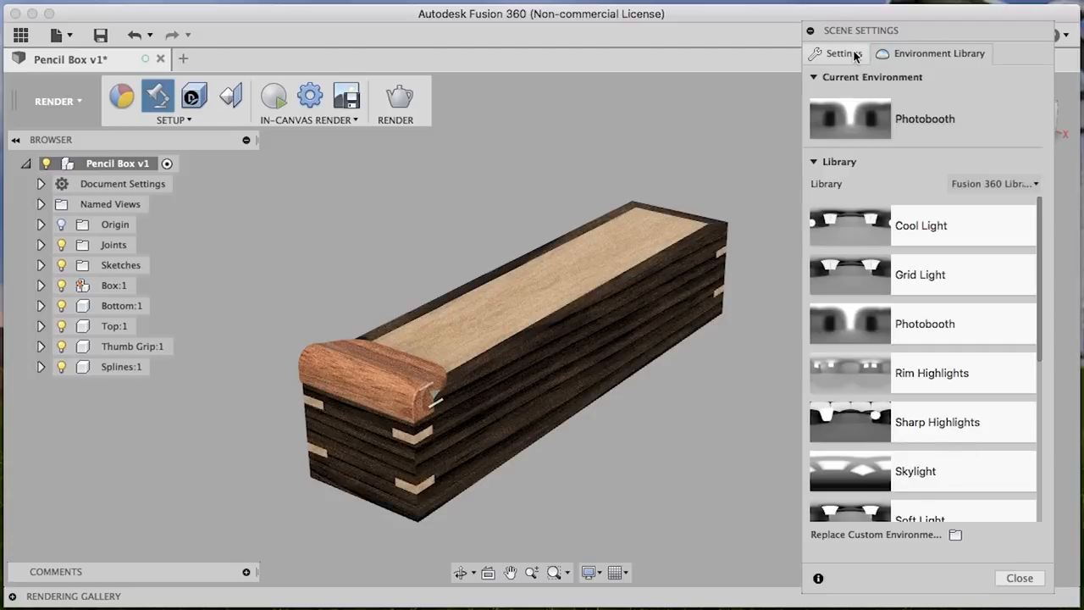
pyautogui.click(843, 52)
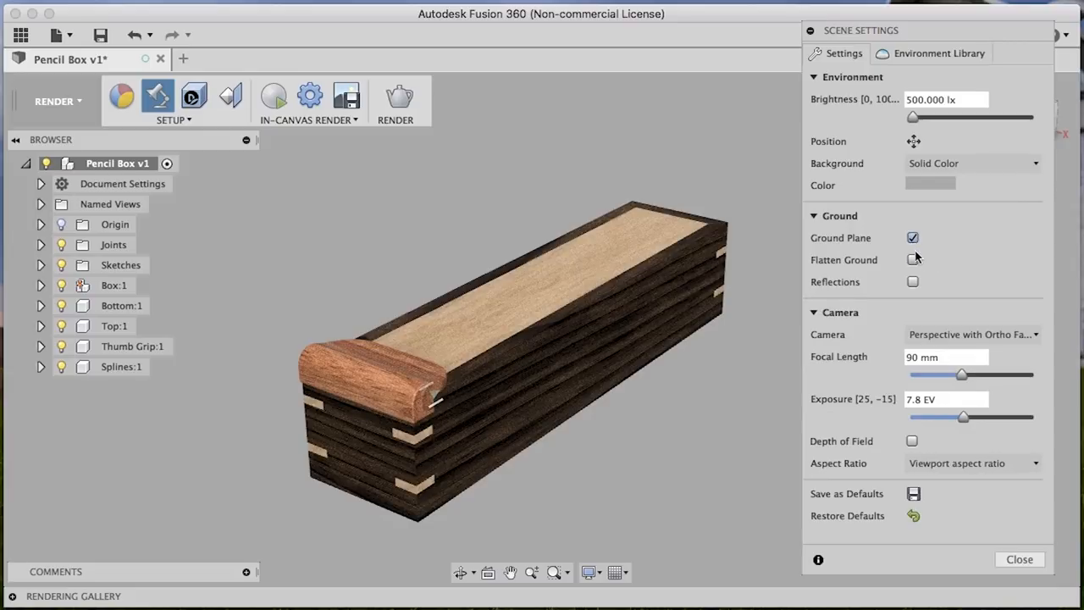
pyautogui.click(813, 215)
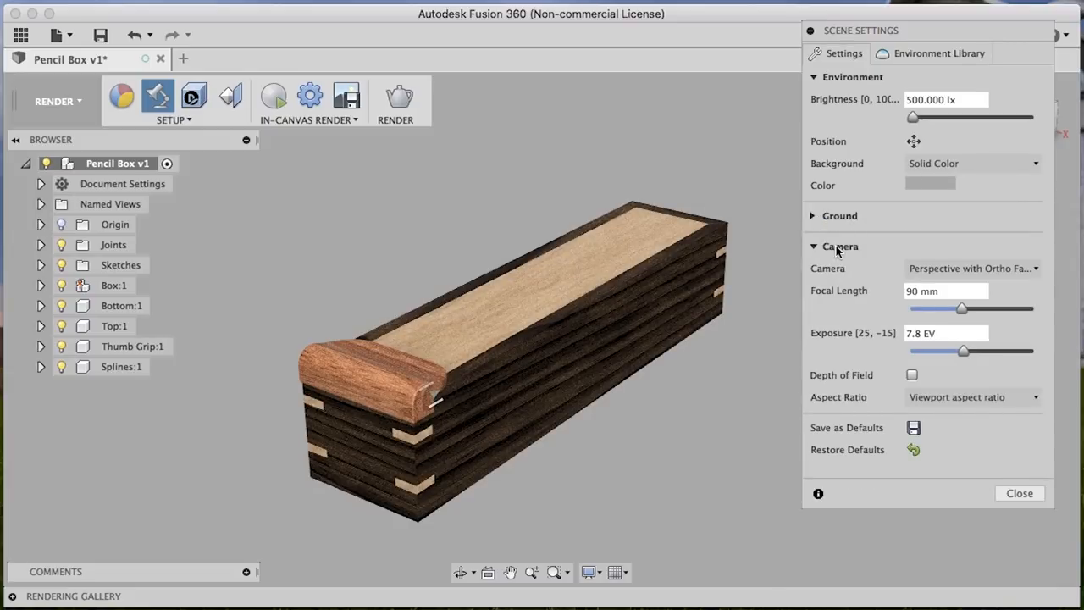
# - Slide the camera focal length between 27 and 200 mm, settling it at 70 mm
pyautogui.moveTo(962, 308); pyautogui.dragTo(955, 308)
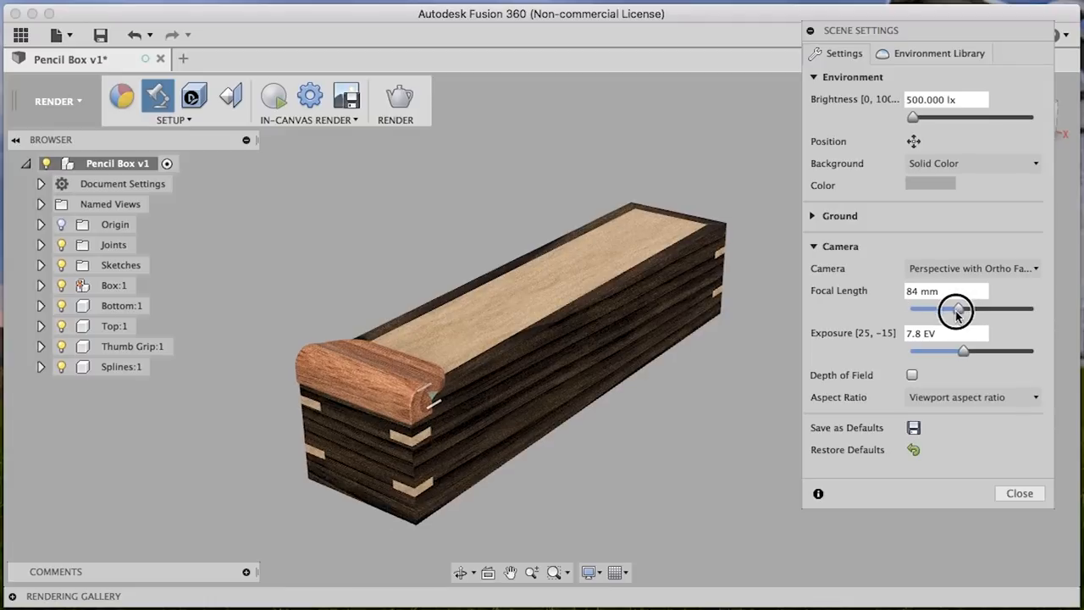
pyautogui.moveTo(955, 308); pyautogui.dragTo(919, 308)
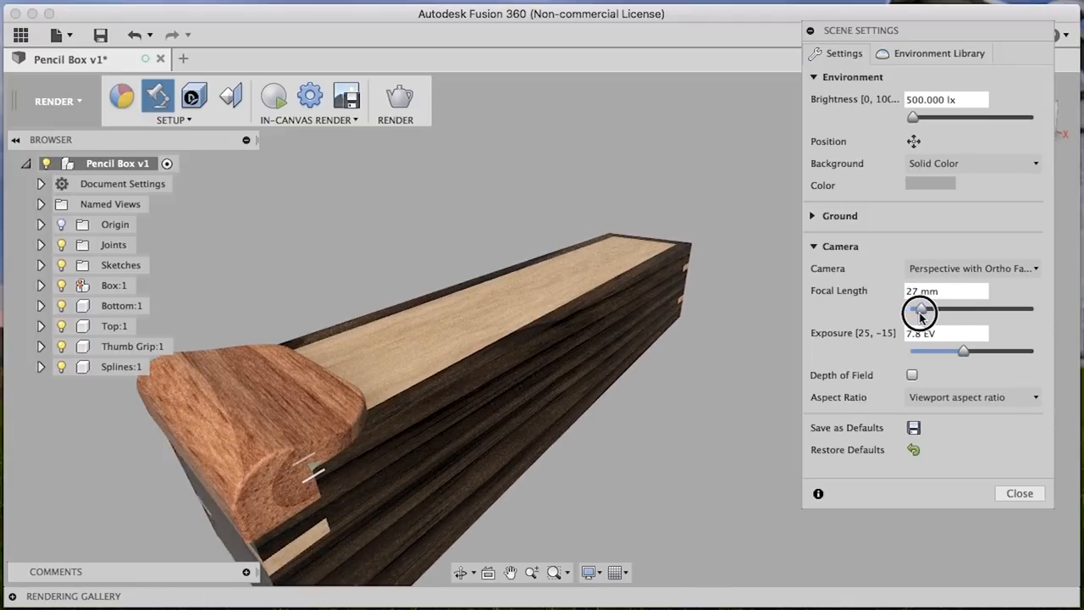
pyautogui.moveTo(918, 309); pyautogui.dragTo(928, 308)
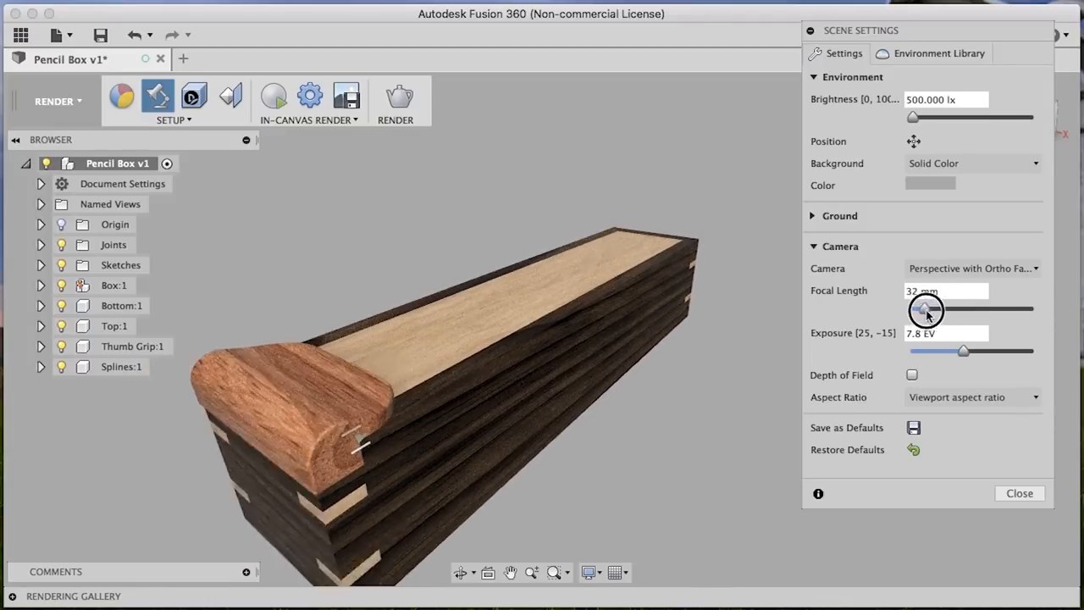
pyautogui.moveTo(925, 308); pyautogui.dragTo(1025, 308)
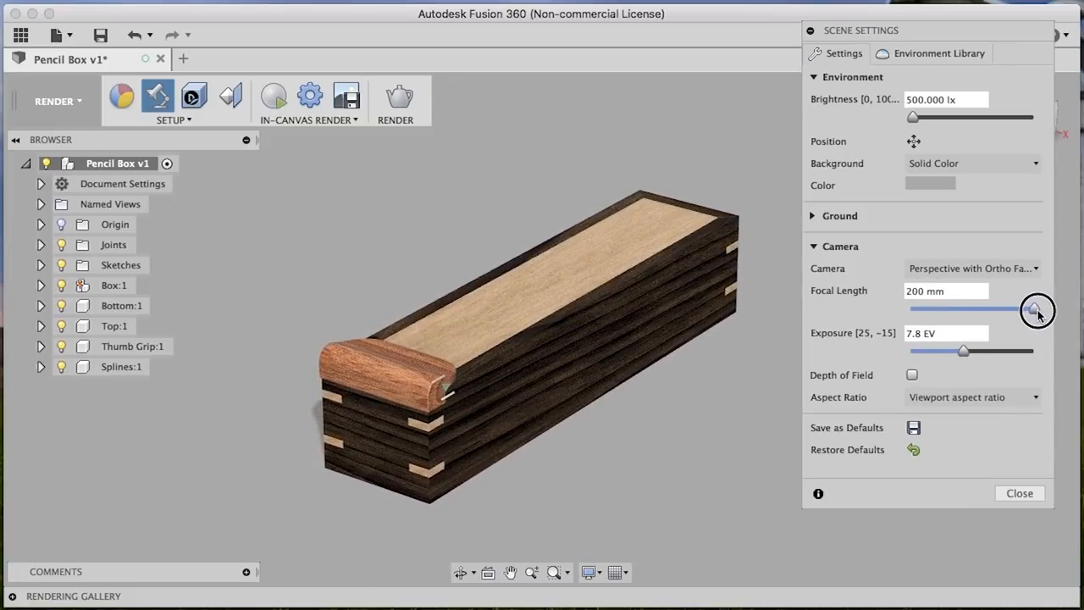
pyautogui.moveTo(1037, 309); pyautogui.dragTo(991, 308)
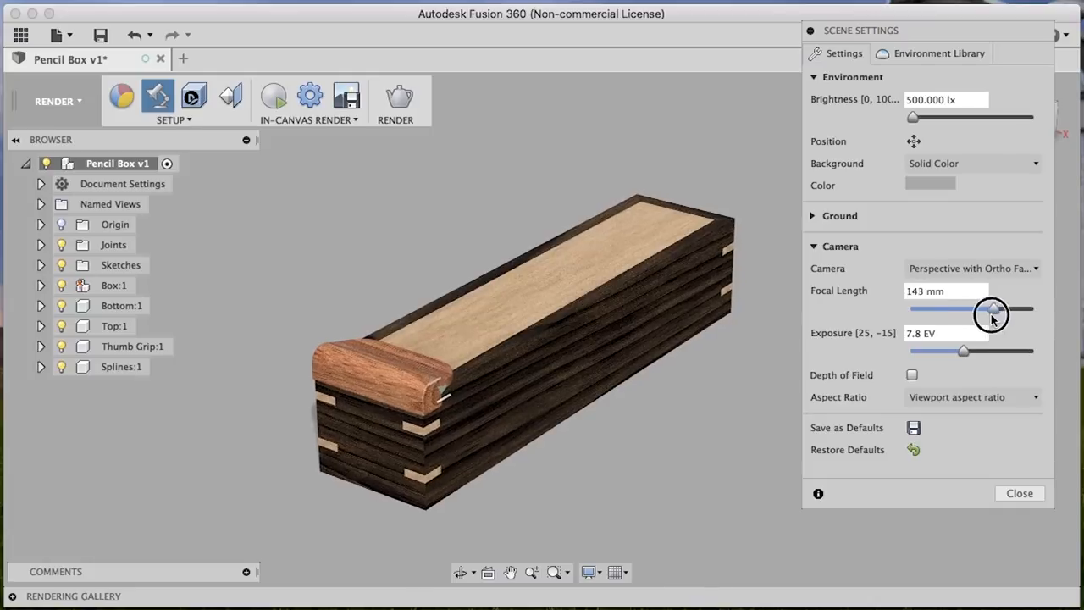
pyautogui.moveTo(991, 308); pyautogui.dragTo(949, 308)
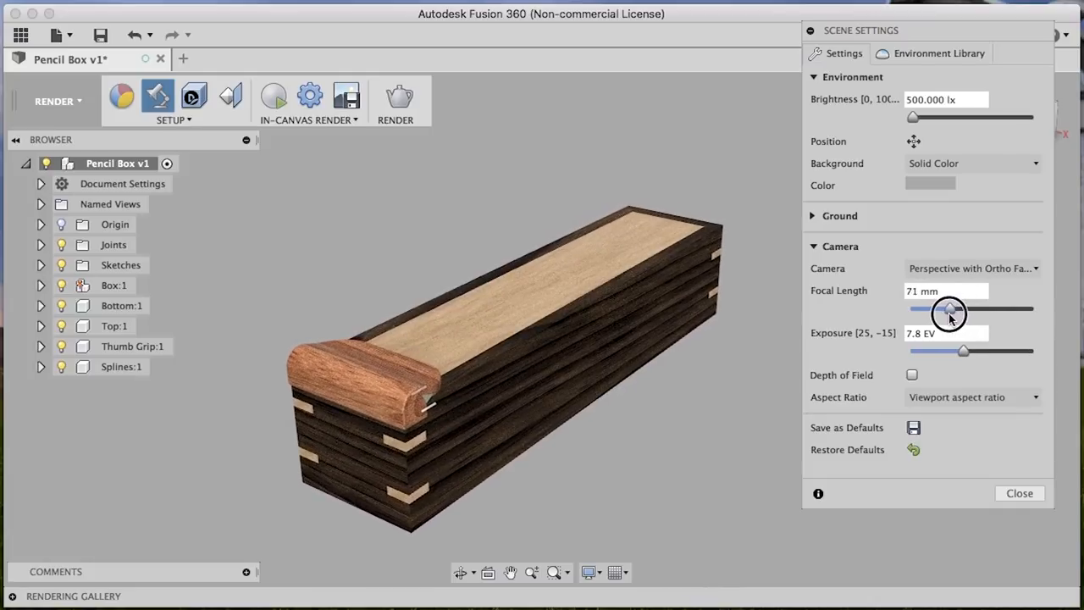
pyautogui.moveTo(947, 308); pyautogui.dragTo(952, 308)
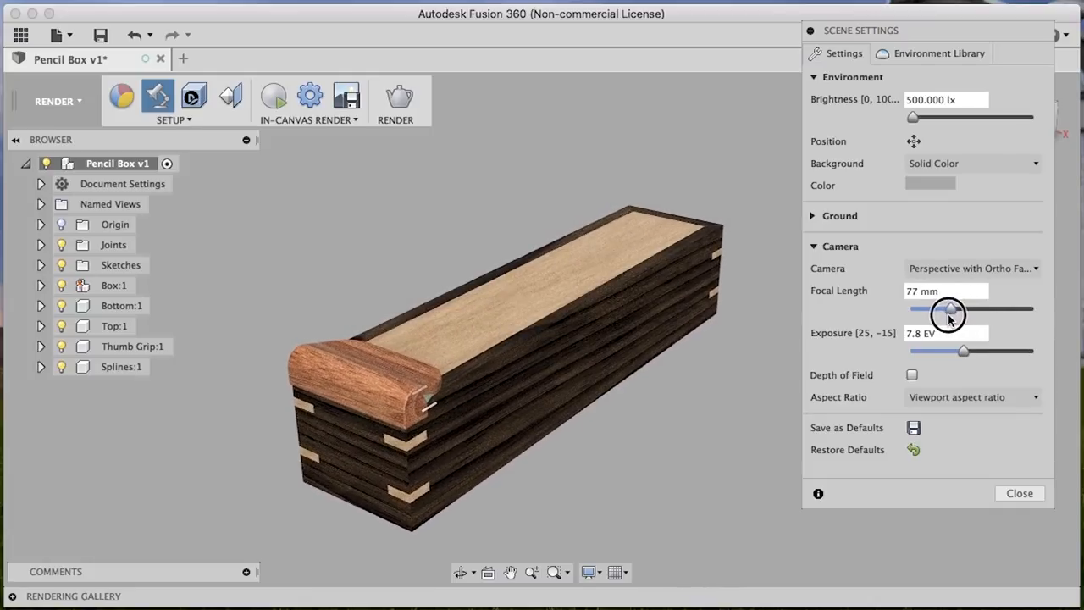
pyautogui.moveTo(949, 308); pyautogui.dragTo(945, 309)
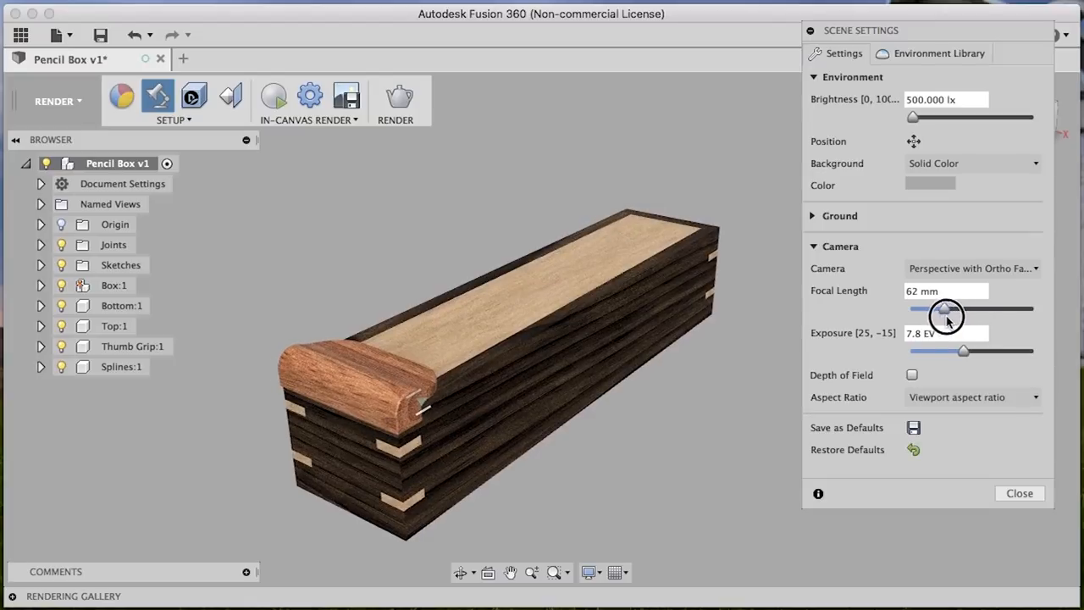
pyautogui.moveTo(947, 308); pyautogui.dragTo(949, 308)
pyautogui.write('70')
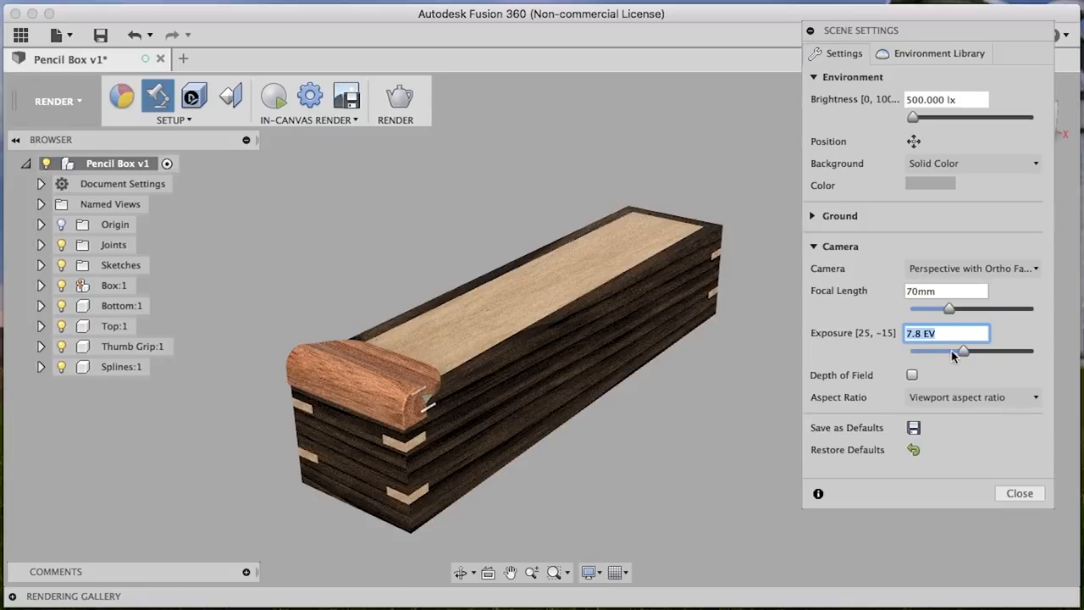
pyautogui.moveTo(898, 380)
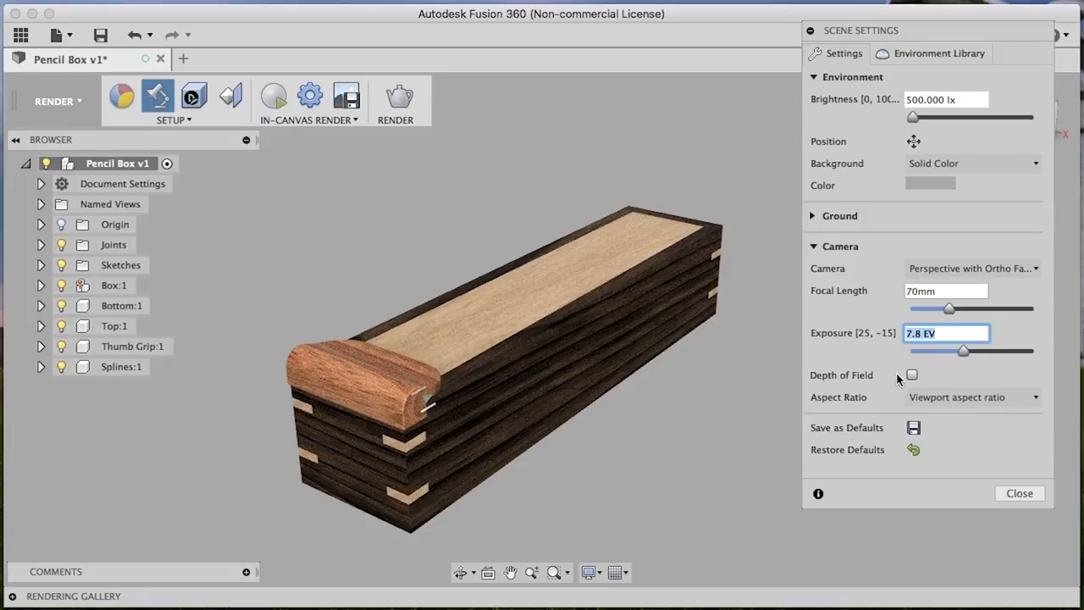
# - Enable Depth of Field, accept the ray tracing notice, and set Blur to .2
pyautogui.click(911, 374)
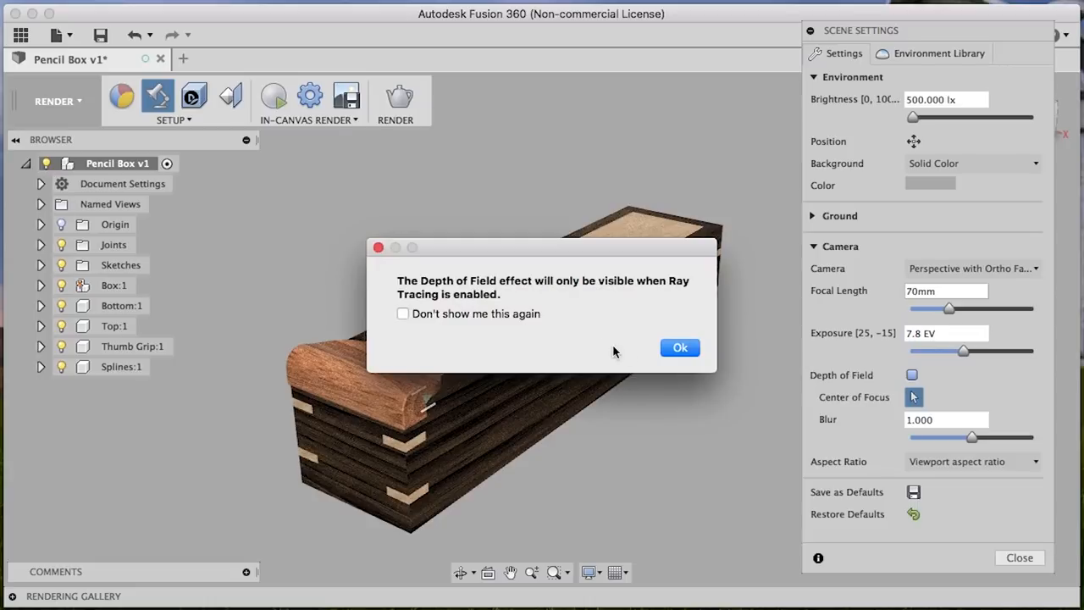
pyautogui.click(679, 347)
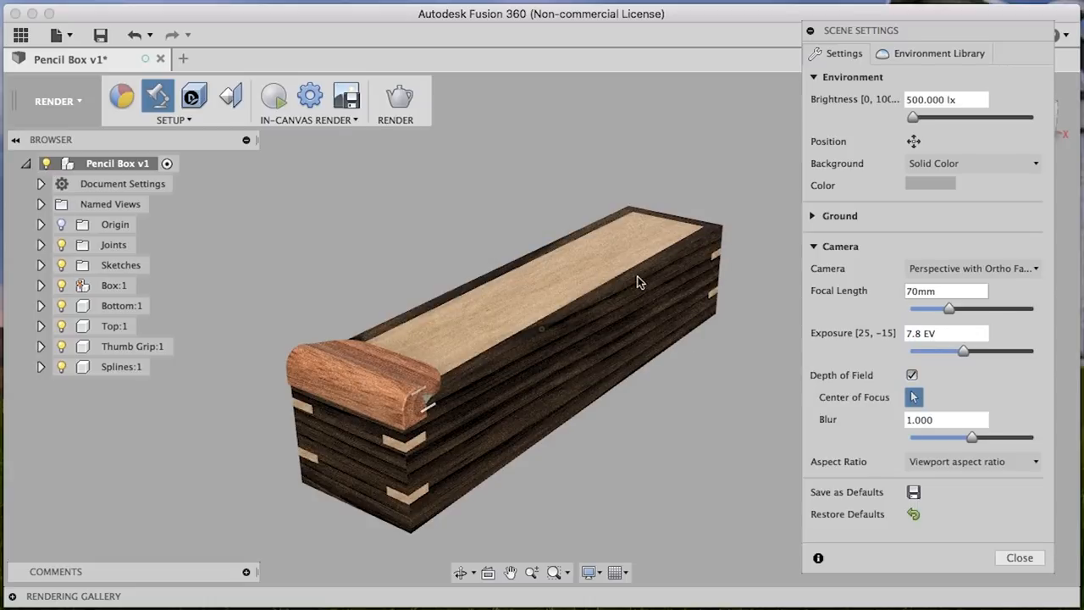
pyautogui.moveTo(500, 365)
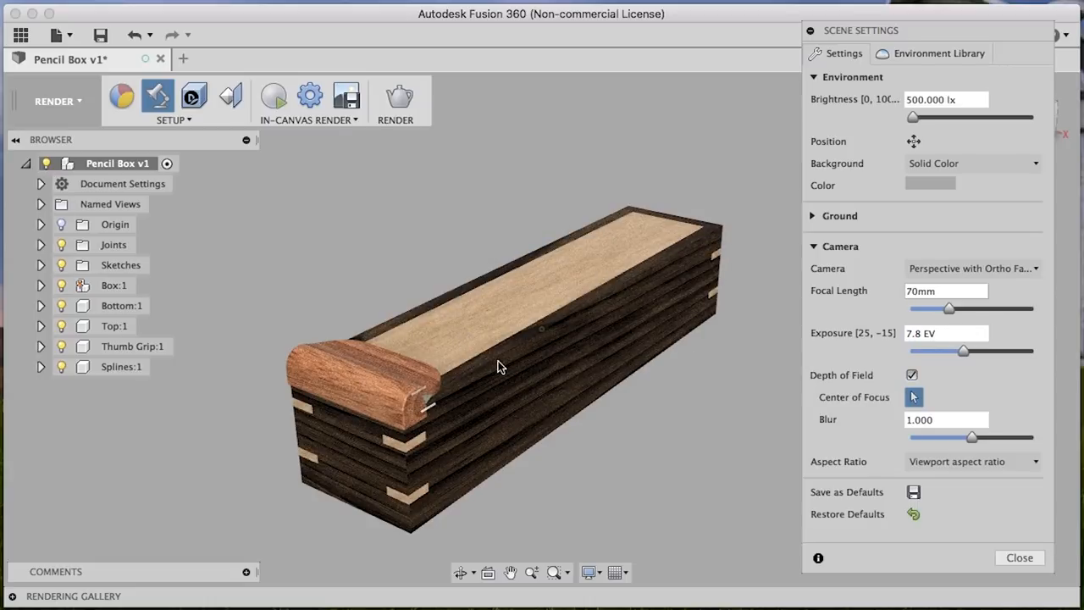
pyautogui.moveTo(518, 359)
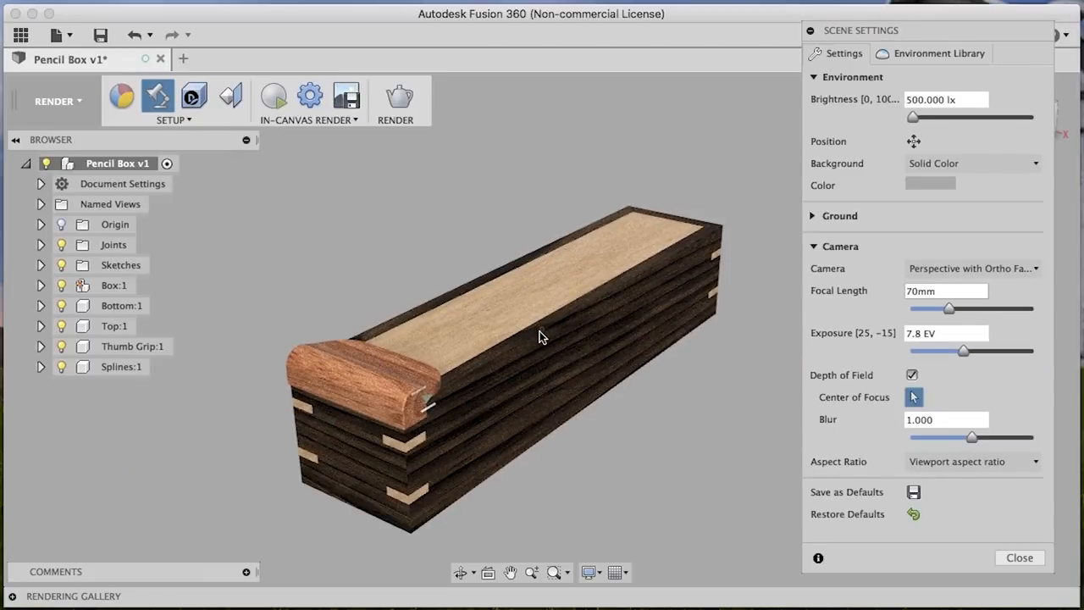
pyautogui.moveTo(528, 337)
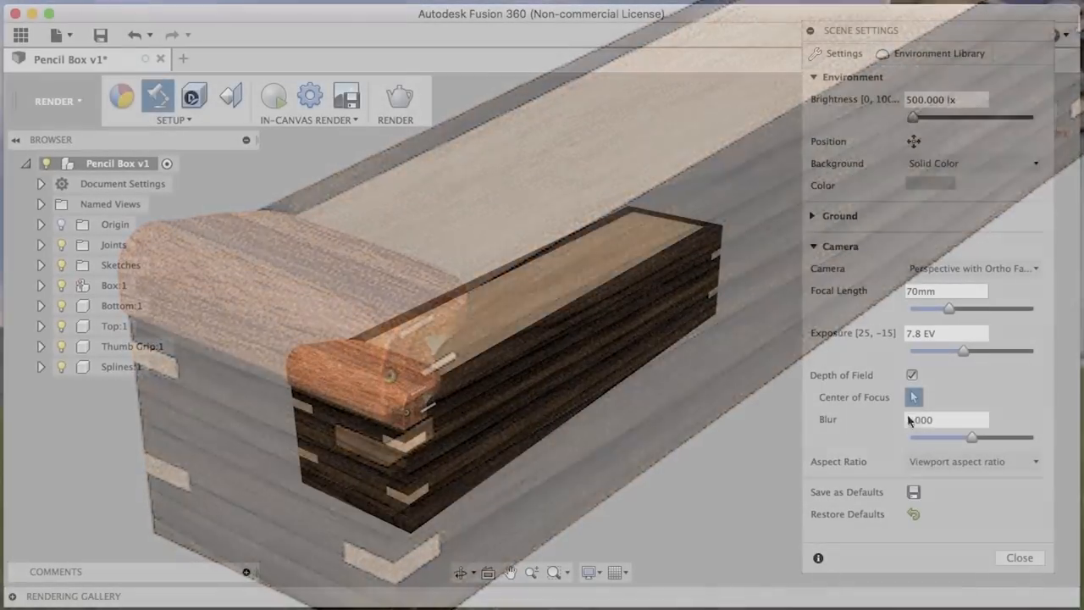
pyautogui.tripleClick(946, 421)
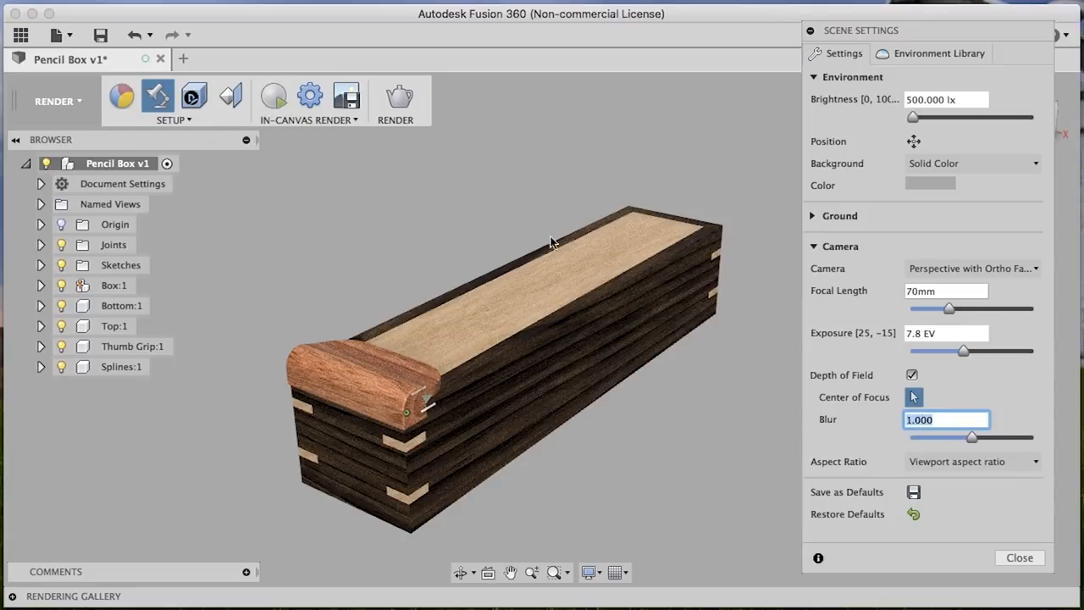
pyautogui.moveTo(686, 269)
pyautogui.write('.2')
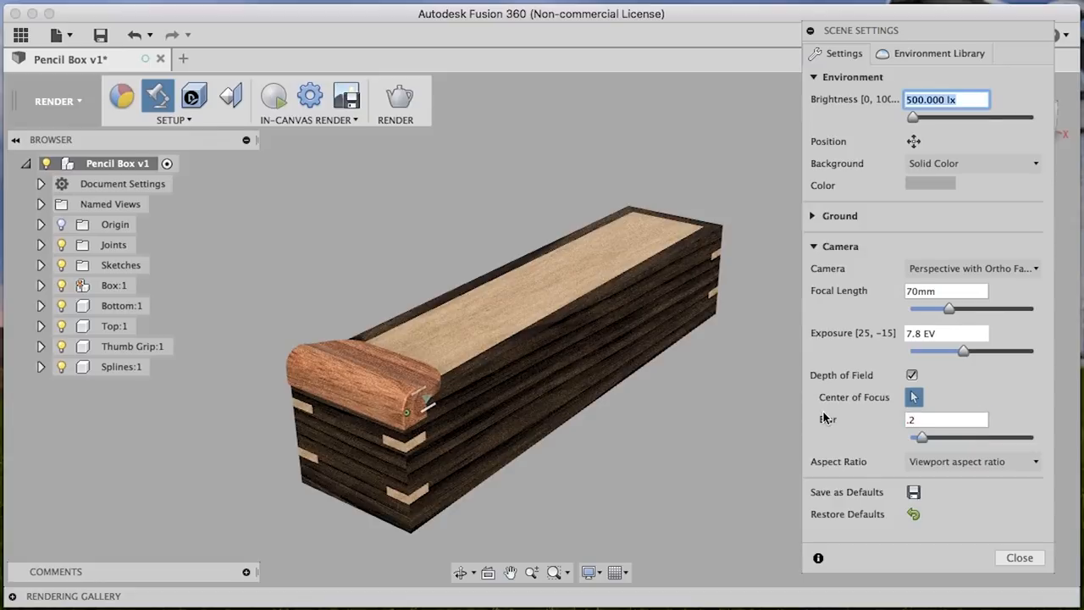
pyautogui.click(945, 420)
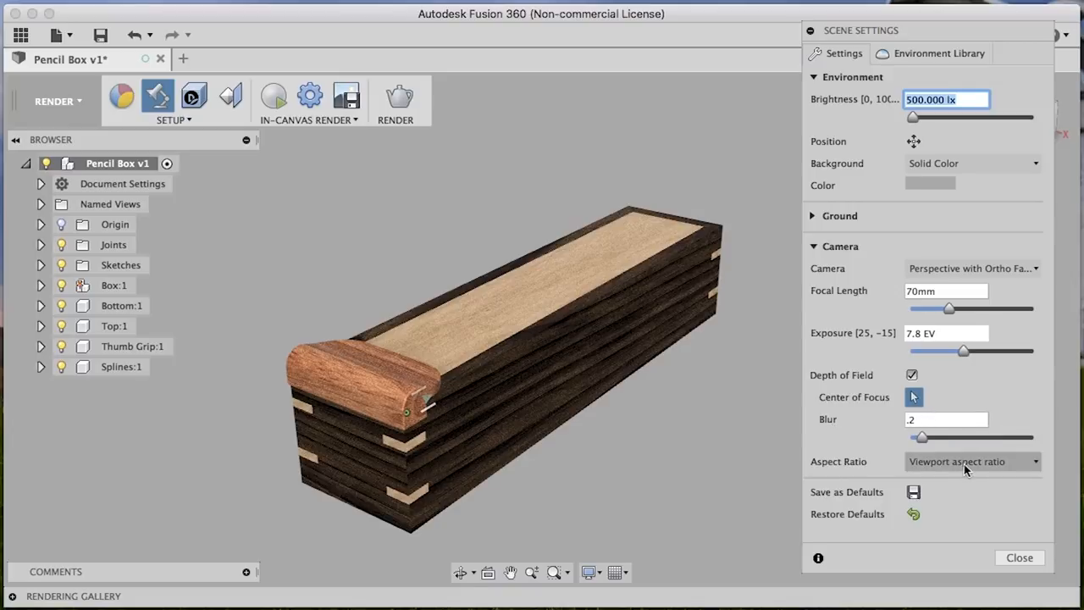
# - Set the camera aspect ratio to 1:1 Square and pan the box slightly right in frame
pyautogui.click(972, 460)
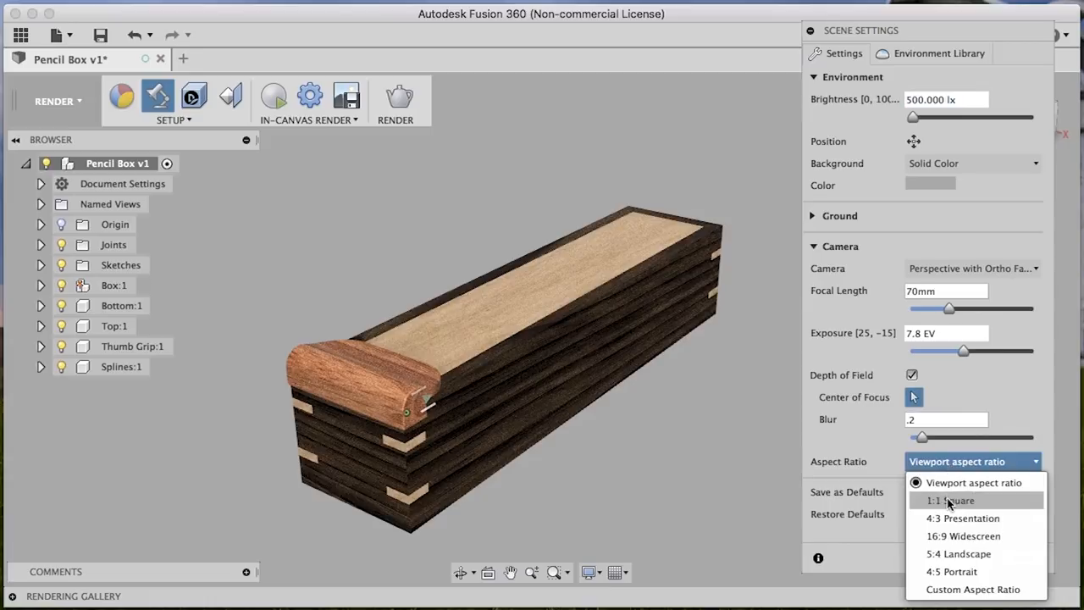
pyautogui.click(950, 499)
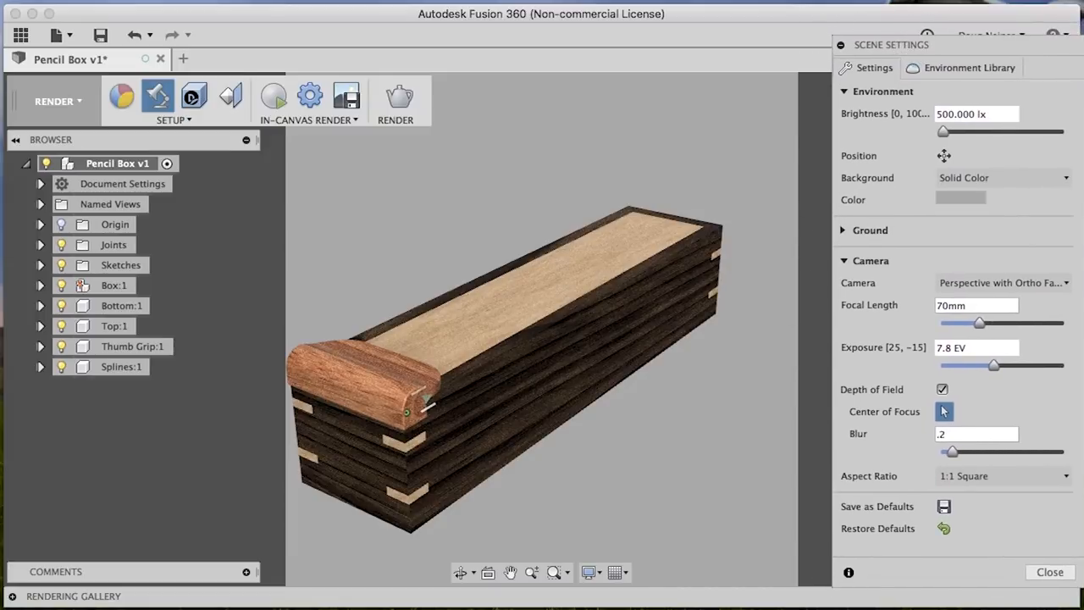
pyautogui.moveTo(449, 373)
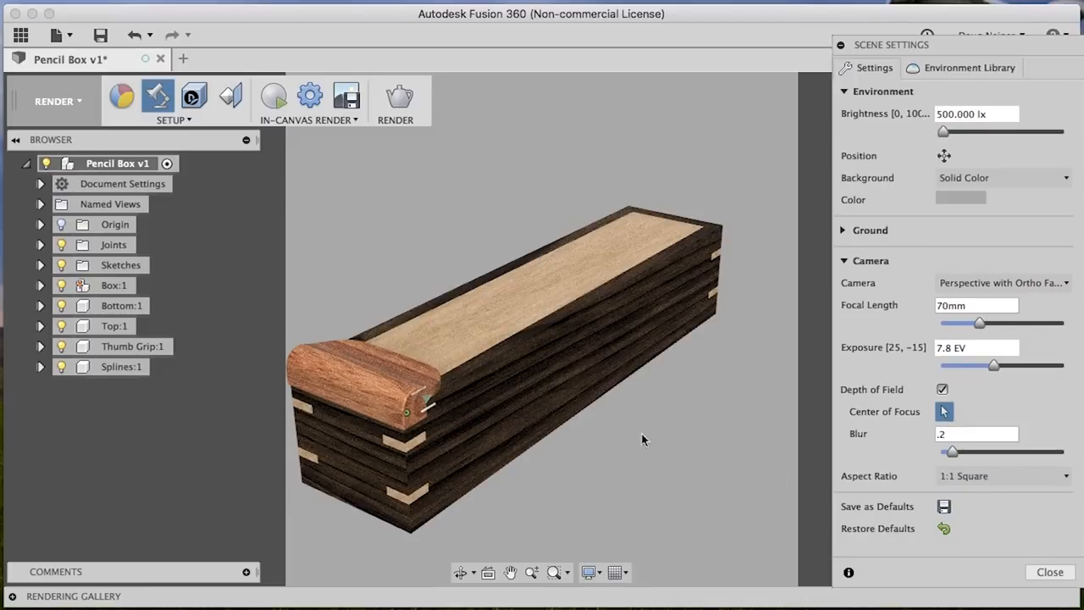
pyautogui.click(510, 573)
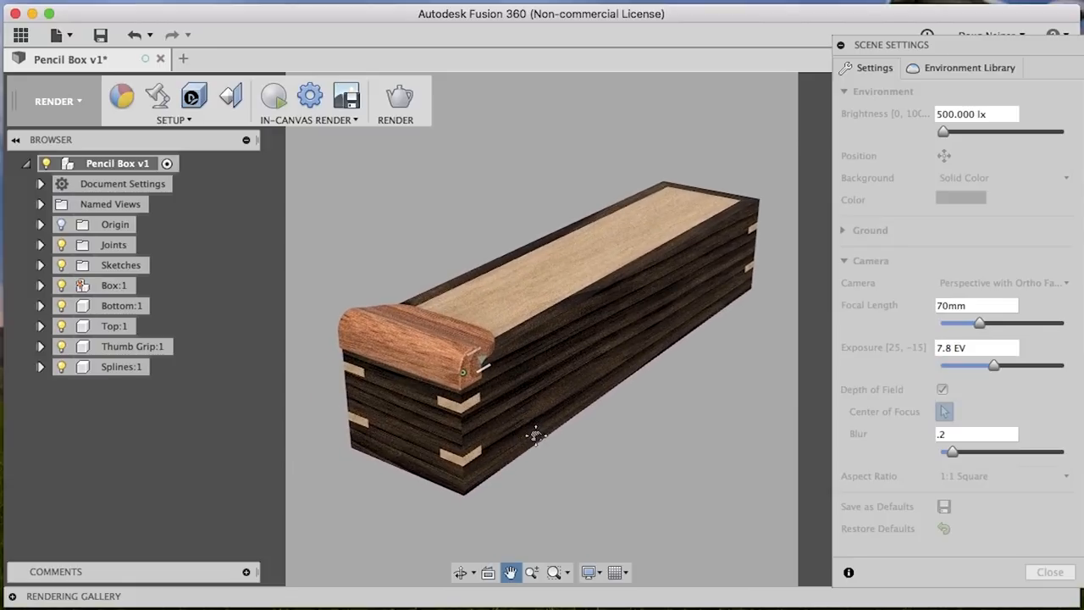
pyautogui.moveTo(793, 351)
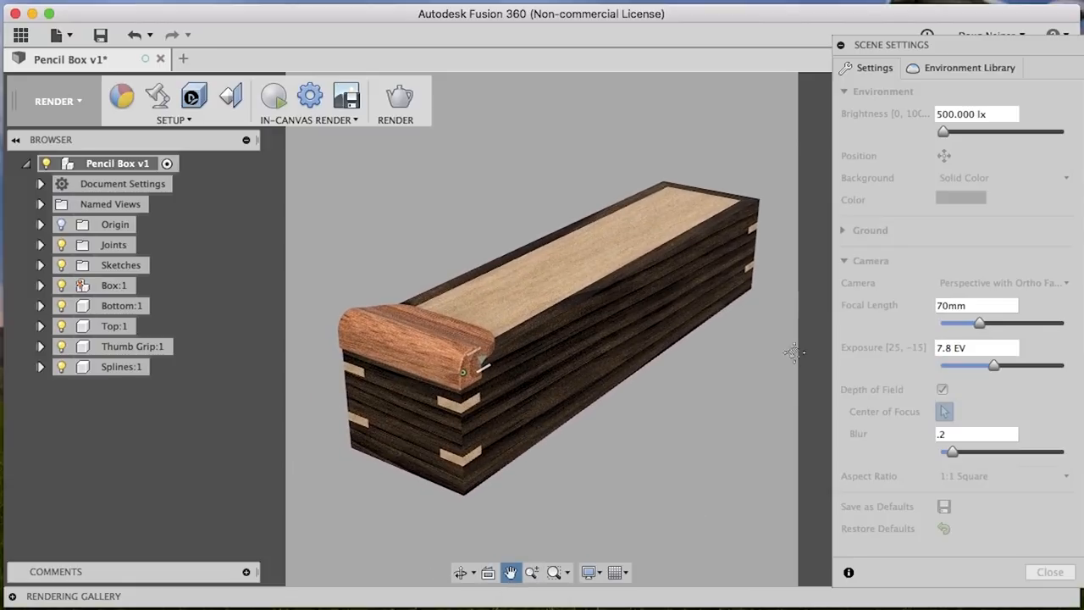
# - Rotate the environment lighting through several angles, settling at about -47 degrees
pyautogui.click(944, 412)
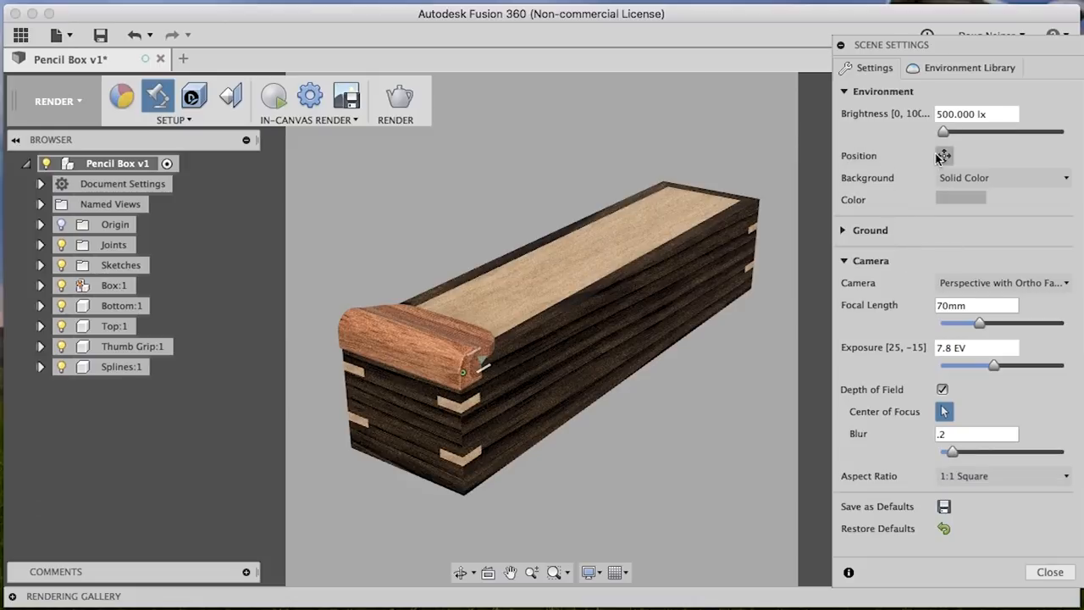
pyautogui.click(943, 156)
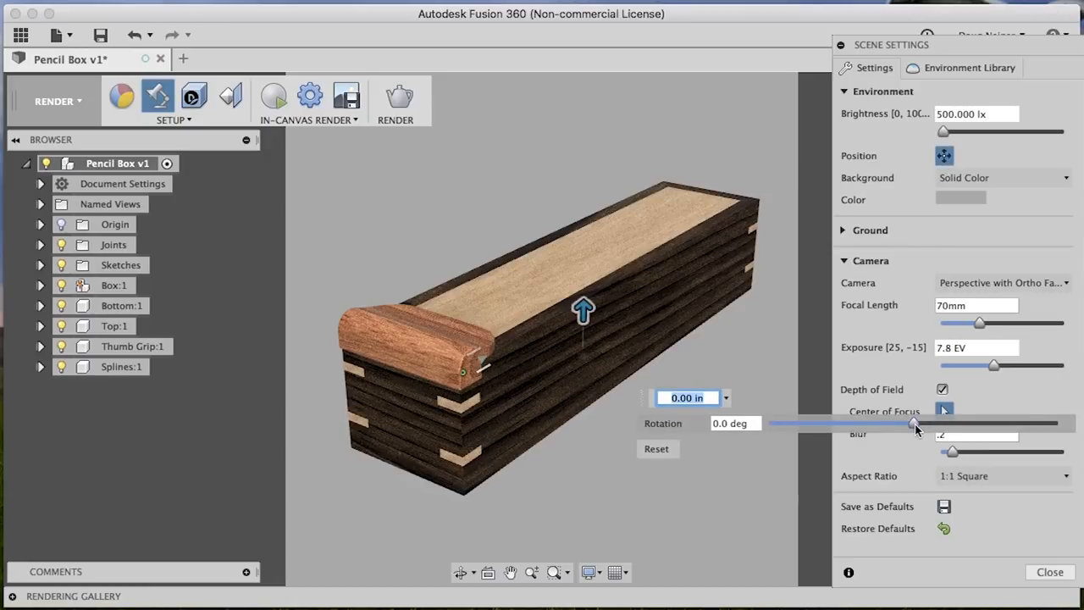
pyautogui.moveTo(913, 424); pyautogui.dragTo(884, 425)
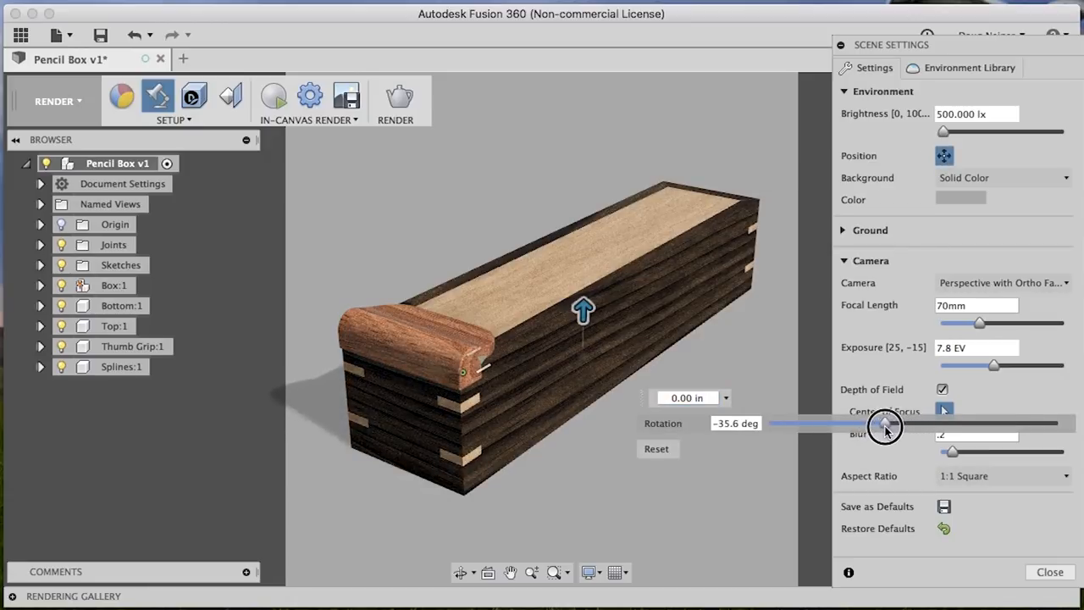
pyautogui.moveTo(884, 424); pyautogui.dragTo(932, 423)
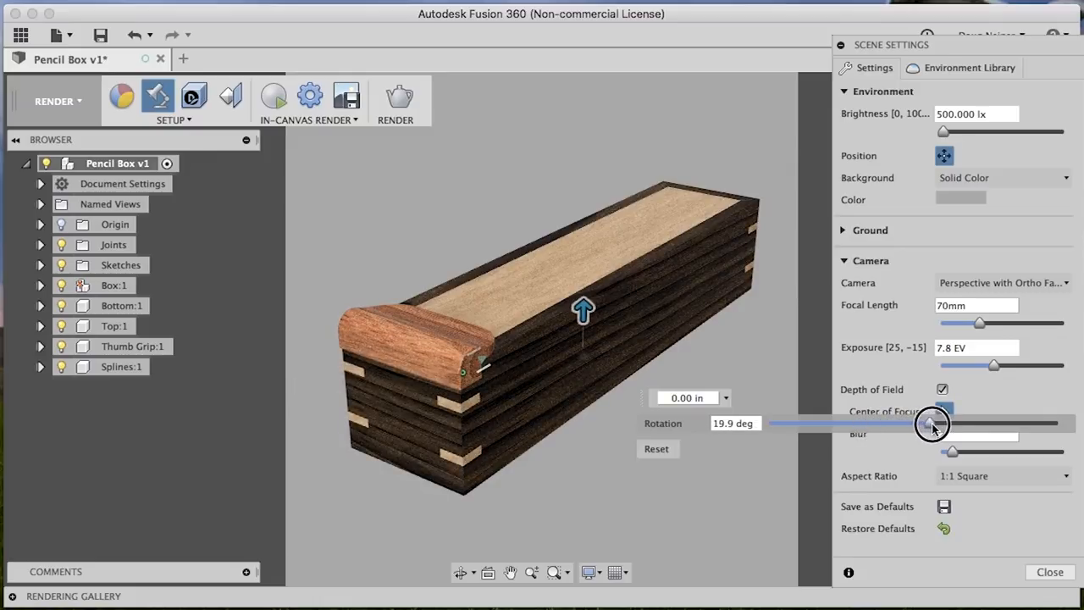
pyautogui.moveTo(932, 424); pyautogui.dragTo(906, 423)
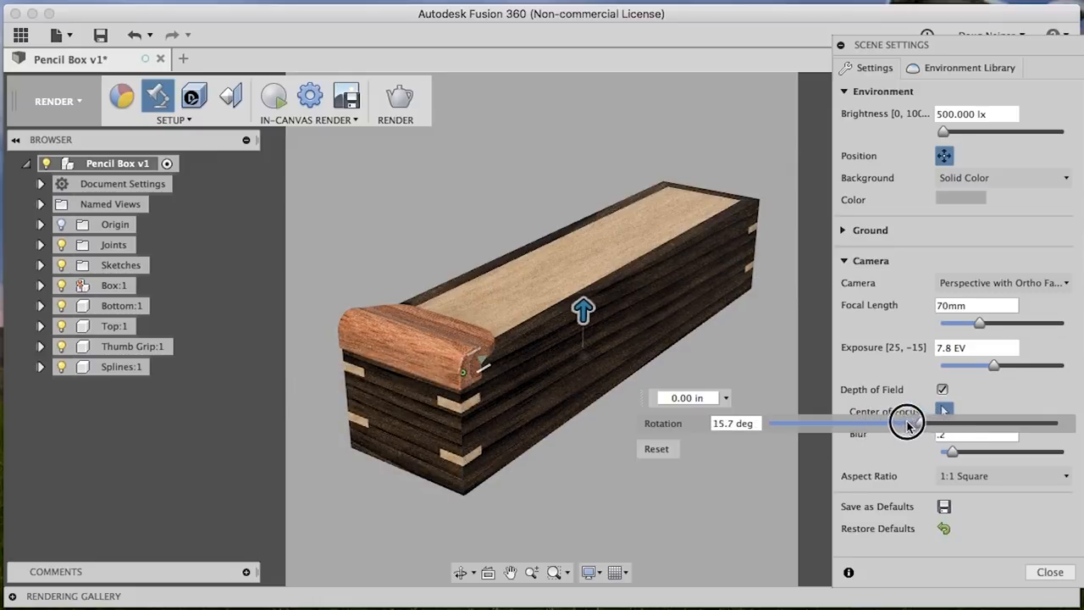
pyautogui.moveTo(906, 423); pyautogui.dragTo(878, 423)
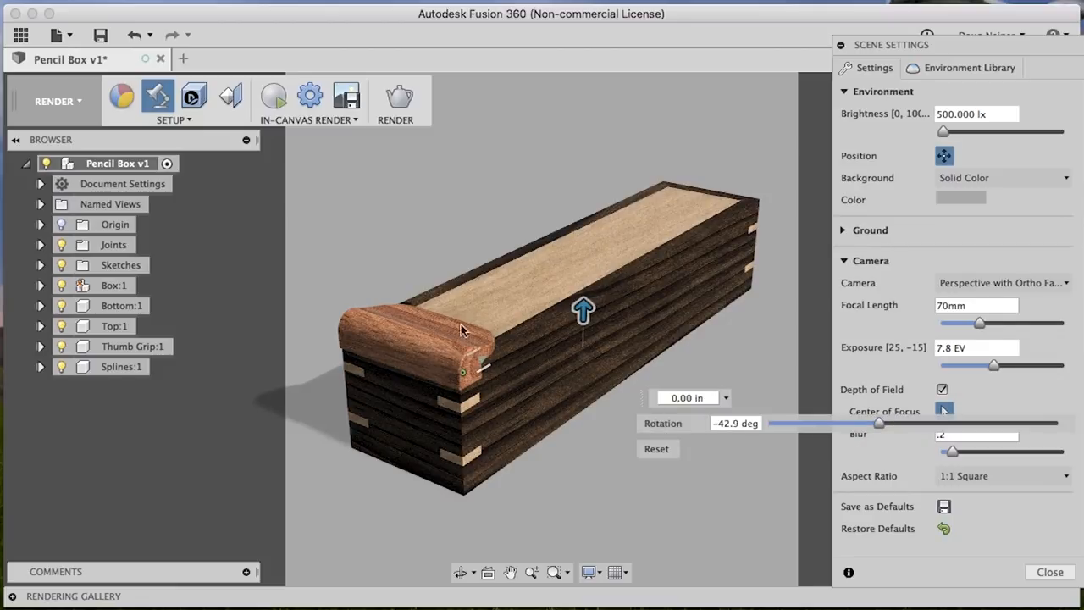
pyautogui.moveTo(737, 229)
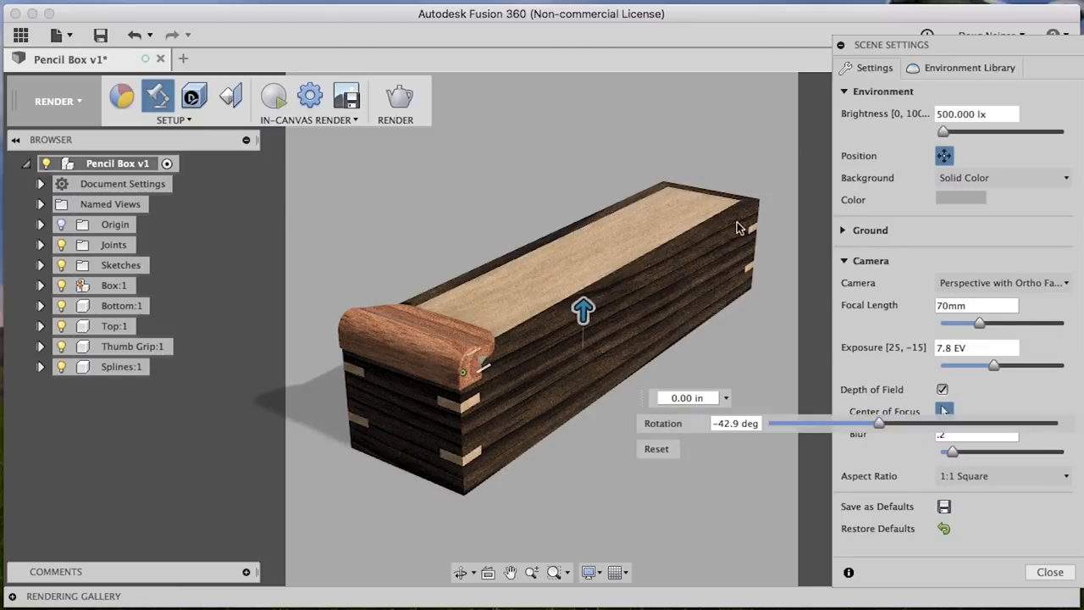
pyautogui.moveTo(877, 423); pyautogui.dragTo(850, 427)
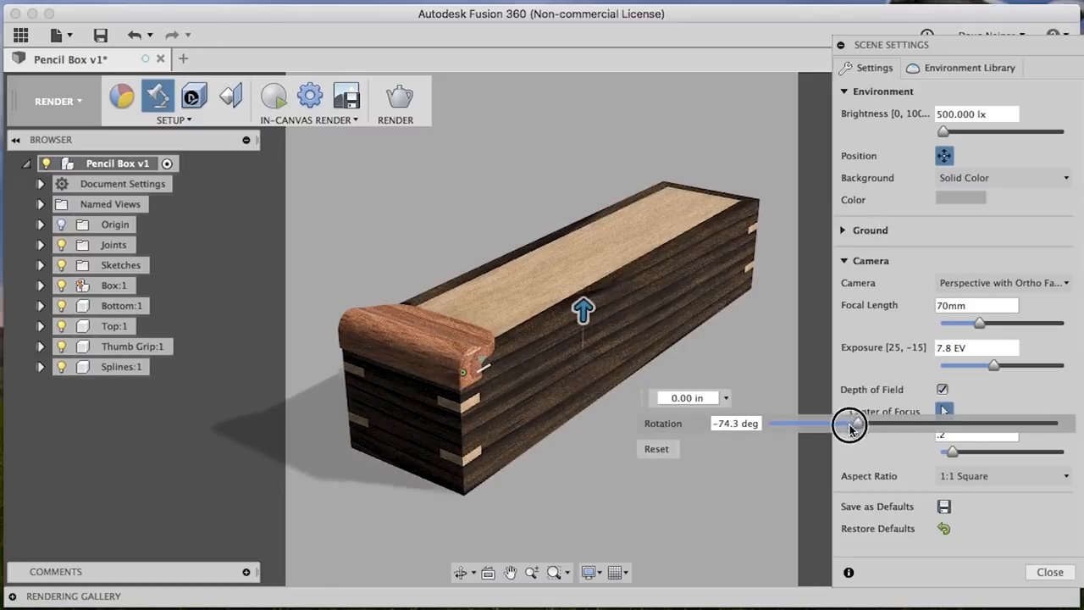
pyautogui.moveTo(851, 423); pyautogui.dragTo(782, 424)
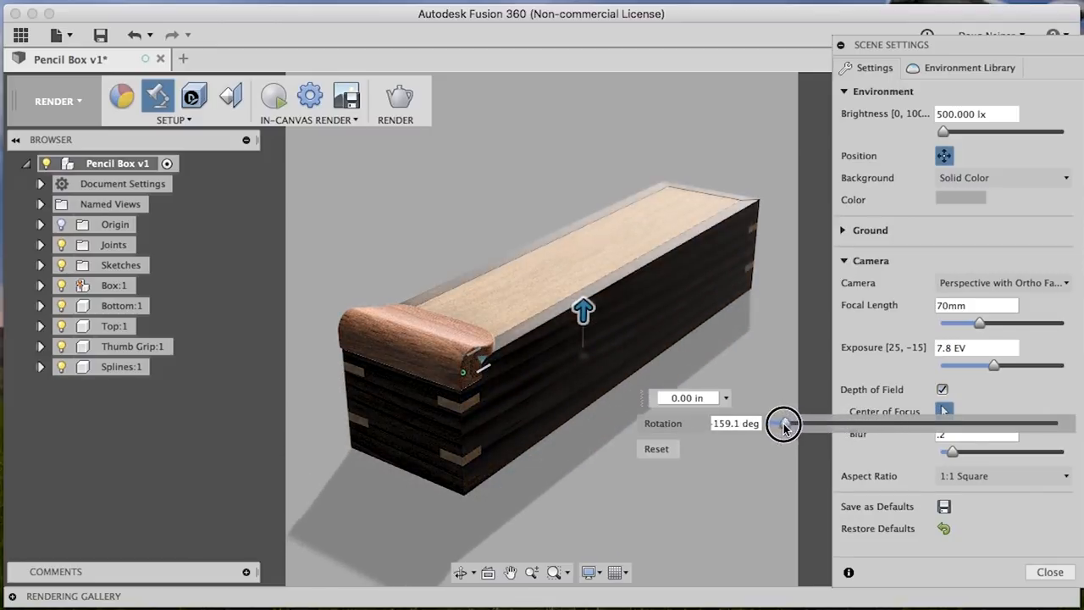
pyautogui.moveTo(783, 423); pyautogui.dragTo(864, 423)
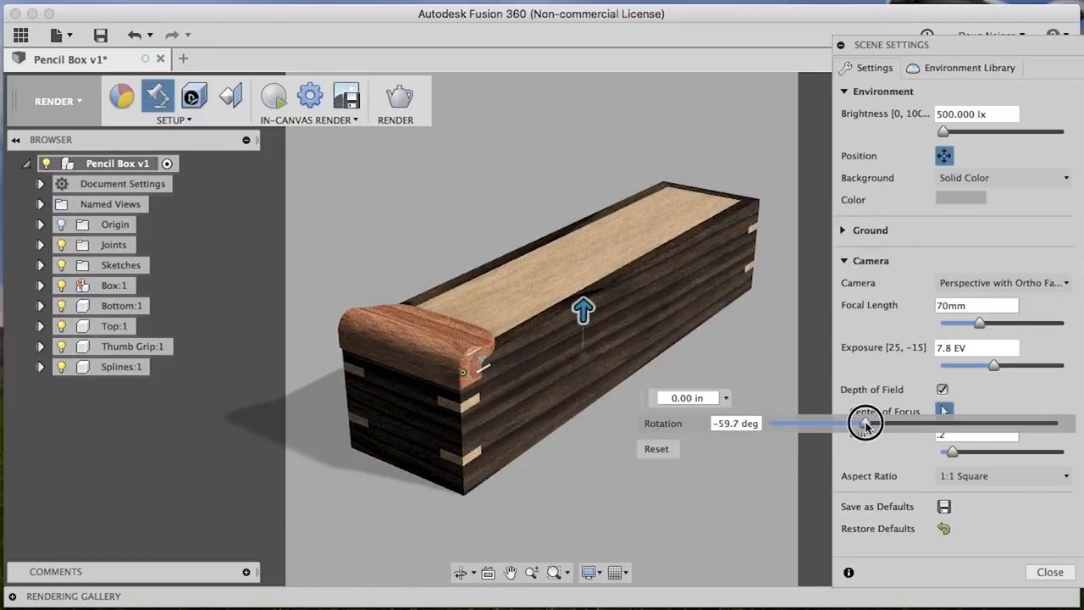
pyautogui.moveTo(864, 423); pyautogui.dragTo(935, 423)
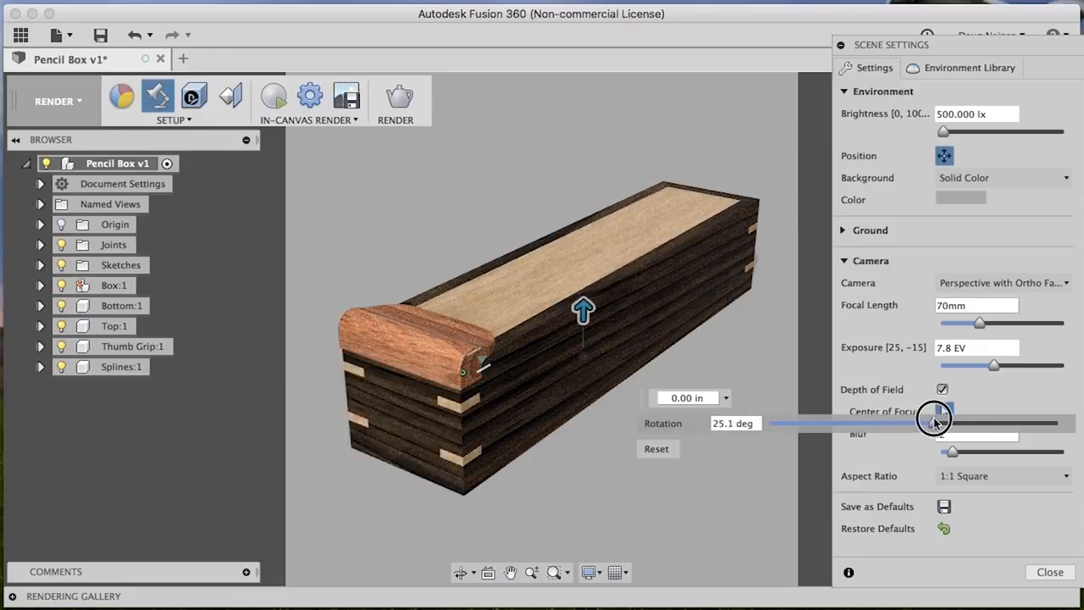
pyautogui.moveTo(932, 424); pyautogui.dragTo(957, 423)
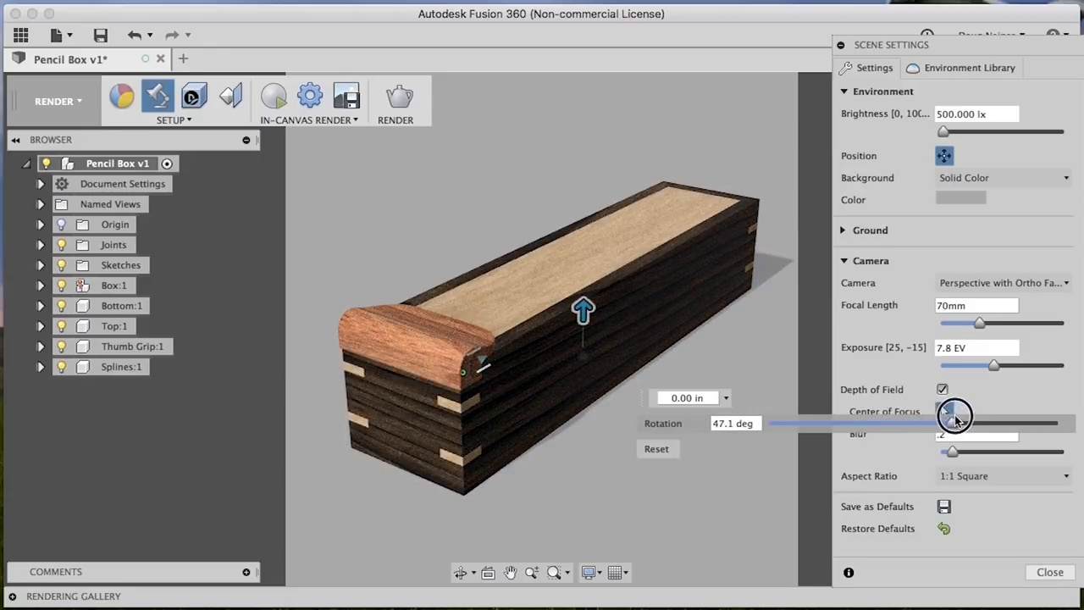
pyautogui.moveTo(955, 424); pyautogui.dragTo(878, 424)
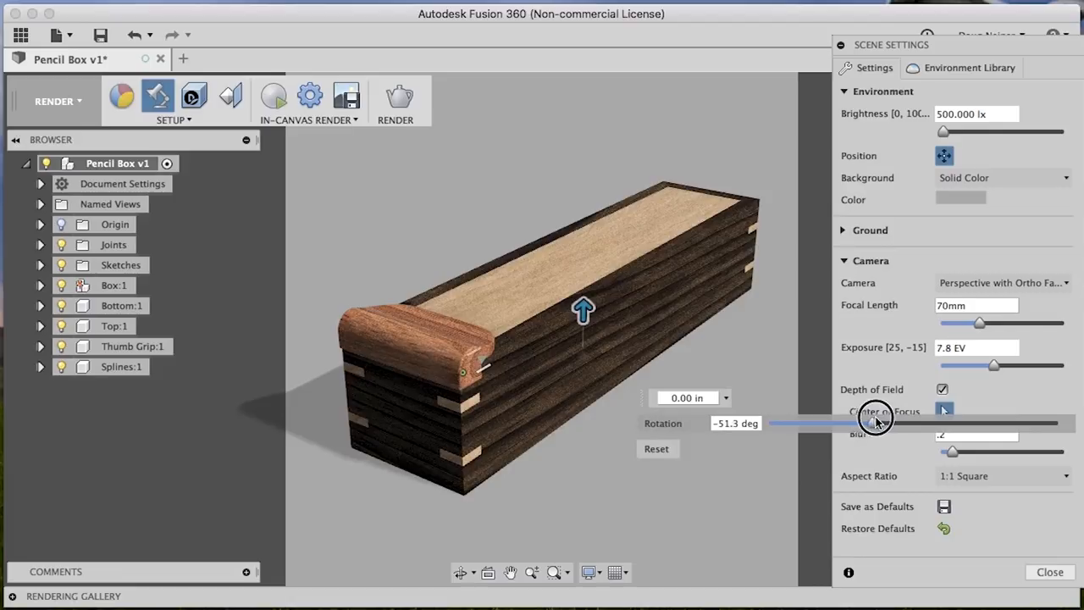
pyautogui.moveTo(878, 423); pyautogui.dragTo(884, 423)
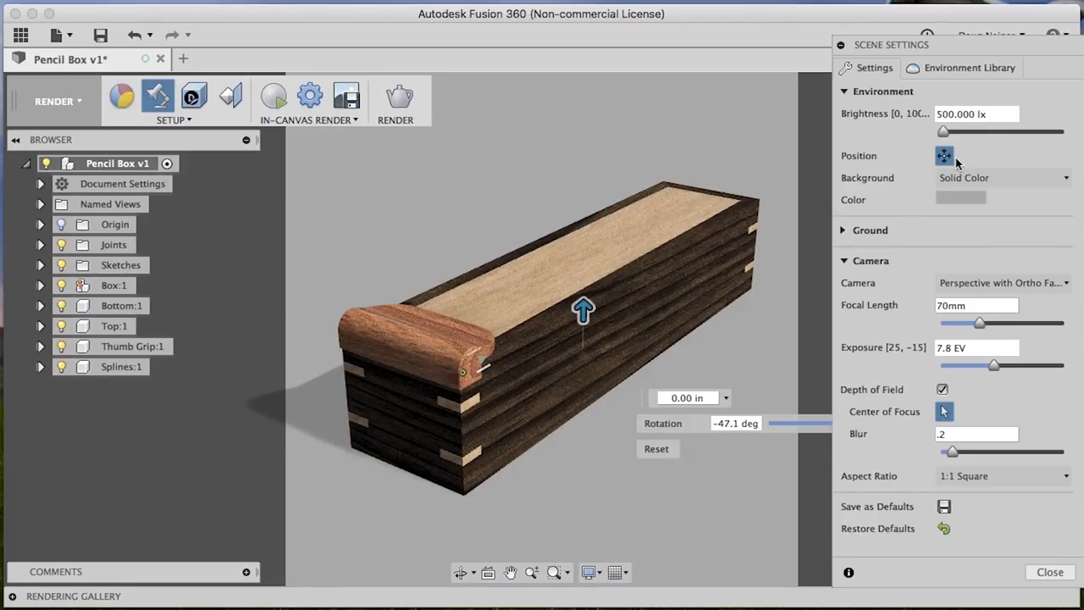
# - Set the scene background to Environment
pyautogui.click(1002, 177)
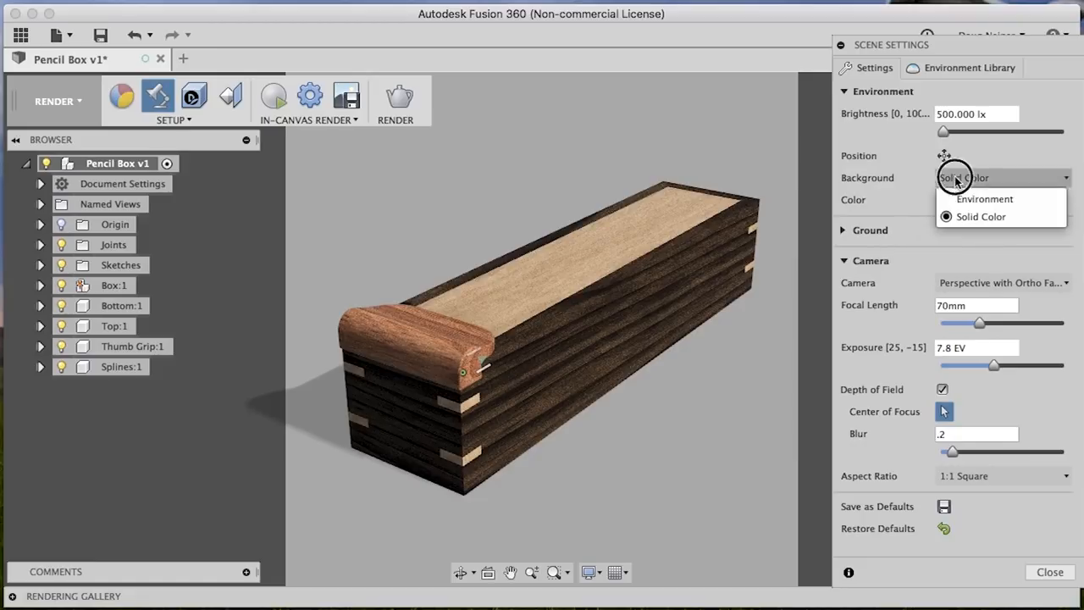
pyautogui.click(982, 199)
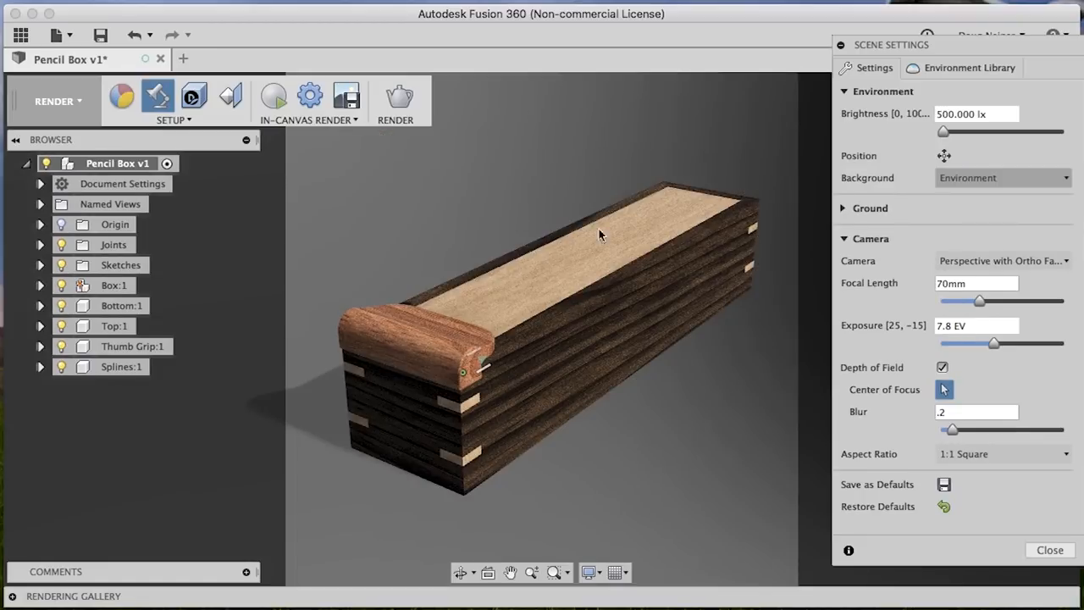
pyautogui.moveTo(725, 139)
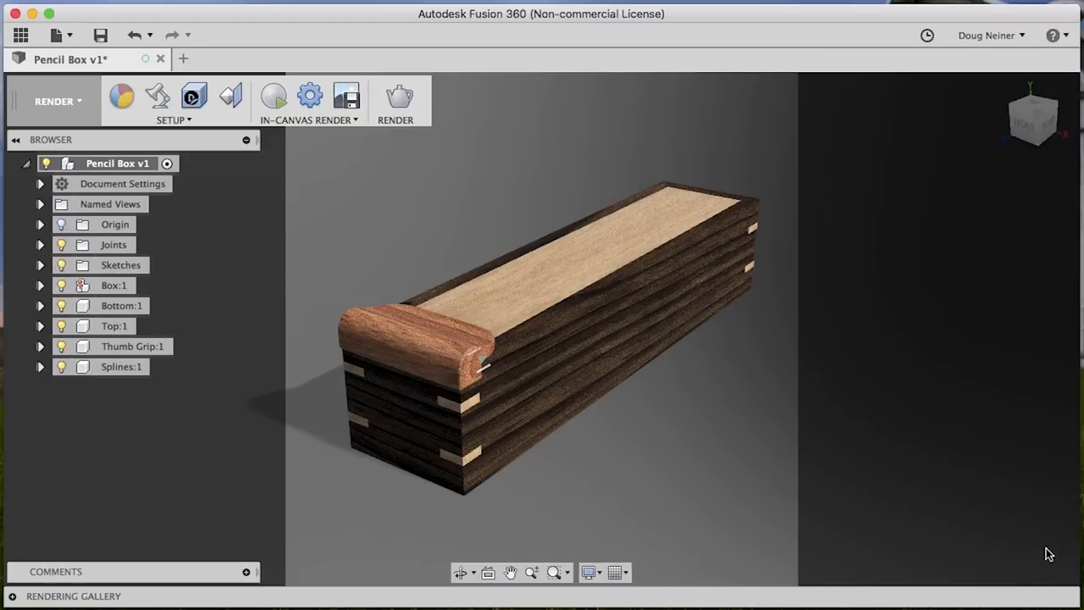
pyautogui.moveTo(257, 105)
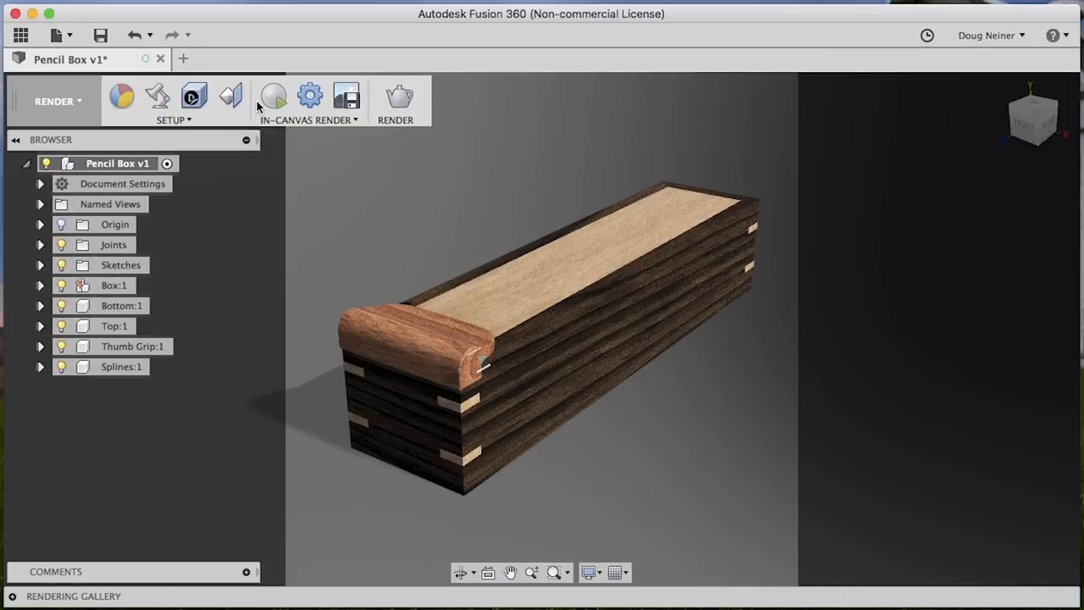
pyautogui.click(274, 96)
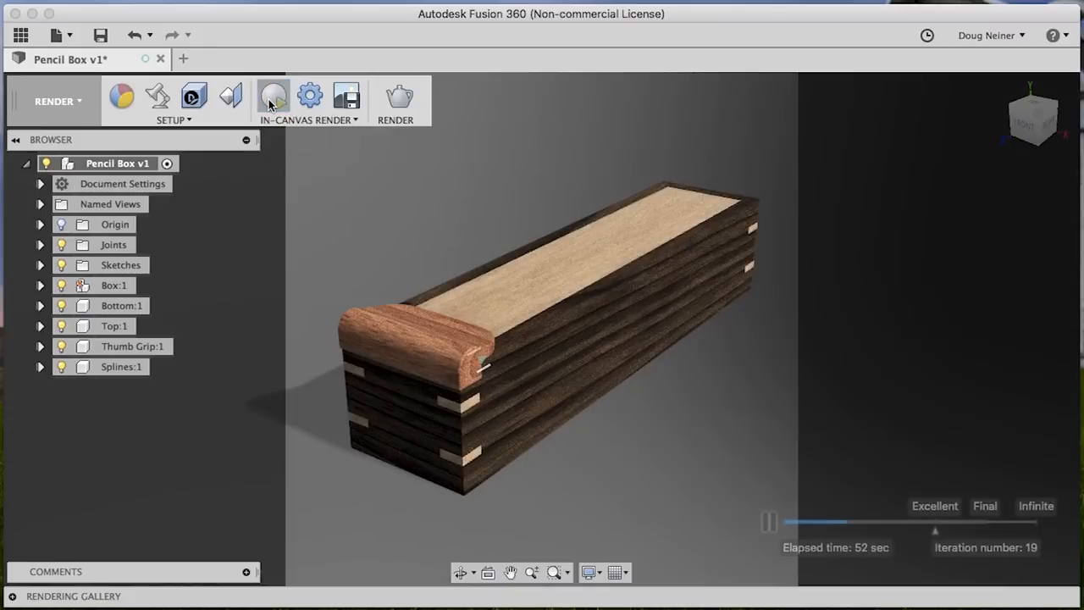
pyautogui.moveTo(400, 97)
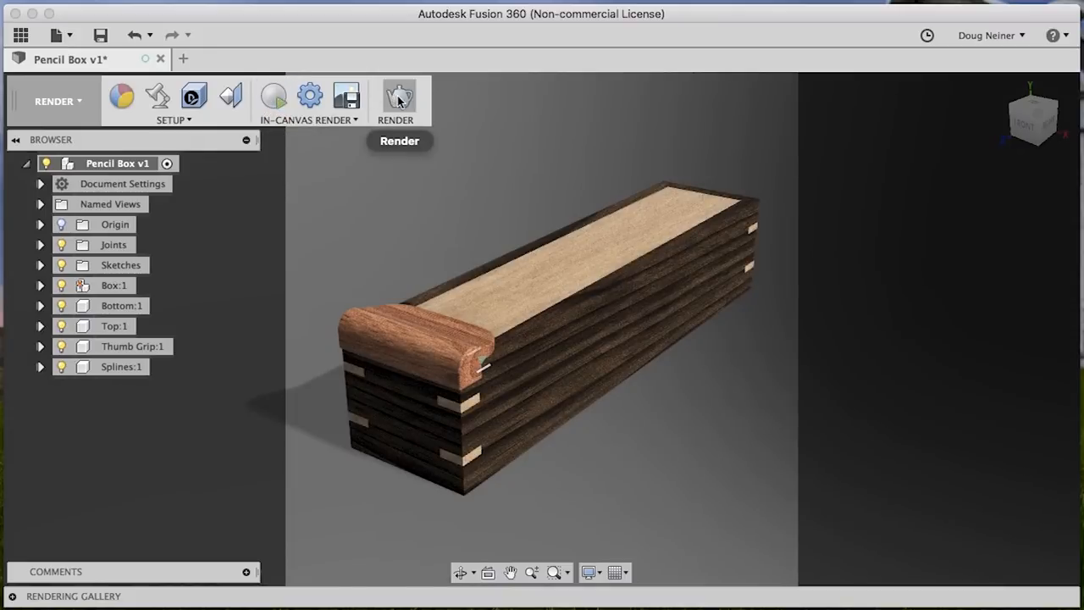
# - Submit a Final-quality 1080×1080 PNG cloud render of the pencil boxes for one credit
pyautogui.click(400, 94)
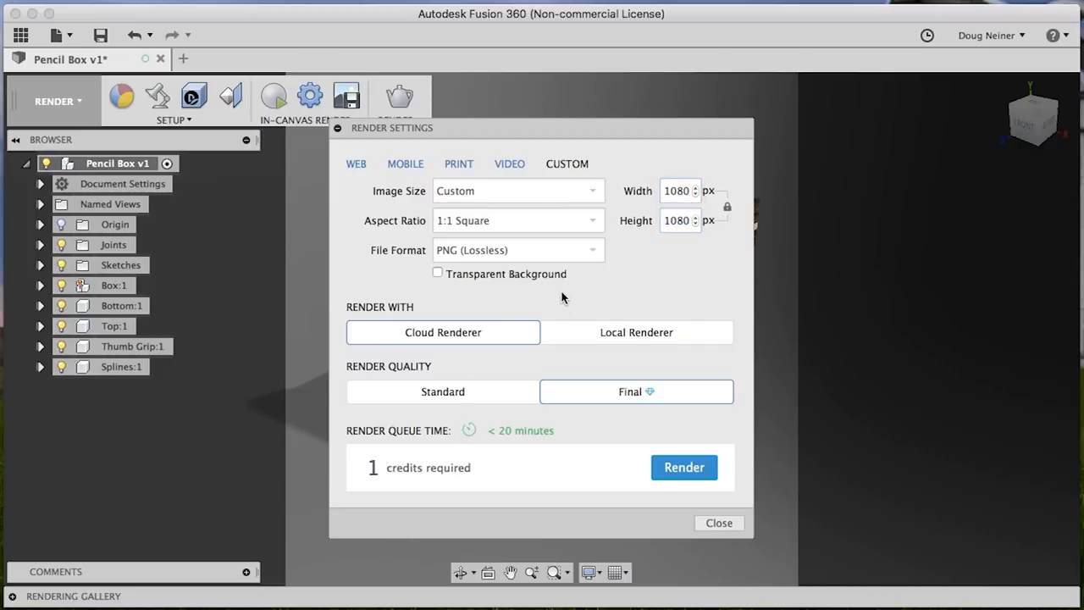
pyautogui.moveTo(546, 320)
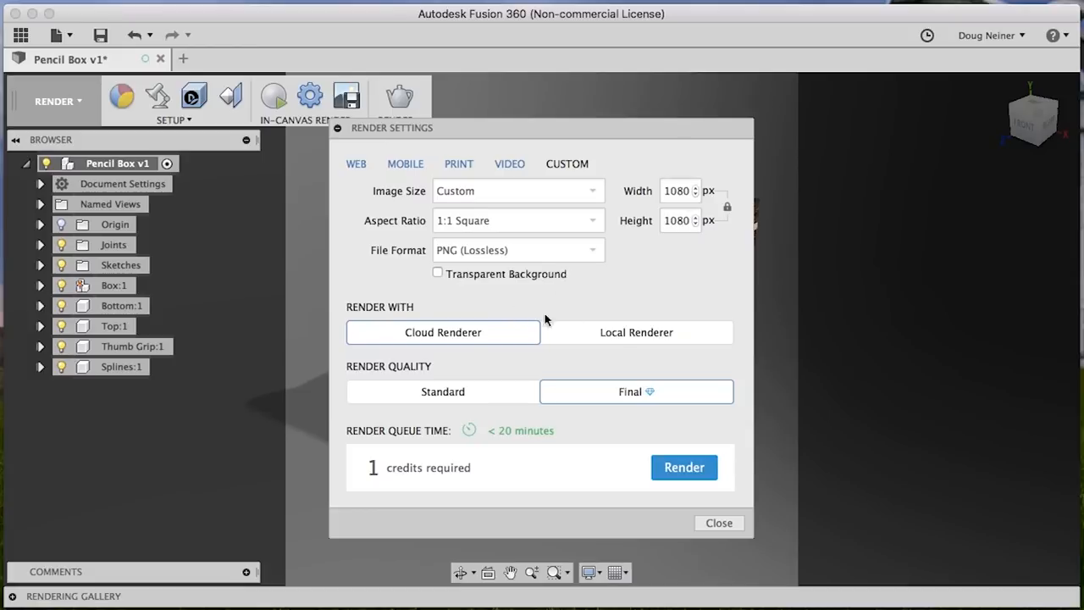
pyautogui.moveTo(630, 345)
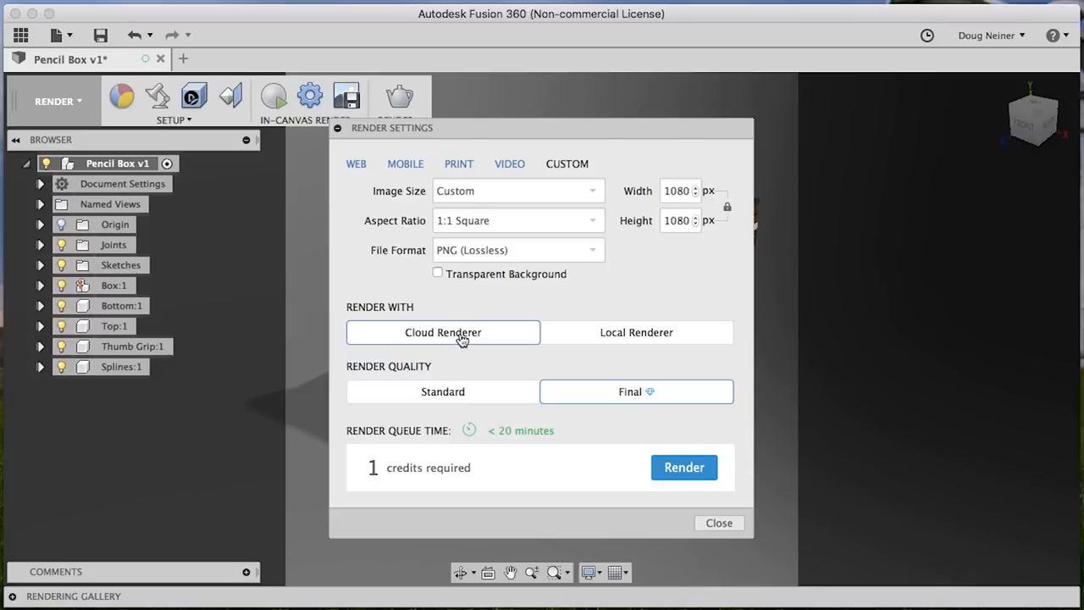
pyautogui.moveTo(669, 417)
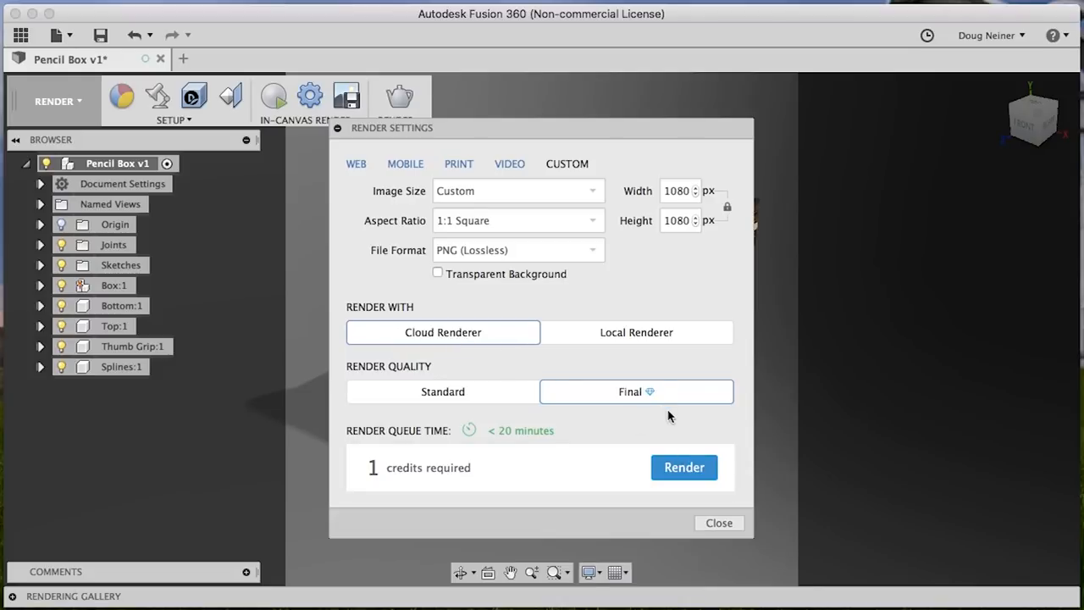
pyautogui.moveTo(684, 467)
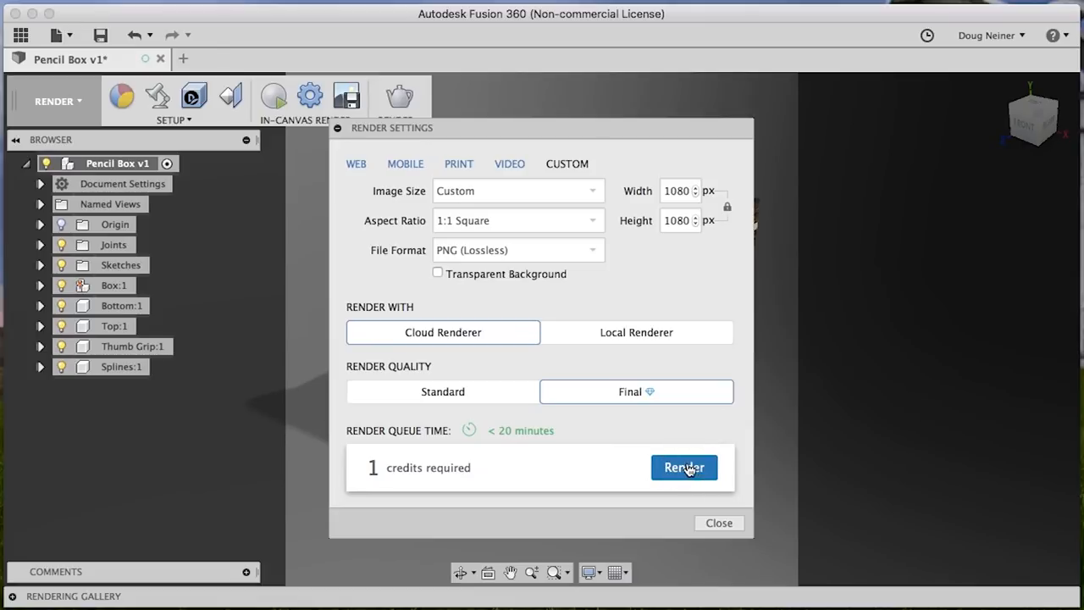
pyautogui.click(684, 468)
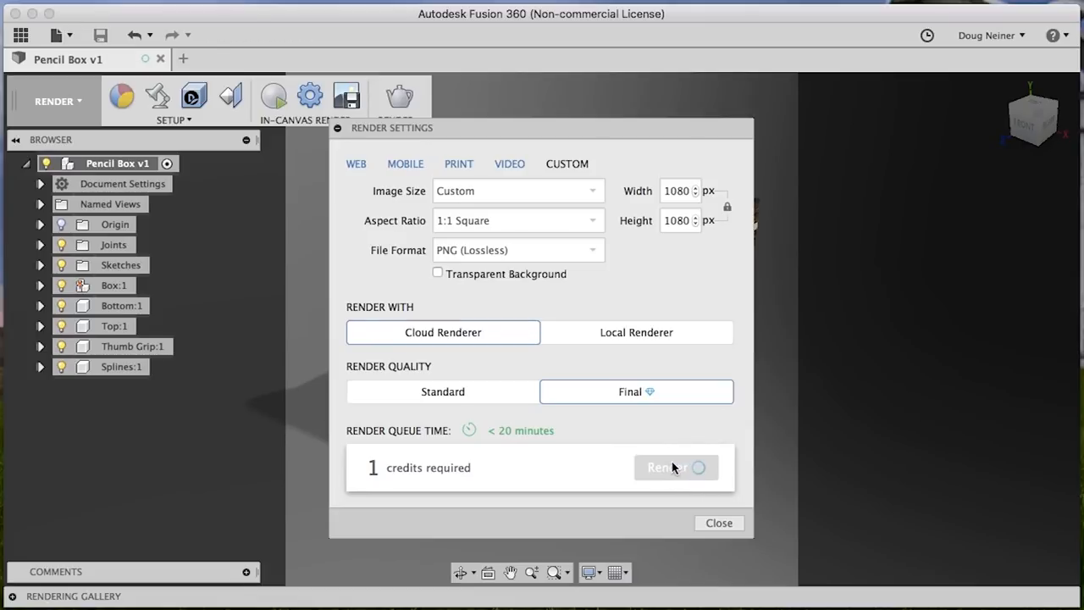
pyautogui.click(669, 467)
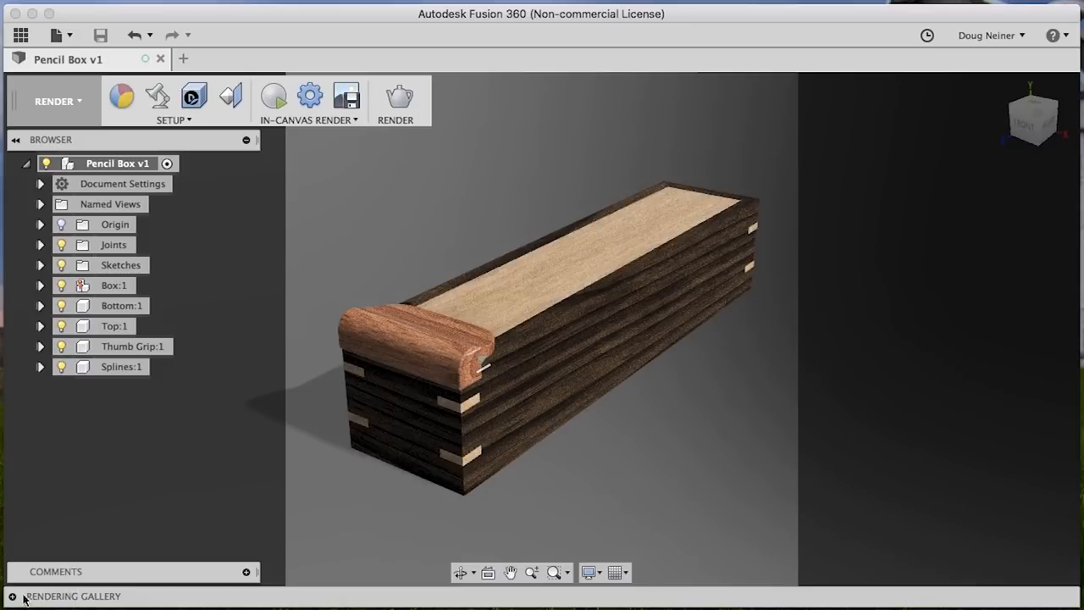
# - Reveal the Rendering Gallery showing the pending cloud render of Pencil Box v2
pyautogui.click(72, 596)
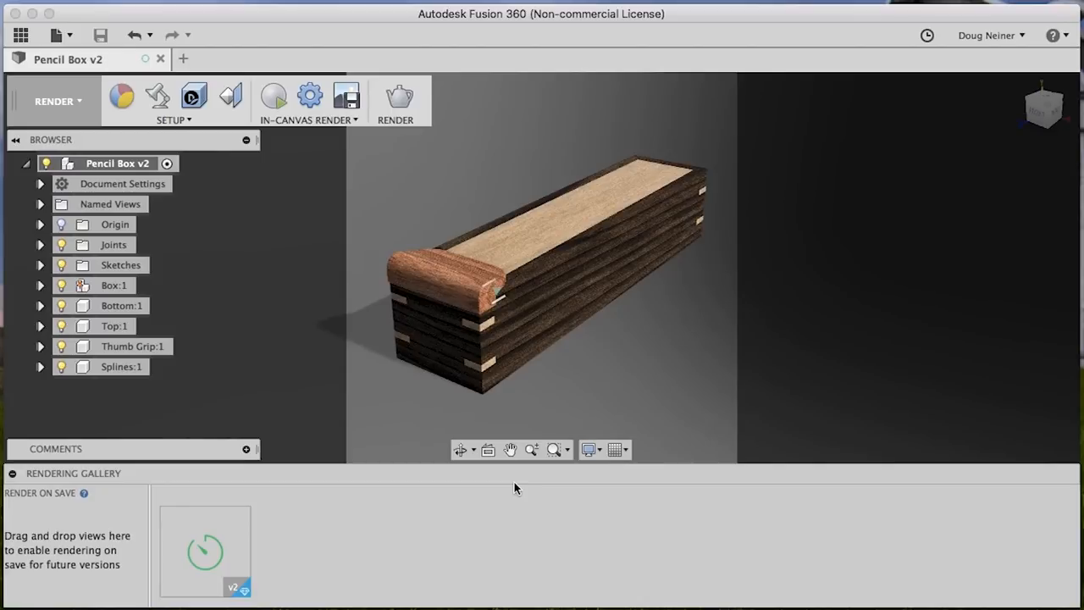
pyautogui.moveTo(386, 584)
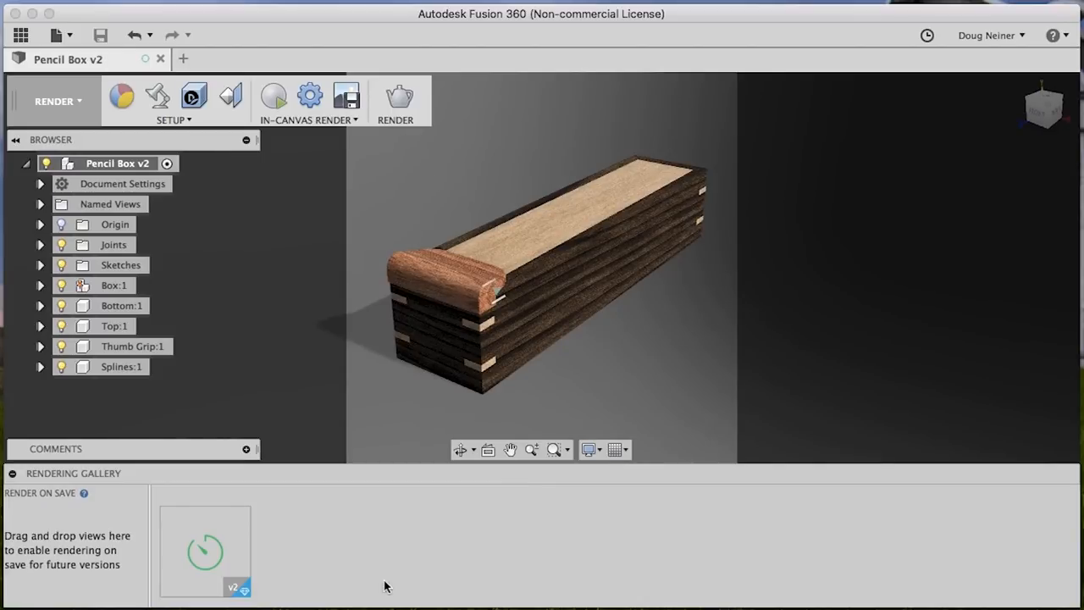
pyautogui.moveTo(207, 551)
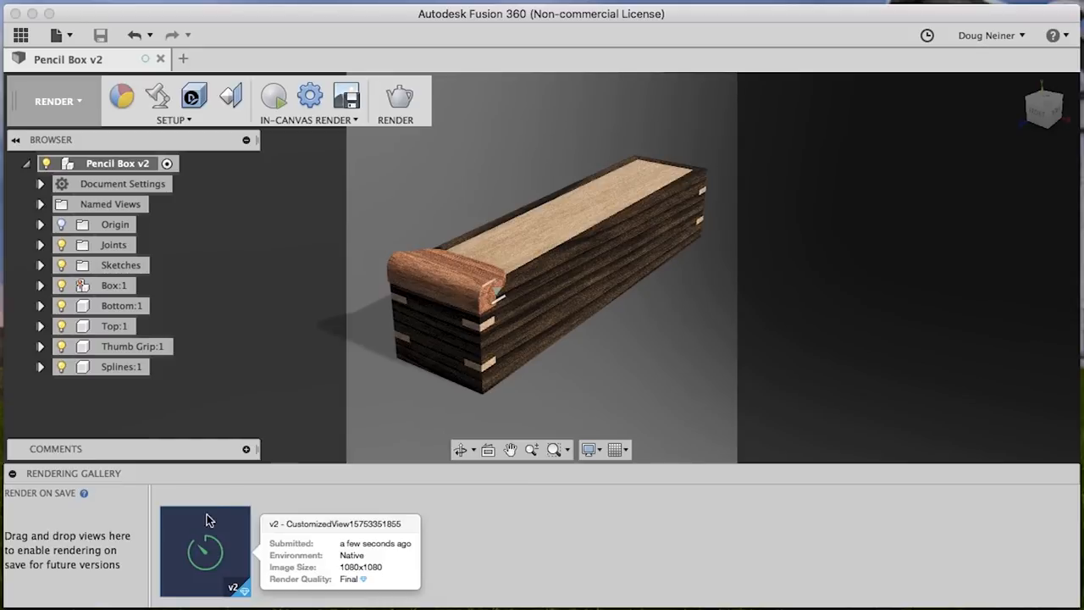
pyautogui.moveTo(58, 488)
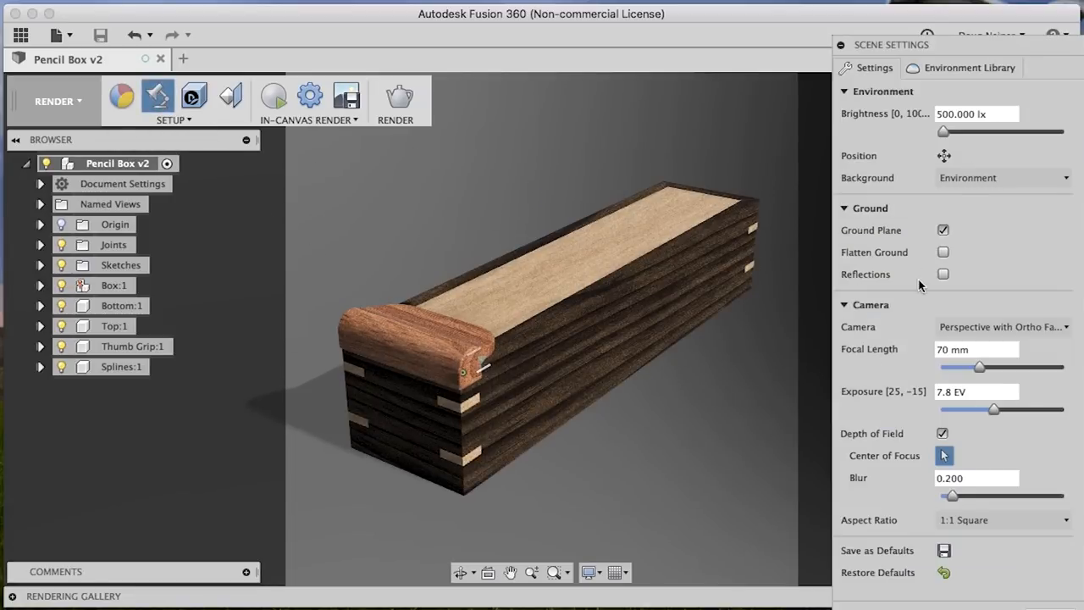
# - Dismiss the Scene Settings palette, leaving only the pencil box model on screen
pyautogui.click(944, 549)
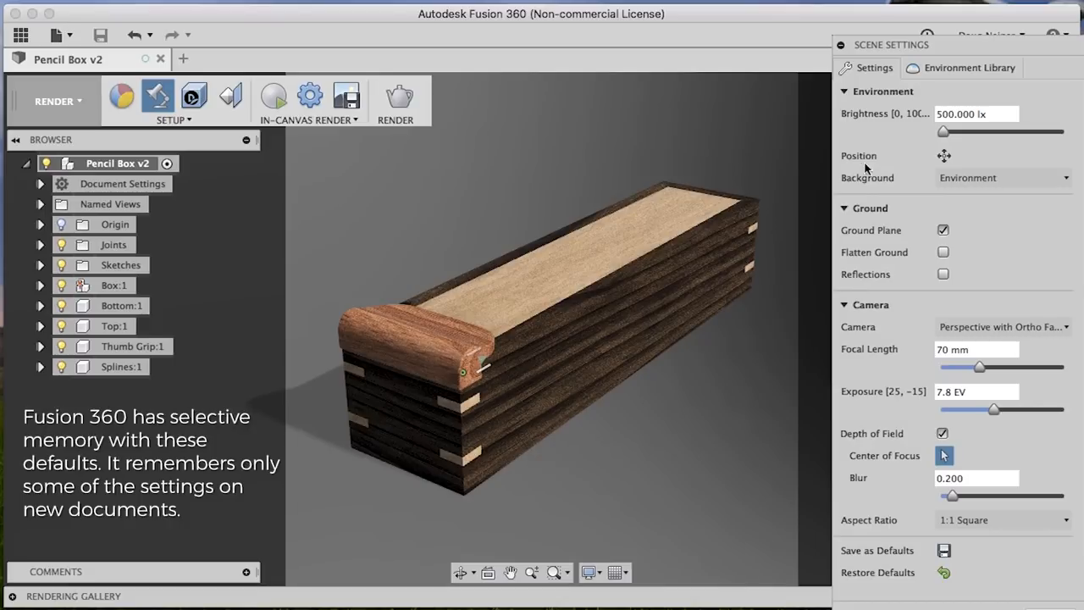
pyautogui.moveTo(996, 387)
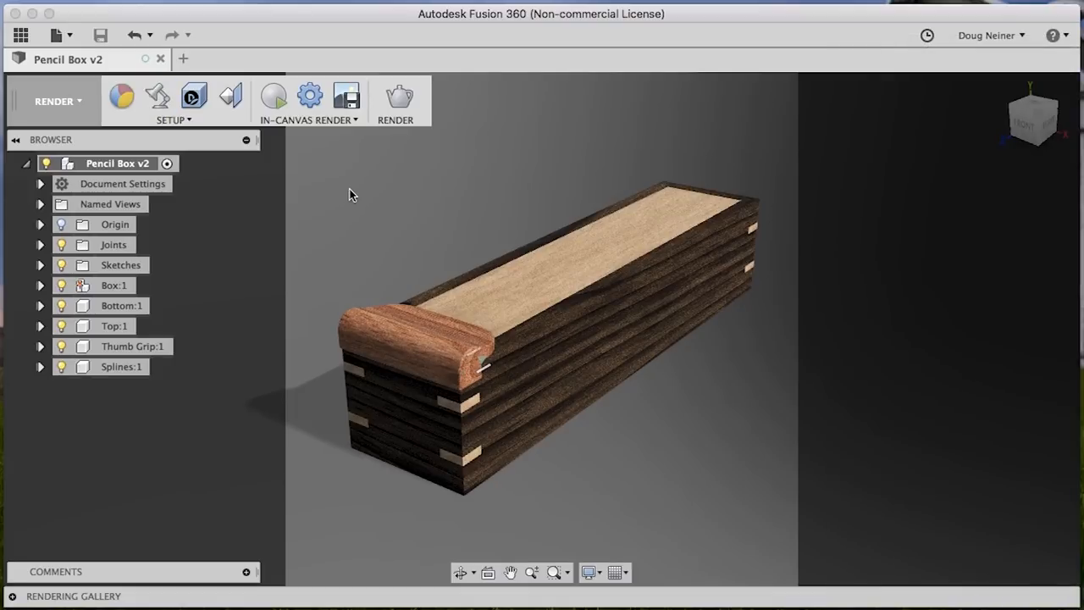
pyautogui.moveTo(491, 200)
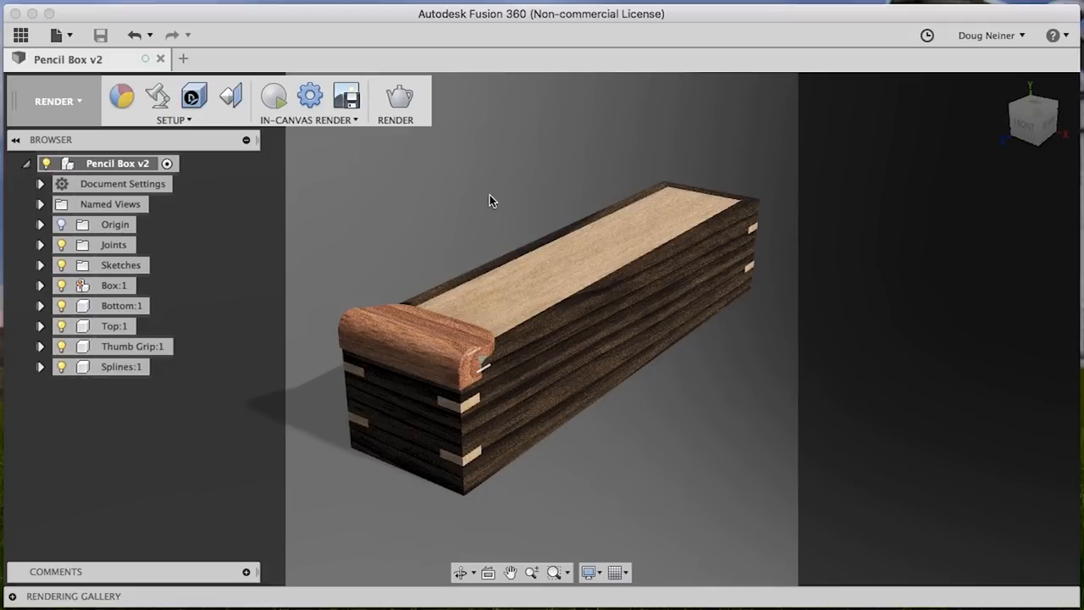
pyautogui.moveTo(1020, 149)
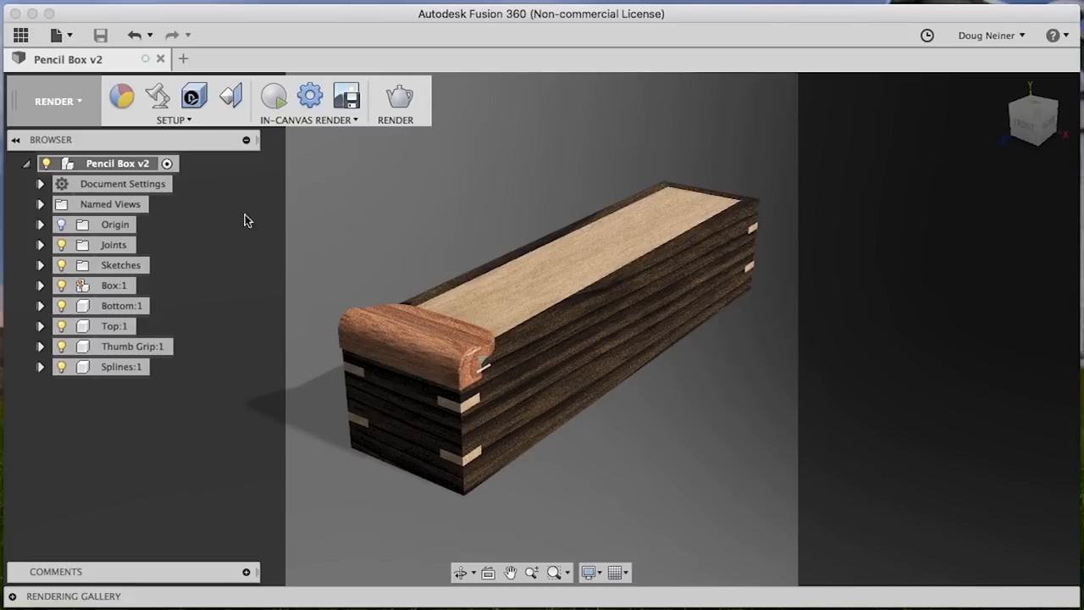
pyautogui.moveTo(82, 203)
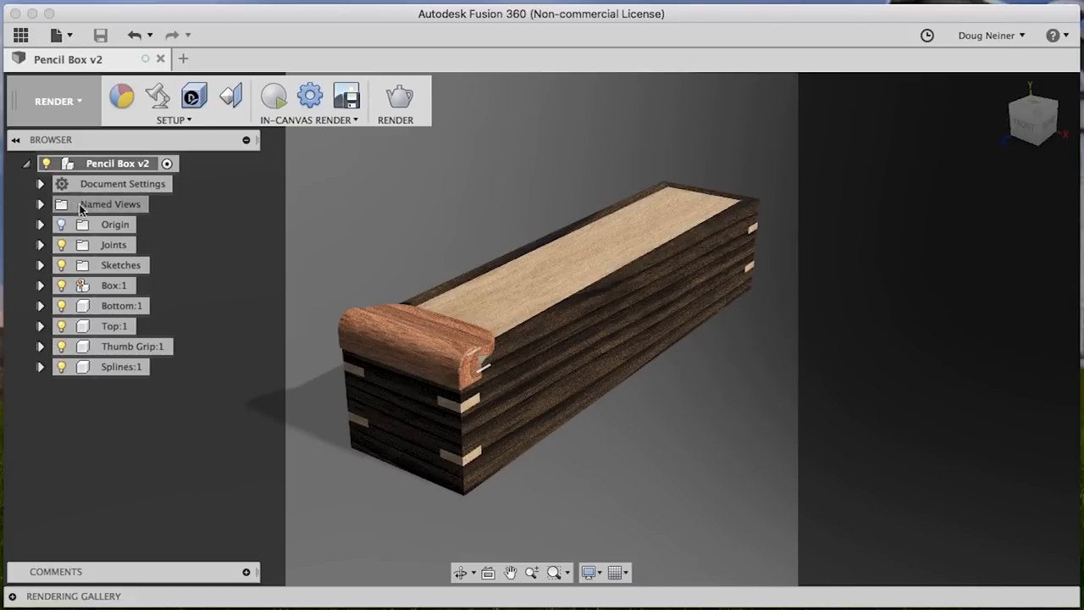
# - Rename the saved view NamedView to 'Camera Render' under Named Views
pyautogui.click(41, 203)
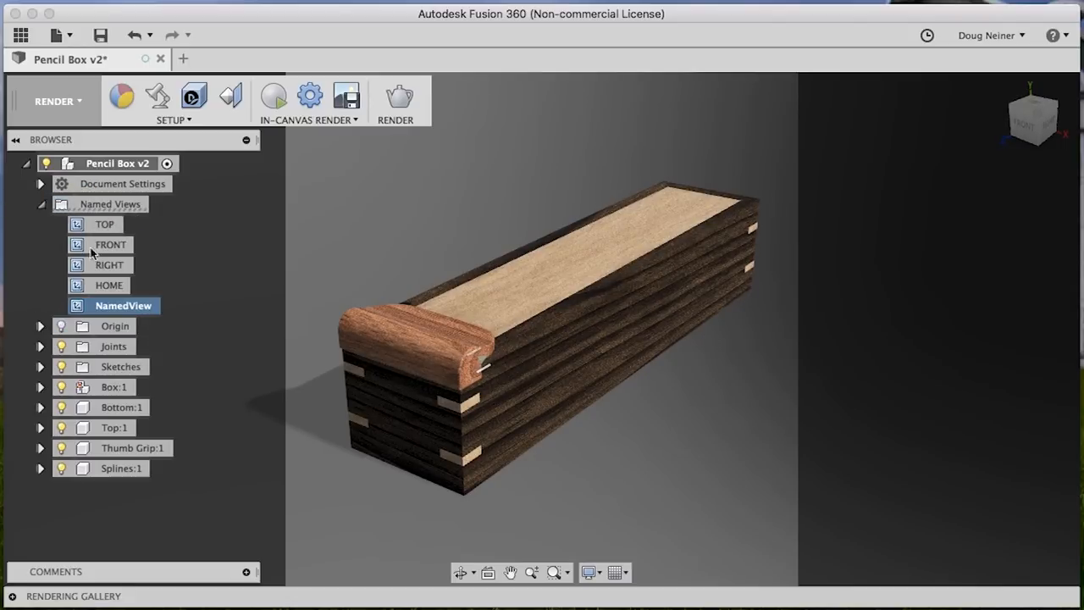
pyautogui.doubleClick(123, 304)
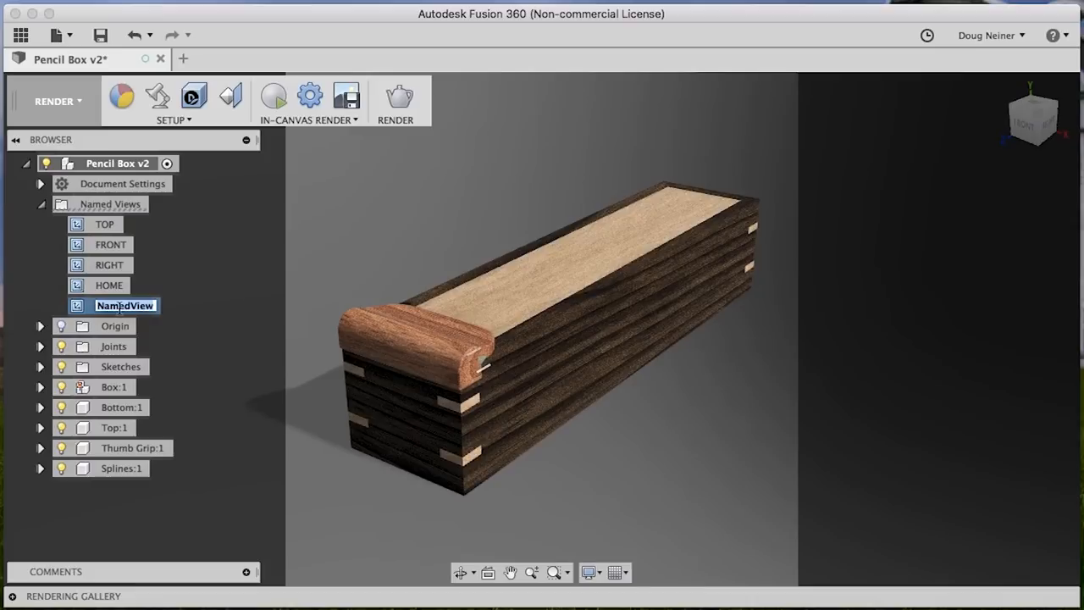
pyautogui.write('Camera Render')
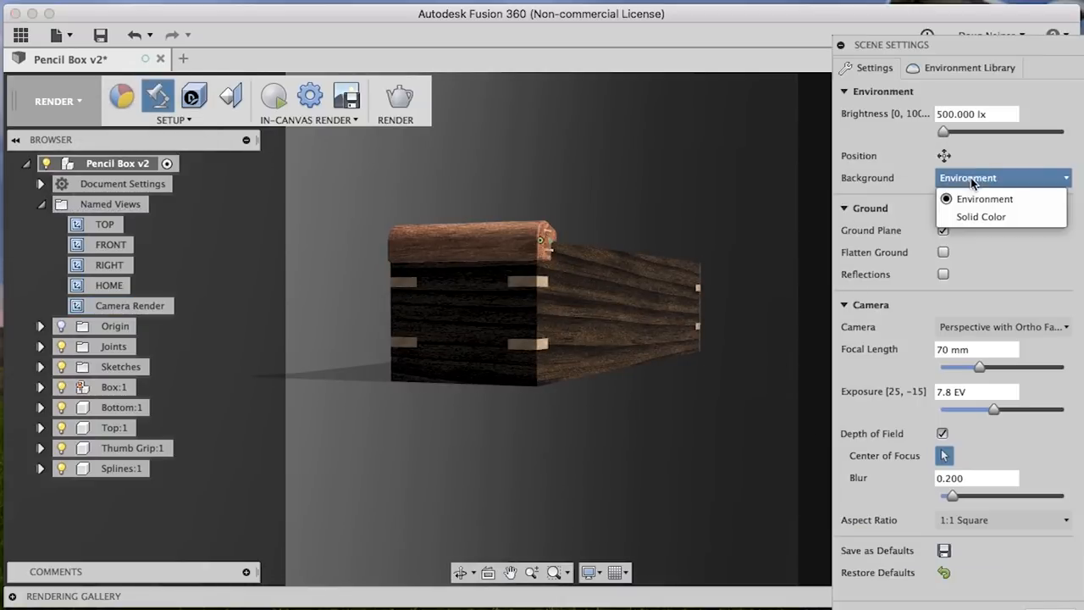
# - Switch the background to Solid Color and orbit the box to a steep dramatic angle
pyautogui.click(979, 217)
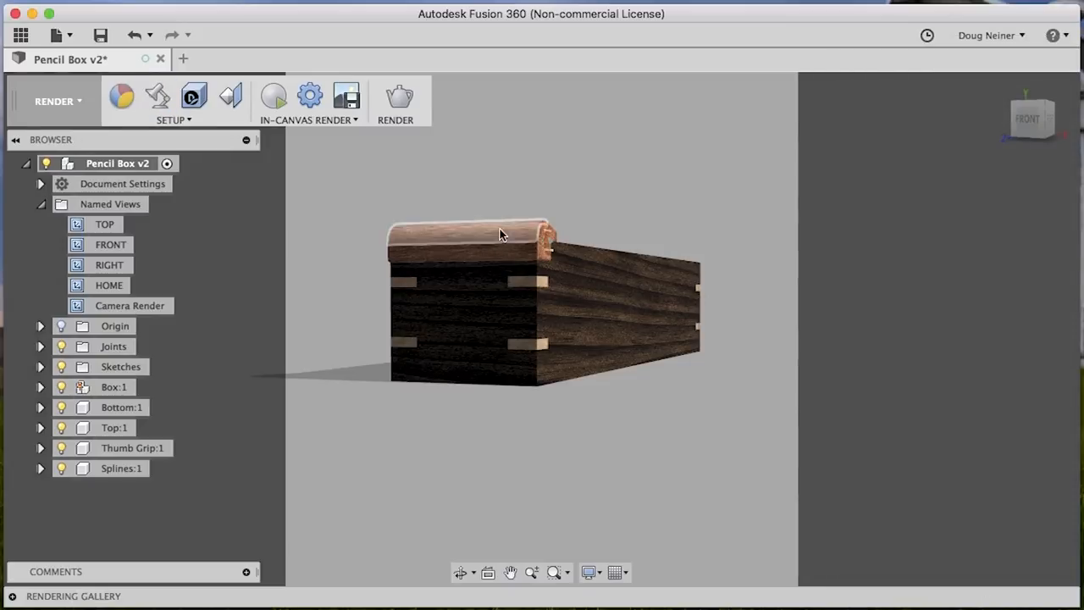
pyautogui.moveTo(499, 234); pyautogui.dragTo(478, 254)
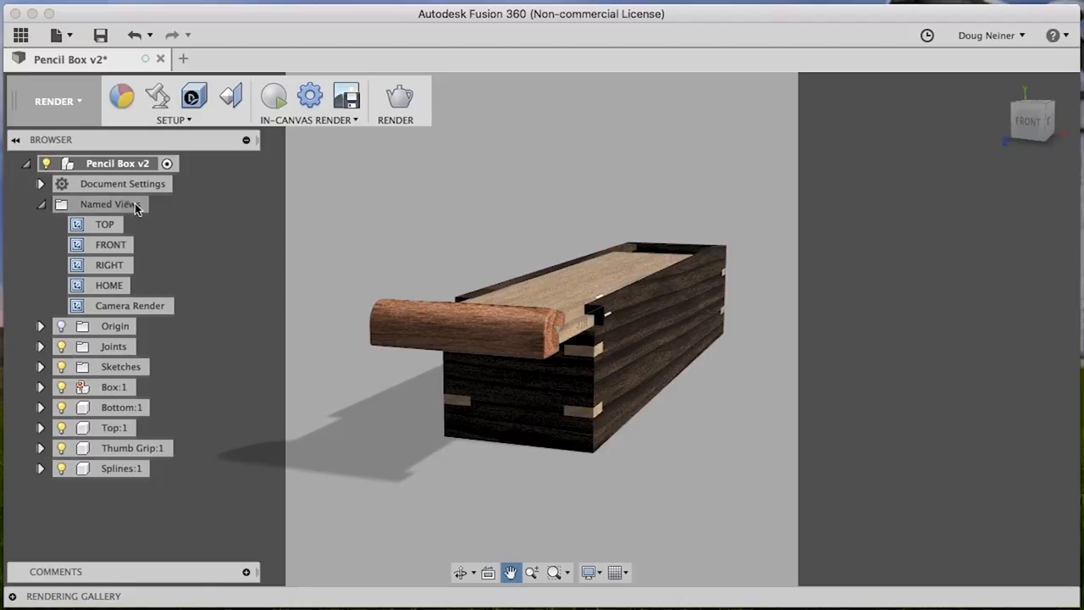
# - Save the angle as named view 'Extreme Angle', then restore the Camera Render view
pyautogui.press('Escape')
pyautogui.write('Ext')
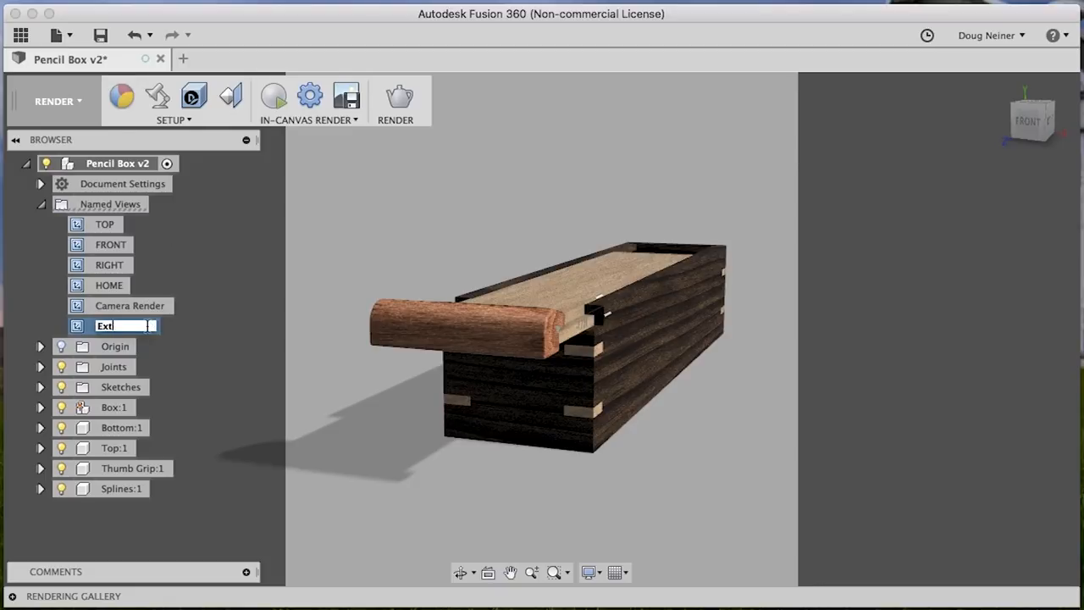
pyautogui.press('Return')
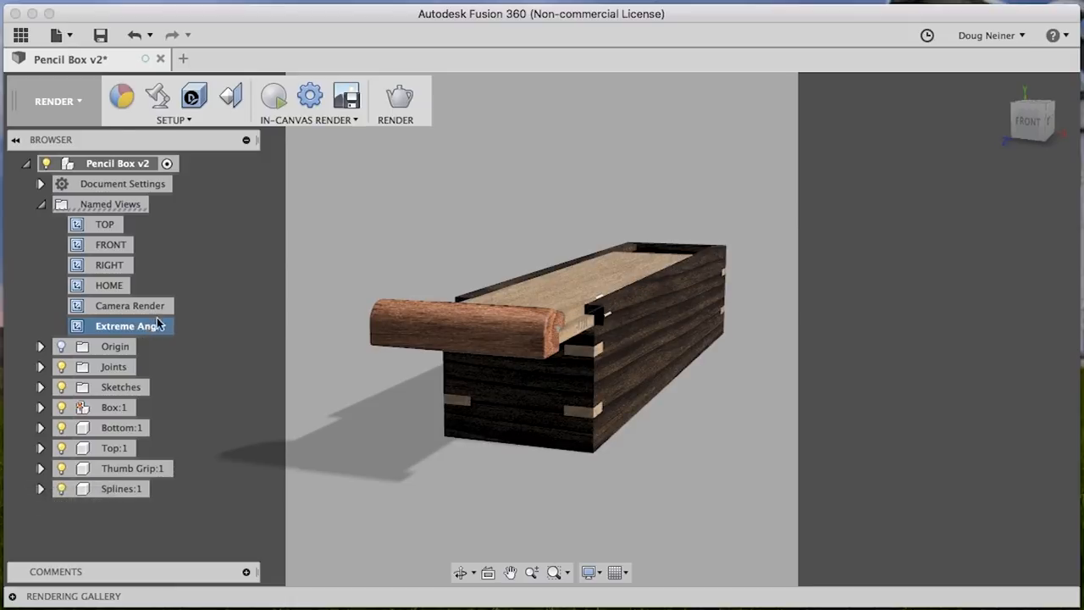
pyautogui.click(129, 305)
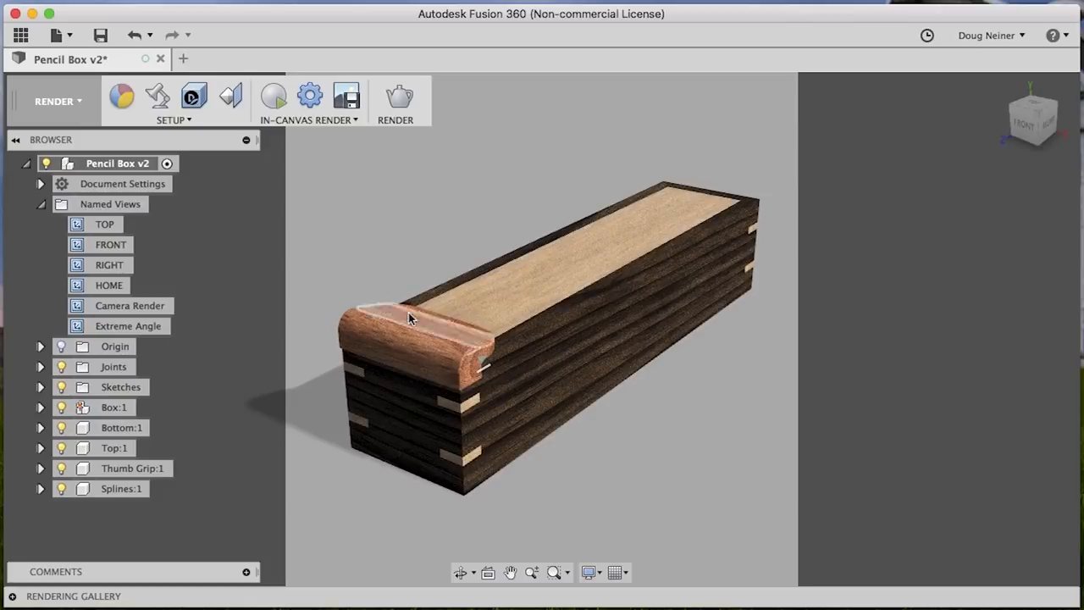
pyautogui.click(129, 325)
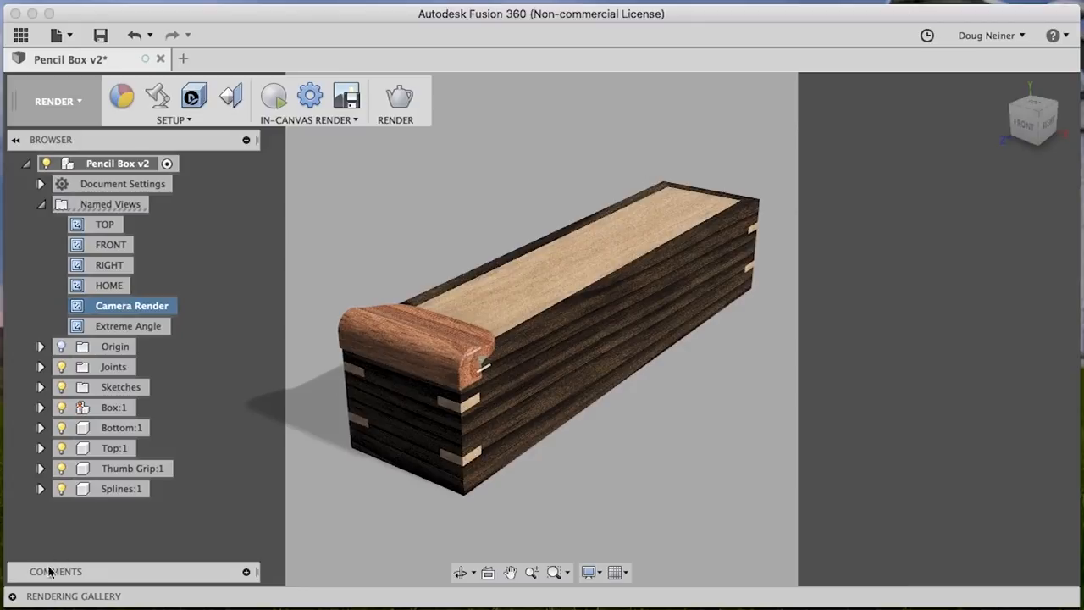
# - View the finished cloud render in the gallery and list its PNG/JPEG/TIFF/EXR download formats
pyautogui.click(75, 596)
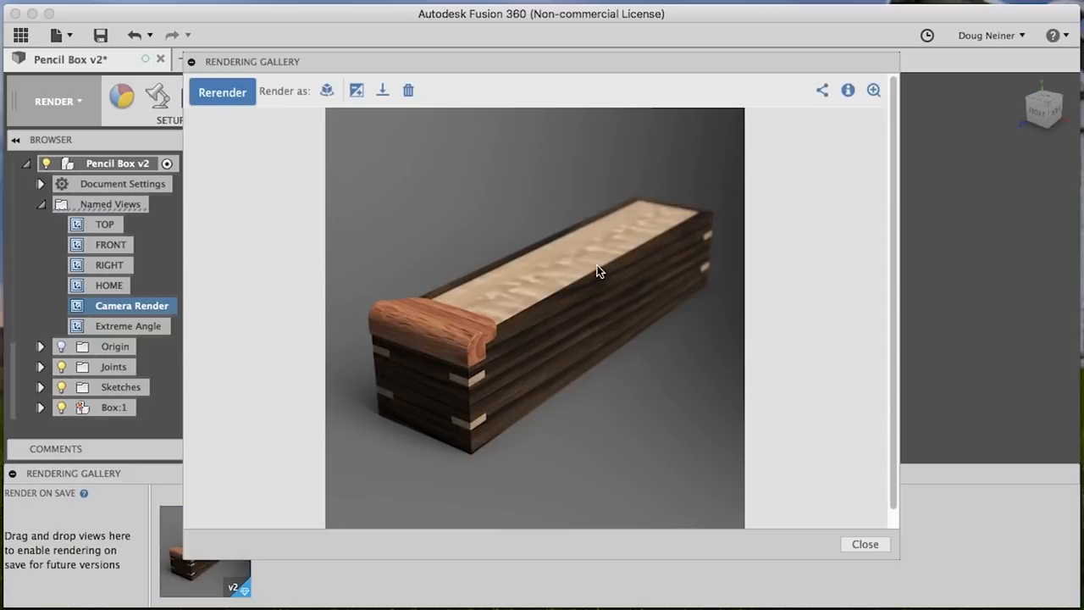
pyautogui.moveTo(478, 213)
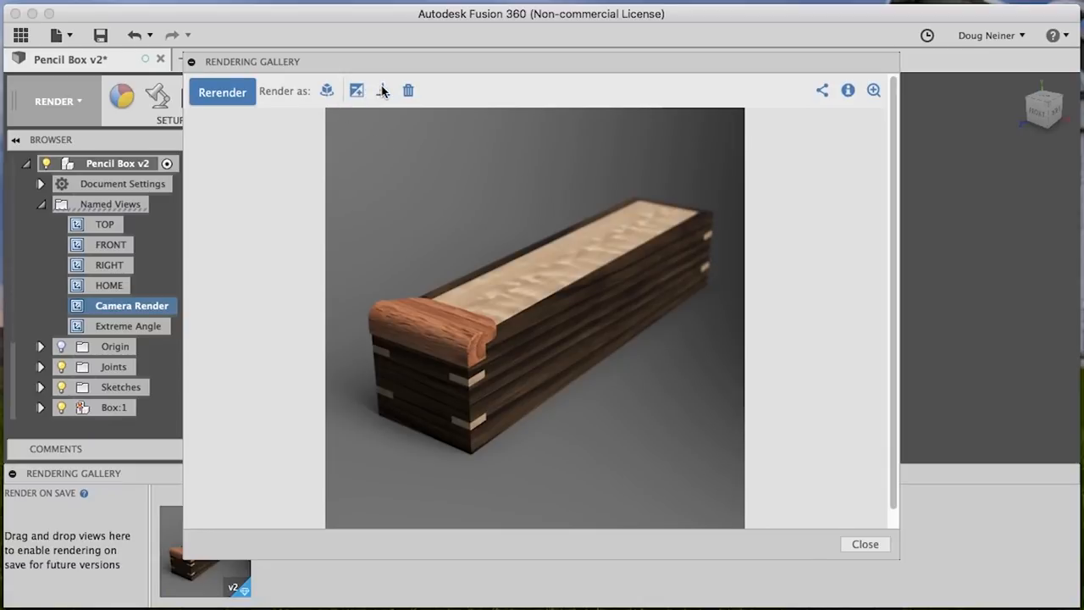
pyautogui.click(381, 92)
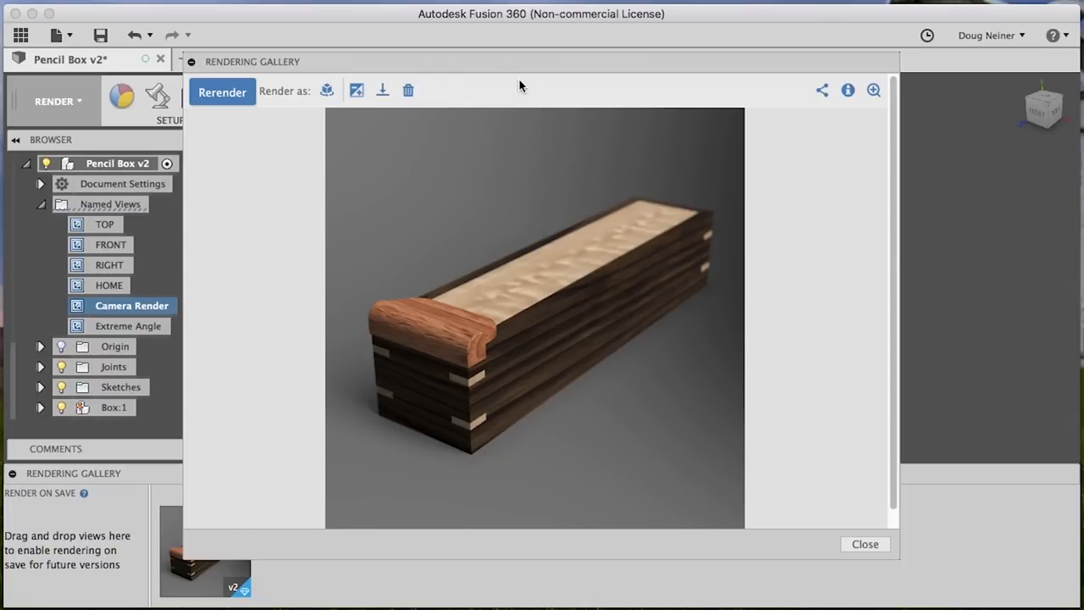
pyautogui.click(383, 91)
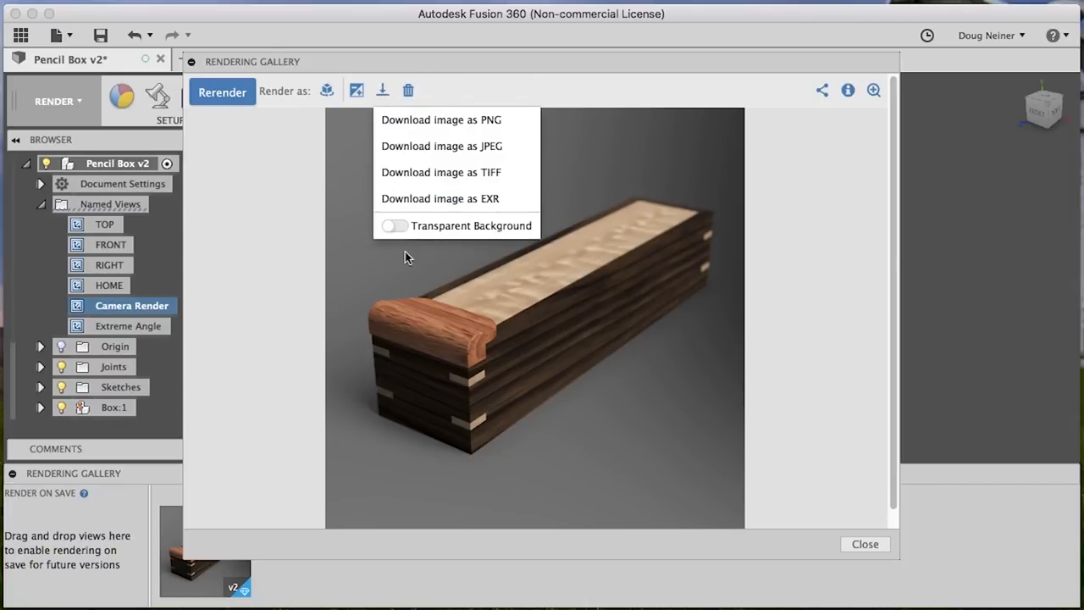
pyautogui.moveTo(393, 230)
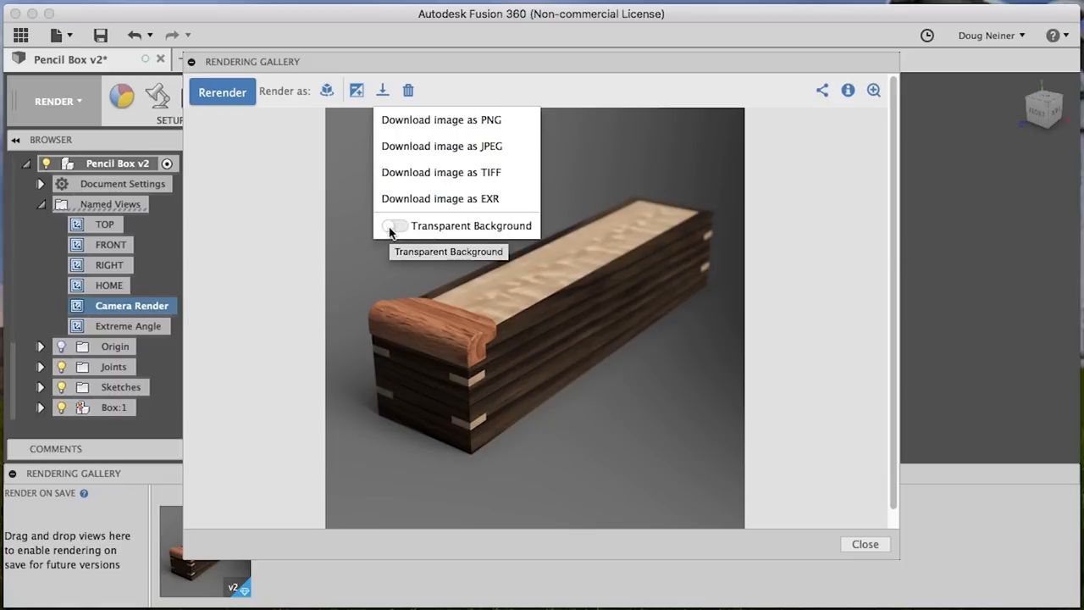
pyautogui.moveTo(440, 119)
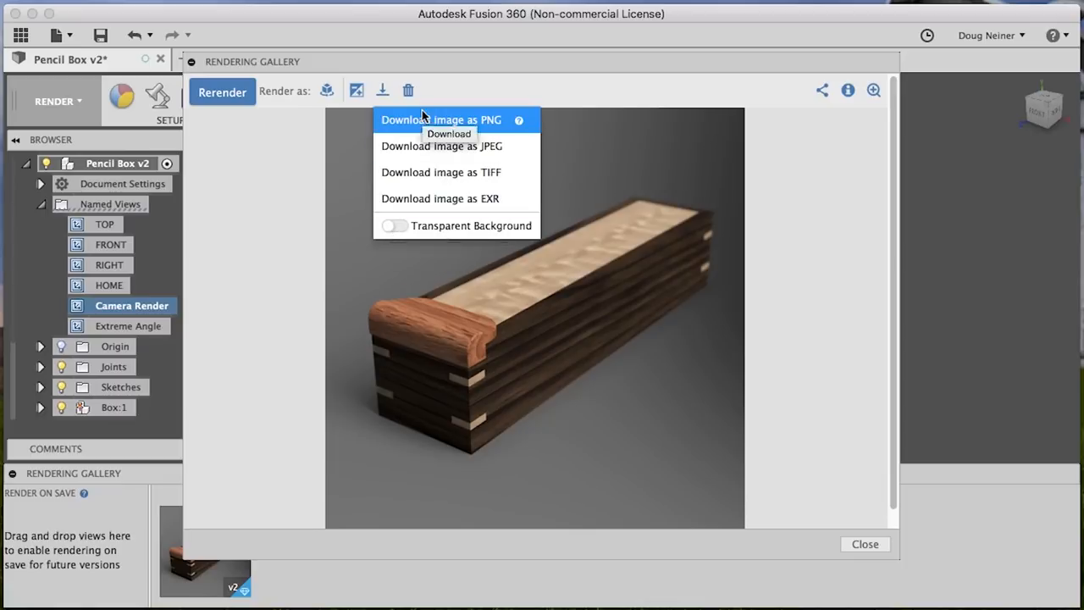
# - Download the render as a PNG with transparent background into the Pencil Box Render folder
pyautogui.click(441, 119)
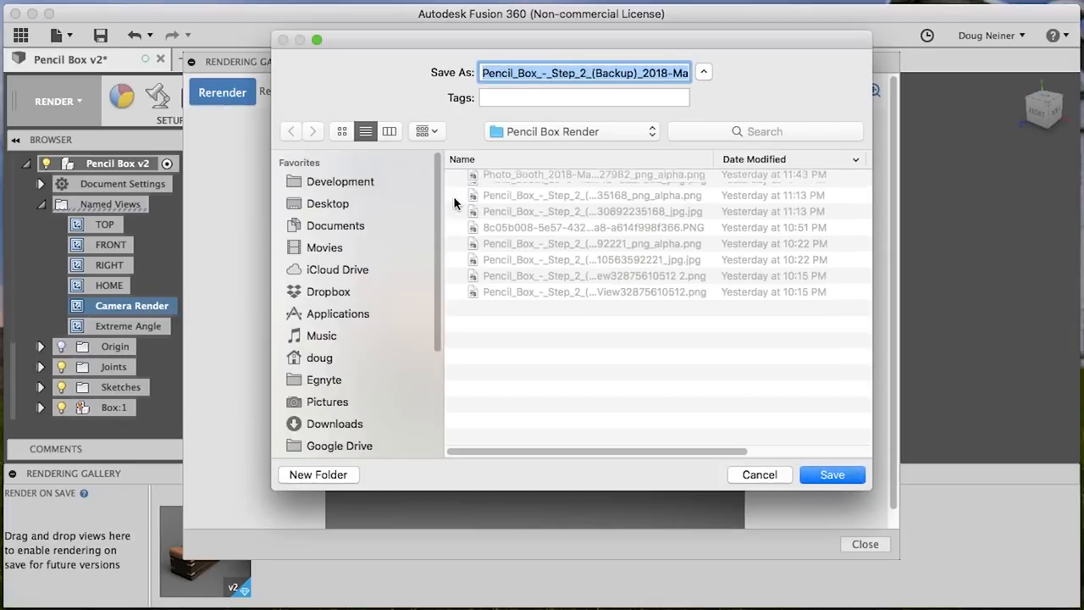
pyautogui.click(831, 474)
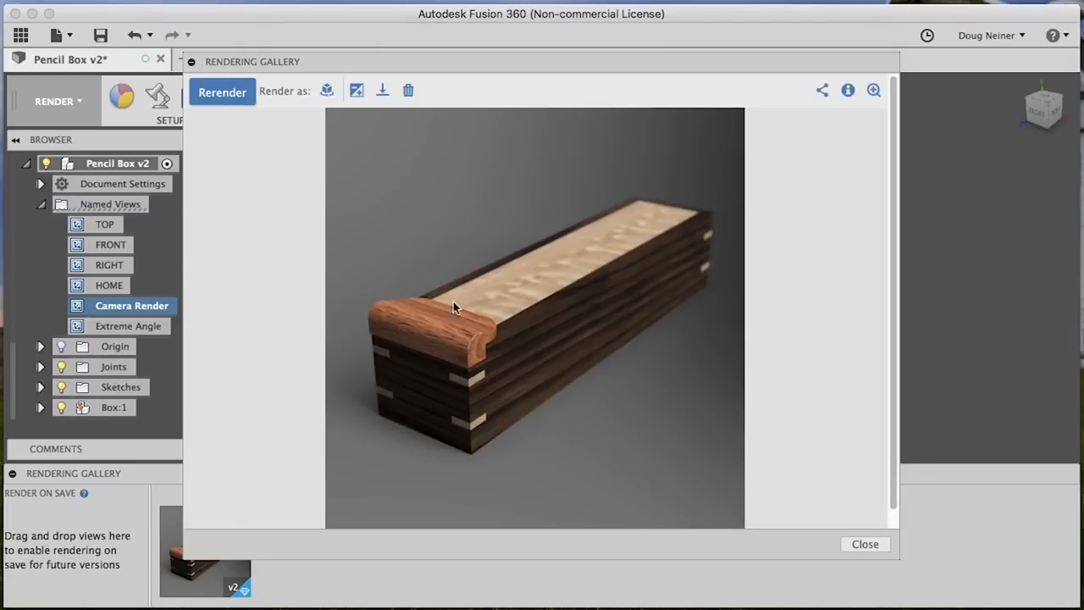
pyautogui.click(383, 92)
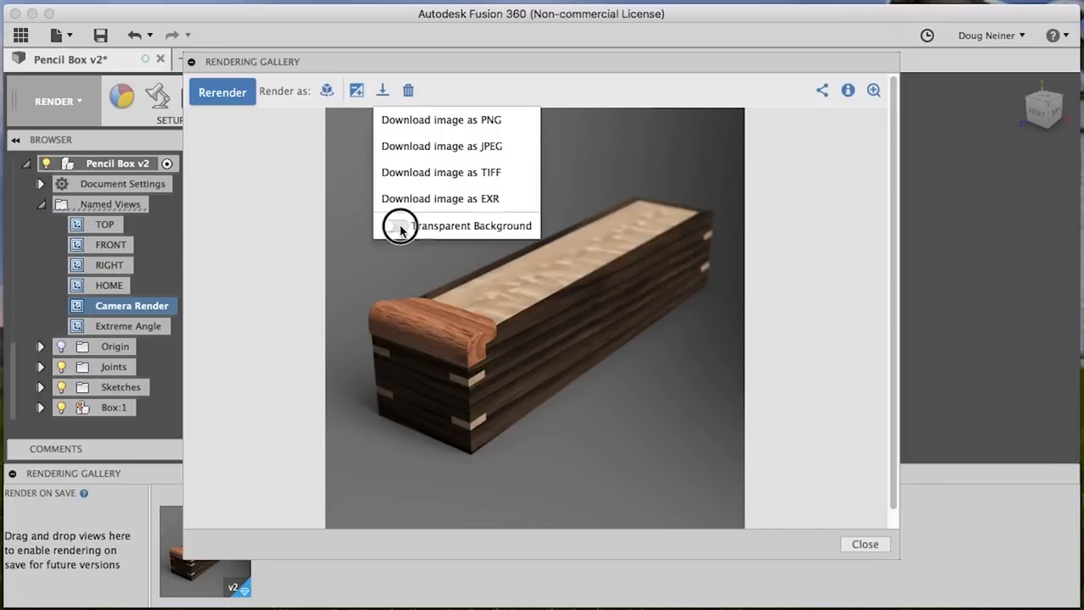
pyautogui.click(440, 118)
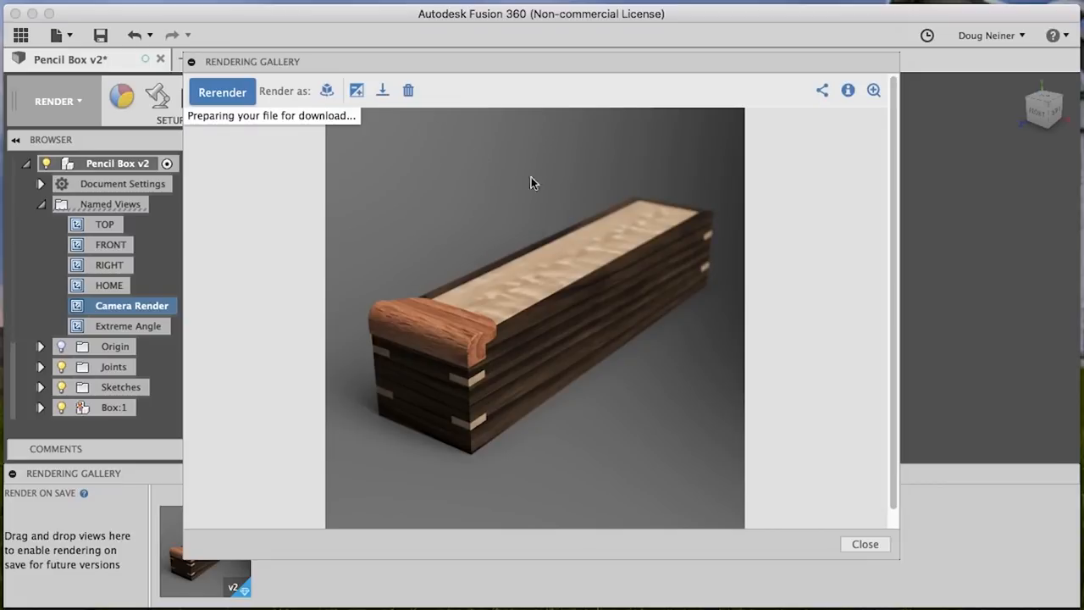
pyautogui.click(383, 90)
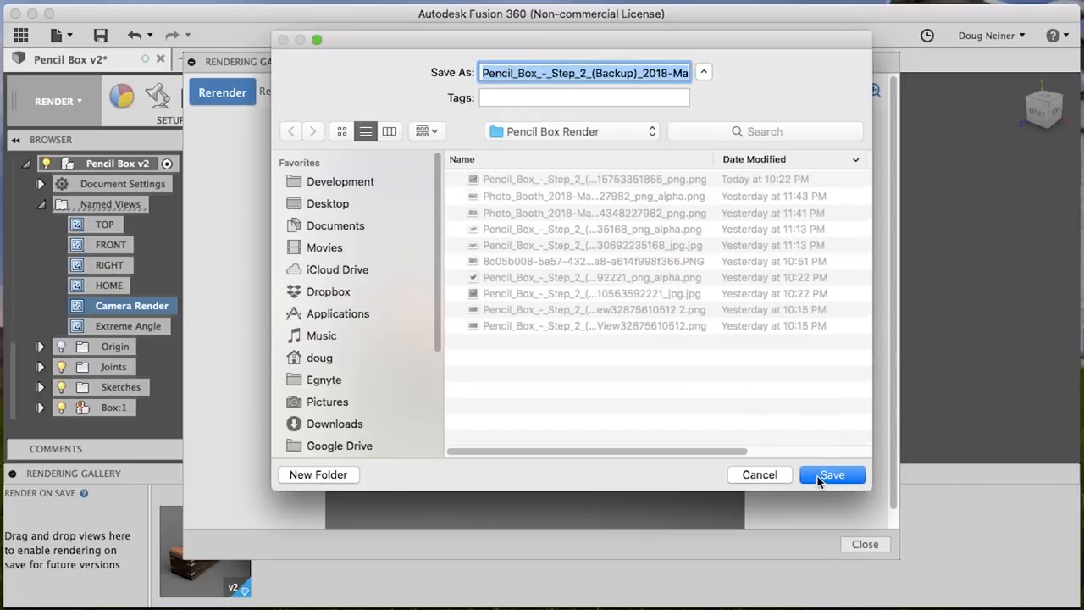
pyautogui.click(830, 474)
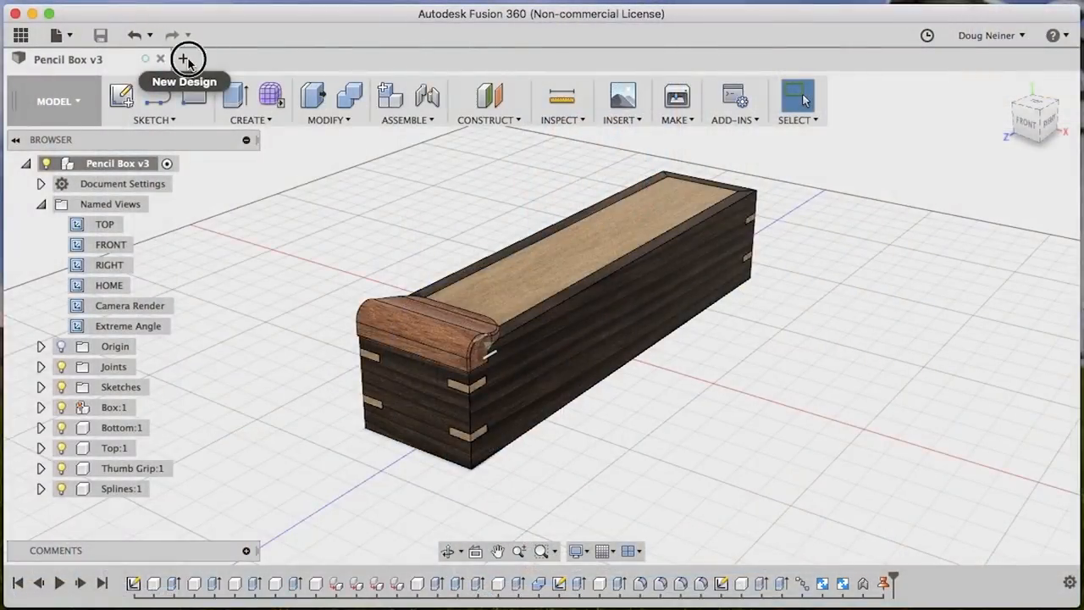
# - In a new design, sketch a 48 × 32 in center-point rectangle on the origin and finish the sketch
pyautogui.click(188, 58)
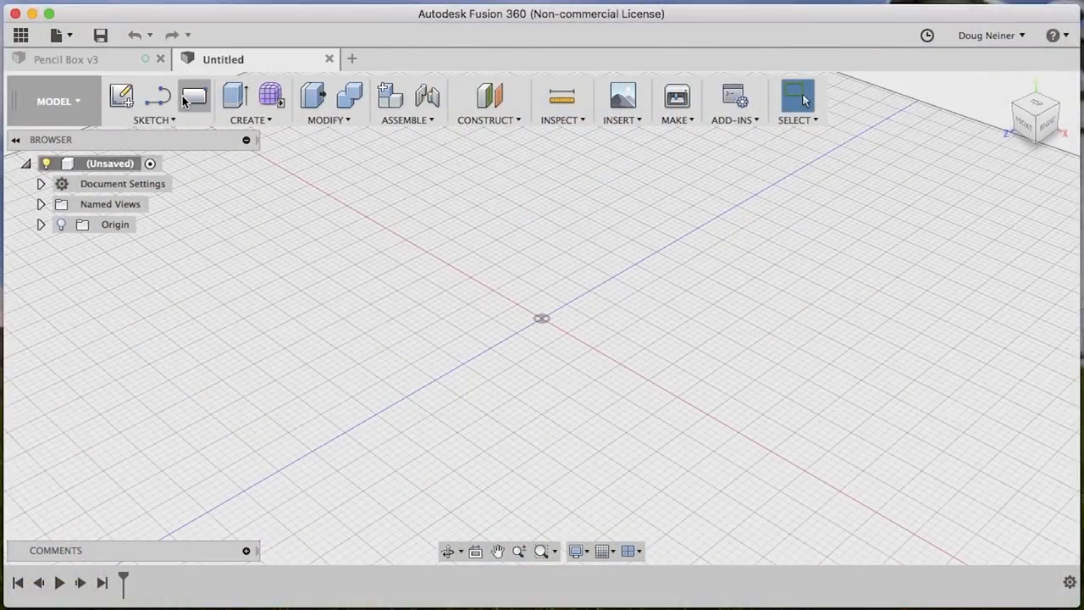
pyautogui.click(193, 94)
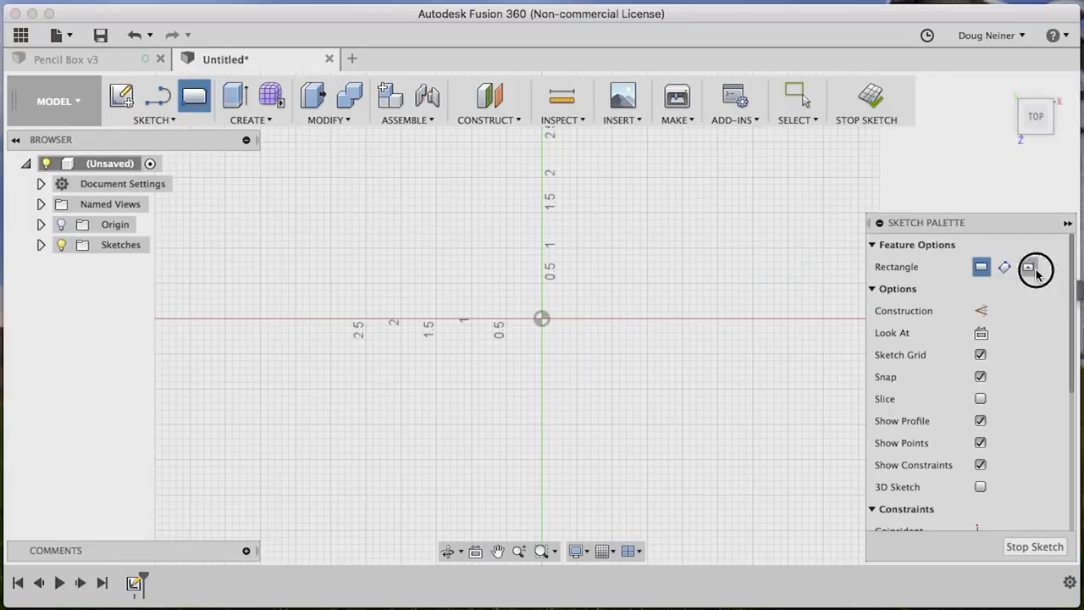
pyautogui.click(1028, 266)
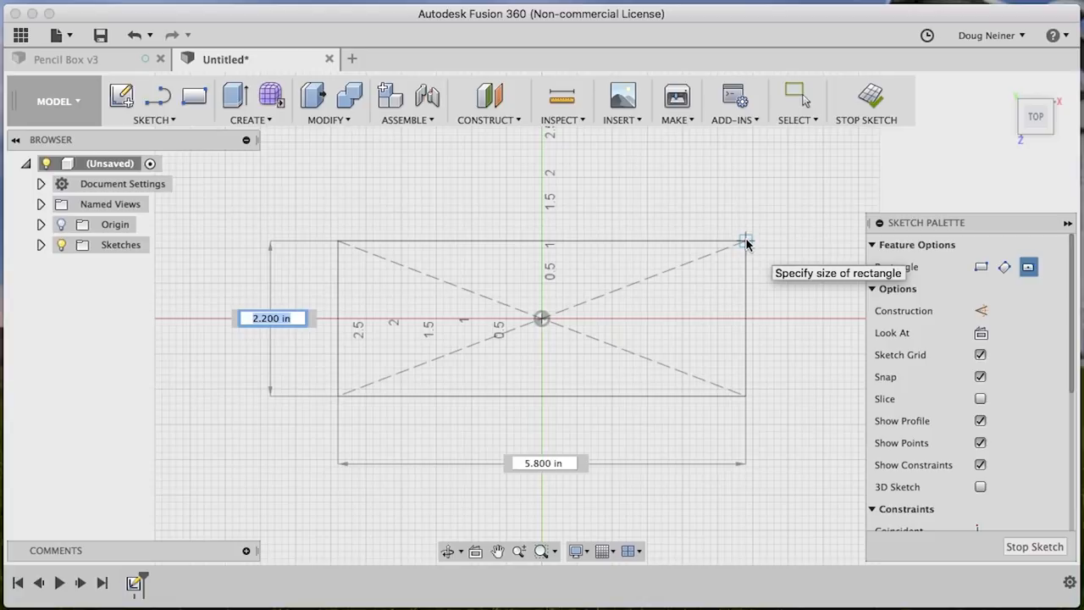
pyautogui.press('Tab')
pyautogui.write('48"')
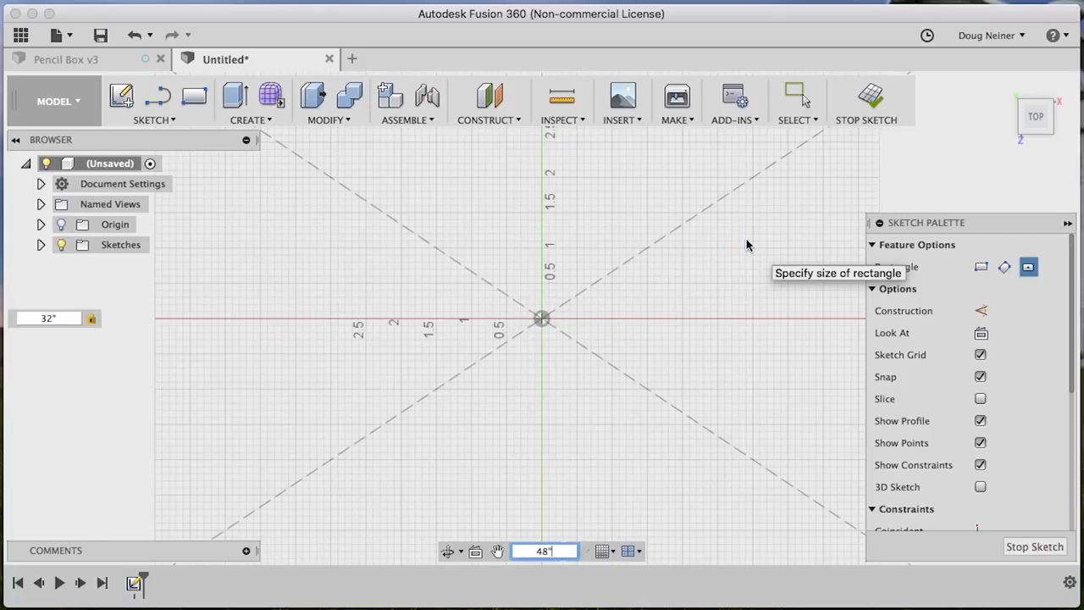
pyautogui.press('Return')
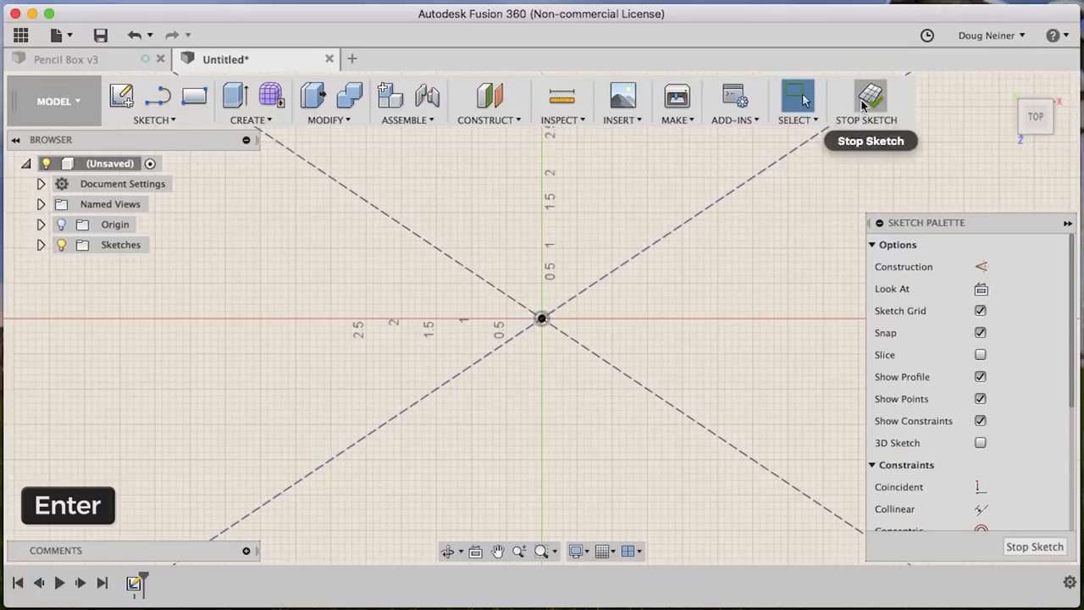
pyautogui.click(871, 95)
pyautogui.write('-.5')
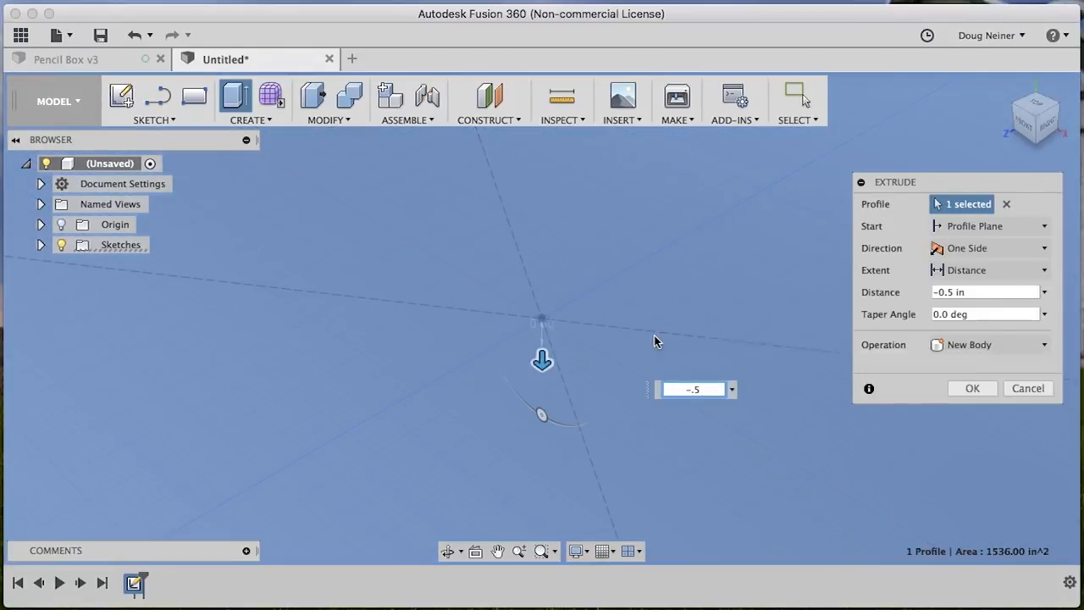
pyautogui.moveTo(545, 328)
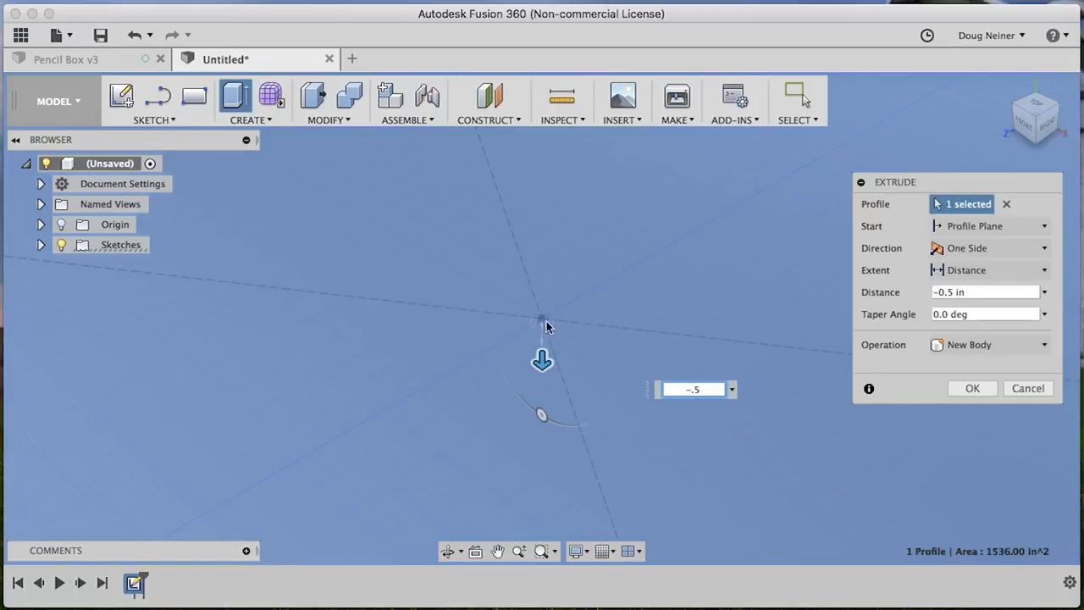
pyautogui.moveTo(623, 201)
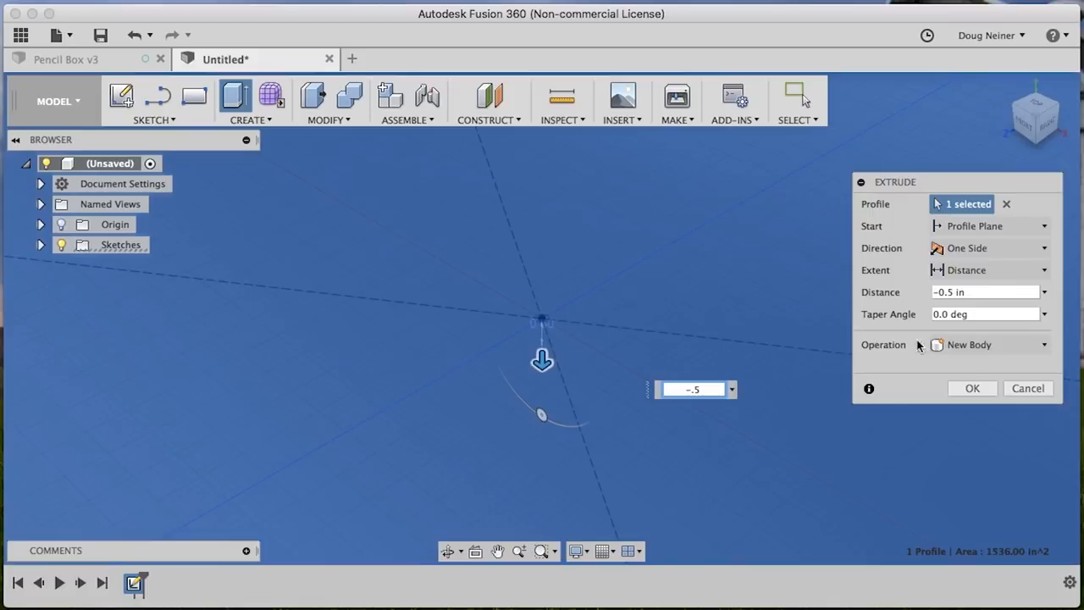
# - Extrude the rectangle −0.5 in as a new component and name it Desk
pyautogui.click(986, 344)
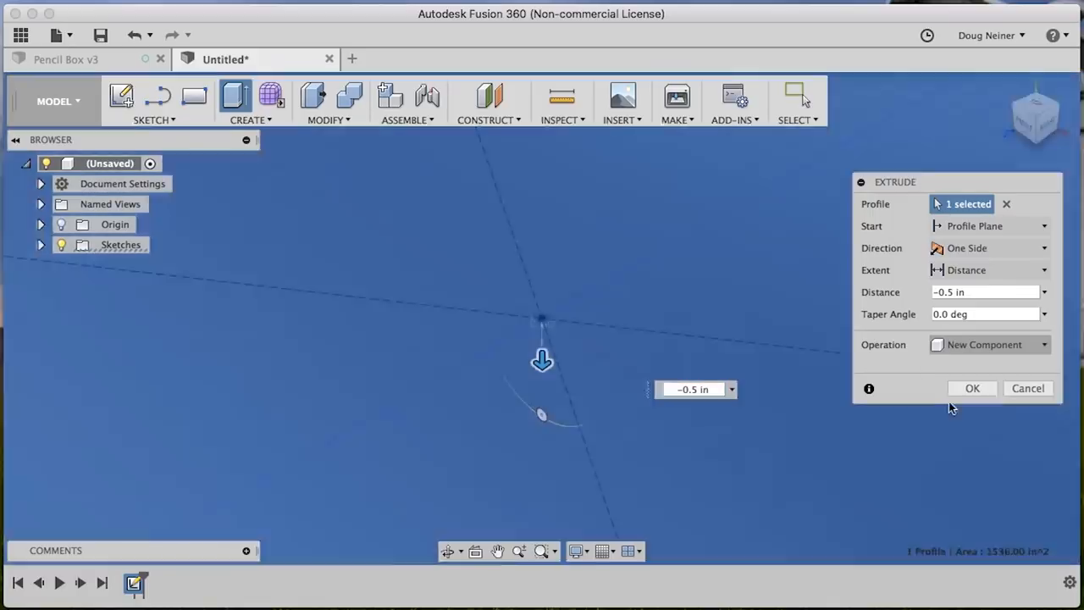
pyautogui.click(972, 388)
pyautogui.write('Desk')
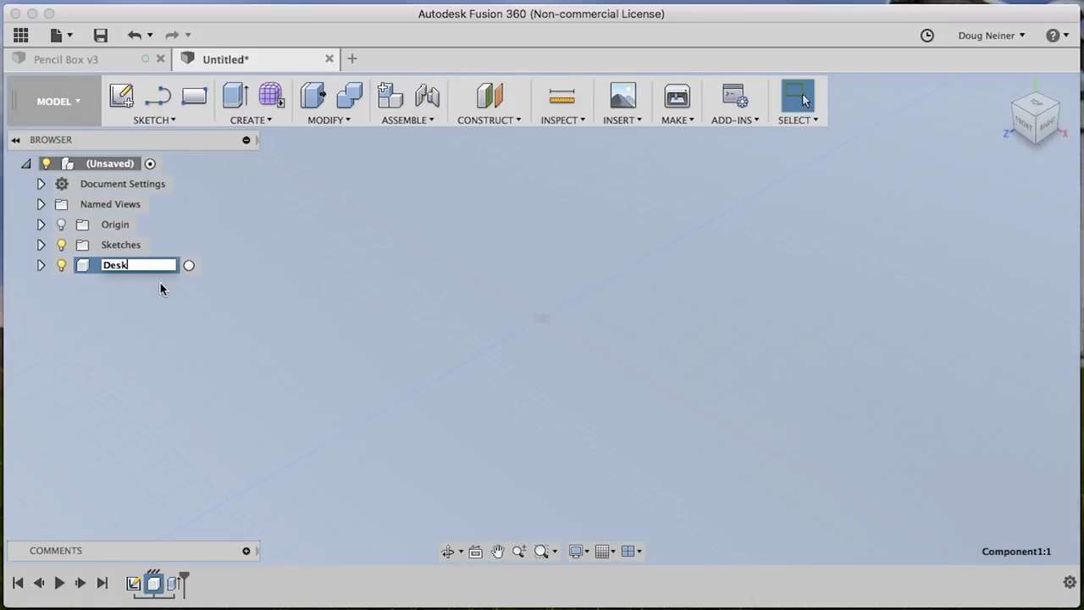
pyautogui.press('Return')
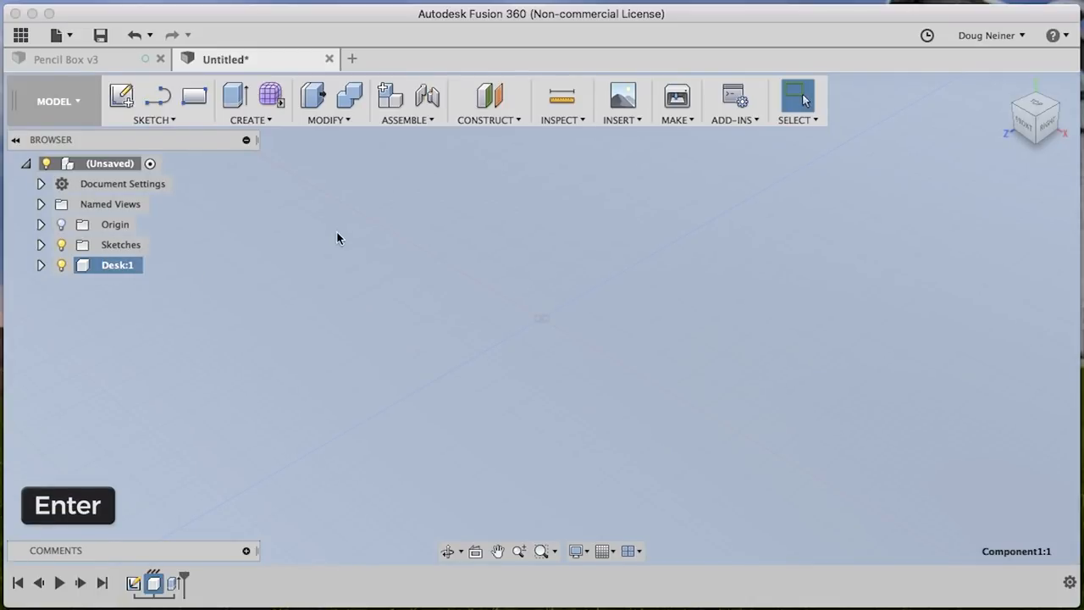
# - Search the appearance library for 'pine' and apply 3D Pine - Unfinished to the Desk
pyautogui.press('enter')
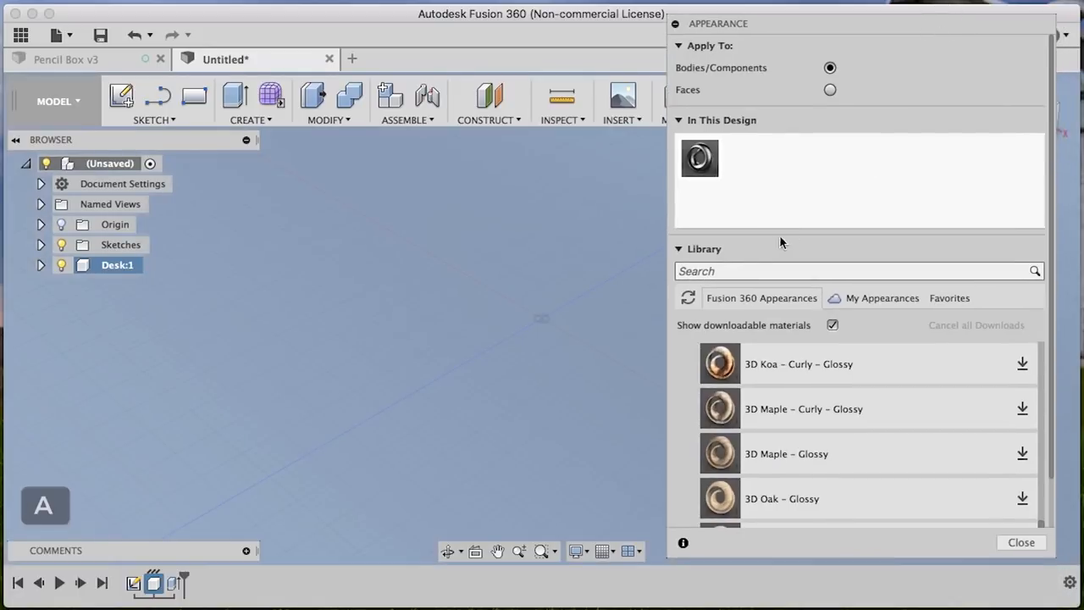
pyautogui.write('p')
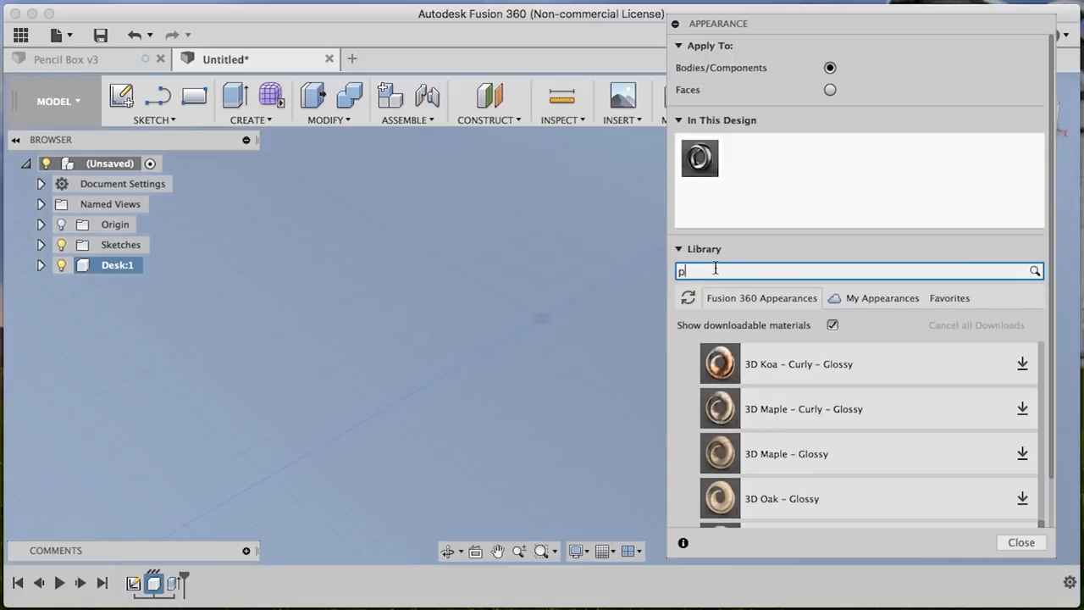
pyautogui.write('ine')
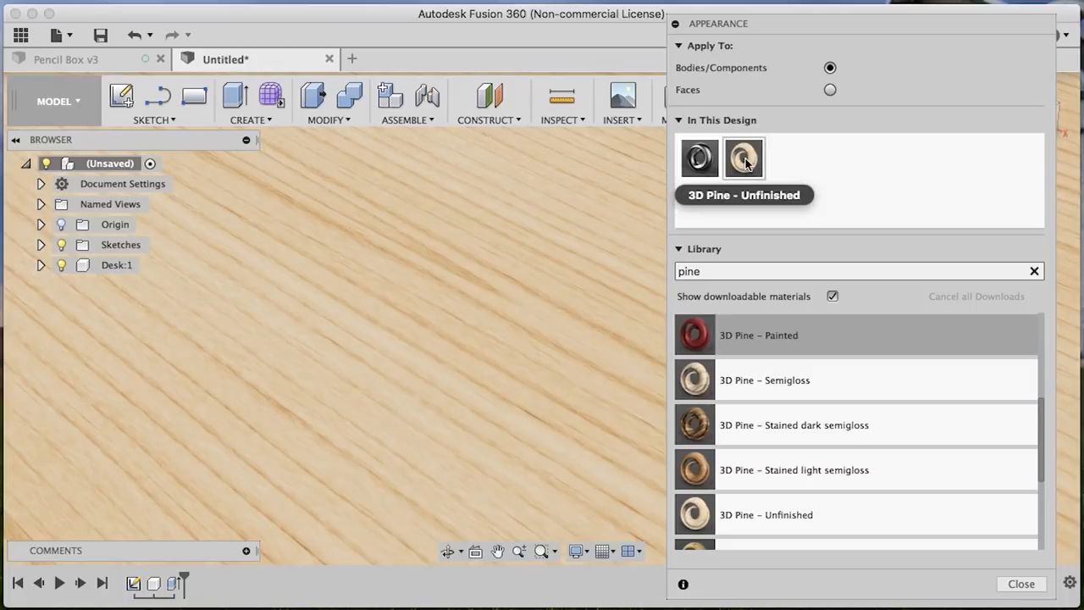
# - Edit the pine appearance, setting ring thickness to 0.4 cm and adjusting the latewood exponent
pyautogui.doubleClick(744, 160)
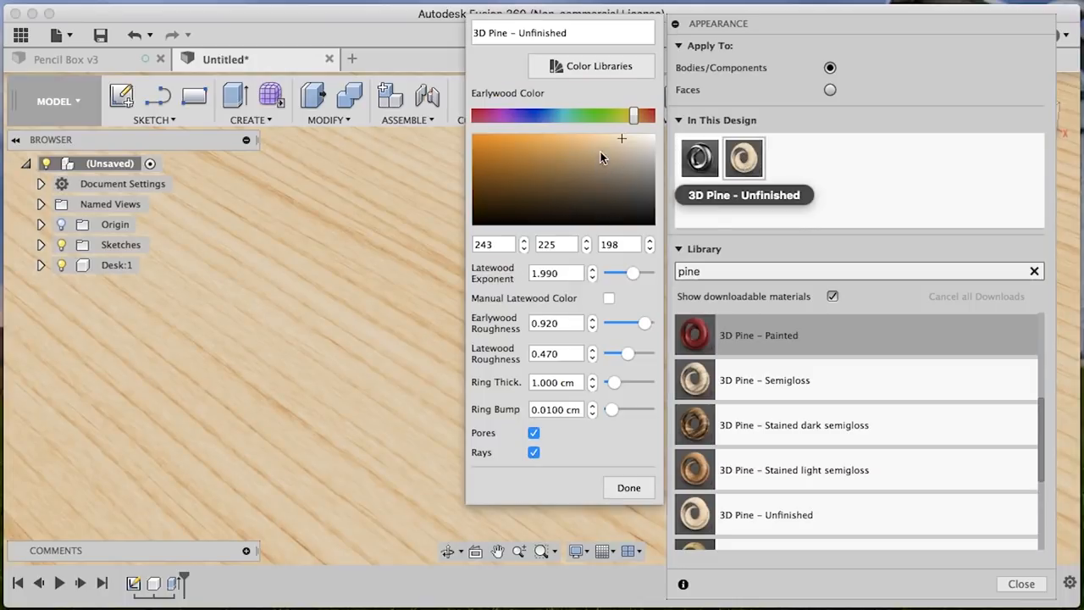
pyautogui.moveTo(284, 339)
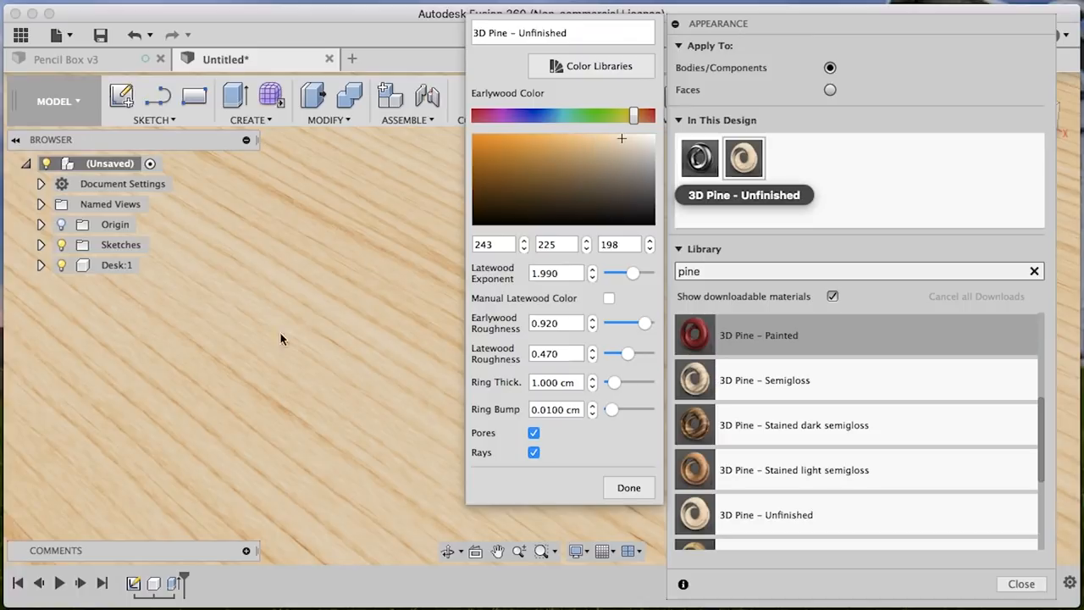
pyautogui.tripleClick(555, 383)
pyautogui.write('0.400')
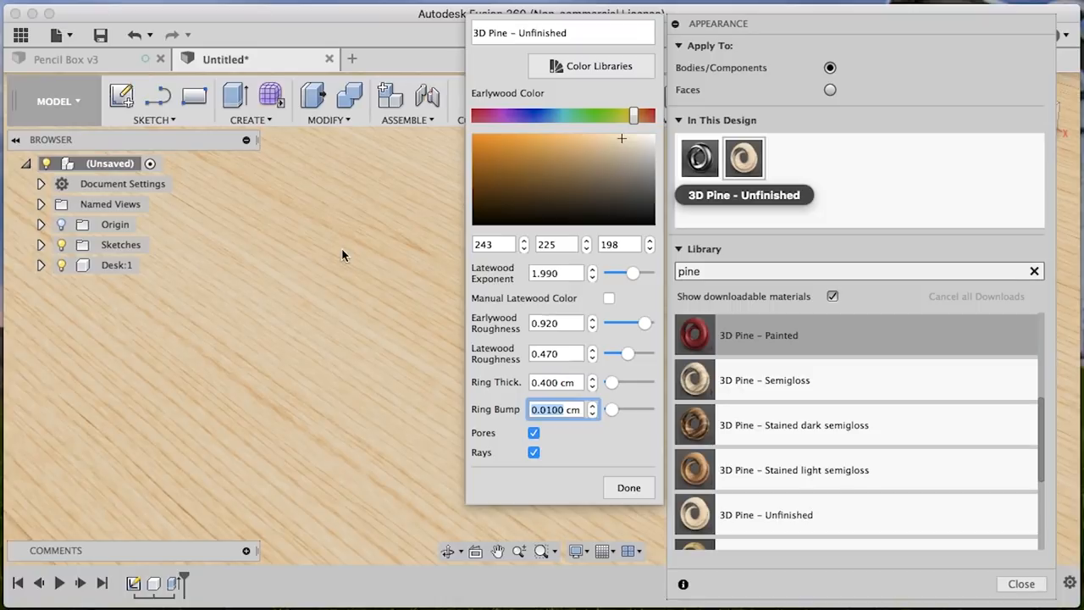
pyautogui.moveTo(630, 273); pyautogui.dragTo(630, 272)
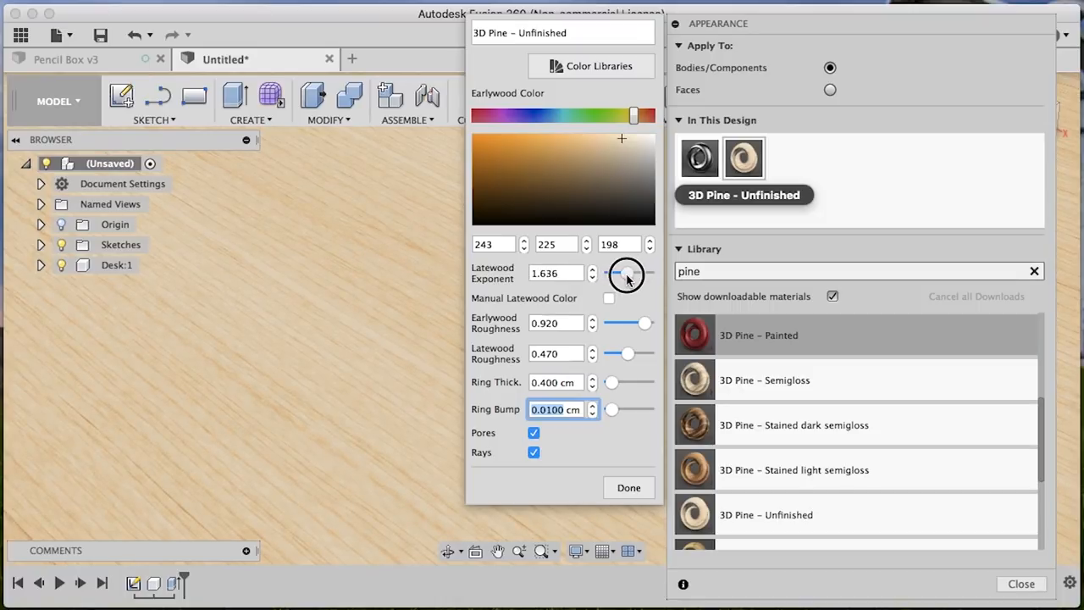
pyautogui.moveTo(627, 273); pyautogui.dragTo(648, 272)
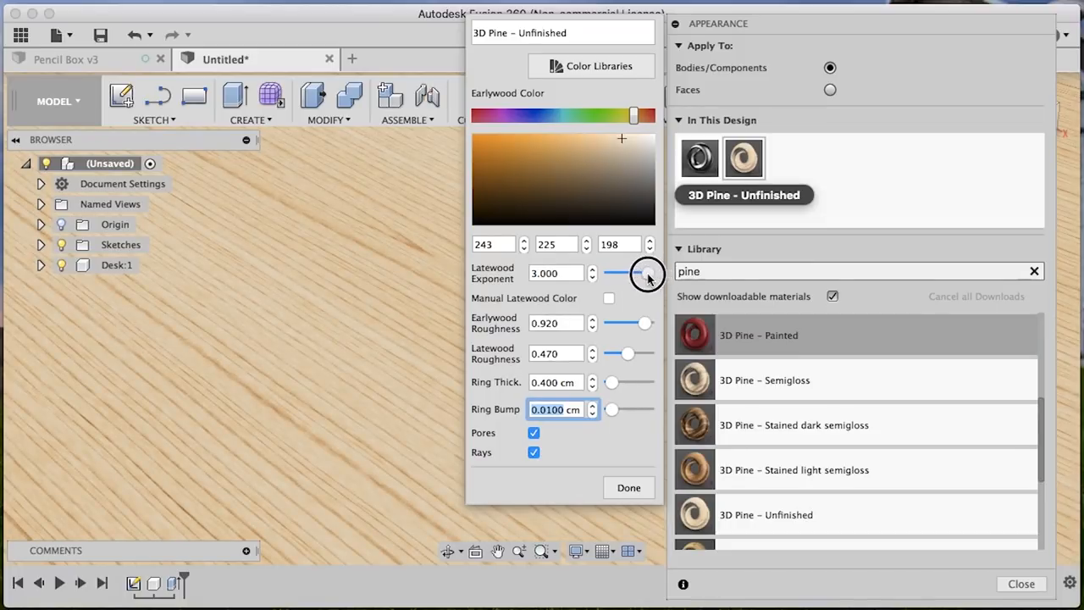
# - Settle the latewood exponent near 1.58, finish editing, and close the appearance settings
pyautogui.moveTo(647, 273); pyautogui.dragTo(609, 273)
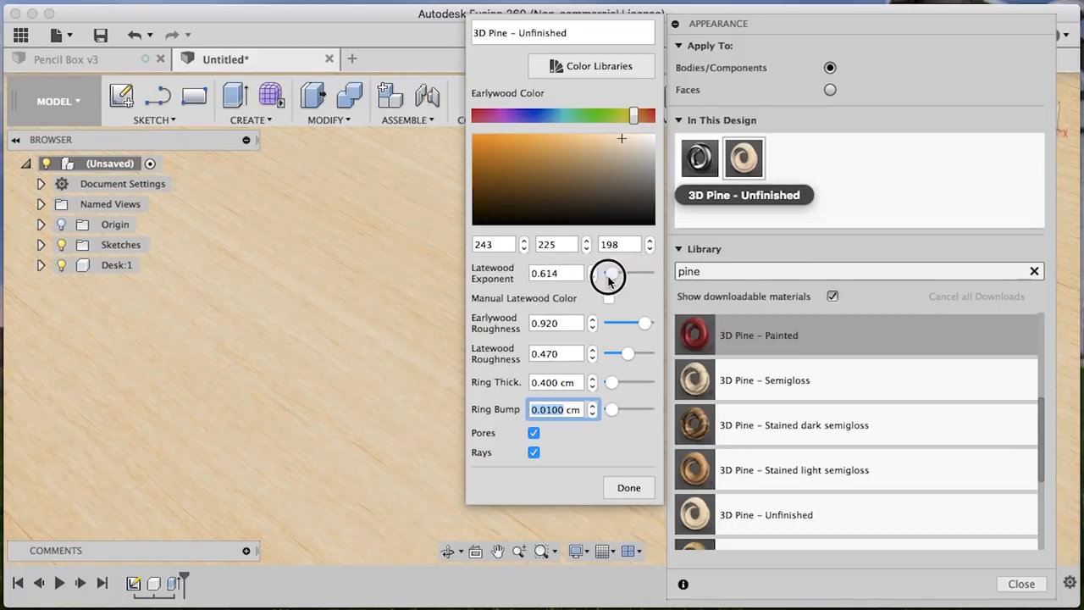
pyautogui.moveTo(608, 278); pyautogui.dragTo(635, 278)
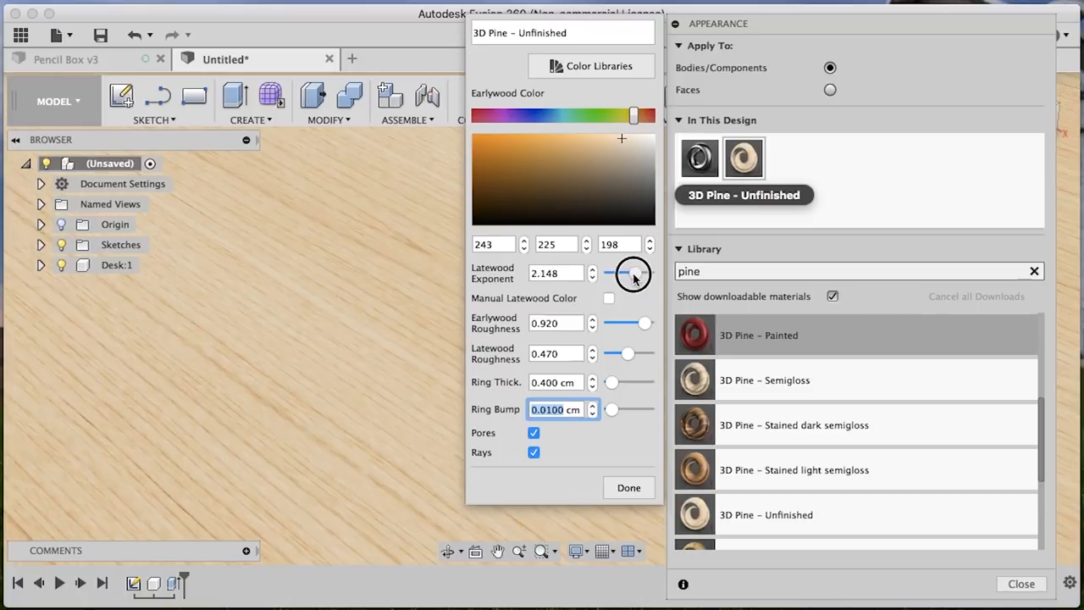
pyautogui.moveTo(634, 275); pyautogui.dragTo(625, 275)
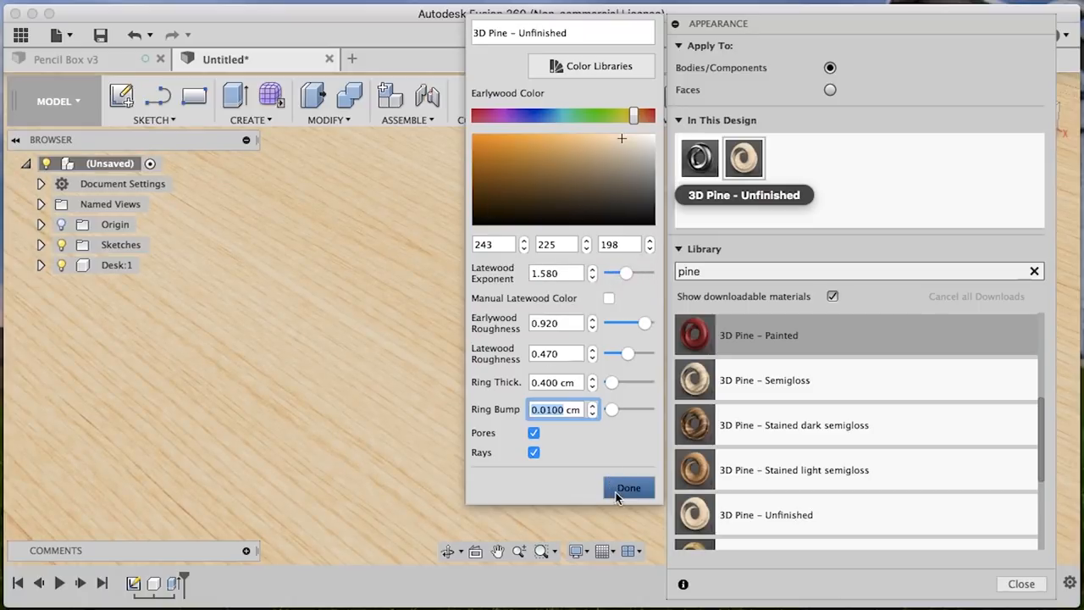
pyautogui.click(628, 488)
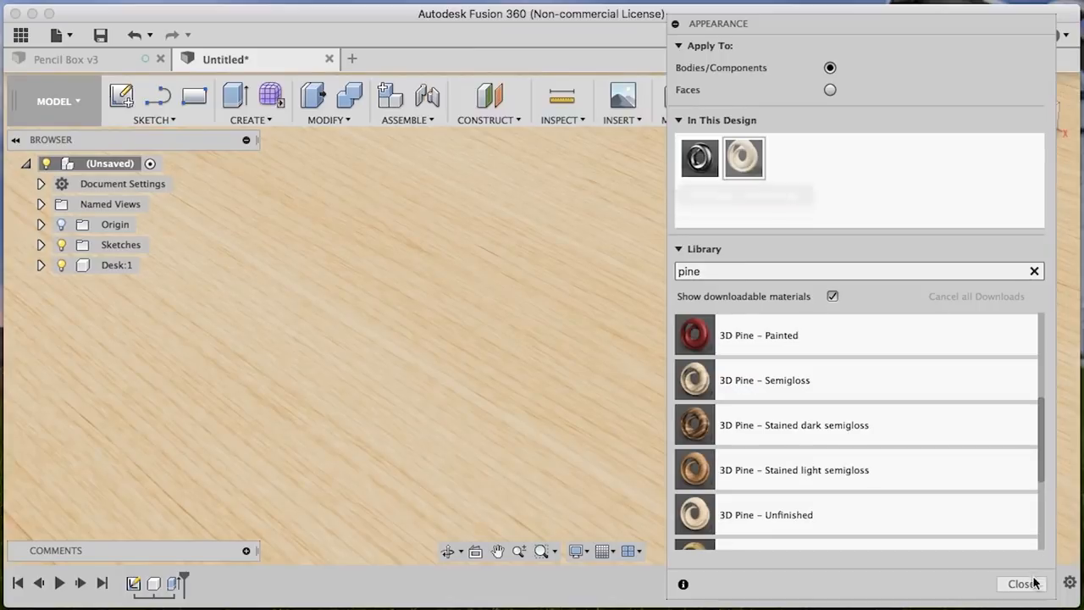
pyautogui.click(1022, 583)
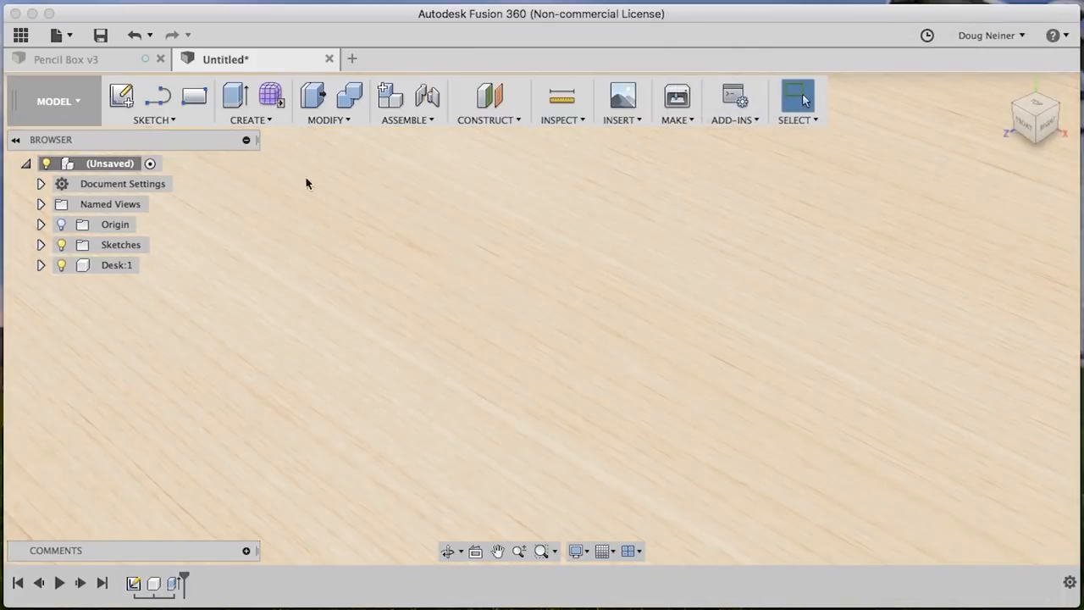
# - Save the design as 'Photo Booth' and insert the Pencil Box design into it
pyautogui.click(98, 33)
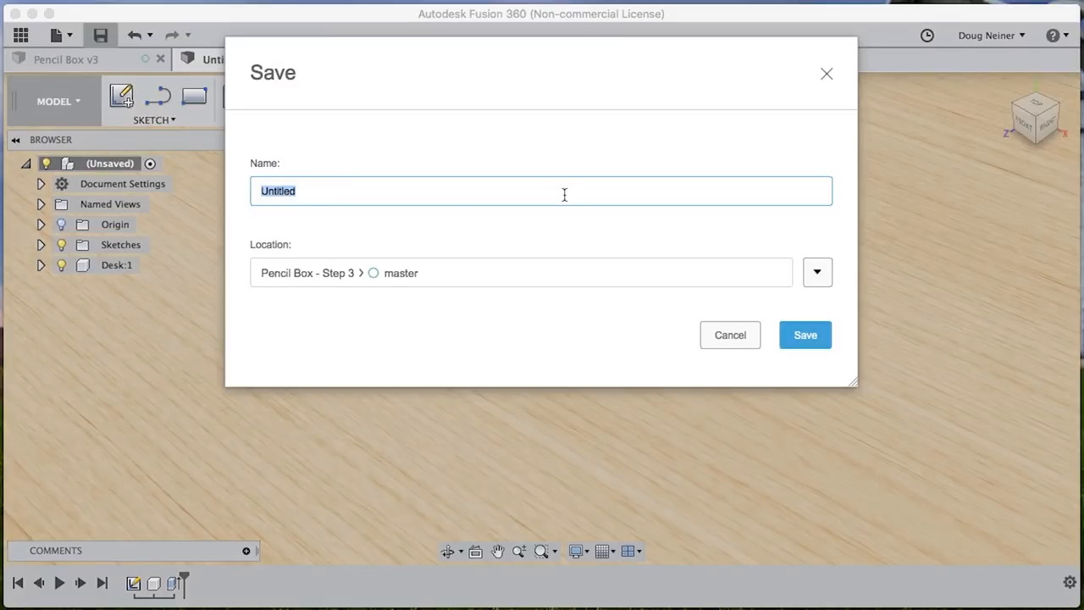
pyautogui.write('Phot')
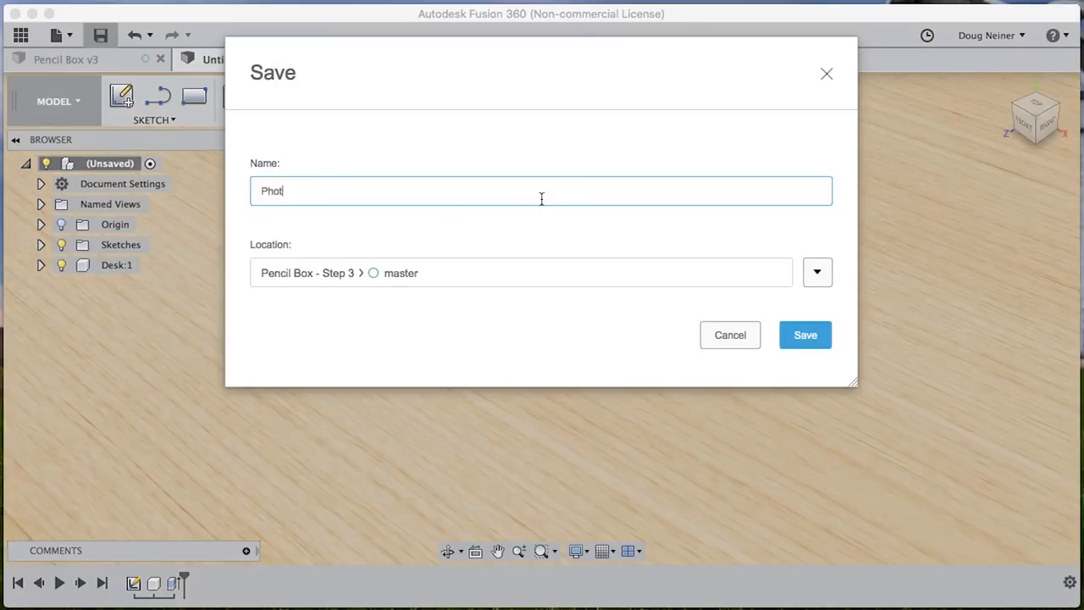
pyautogui.write('o Booth')
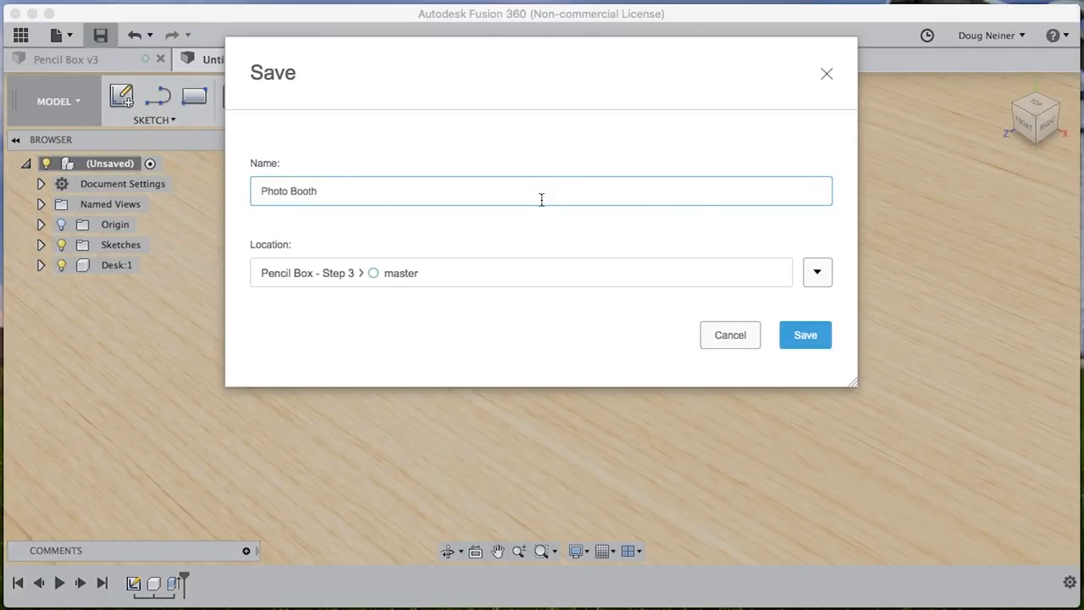
pyautogui.click(805, 336)
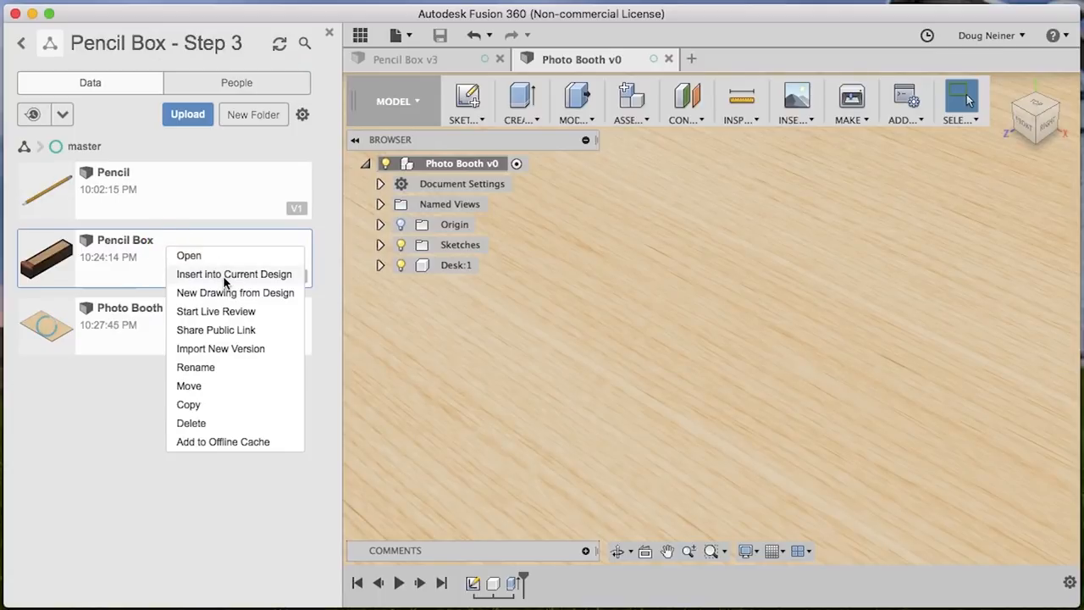
pyautogui.moveTo(477, 325)
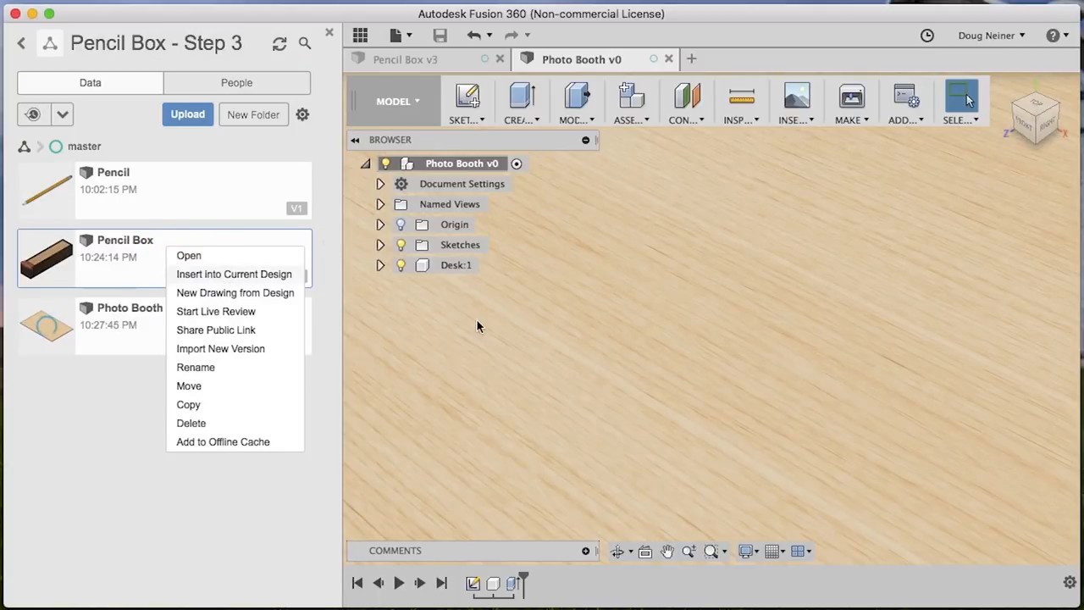
pyautogui.click(234, 275)
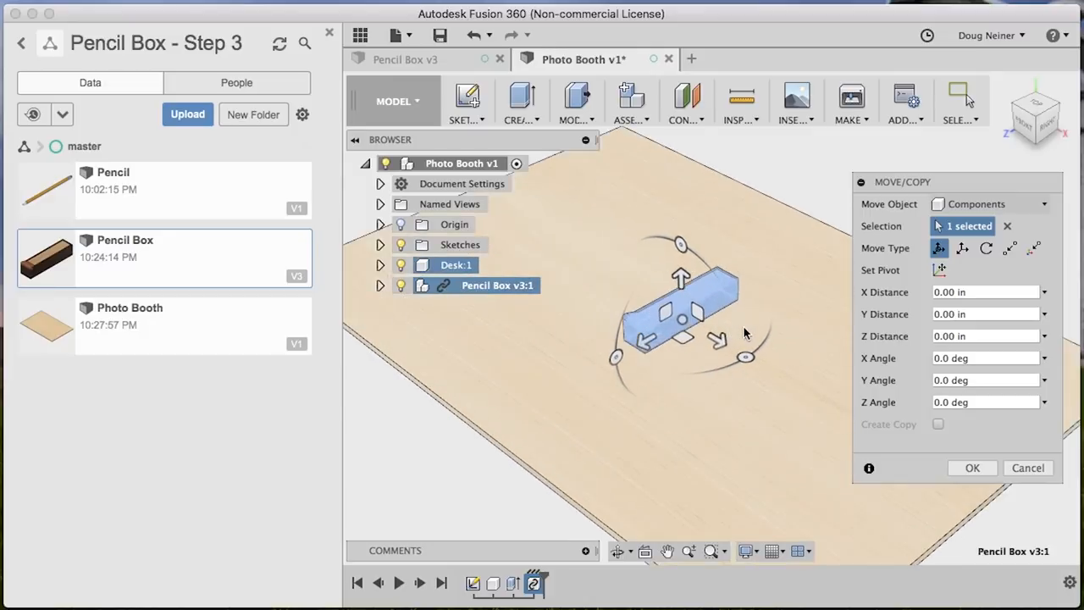
# - Place the inserted pencil box rotated to -35 degrees and confirm its placement
pyautogui.moveTo(745, 332); pyautogui.dragTo(670, 355)
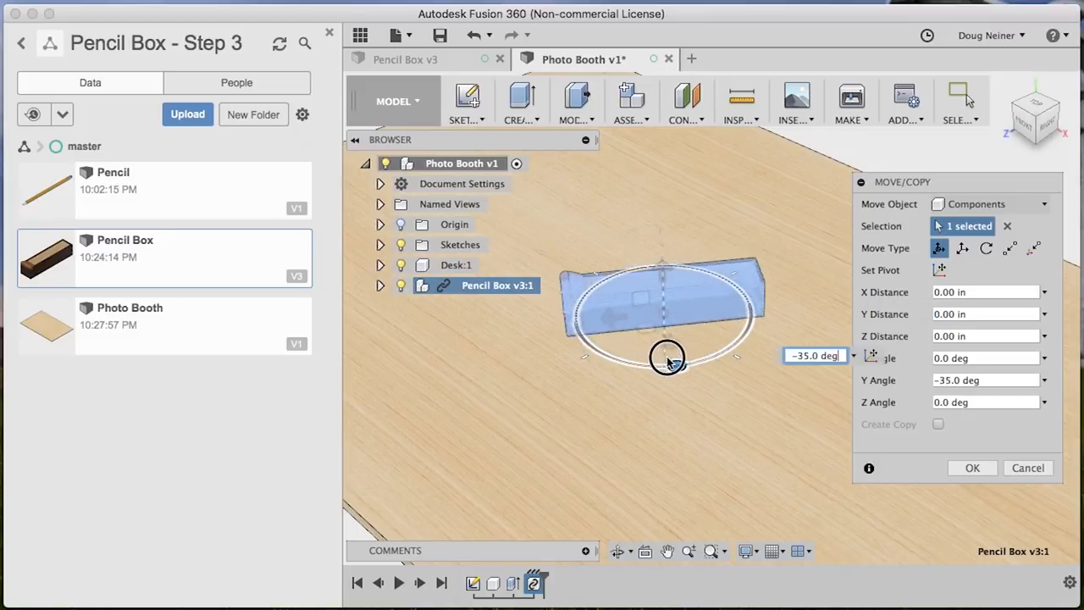
pyautogui.moveTo(667, 356); pyautogui.dragTo(675, 365)
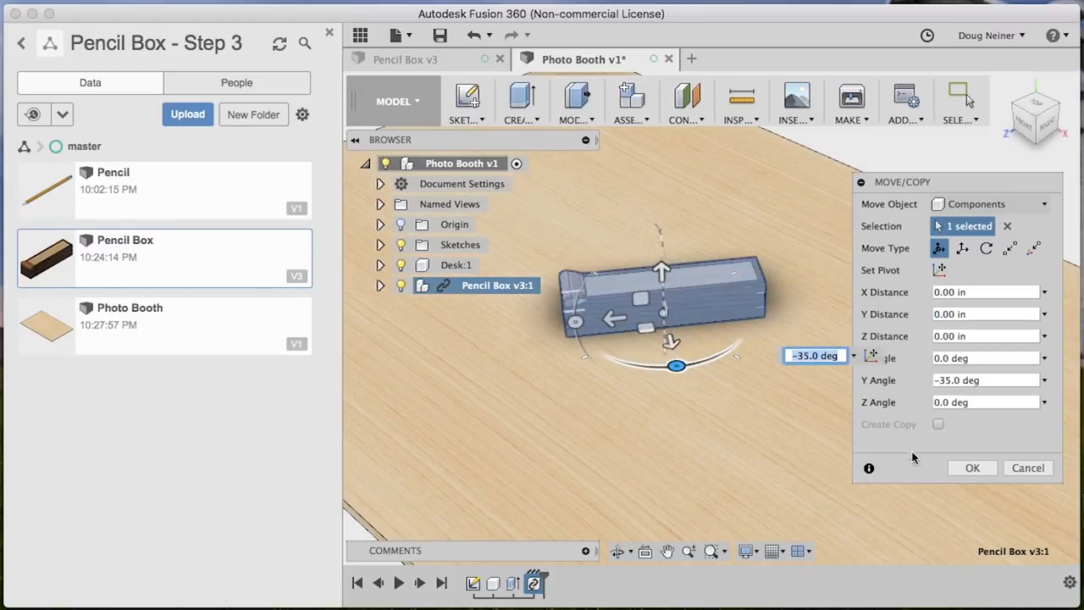
pyautogui.click(972, 467)
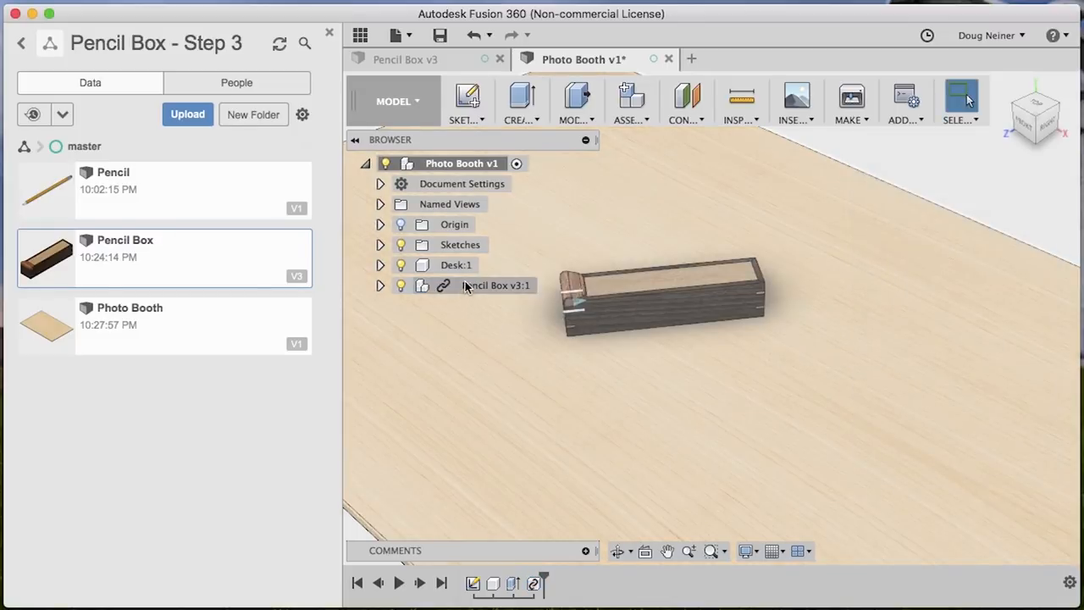
pyautogui.click(498, 285)
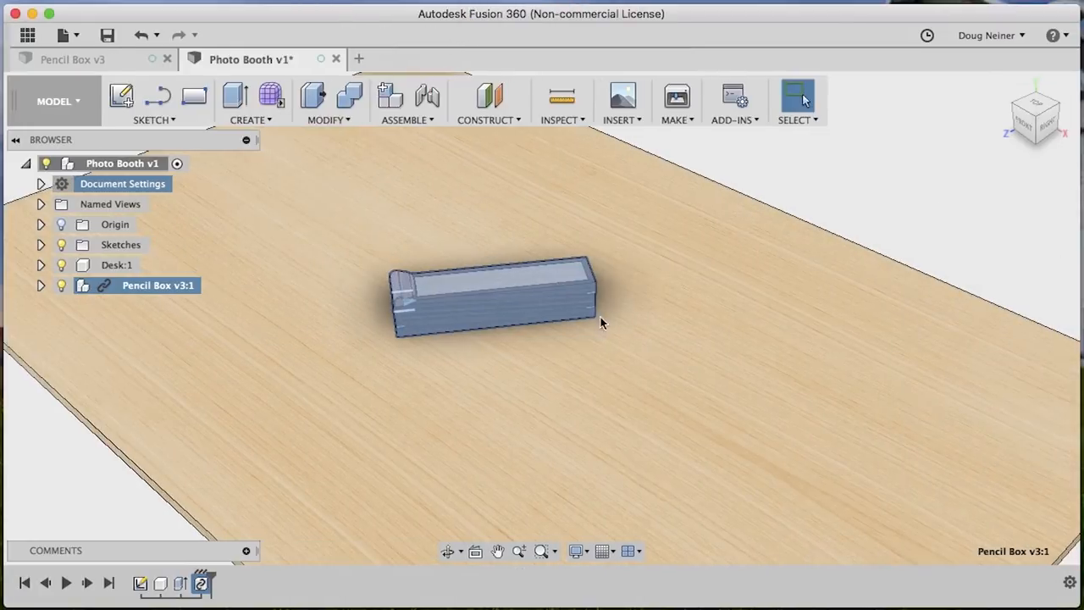
# - Move/Copy the second pencil box 1.00 in away so the two sit side by side
pyautogui.press('m')
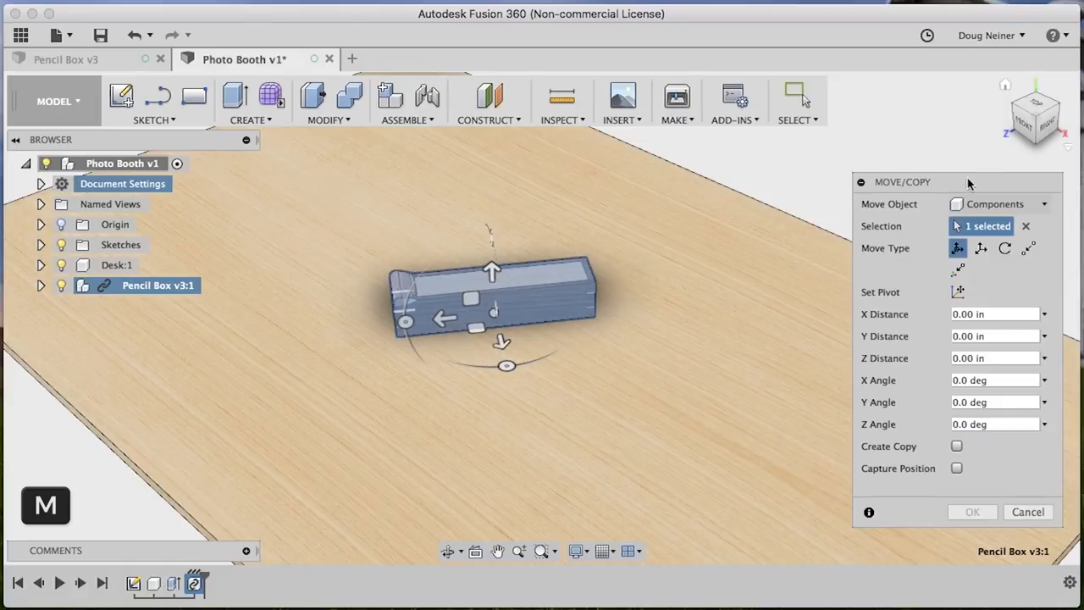
pyautogui.click(957, 447)
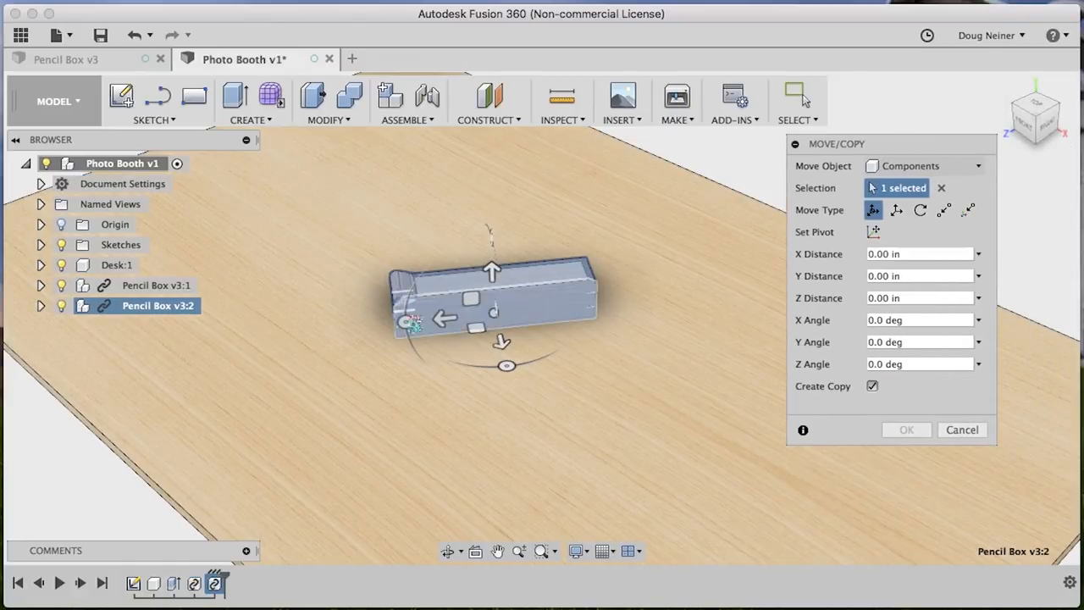
pyautogui.moveTo(447, 318); pyautogui.dragTo(477, 279)
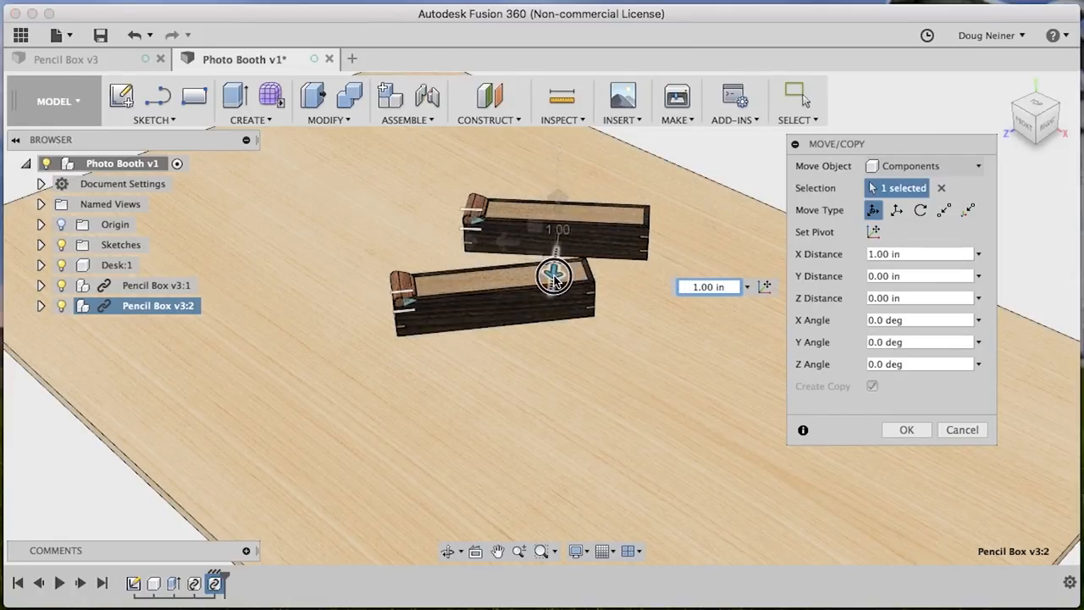
pyautogui.click(1064, 102)
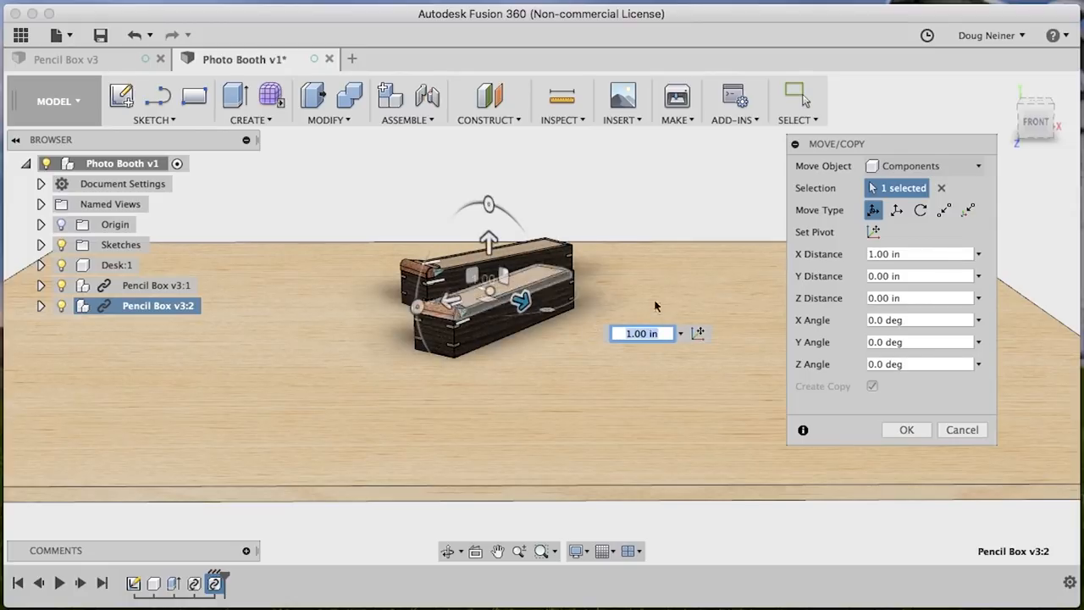
pyautogui.click(906, 431)
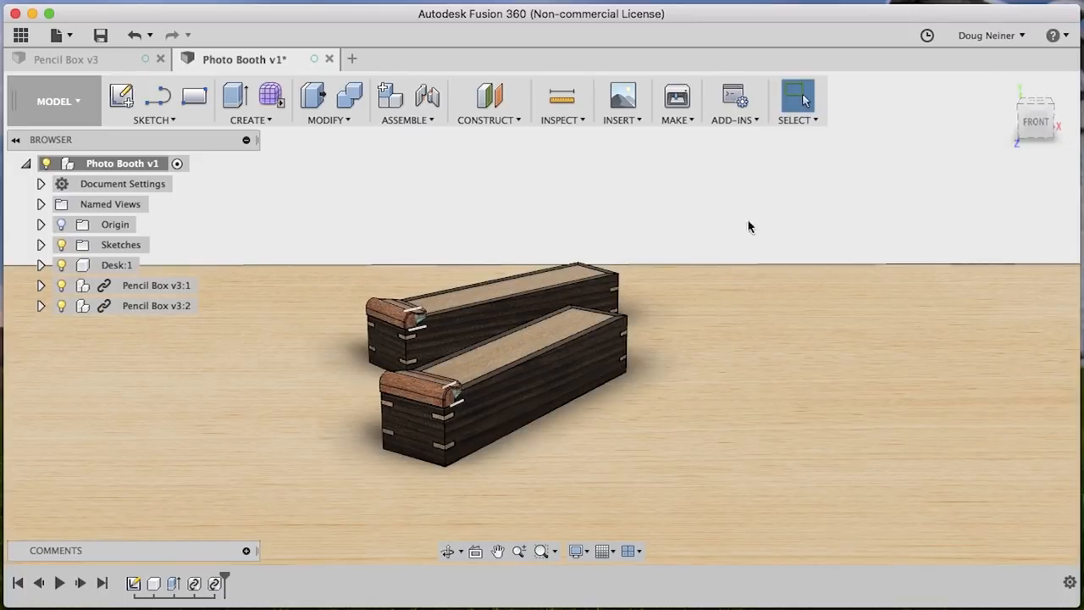
pyautogui.moveTo(1035, 122)
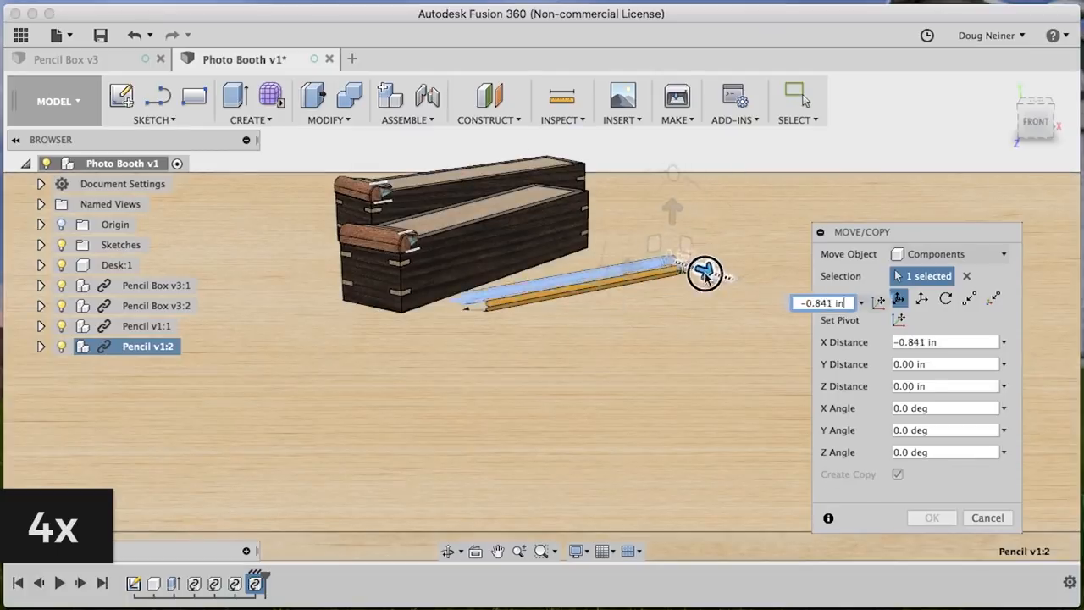
# - Slide the second pencil alongside the first and confirm its position
pyautogui.moveTo(705, 273); pyautogui.dragTo(738, 251)
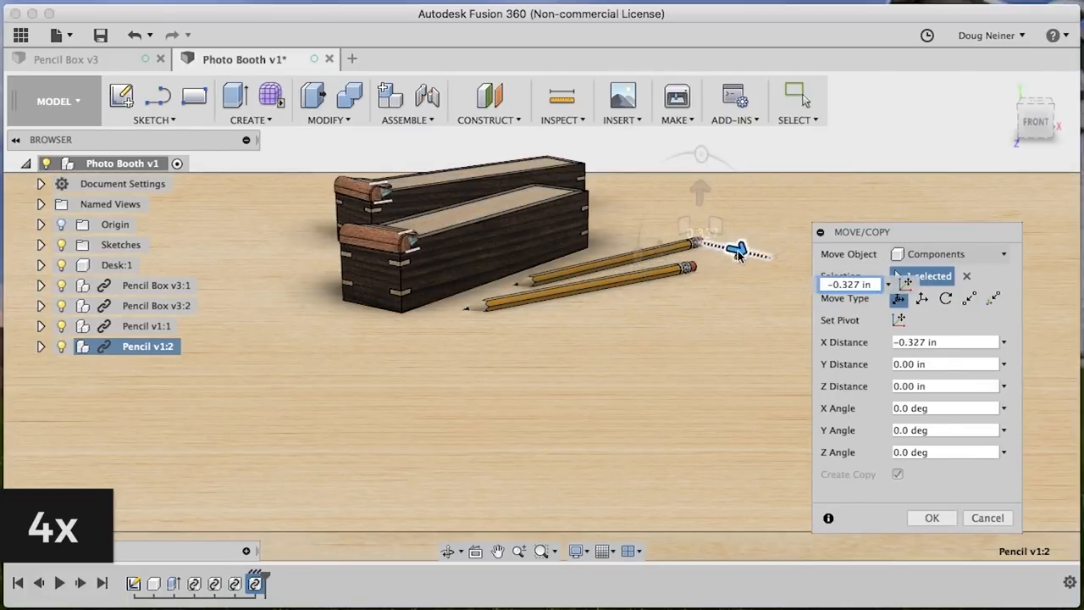
pyautogui.click(932, 519)
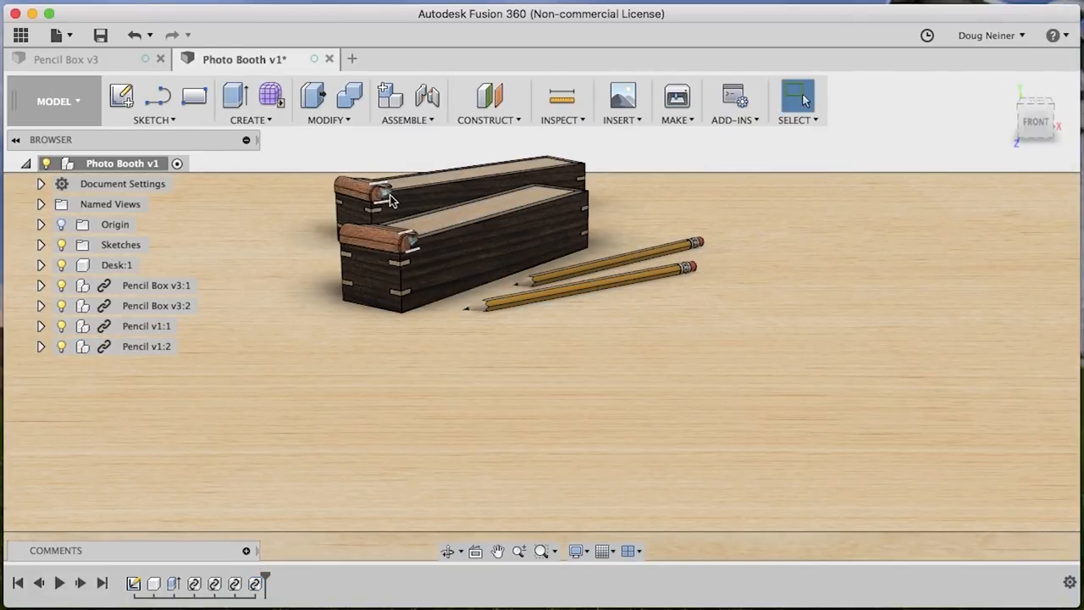
pyautogui.moveTo(760, 224)
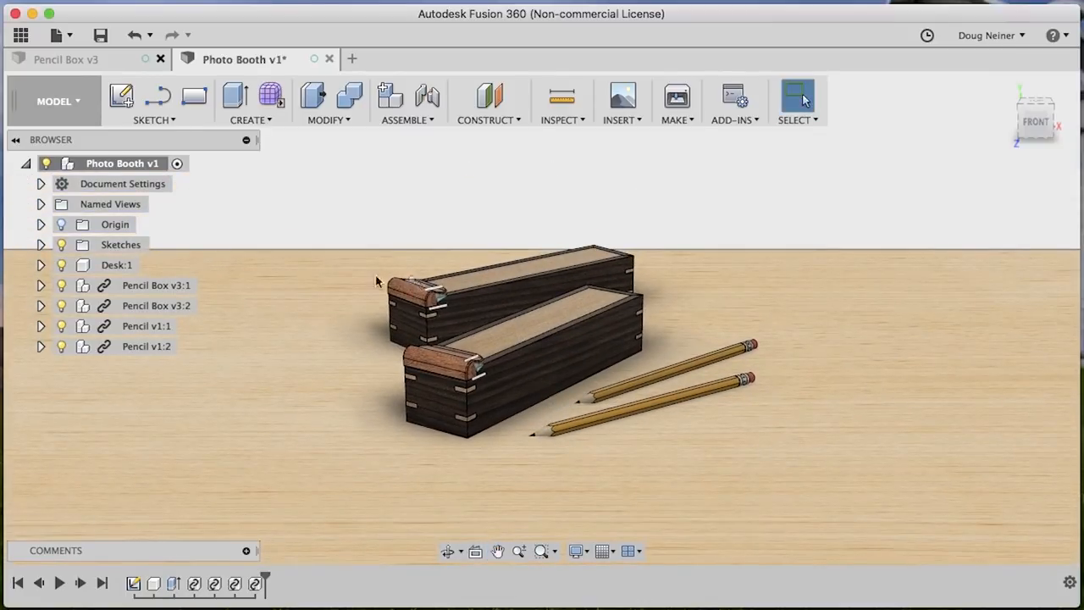
# - Expand Pencil Box v3:2, search 'walnut', and apply 3D Walnut - Semigloss to Box:1
pyautogui.click(155, 305)
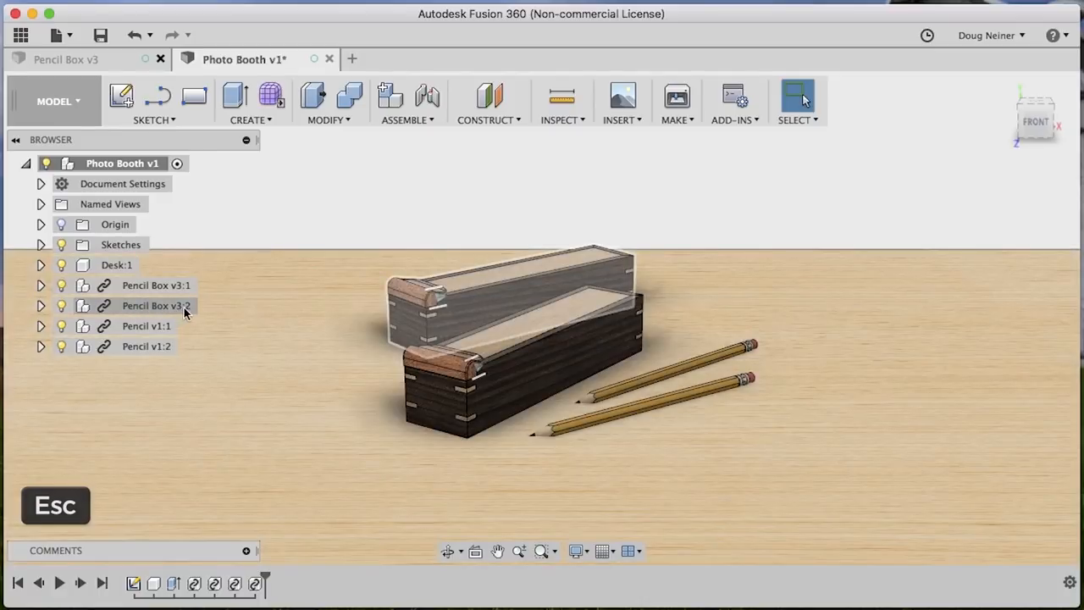
pyautogui.click(41, 305)
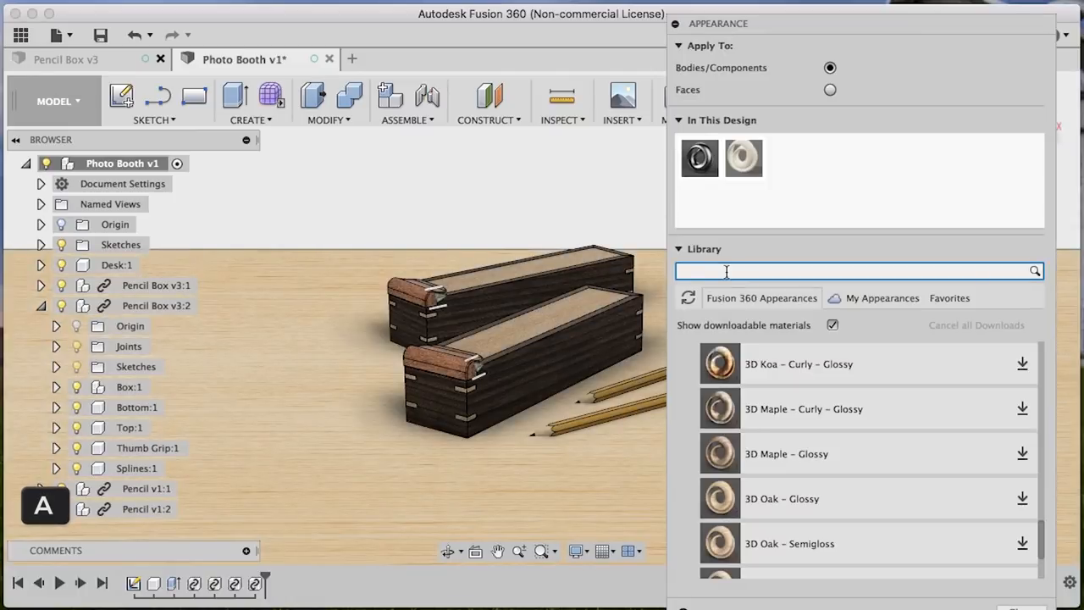
pyautogui.write('maple')
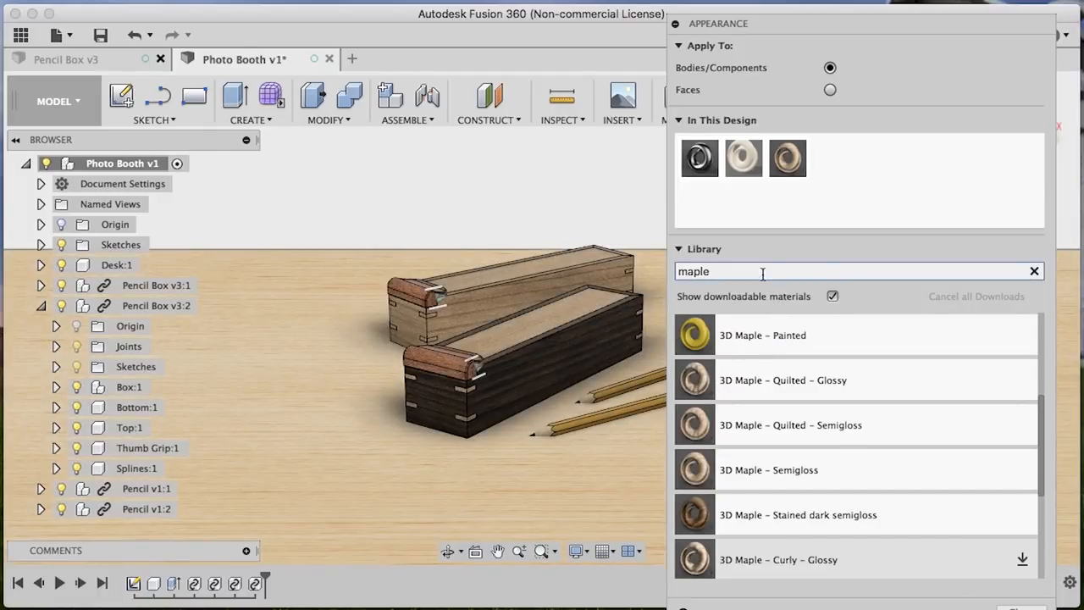
pyautogui.write('walnut')
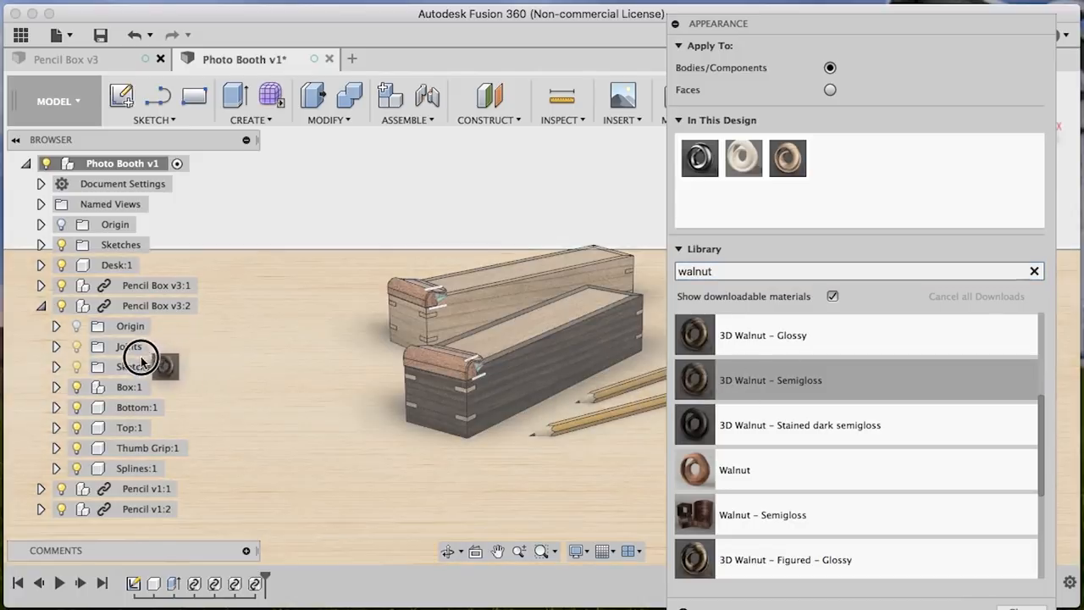
pyautogui.click(136, 468)
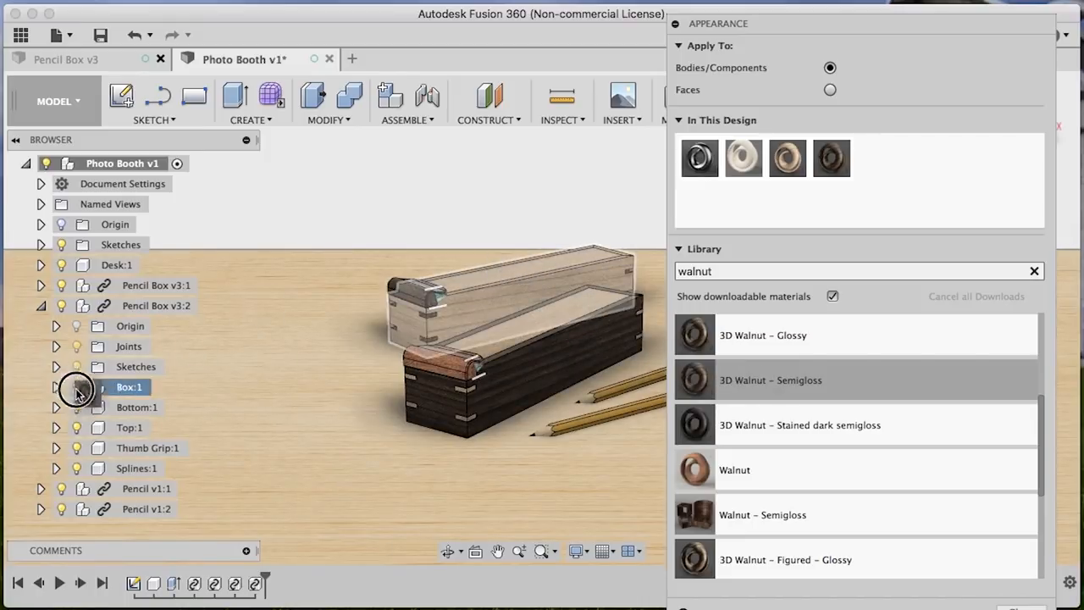
pyautogui.click(129, 427)
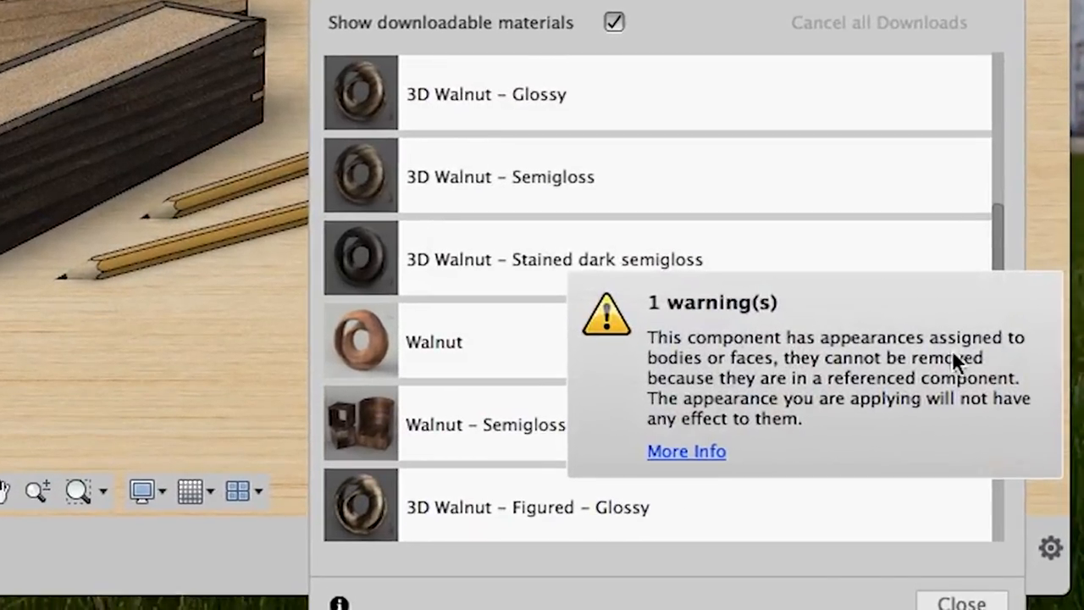
pyautogui.moveTo(669, 373)
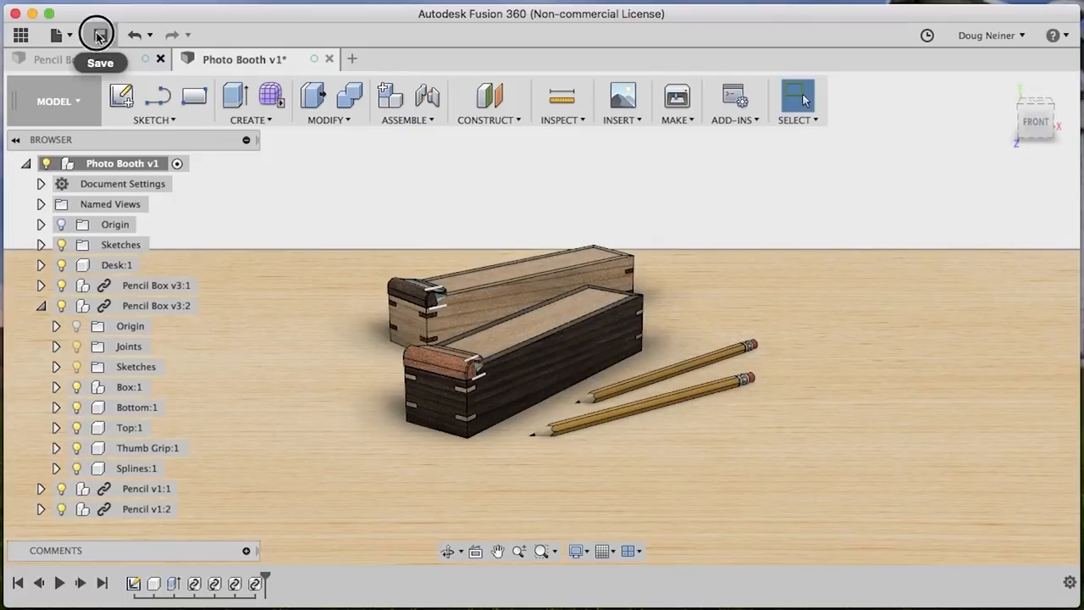
# - Save the Photo Booth design after closing the appearance panel
pyautogui.click(96, 34)
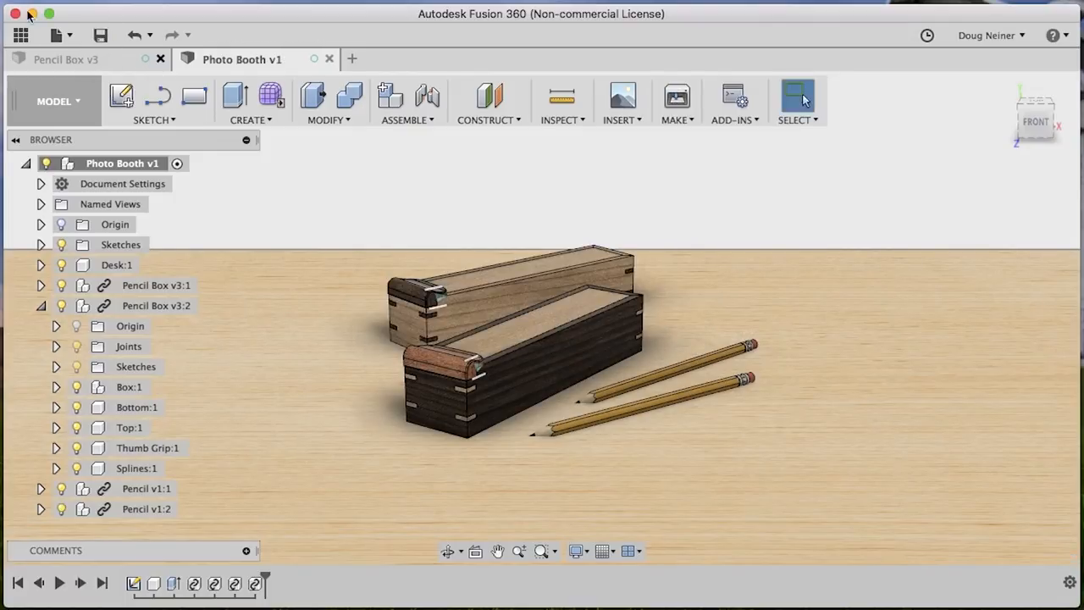
# - Keep body appearances in Pencil Box, save a new version, return to Photo Booth and grab the front lid
pyautogui.click(66, 59)
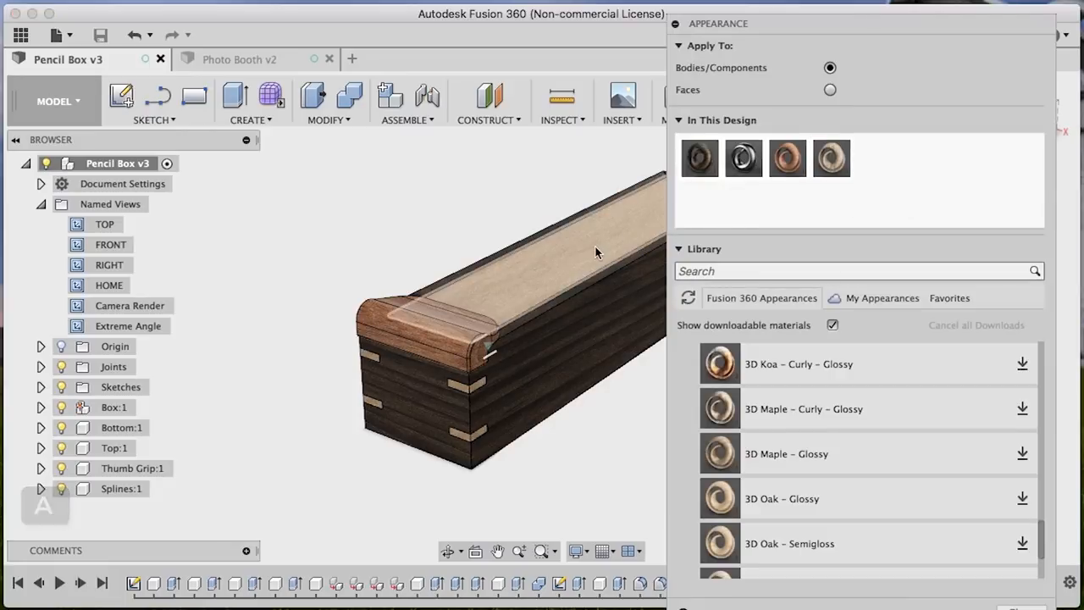
pyautogui.moveTo(830, 157)
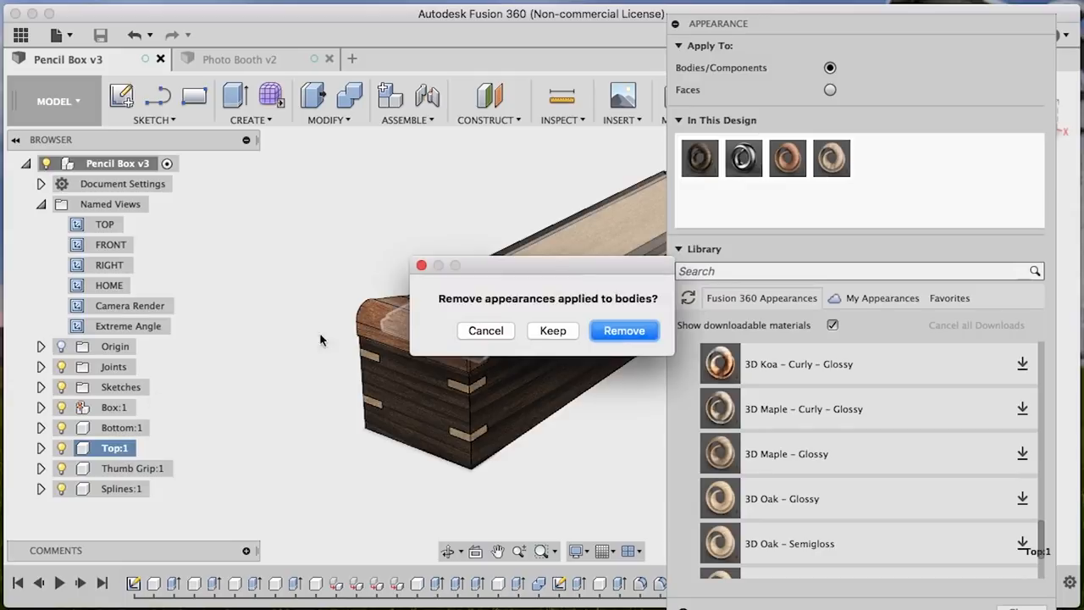
pyautogui.moveTo(552, 330)
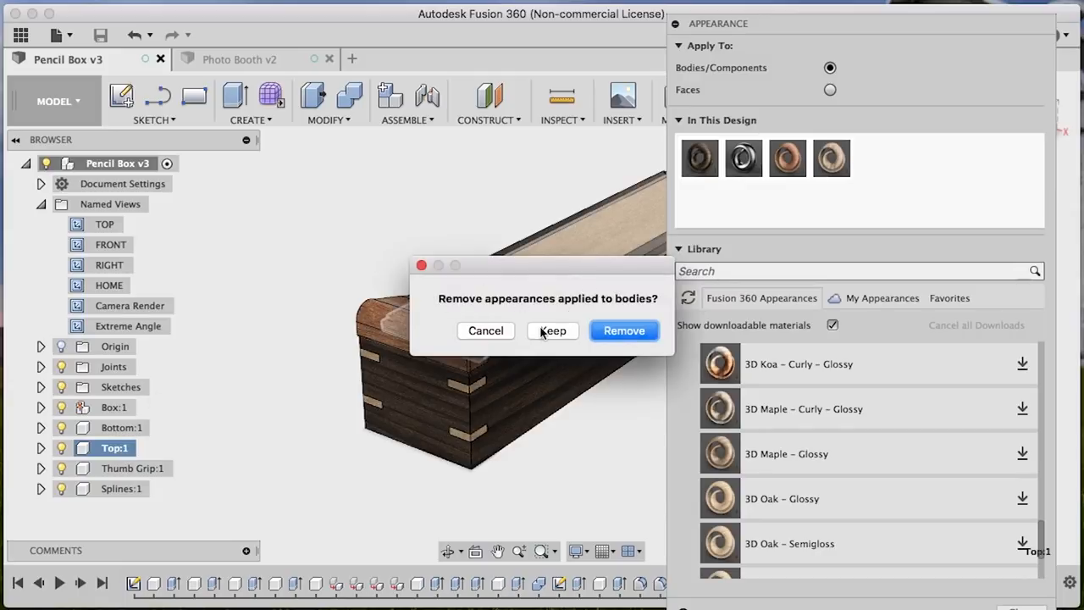
pyautogui.click(624, 330)
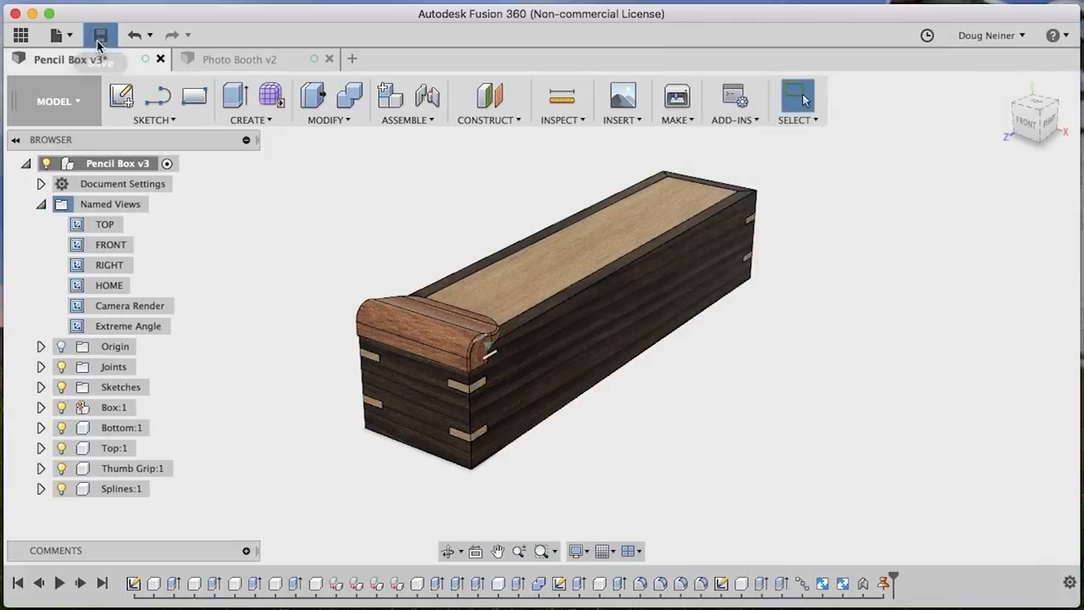
pyautogui.click(100, 33)
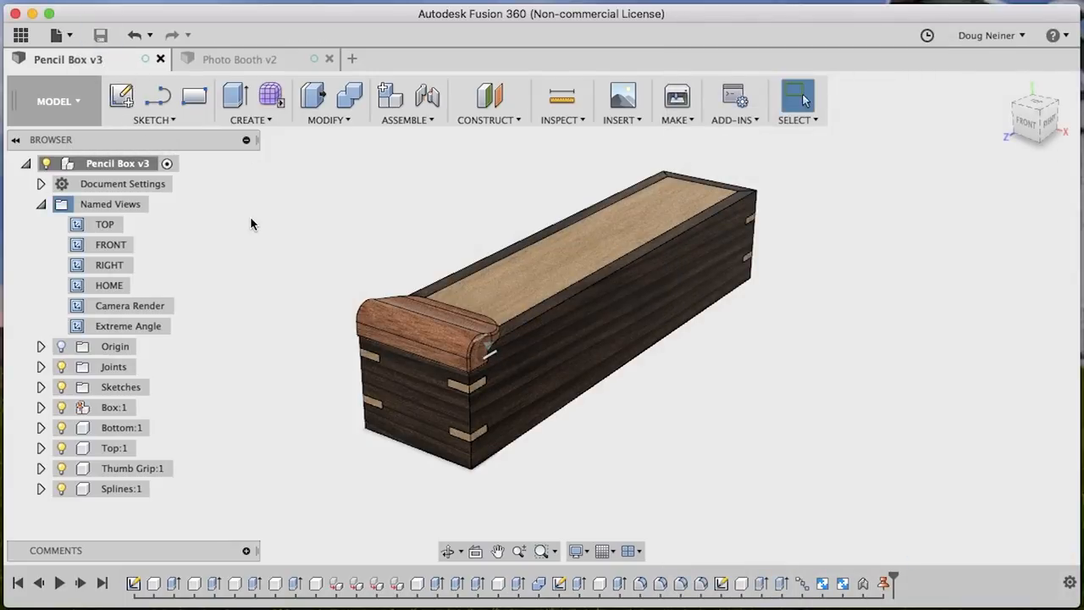
pyautogui.click(239, 58)
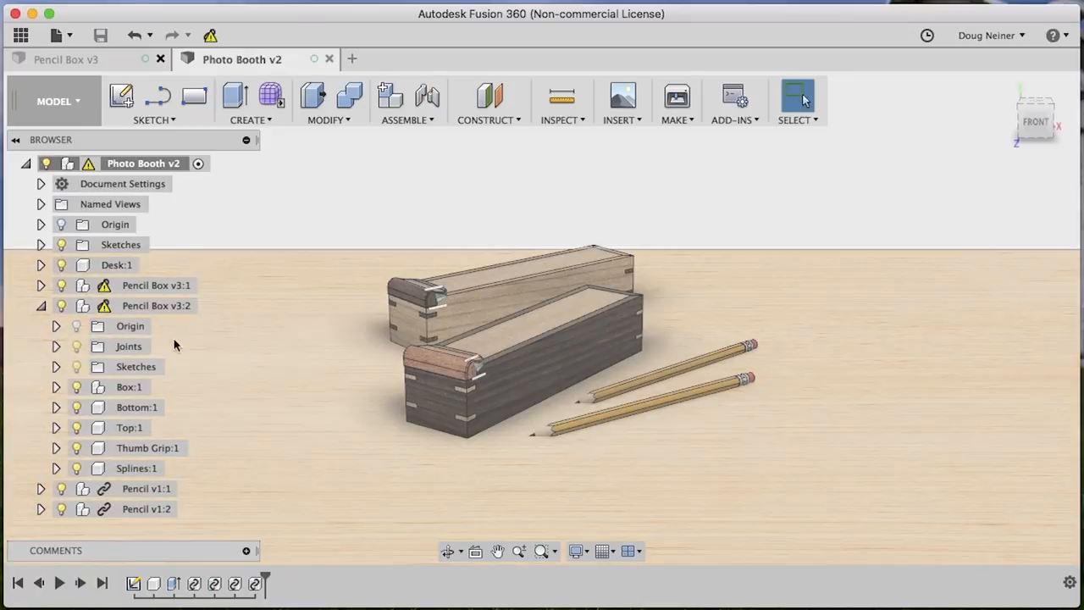
pyautogui.moveTo(105, 284)
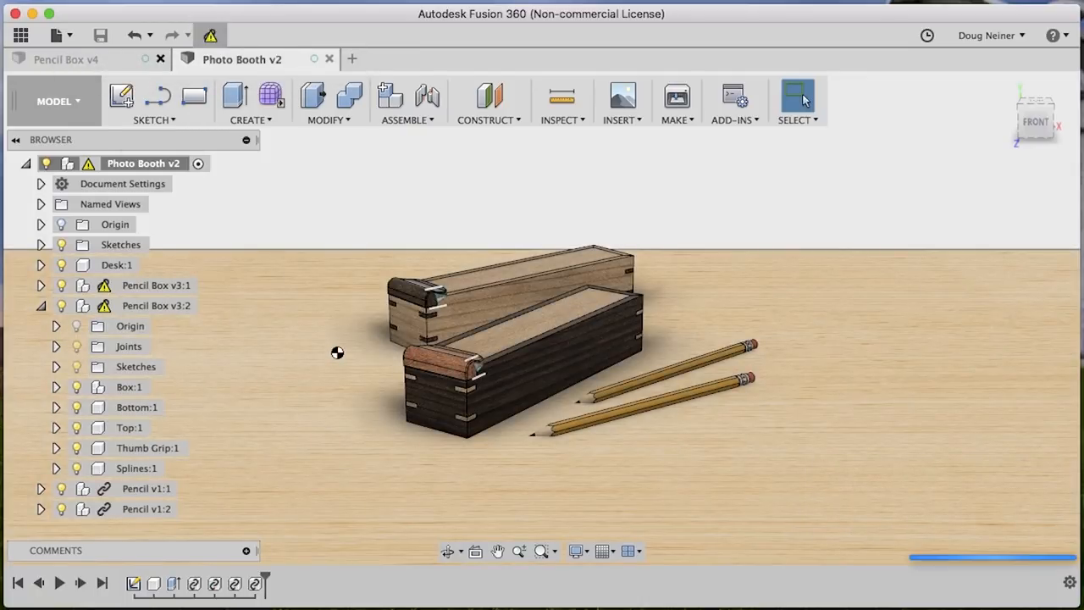
pyautogui.moveTo(332, 350)
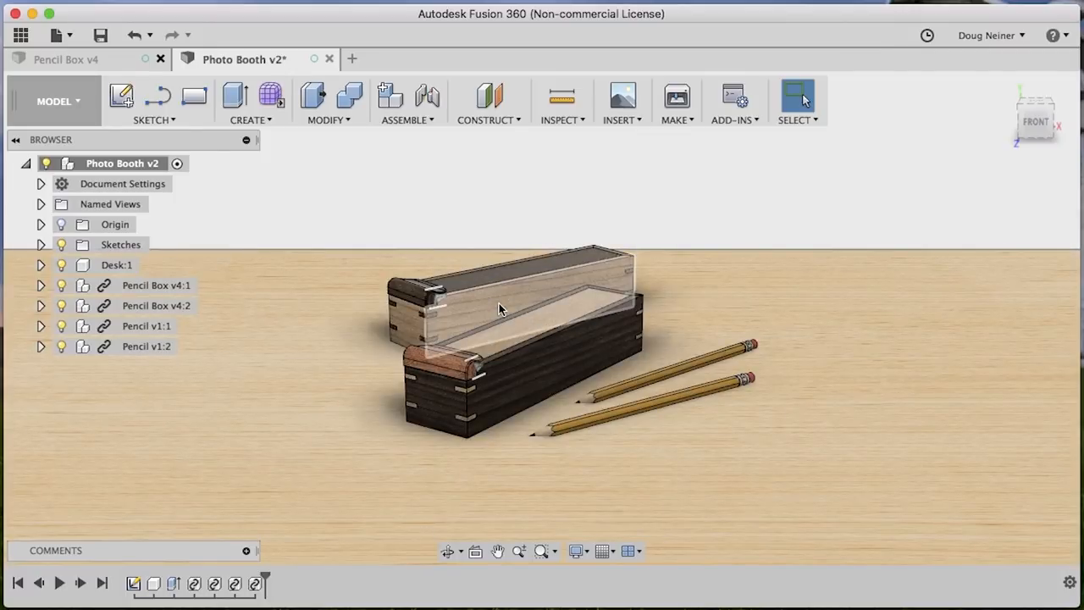
pyautogui.moveTo(93, 59)
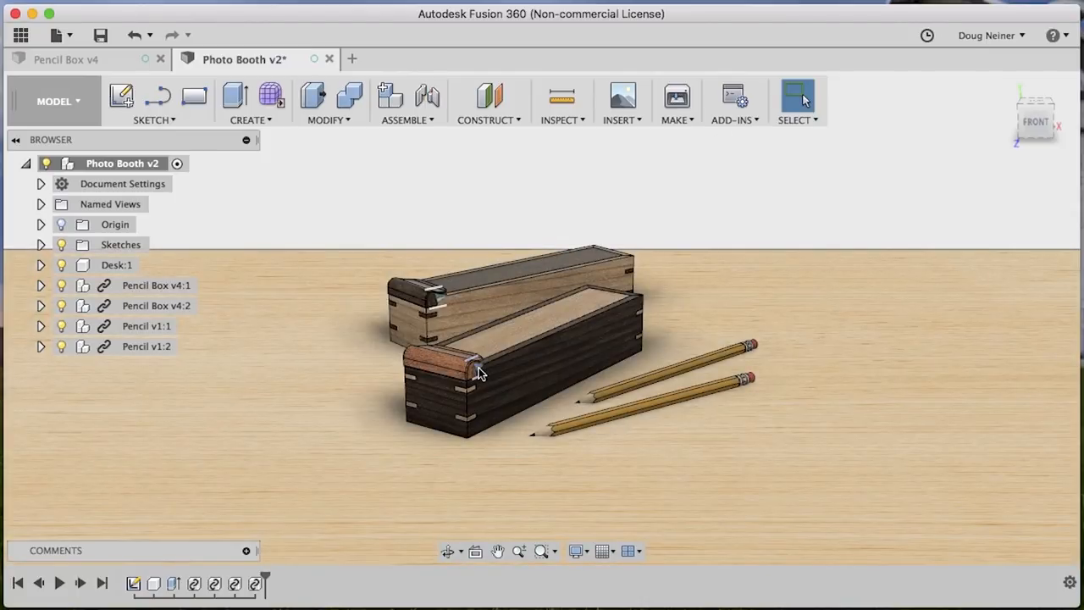
pyautogui.click(478, 364)
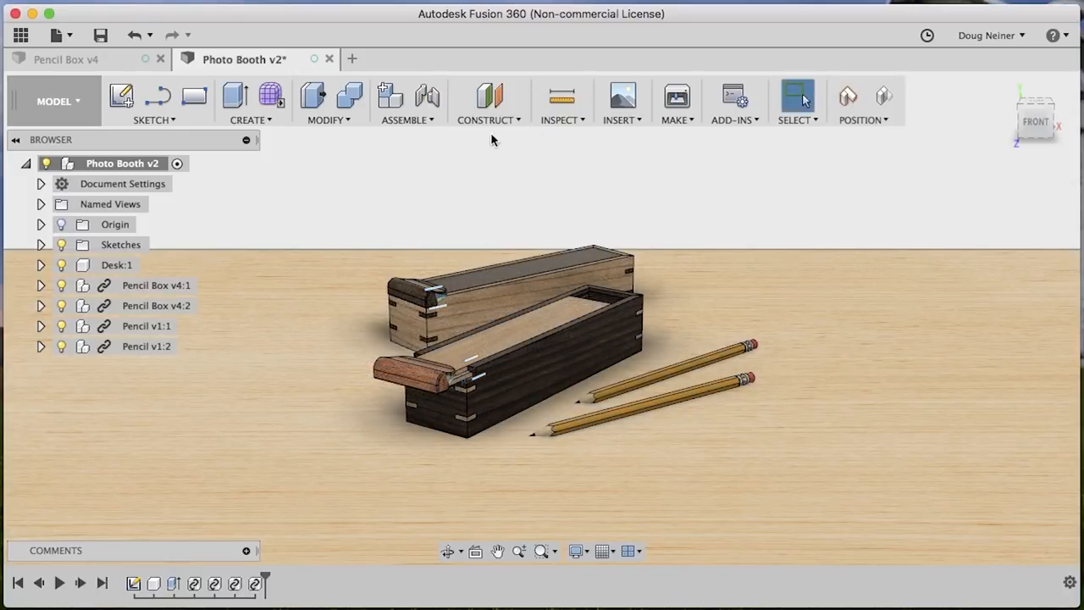
# - Switch to the Render workspace and set the scene aspect ratio to 4:3 Presentation
pyautogui.click(55, 101)
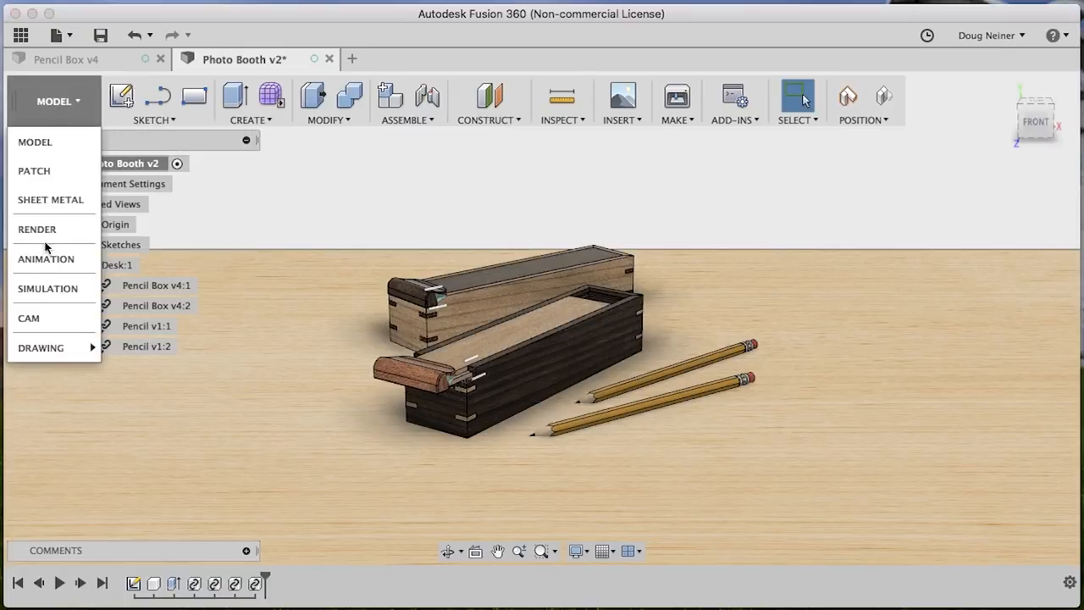
pyautogui.click(37, 229)
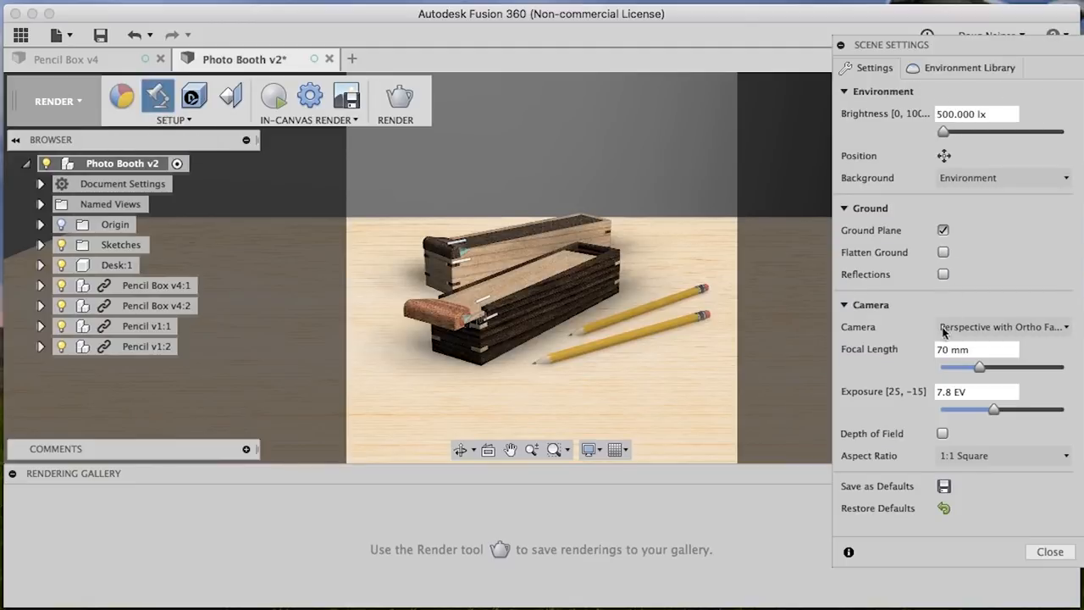
pyautogui.click(1003, 455)
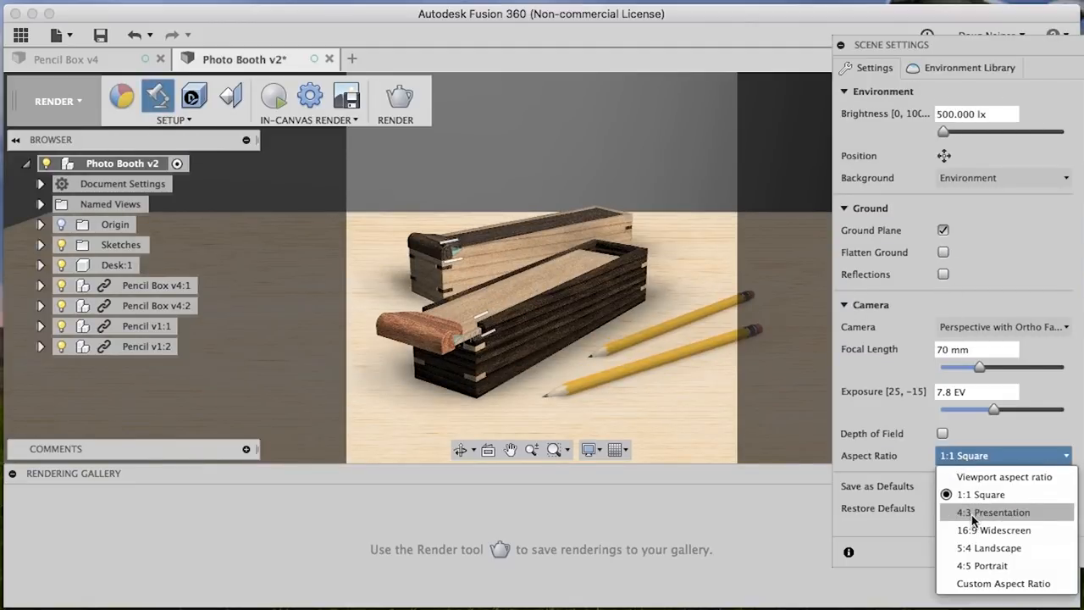
pyautogui.click(995, 511)
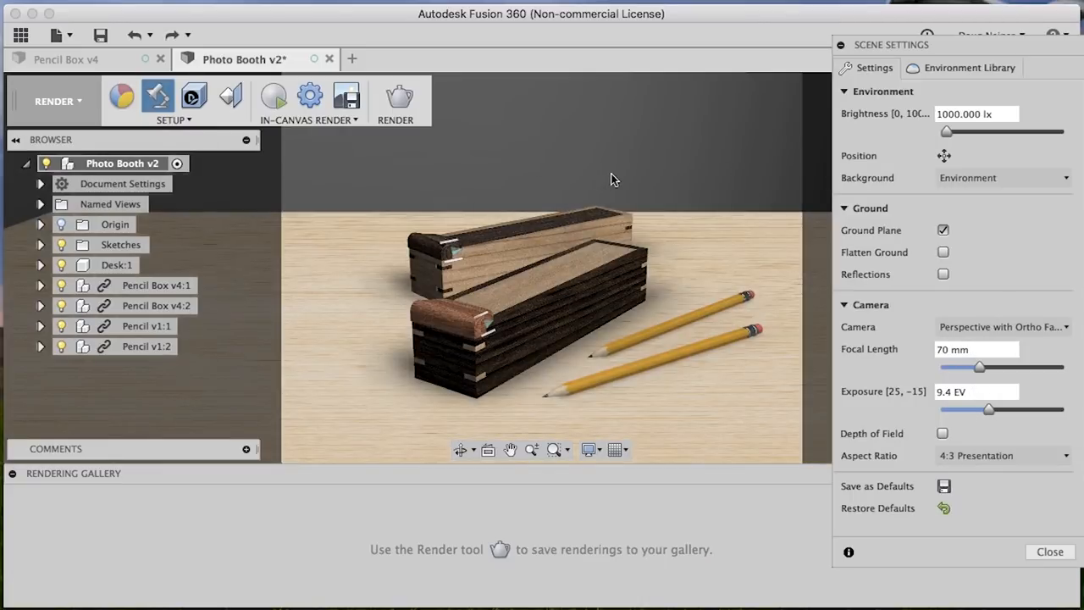
pyautogui.moveTo(677, 183)
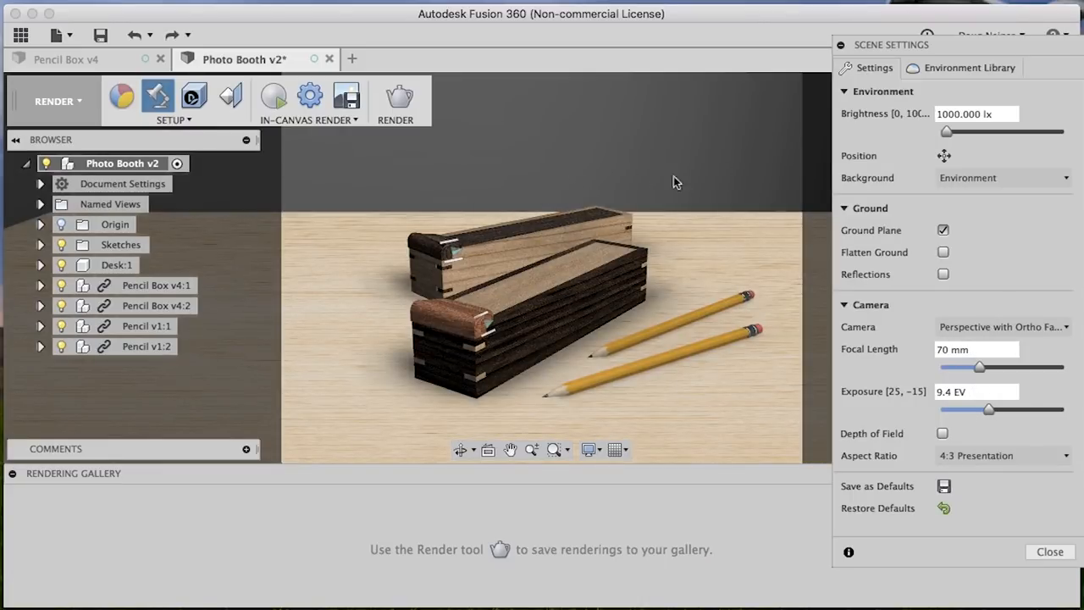
pyautogui.click(969, 68)
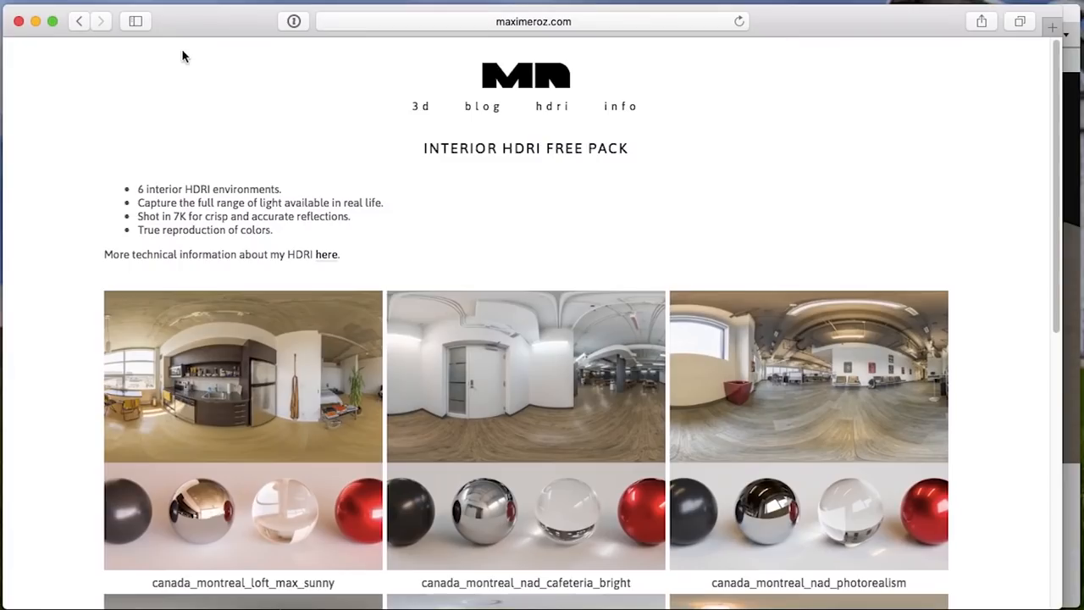
pyautogui.moveTo(468, 162)
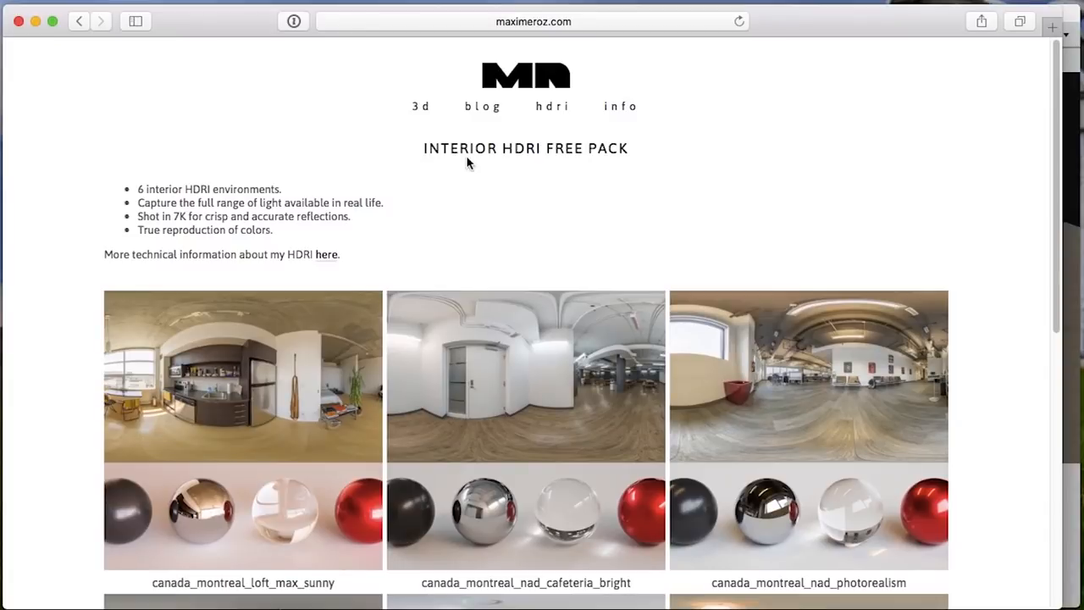
# - Scroll through the six Interior HDRI Free Pack previews in Safari to compare them
pyautogui.scroll(-3)
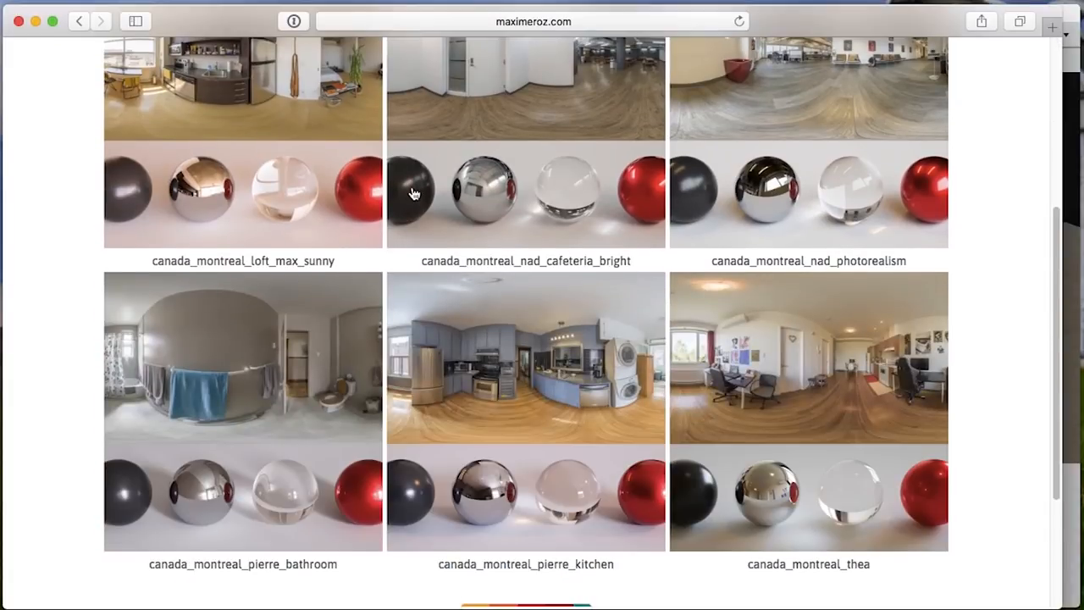
pyautogui.scroll(3)
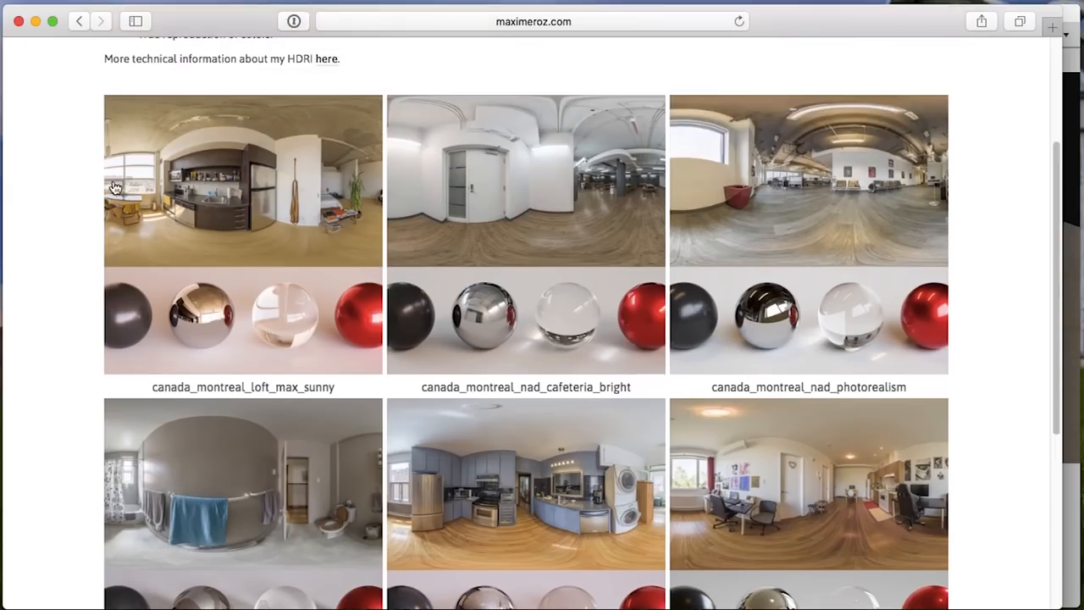
pyautogui.scroll(3)
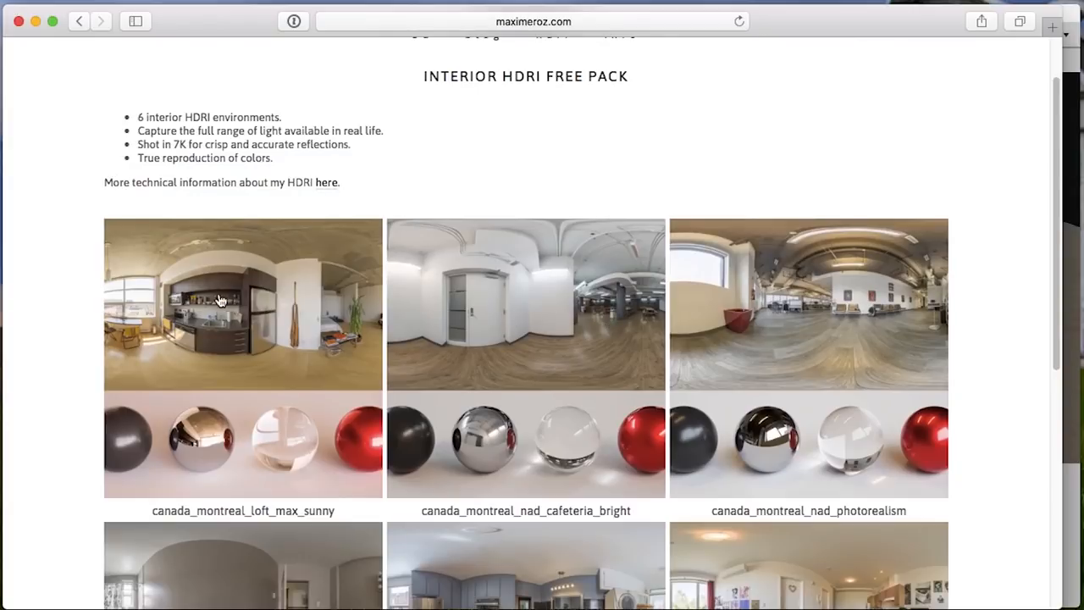
pyautogui.moveTo(552, 354)
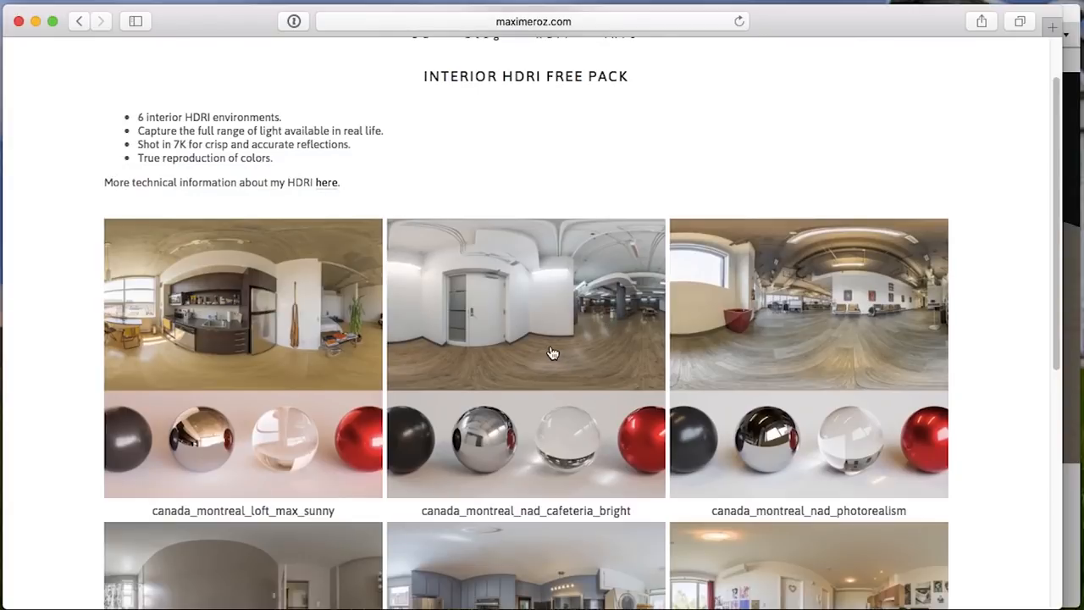
pyautogui.moveTo(801, 329)
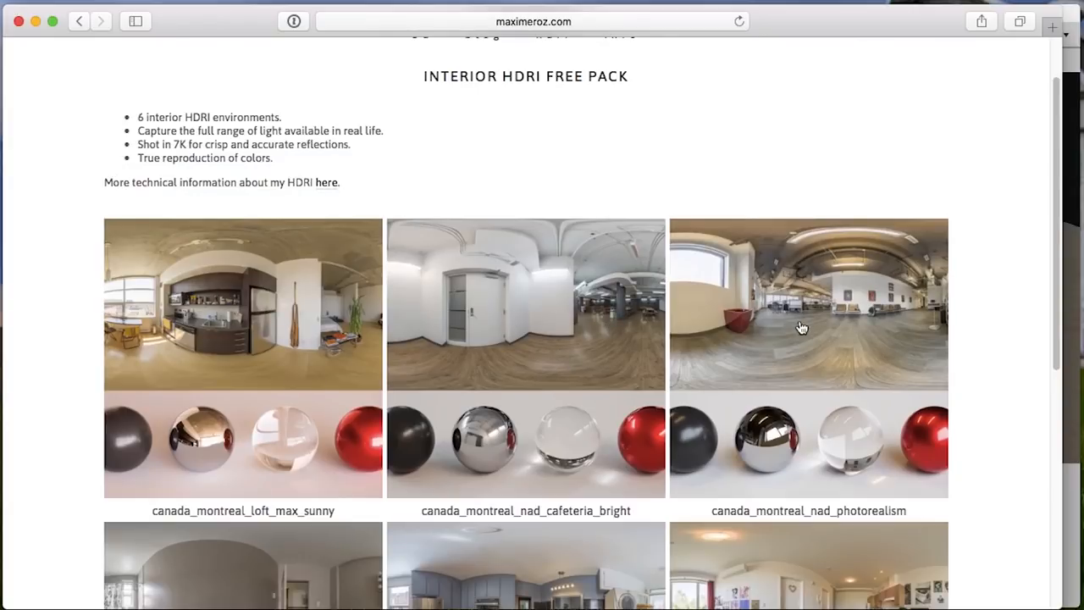
pyautogui.scroll(-3)
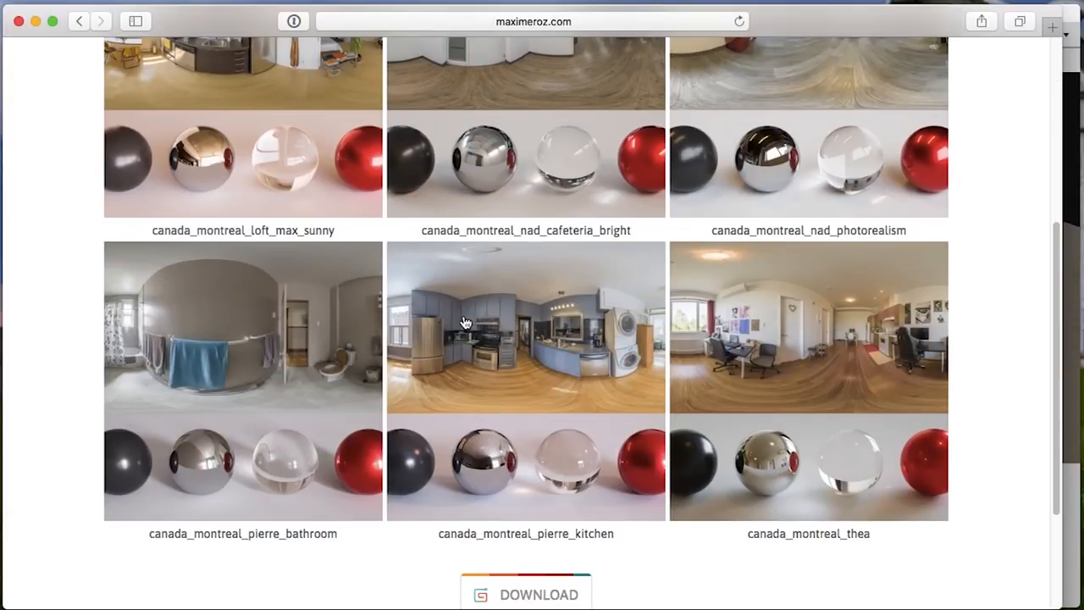
pyautogui.scroll(3)
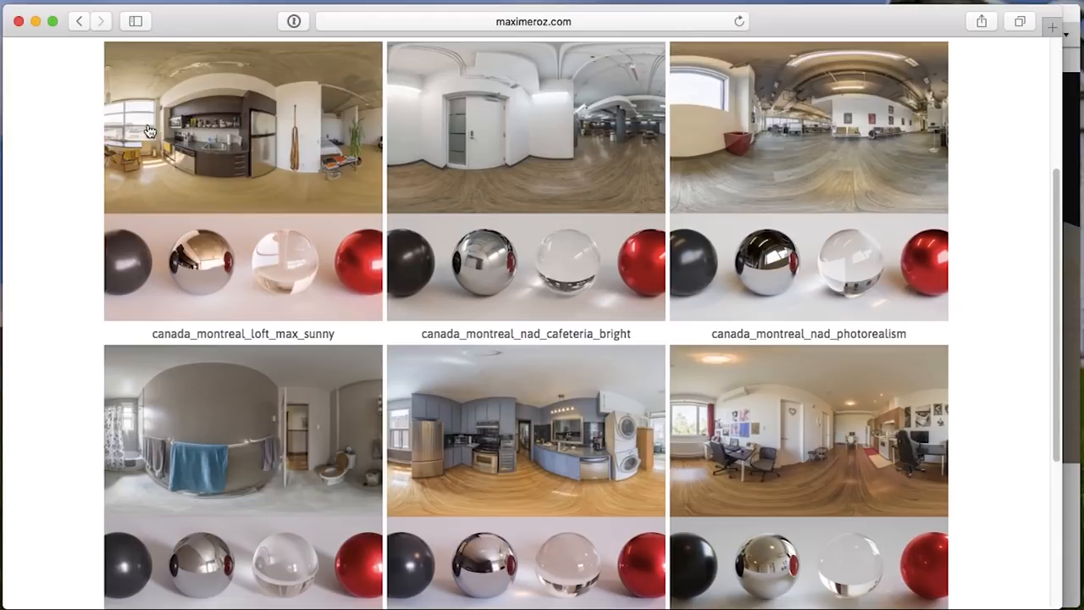
pyautogui.scroll(3)
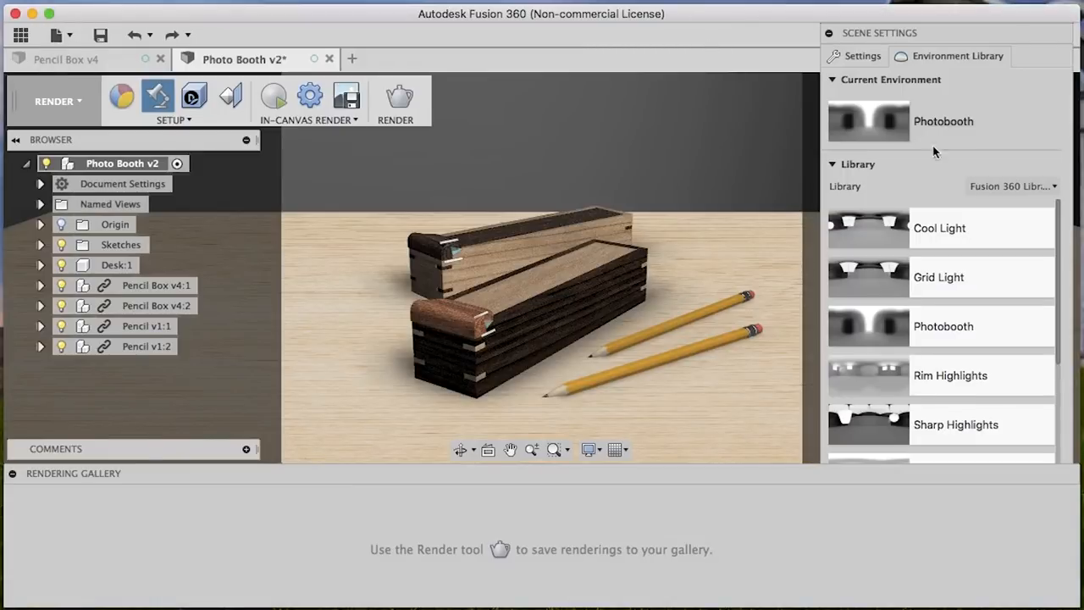
# - Load canada_montreal_loft_max_sunny.exr as a custom environment from the Environment Library
pyautogui.scroll(-3)
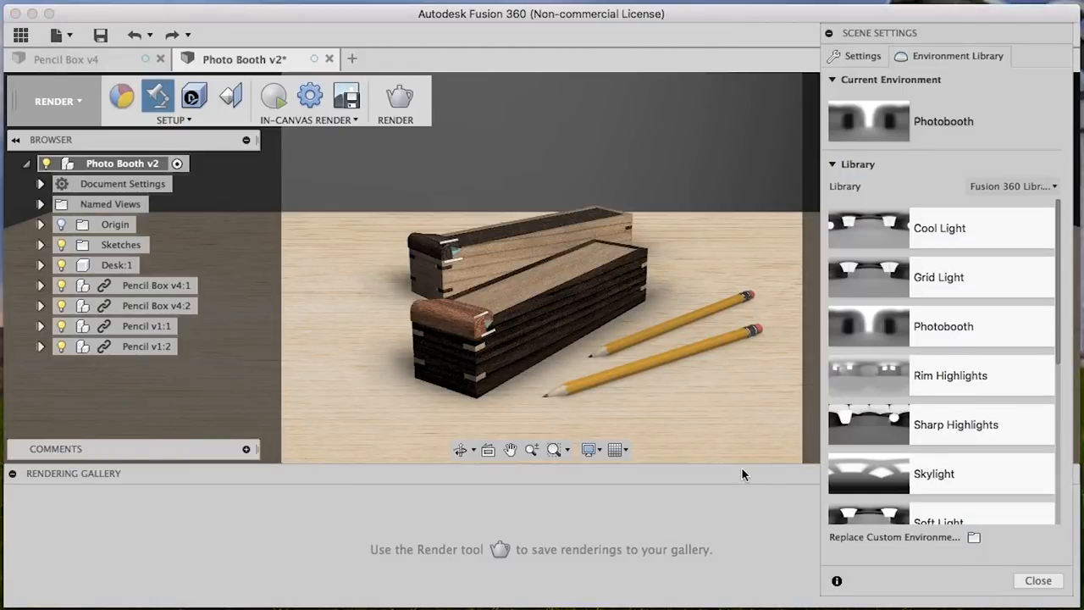
pyautogui.click(974, 535)
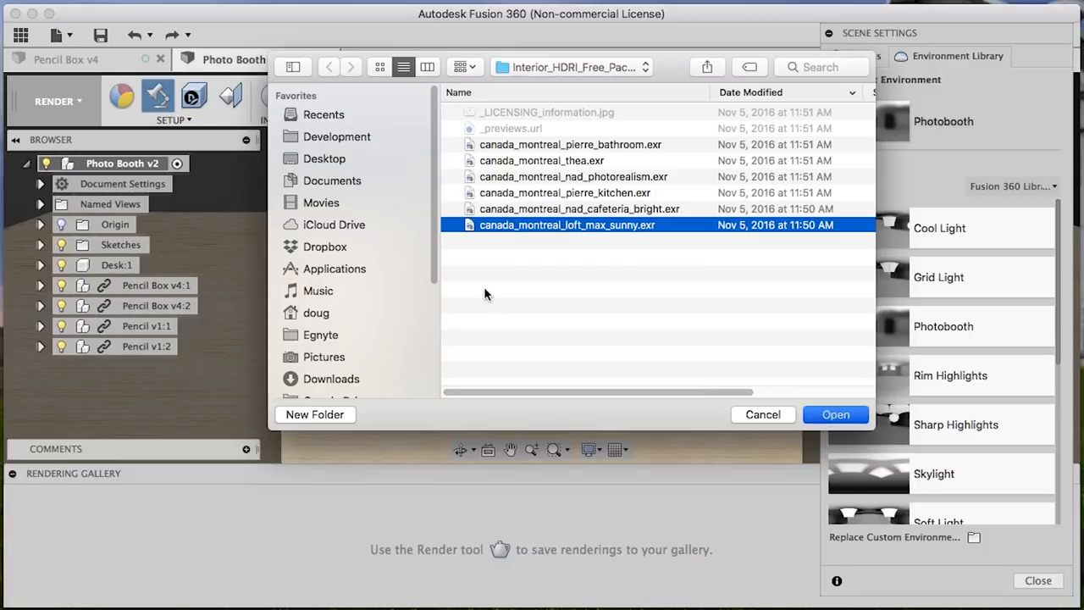
pyautogui.click(836, 413)
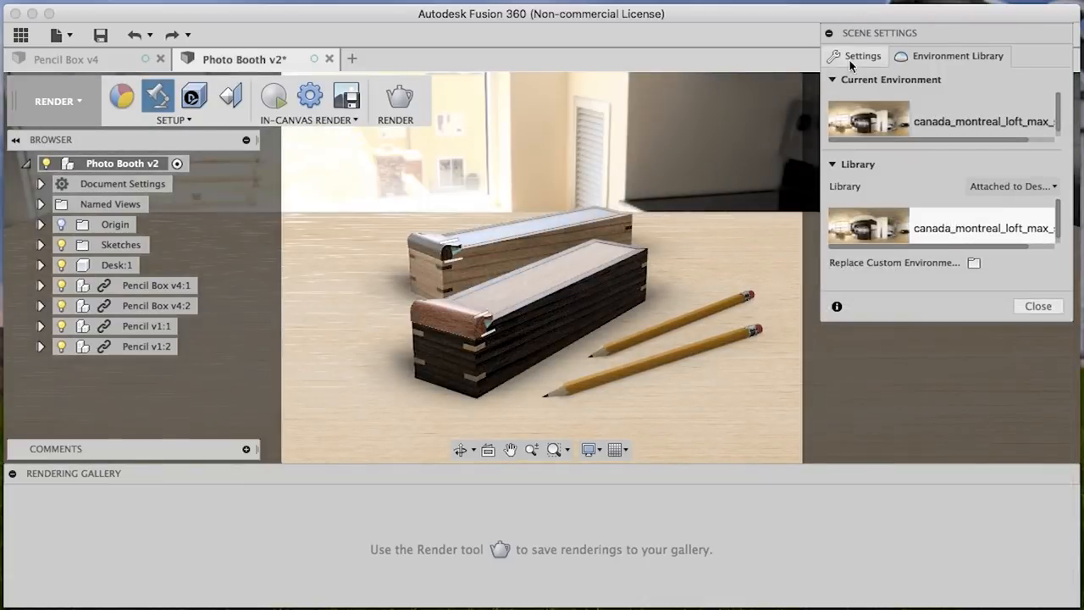
# - Rotate the loft environment via Environment Position to about 99°, placing the plant and couch behind the boxes
pyautogui.click(862, 55)
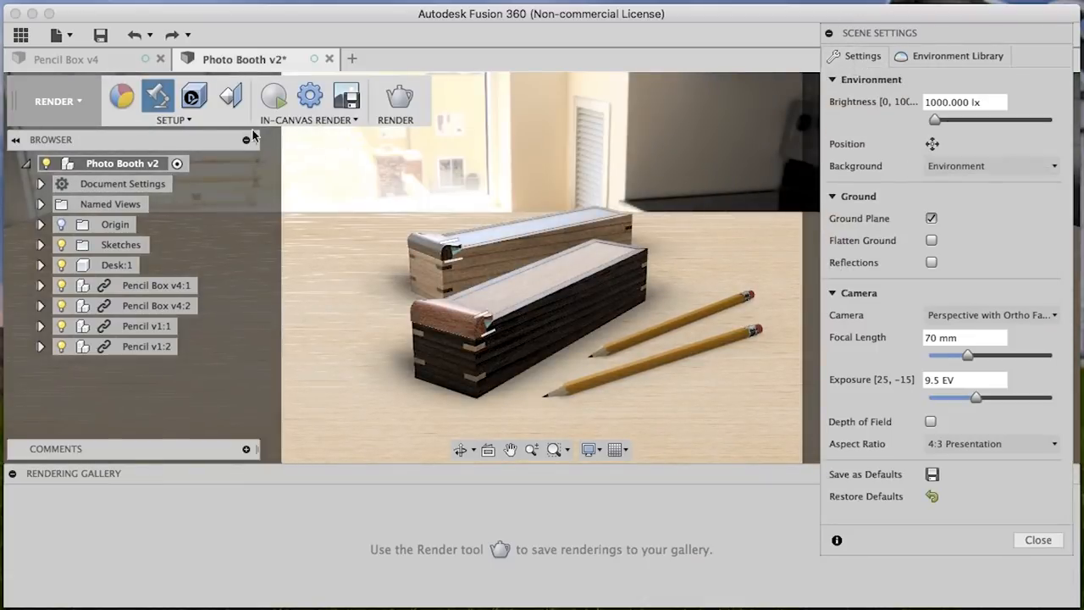
pyautogui.click(931, 142)
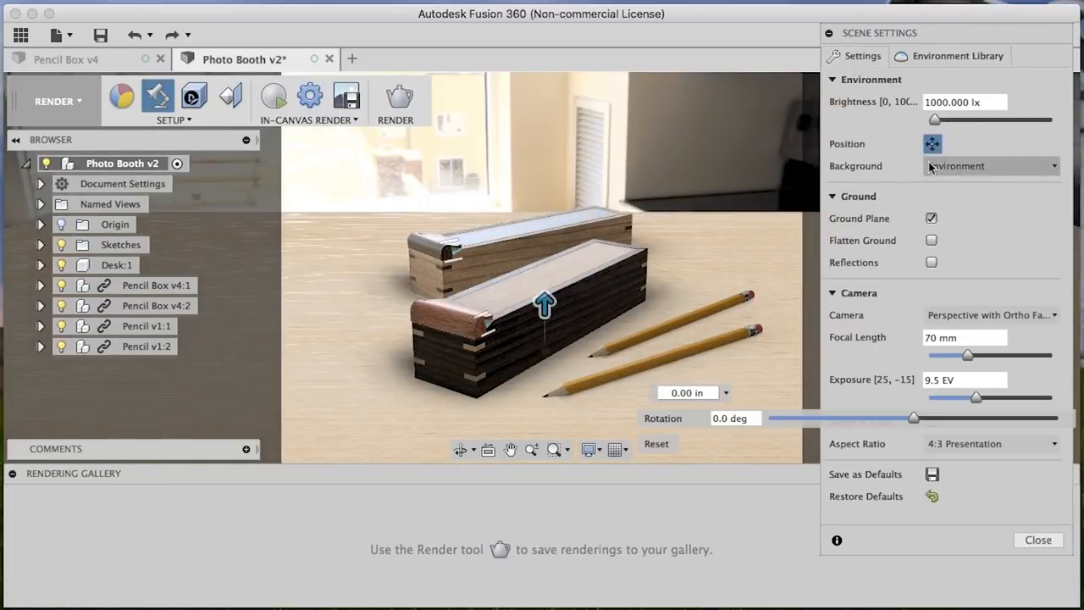
pyautogui.moveTo(913, 417); pyautogui.dragTo(890, 420)
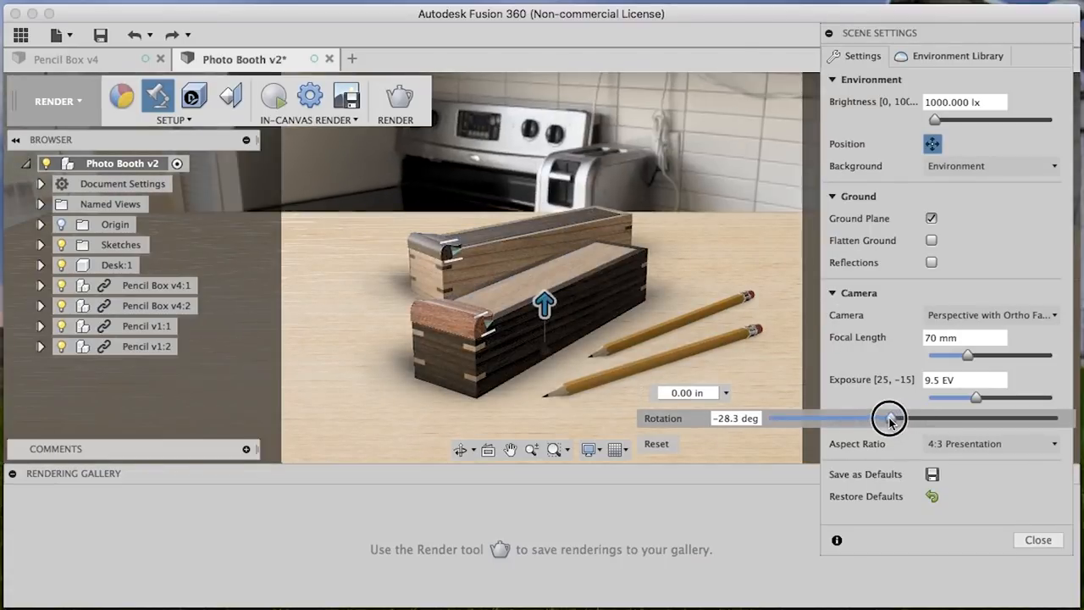
pyautogui.moveTo(889, 417); pyautogui.dragTo(872, 416)
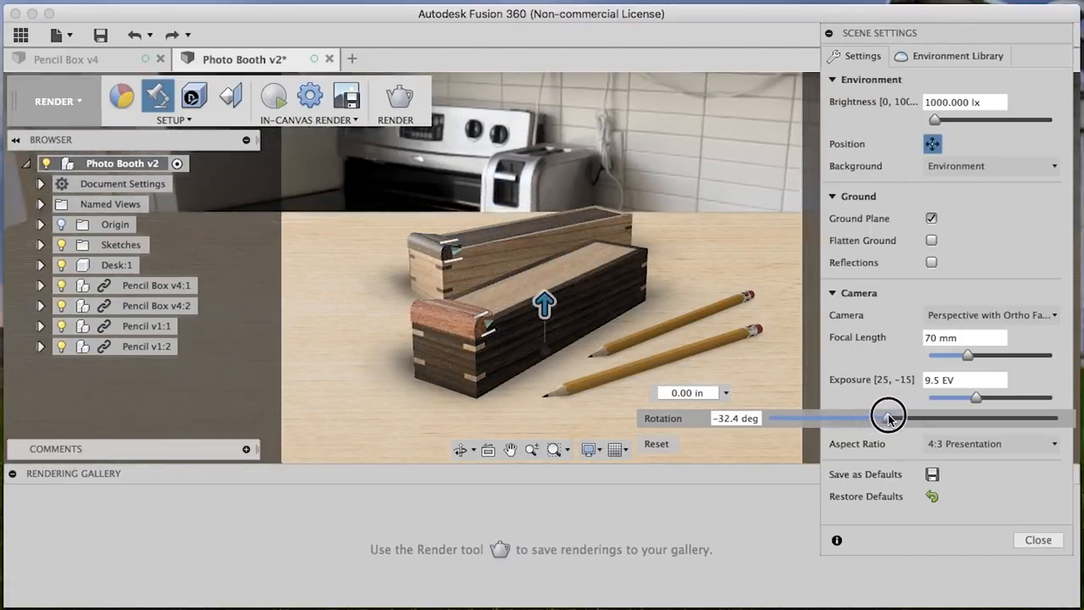
pyautogui.moveTo(890, 417); pyautogui.dragTo(861, 417)
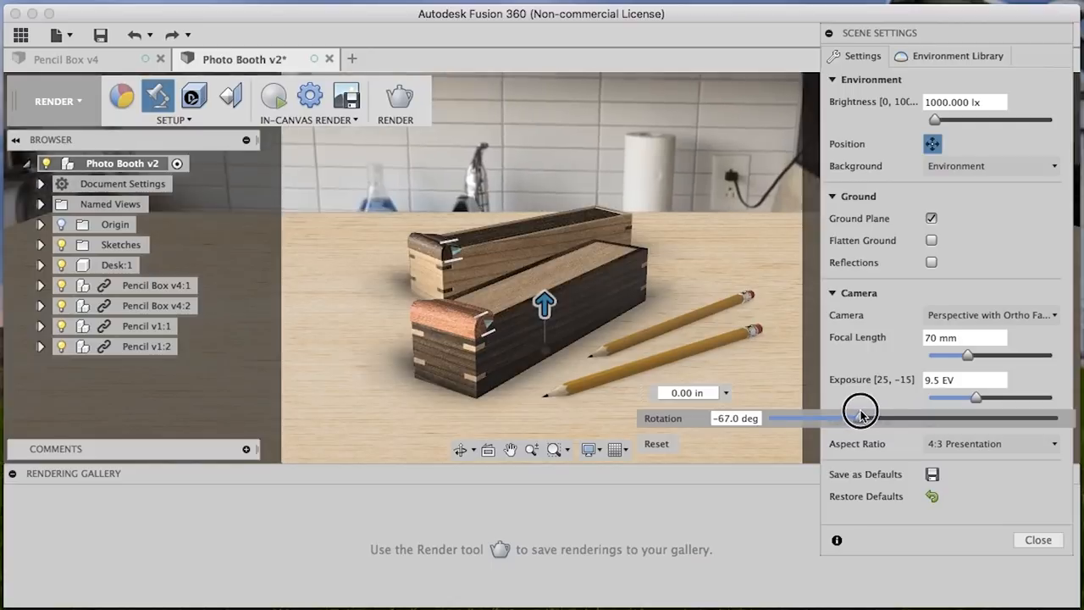
pyautogui.moveTo(861, 413); pyautogui.dragTo(906, 404)
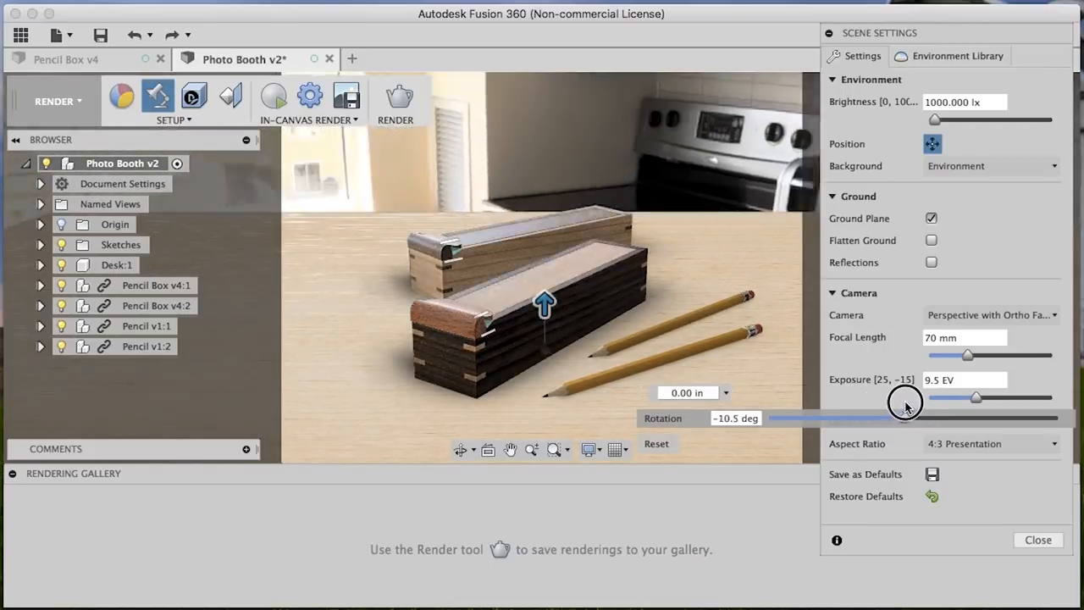
pyautogui.moveTo(906, 398); pyautogui.dragTo(998, 398)
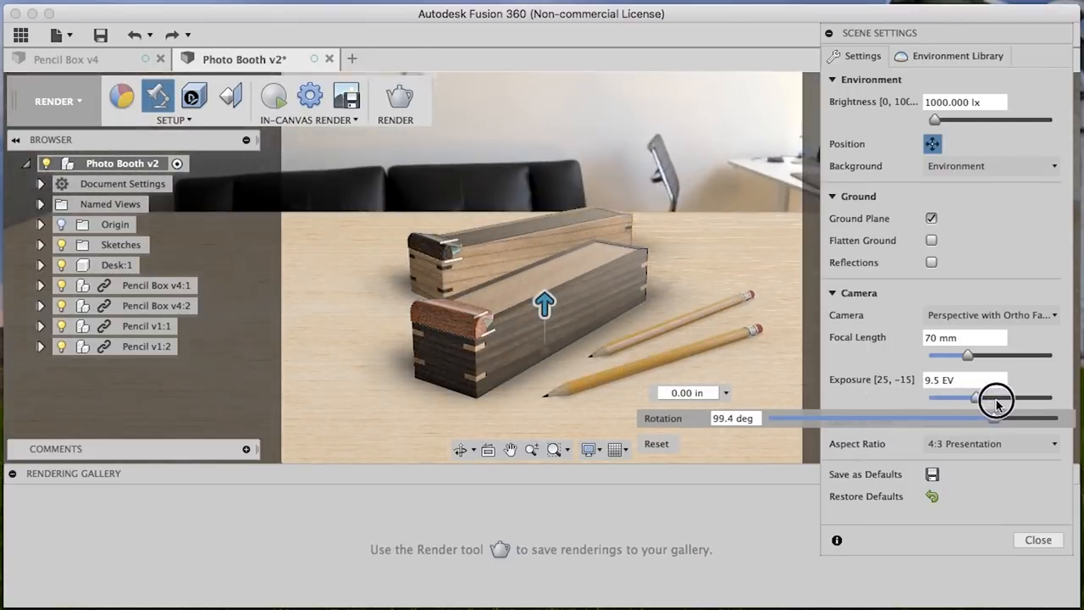
pyautogui.moveTo(998, 398); pyautogui.dragTo(1024, 398)
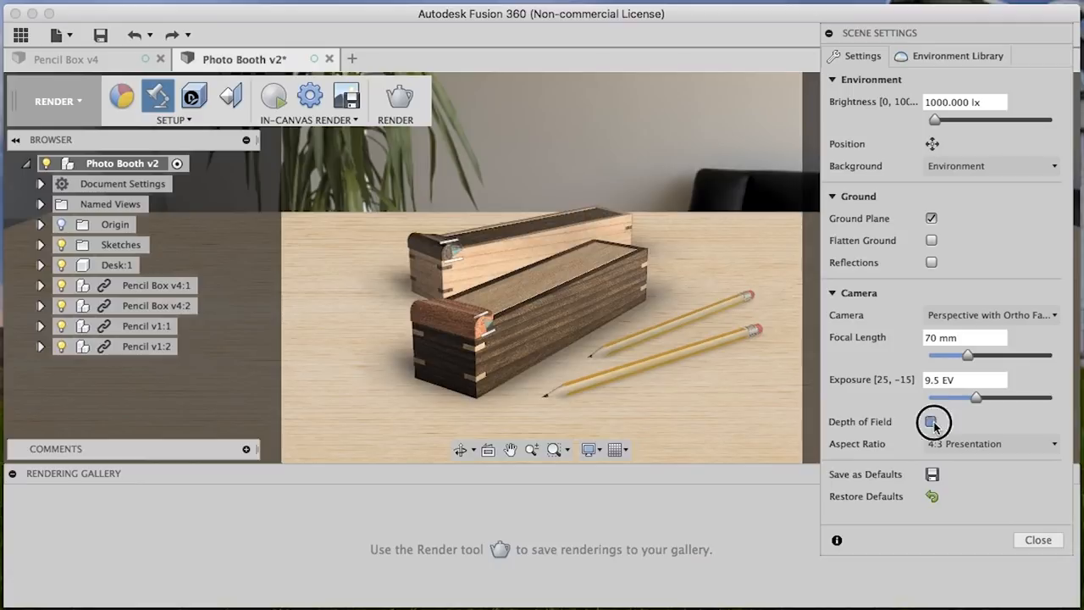
# - Enable camera Depth of Field, accept the ray tracing notice, and set Blur to .2
pyautogui.click(931, 421)
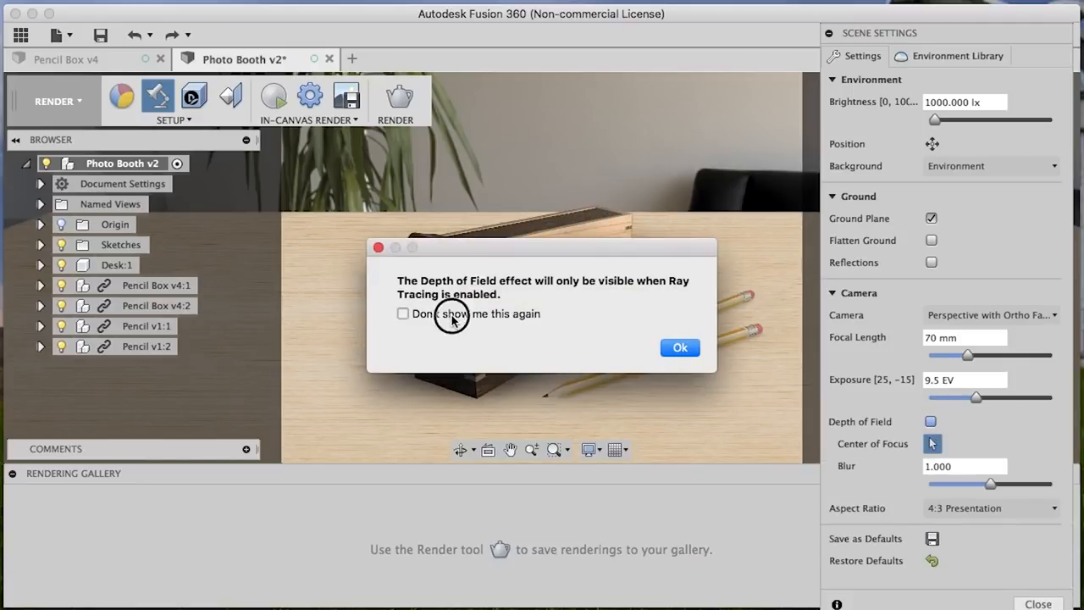
pyautogui.click(679, 347)
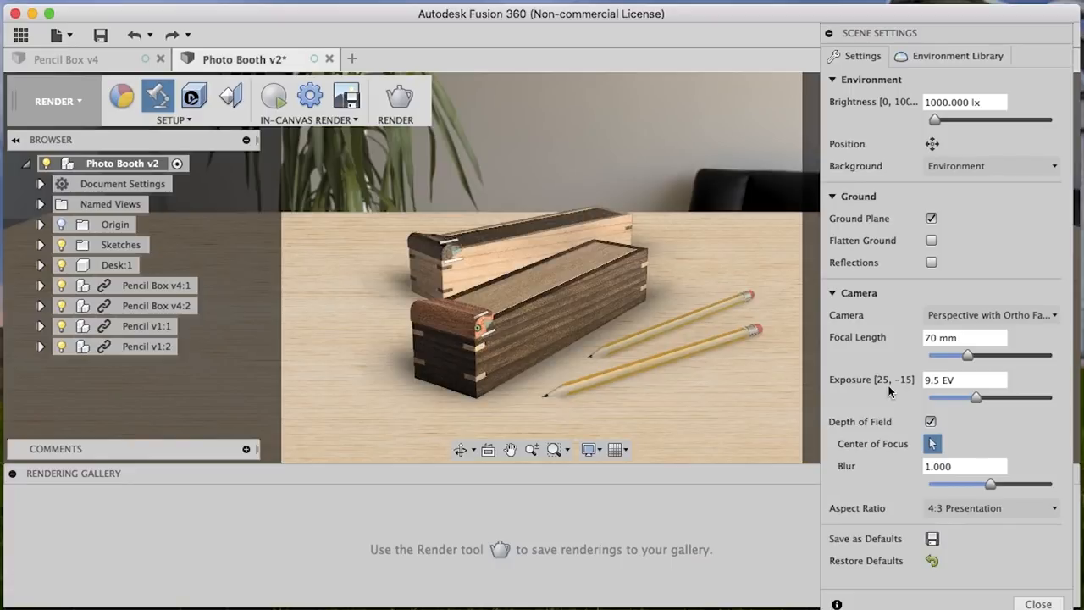
pyautogui.tripleClick(965, 466)
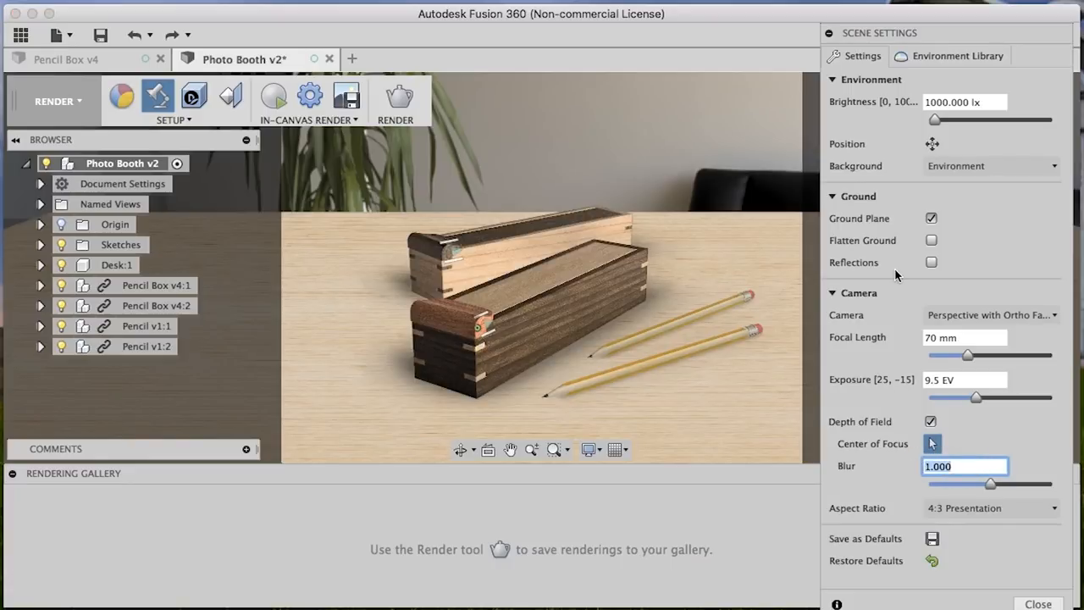
pyautogui.write('.2')
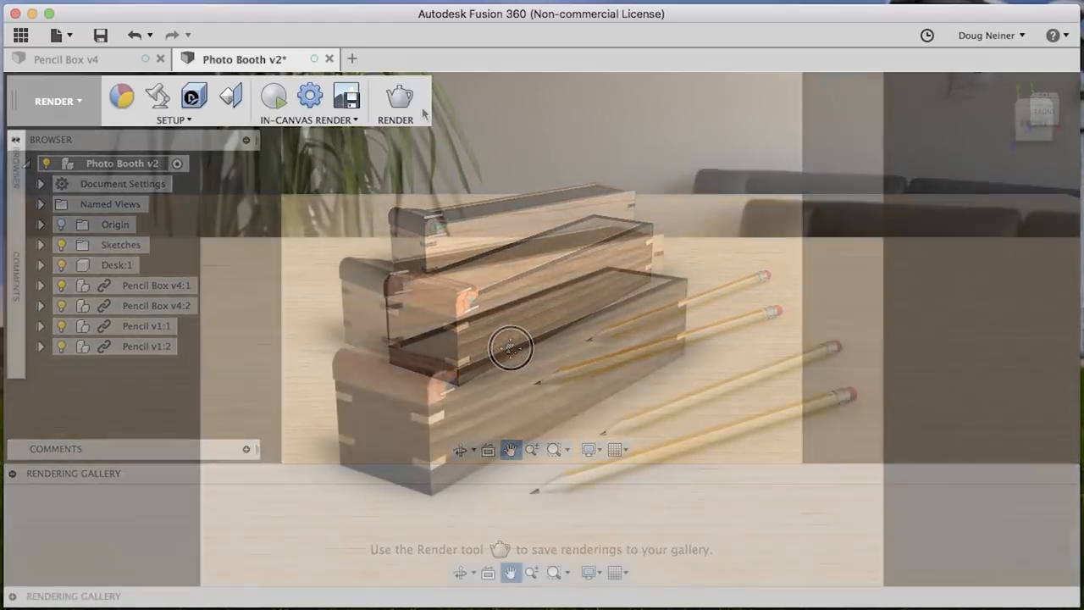
# - Start a Final-quality Cloud render at the Print 4x6 300PPI preset
pyautogui.click(398, 95)
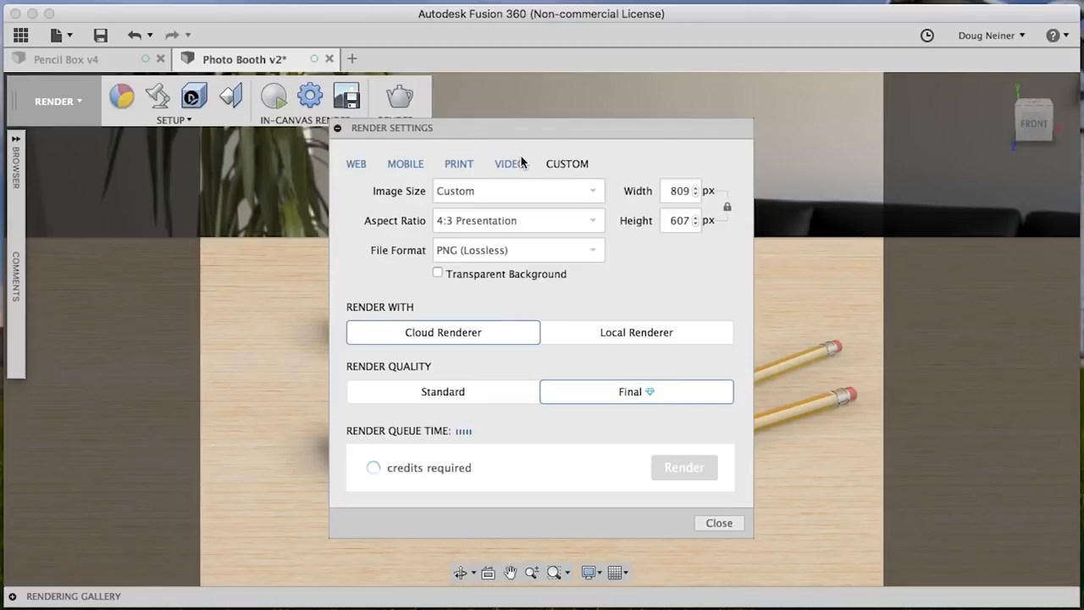
pyautogui.click(458, 162)
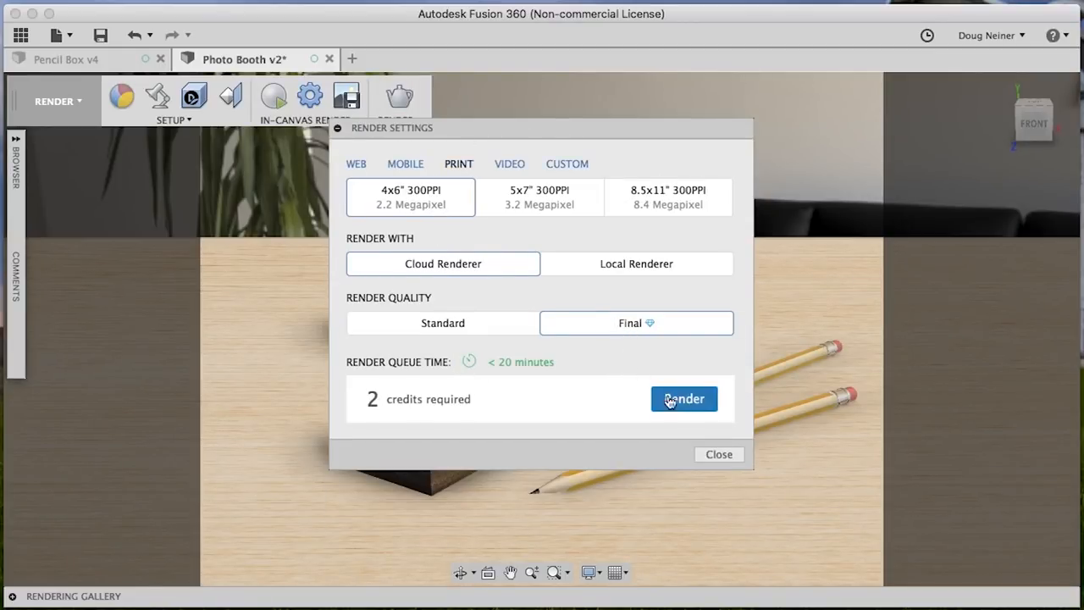
pyautogui.click(684, 400)
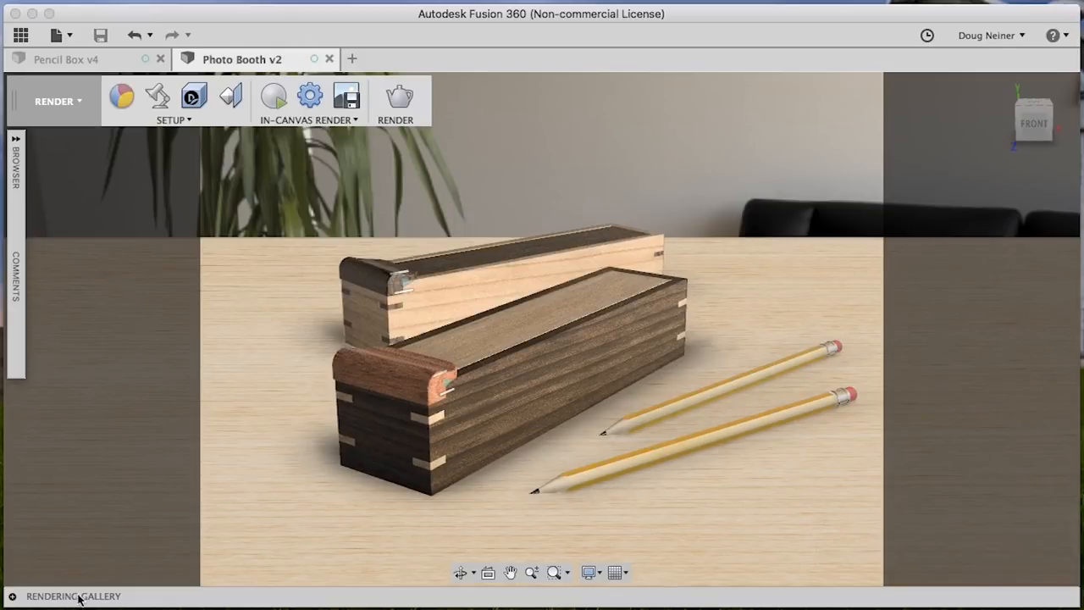
pyautogui.moveTo(14, 596)
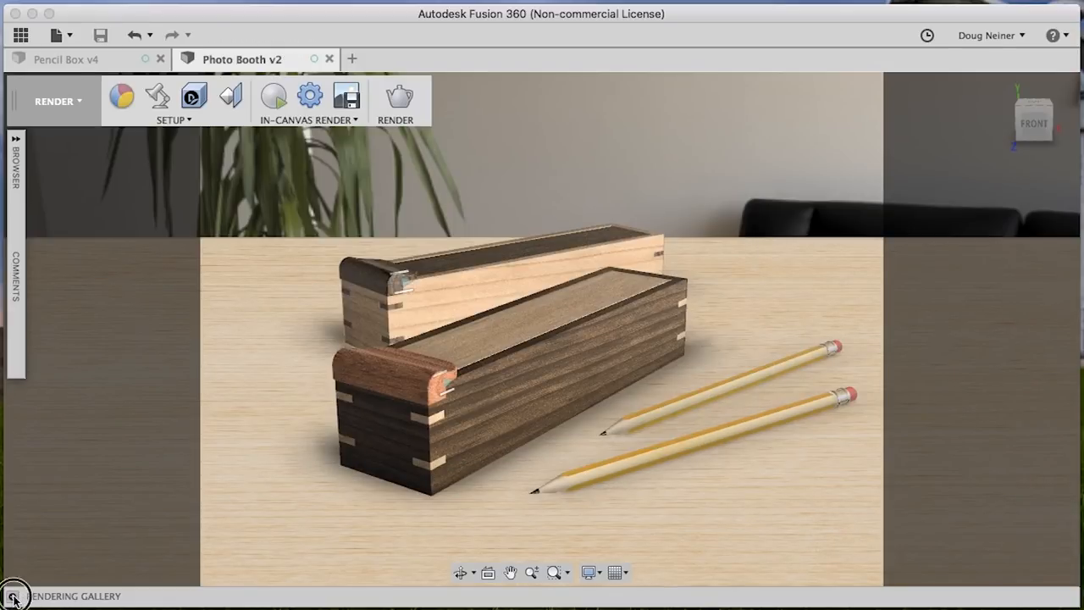
# - Watch the in-progress render from the Rendering Gallery thumbnail
pyautogui.click(13, 597)
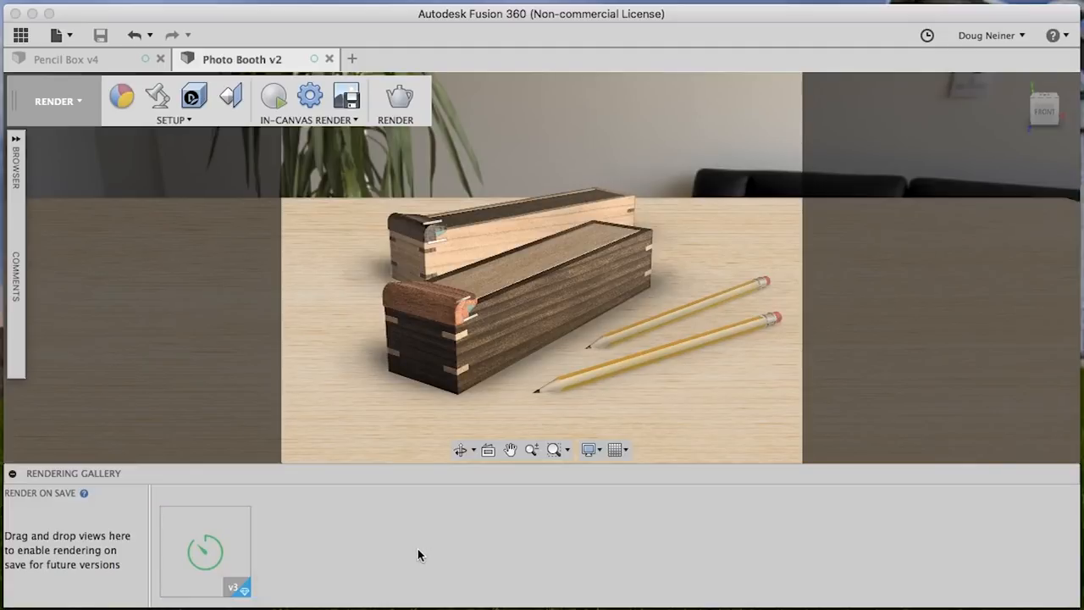
pyautogui.doubleClick(205, 550)
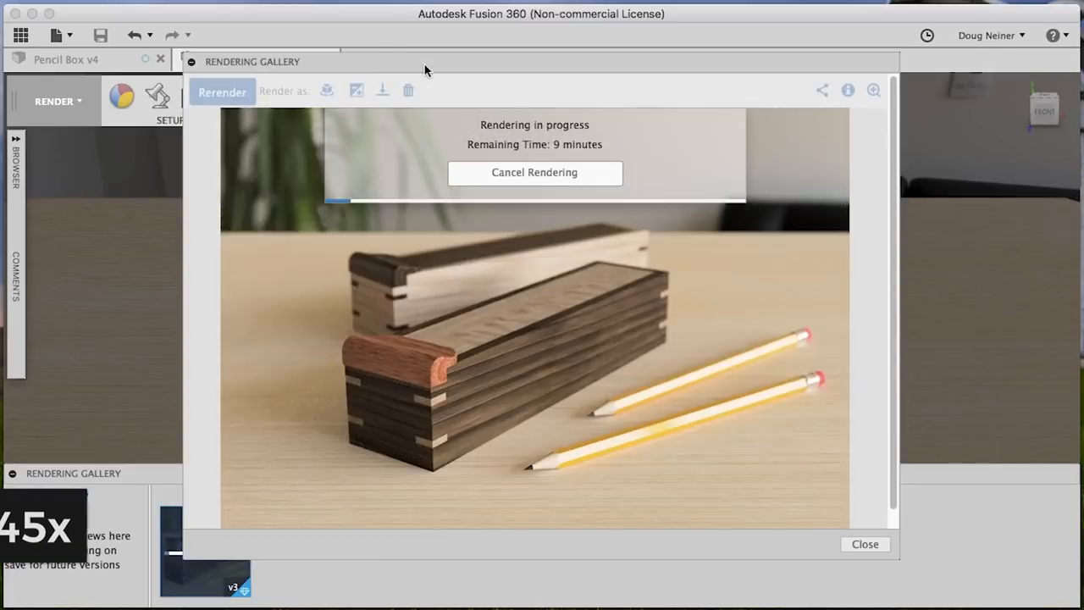